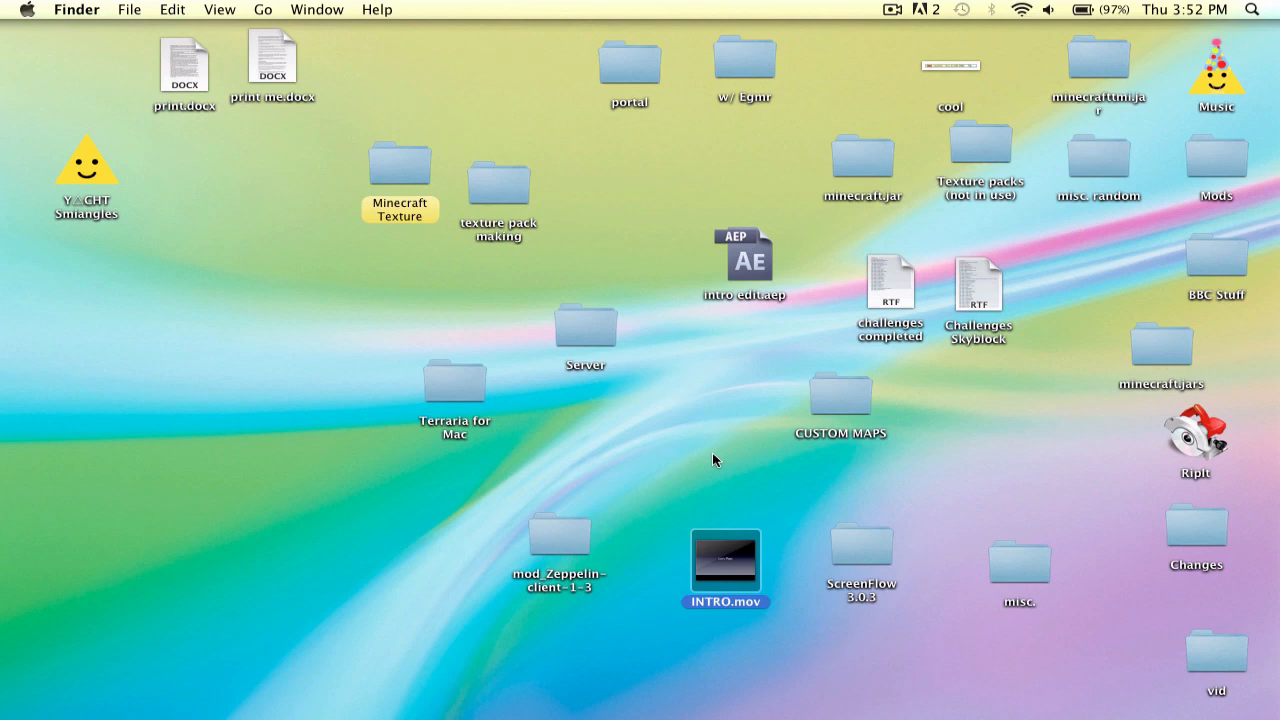
mouse_move(702, 550)
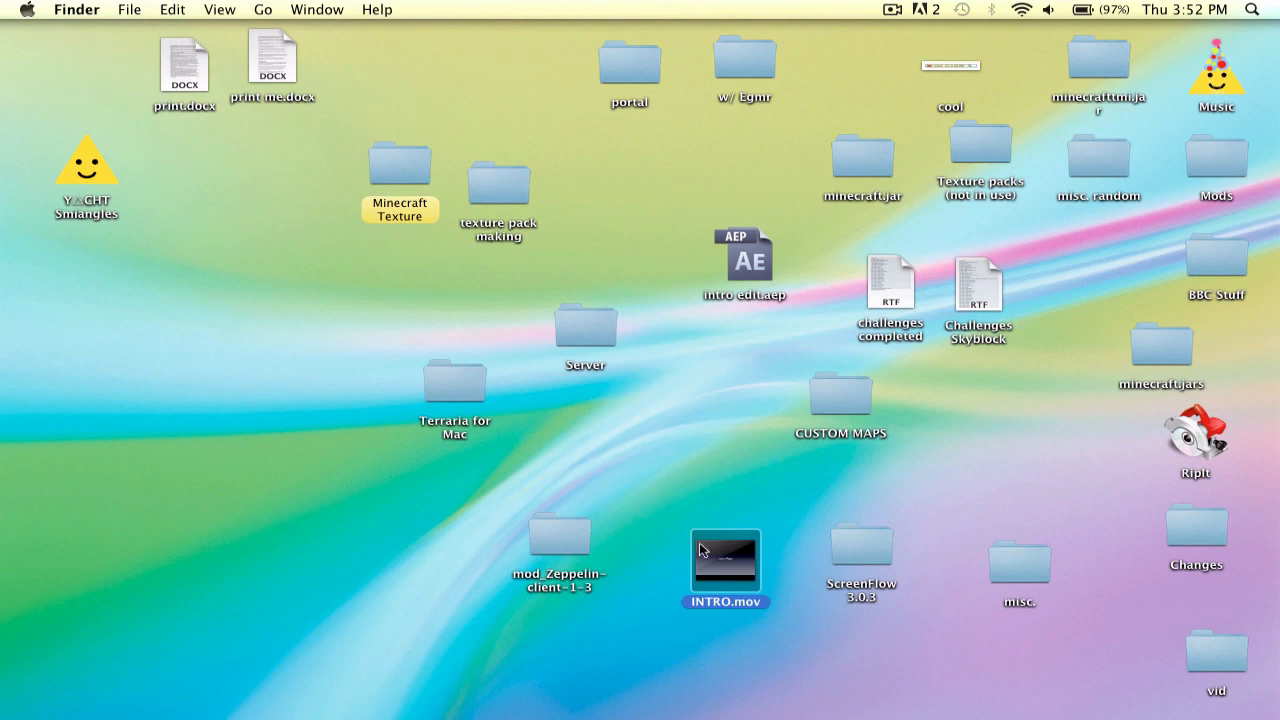
Step: Play the INTRO.mov tutorial movie, then launch Keynote from the Dock
double_click(726, 552)
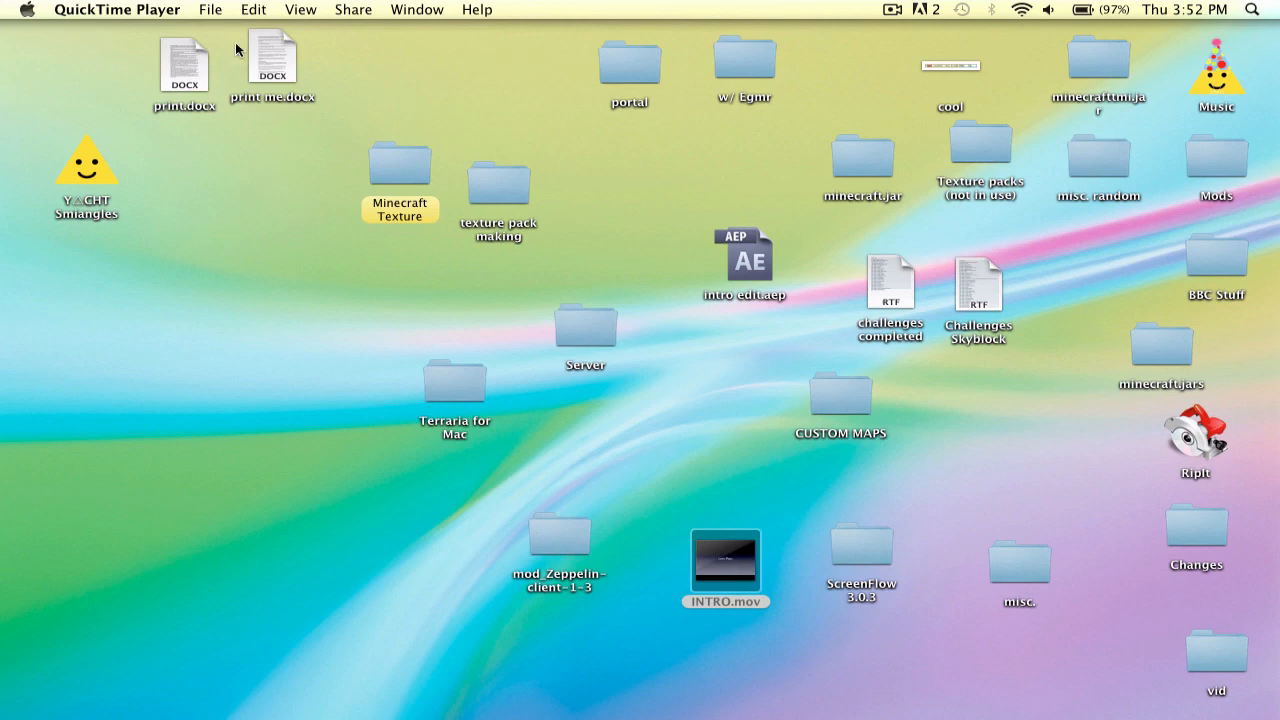
double_click(724, 560)
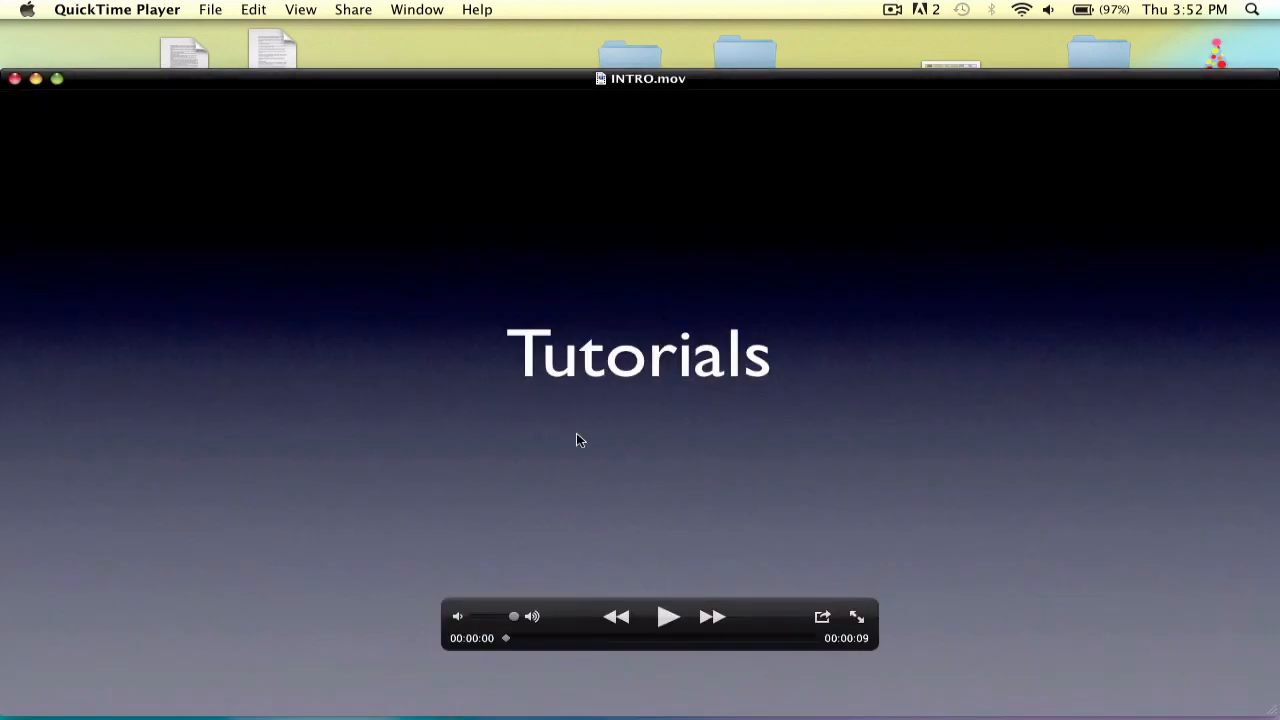
click(668, 616)
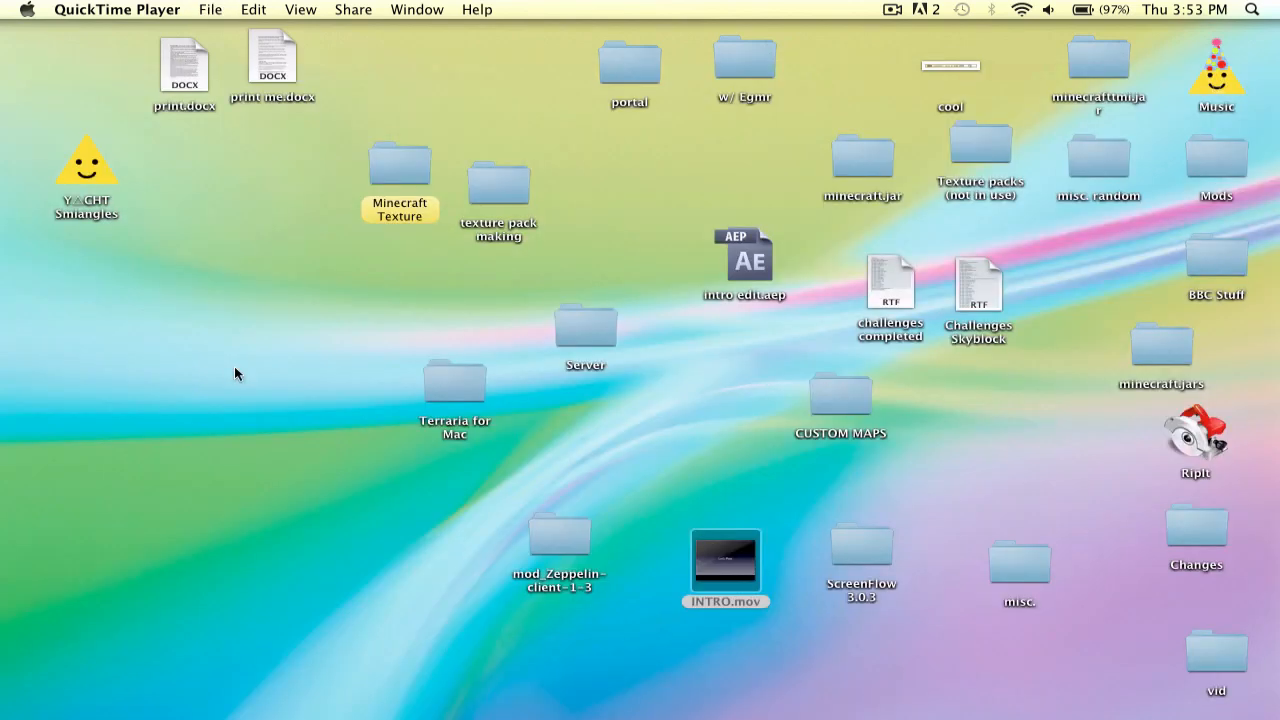
click(656, 480)
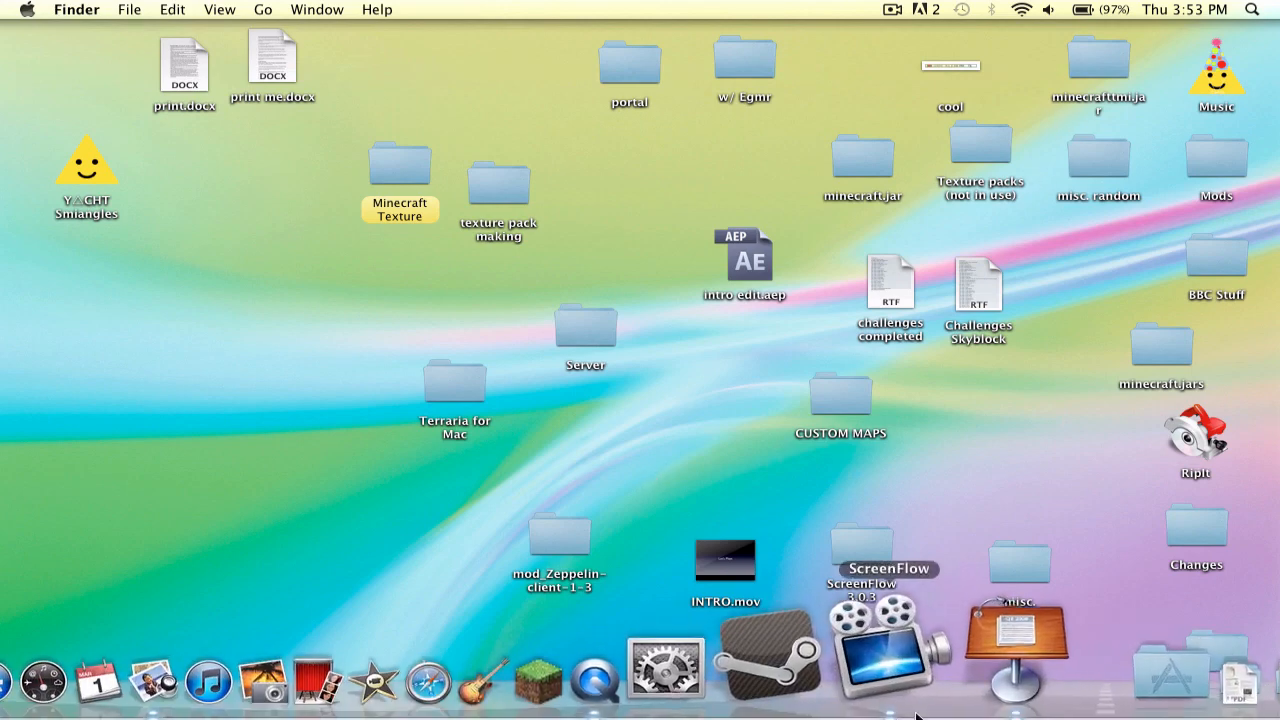
mouse_move(980, 650)
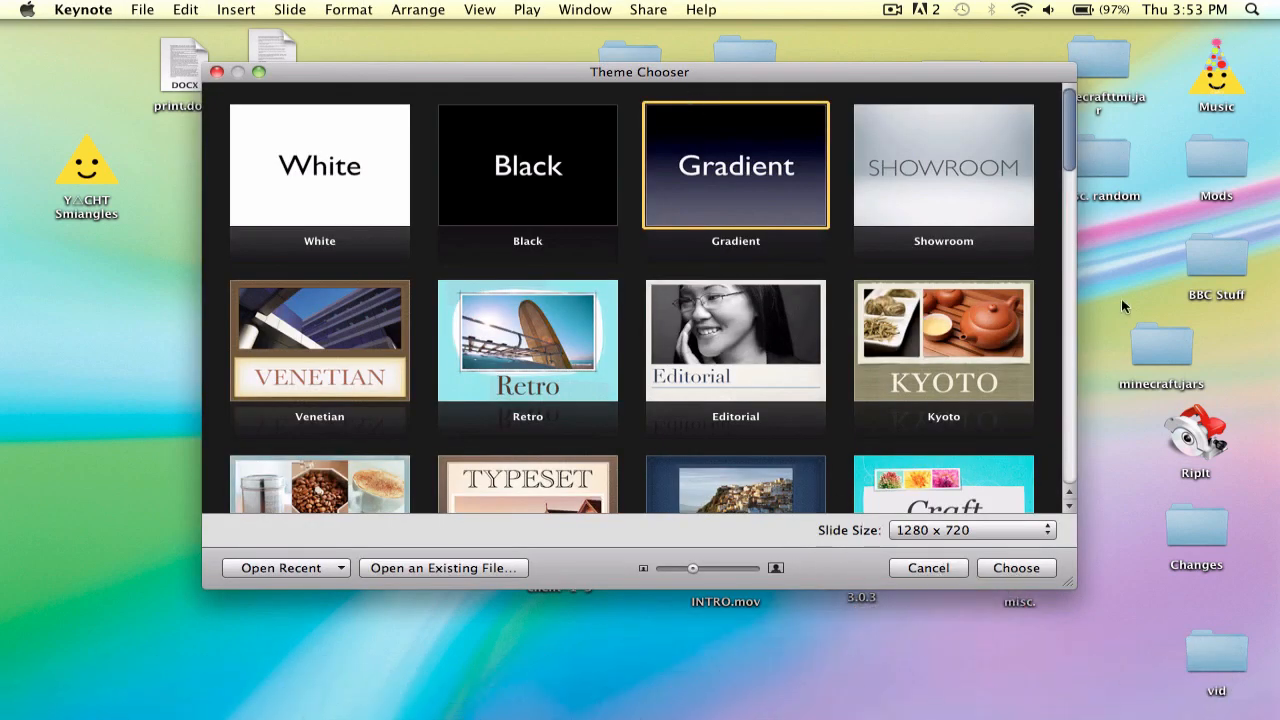
mouse_move(980, 168)
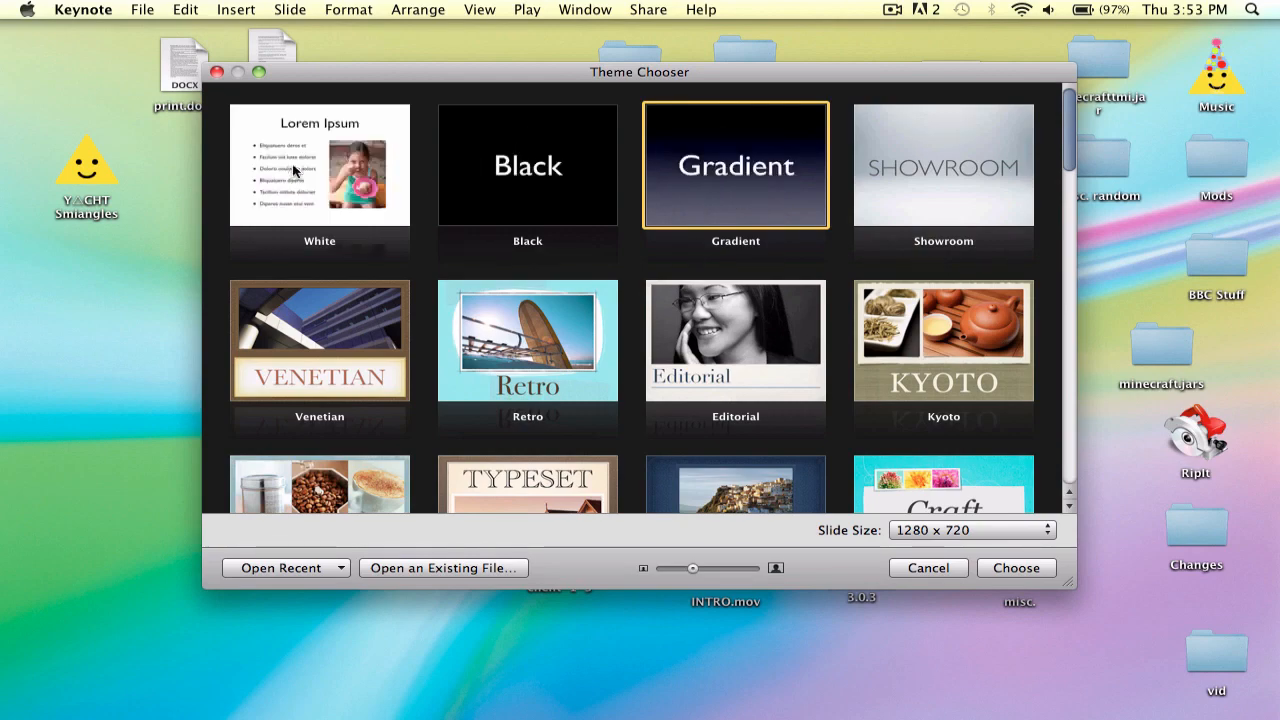
Step: Browse the Theme Chooser and keep the slide size at 1280 × 720
scroll(down, 3)
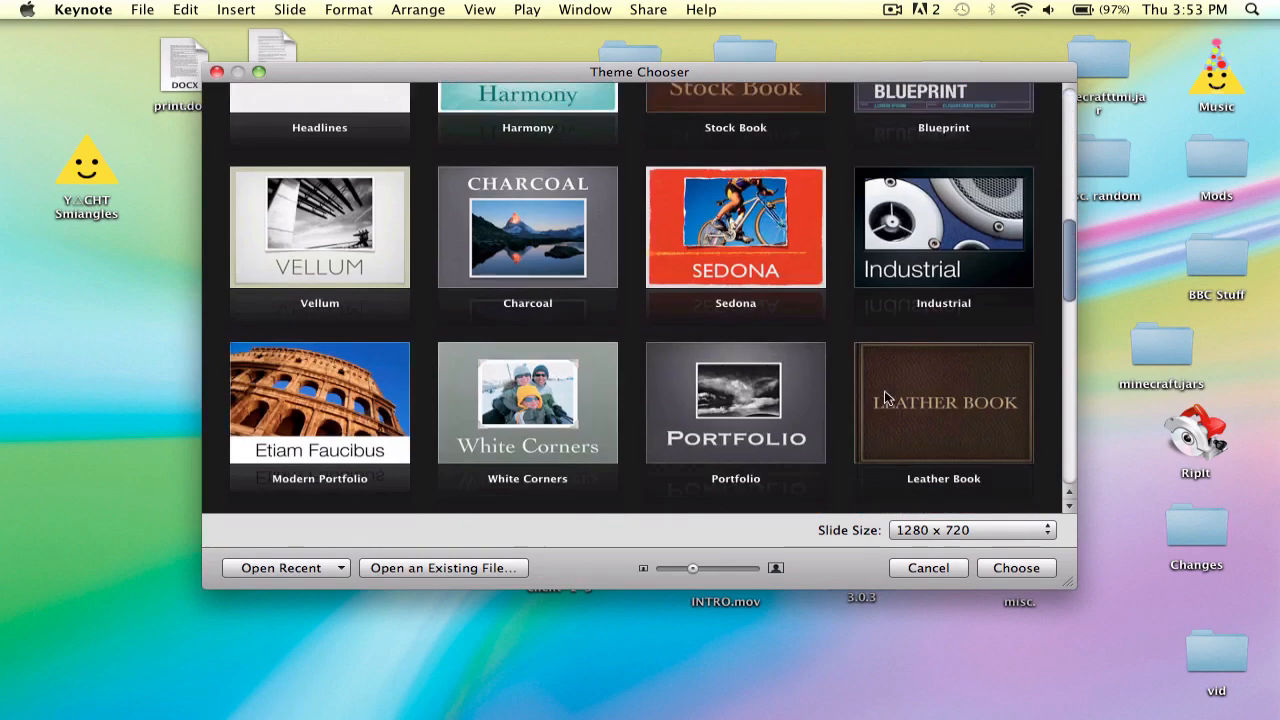
scroll(down, 3)
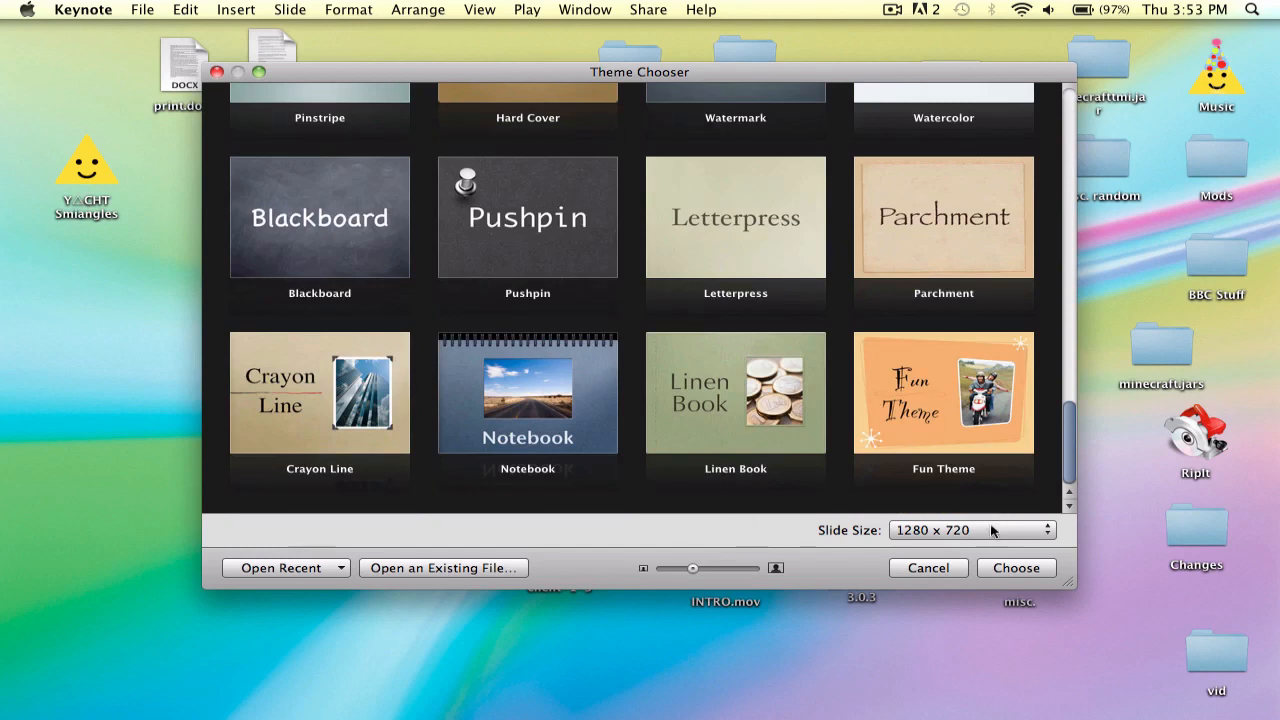
click(970, 530)
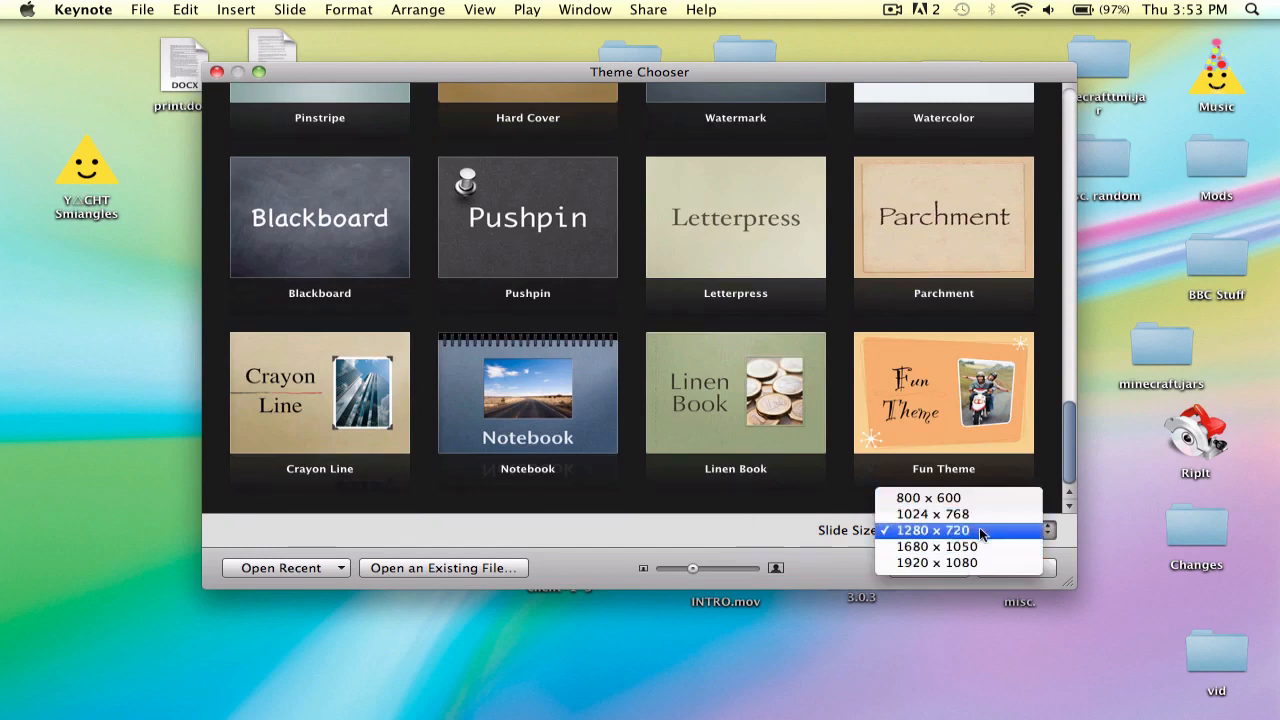
click(932, 530)
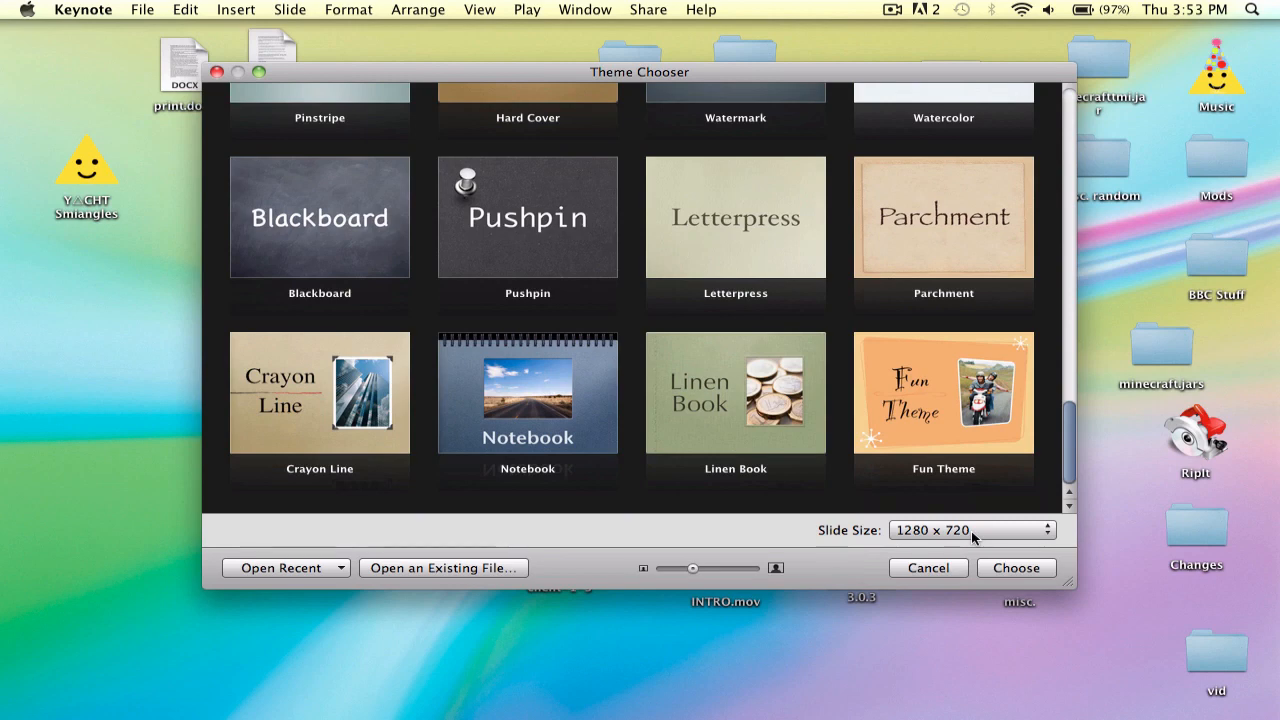
click(970, 530)
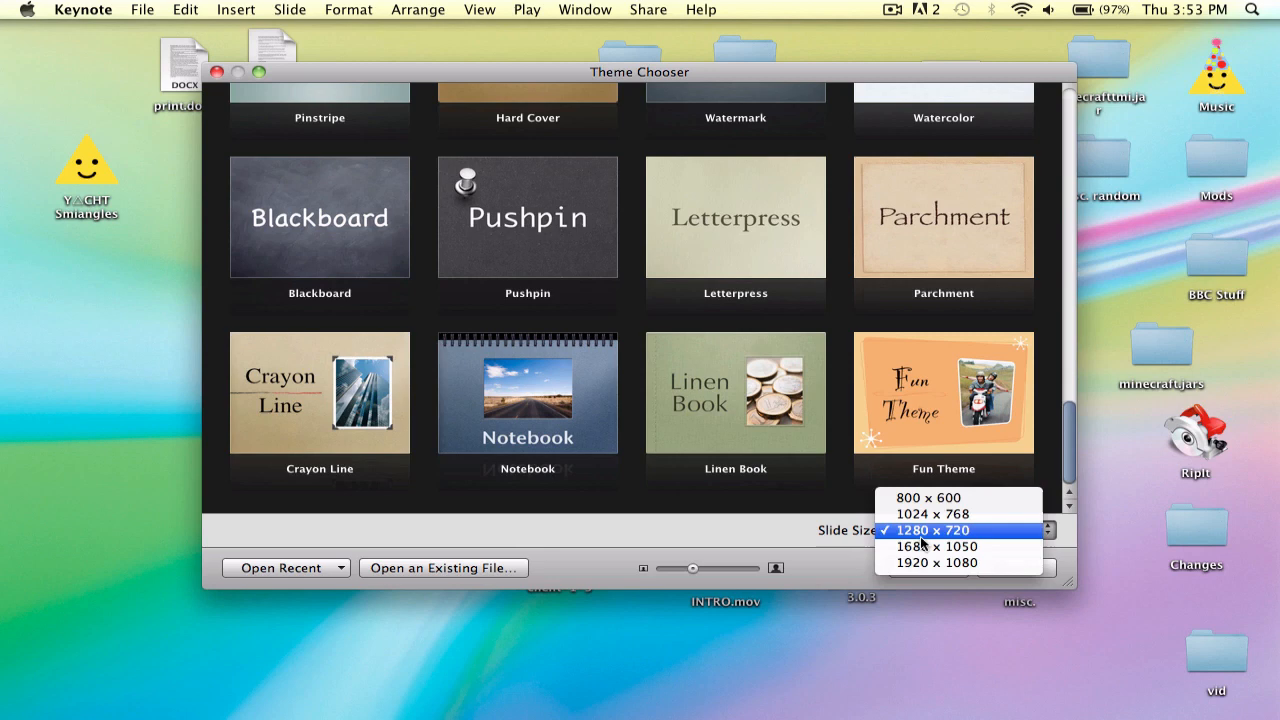
click(932, 530)
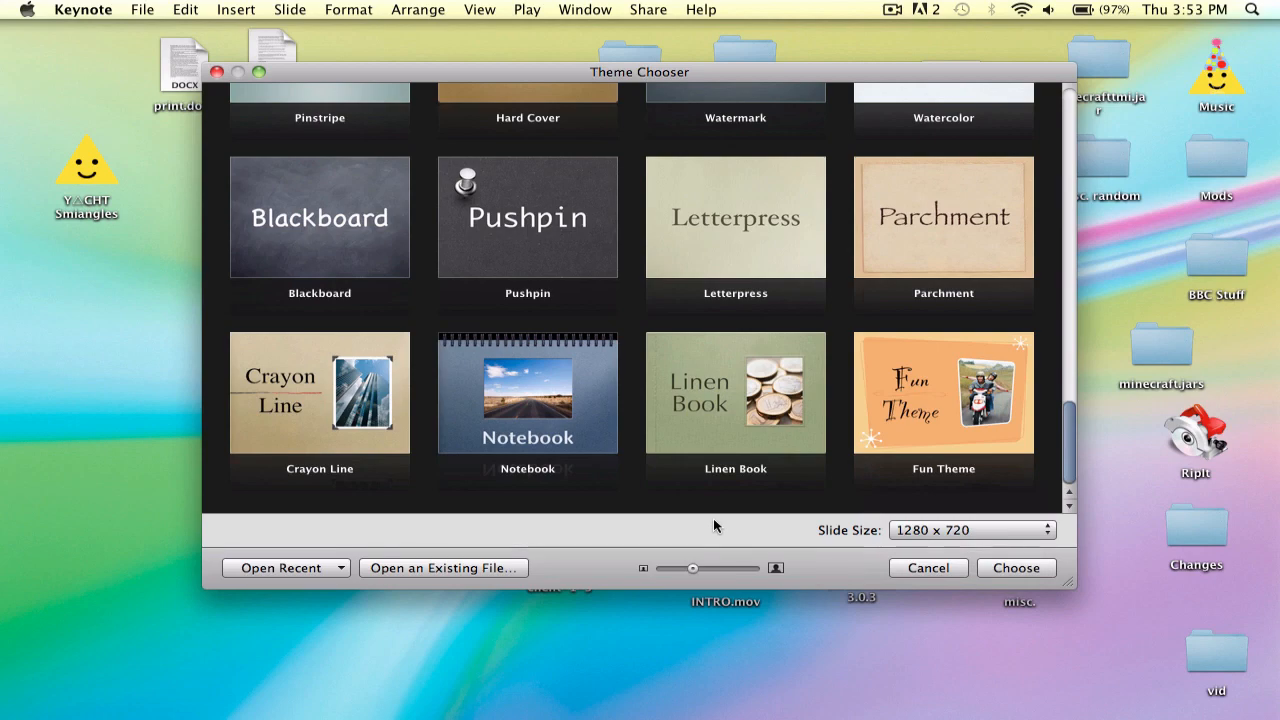
scroll(up, 3)
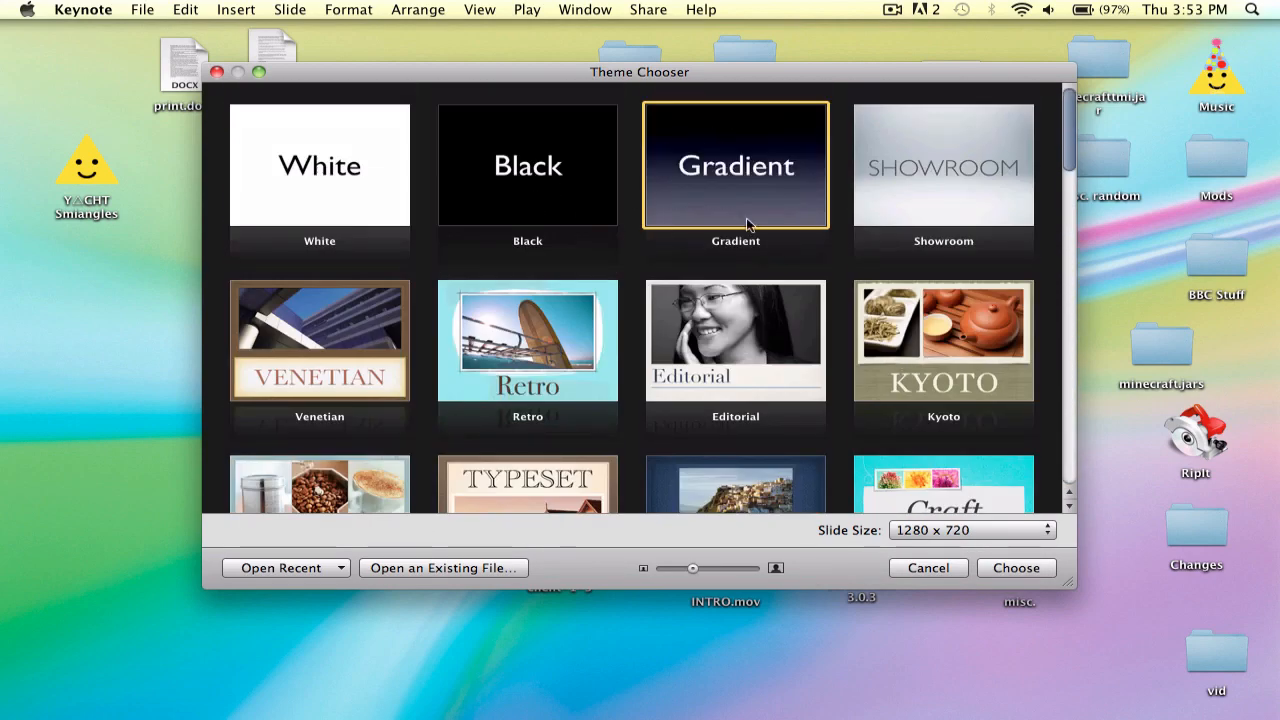
mouse_move(900, 160)
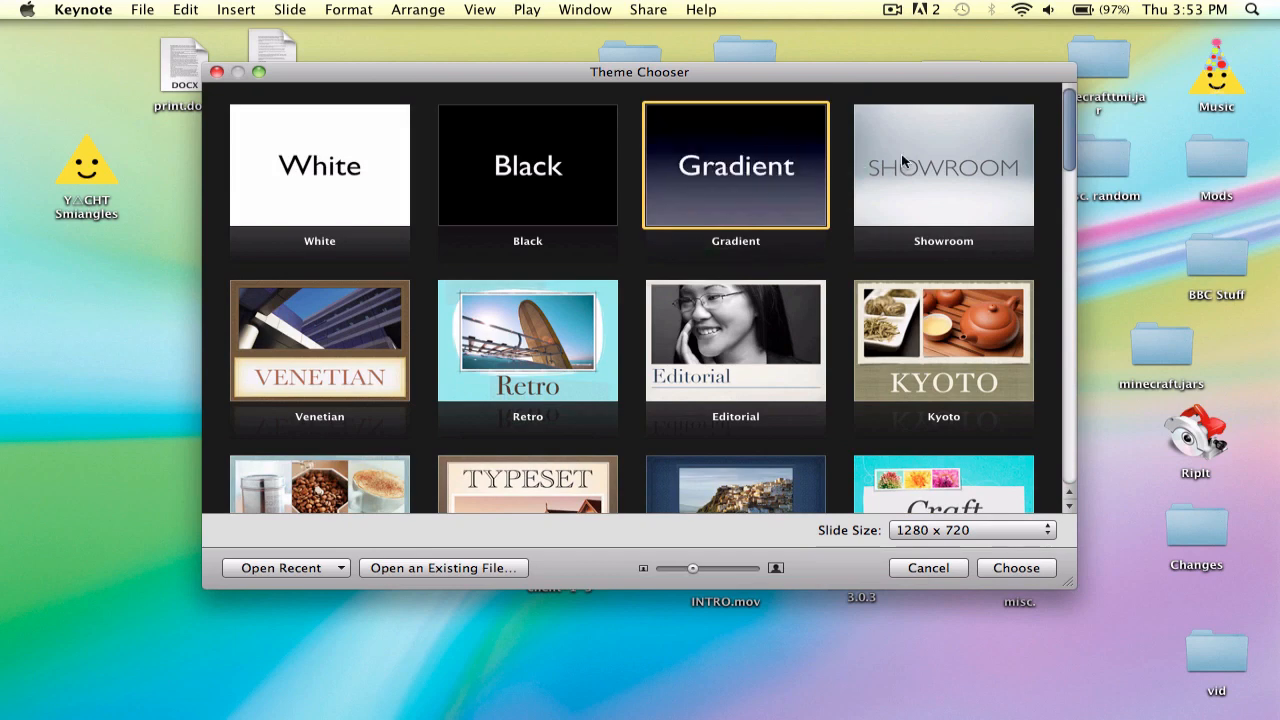
mouse_move(796, 204)
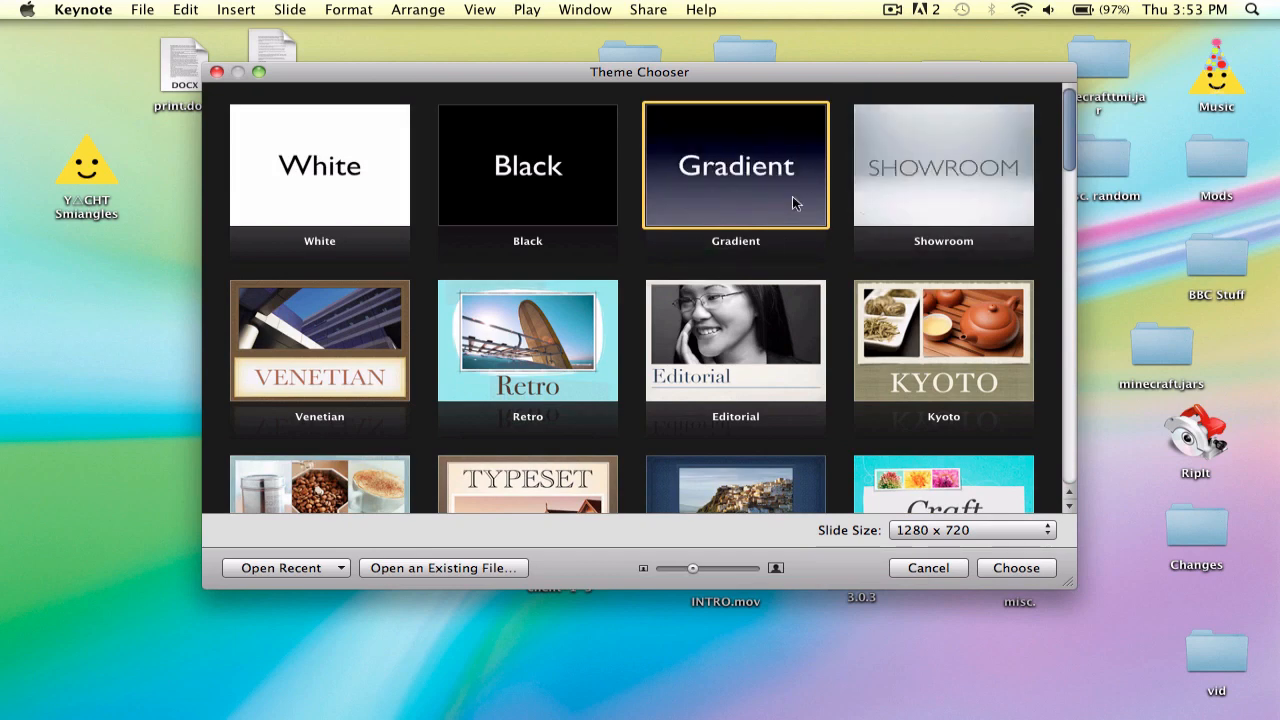
mouse_move(1004, 592)
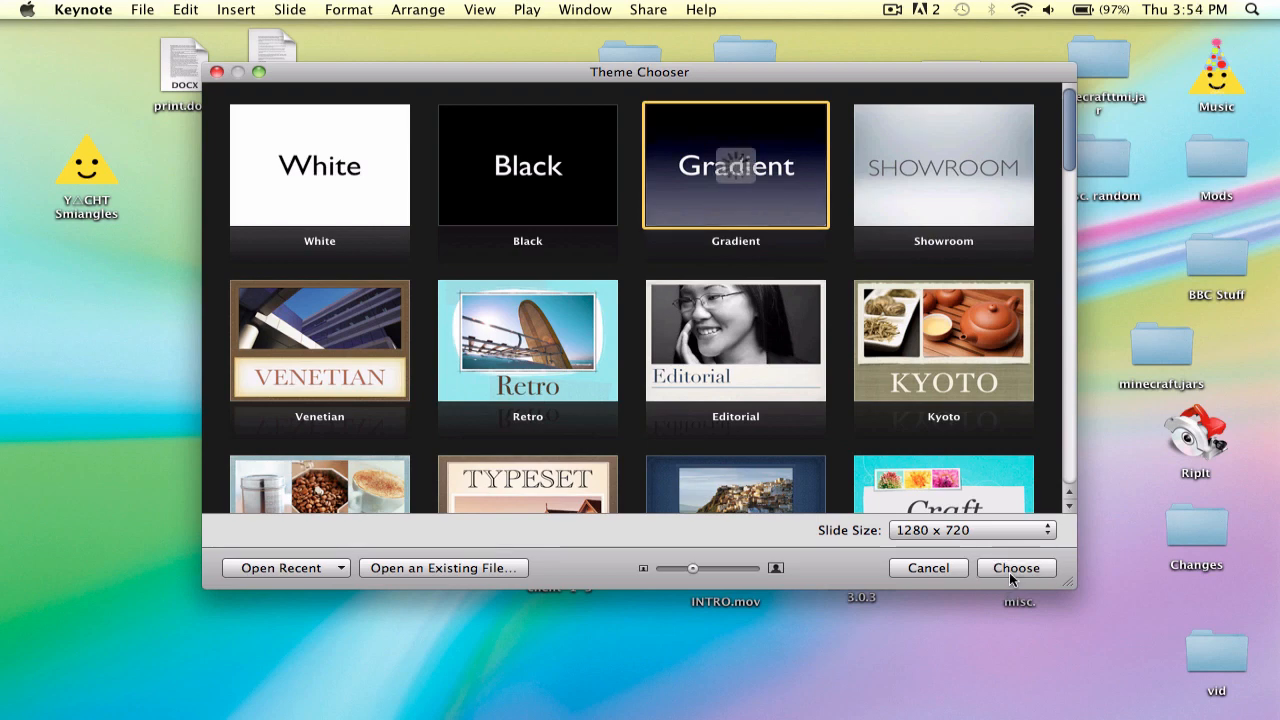
Step: Create the Gradient-themed presentation and pick a slide layout from Masters
click(1016, 568)
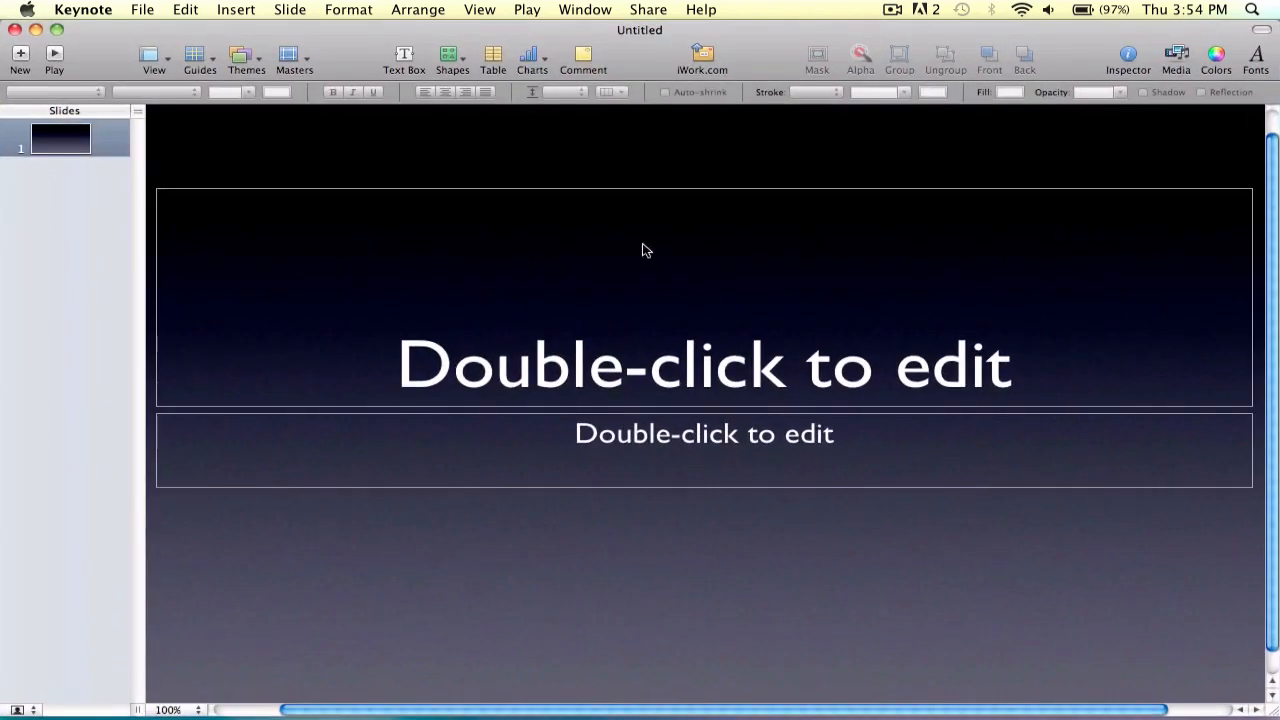
mouse_move(294, 60)
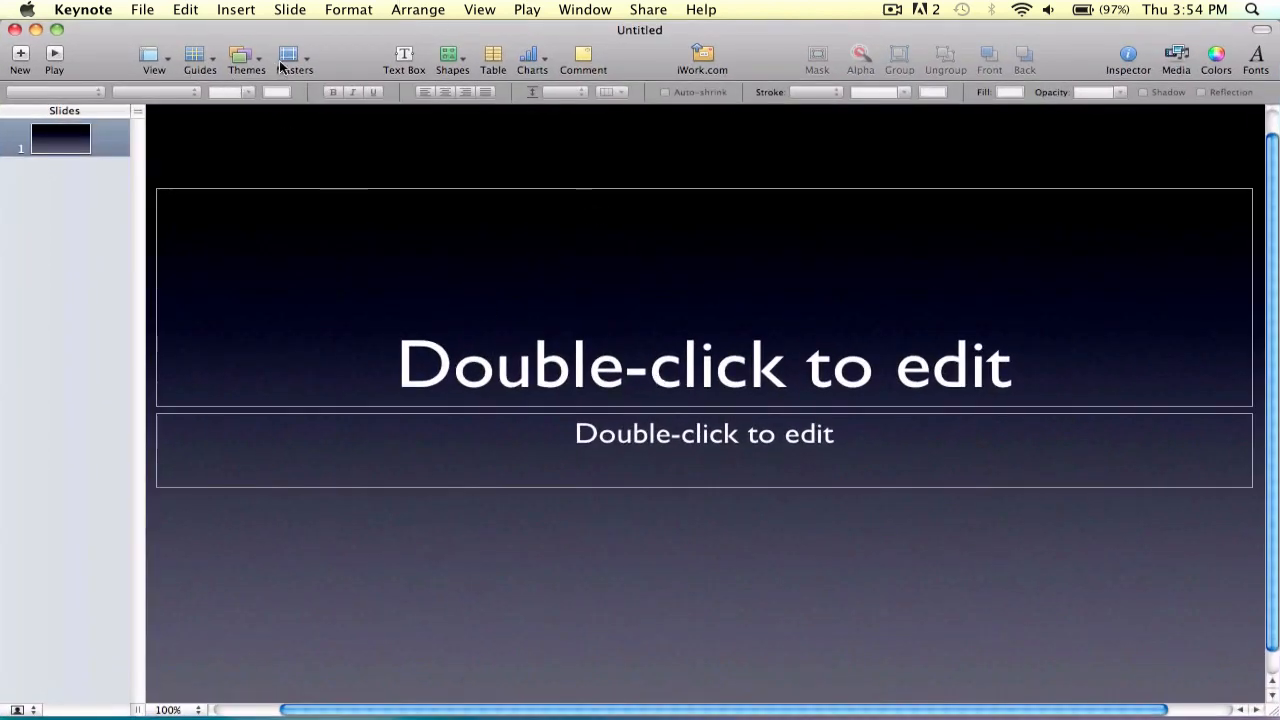
click(288, 60)
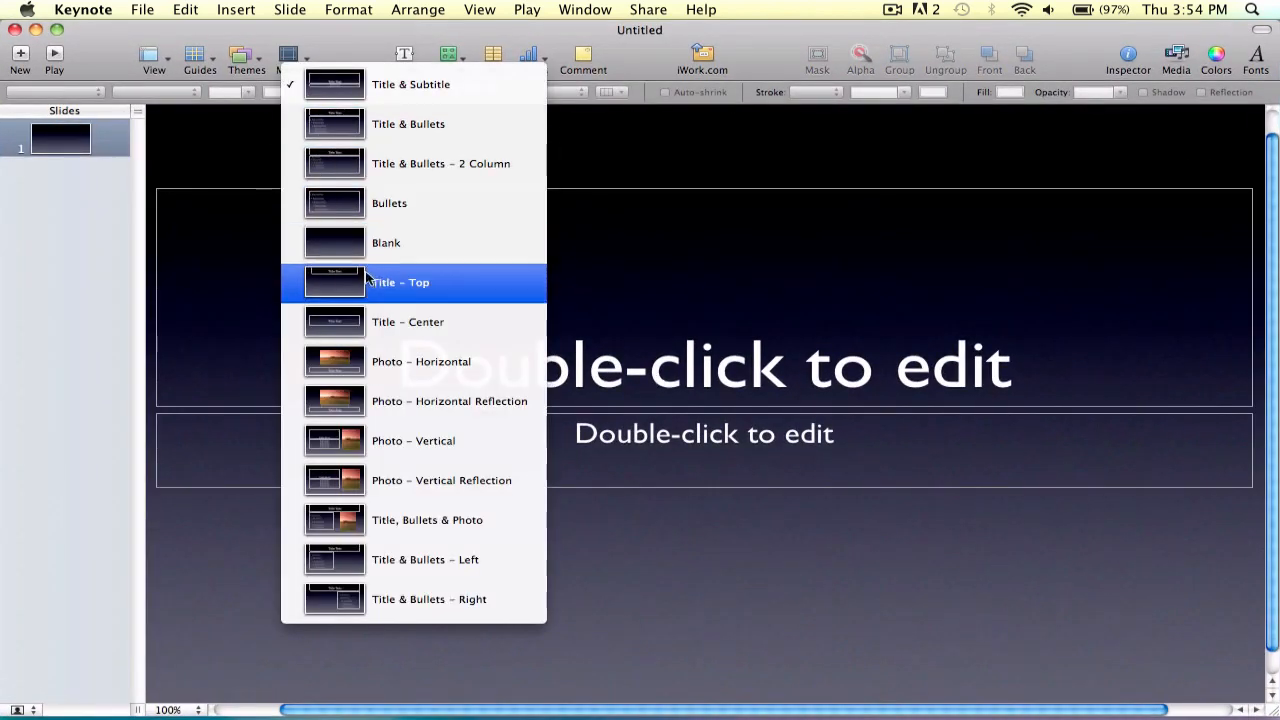
click(400, 282)
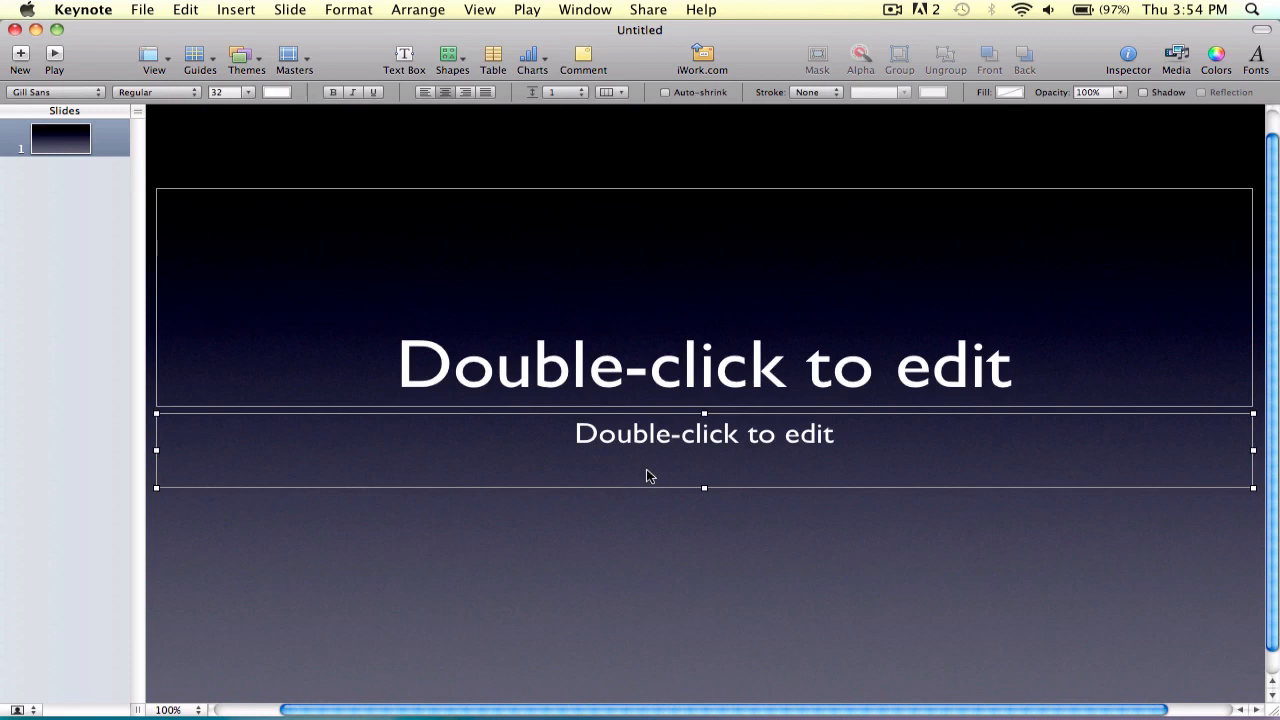
mouse_move(636, 380)
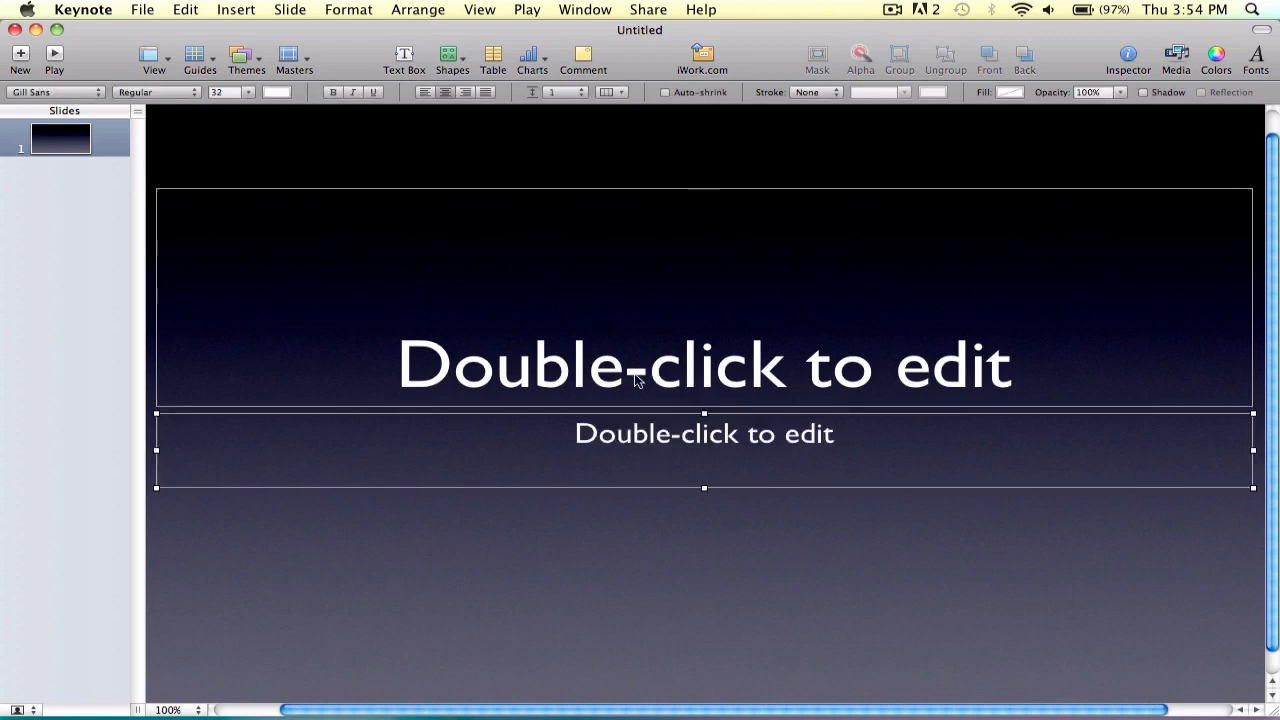
Step: Title the first slide 'Yay cool people'
double_click(704, 432)
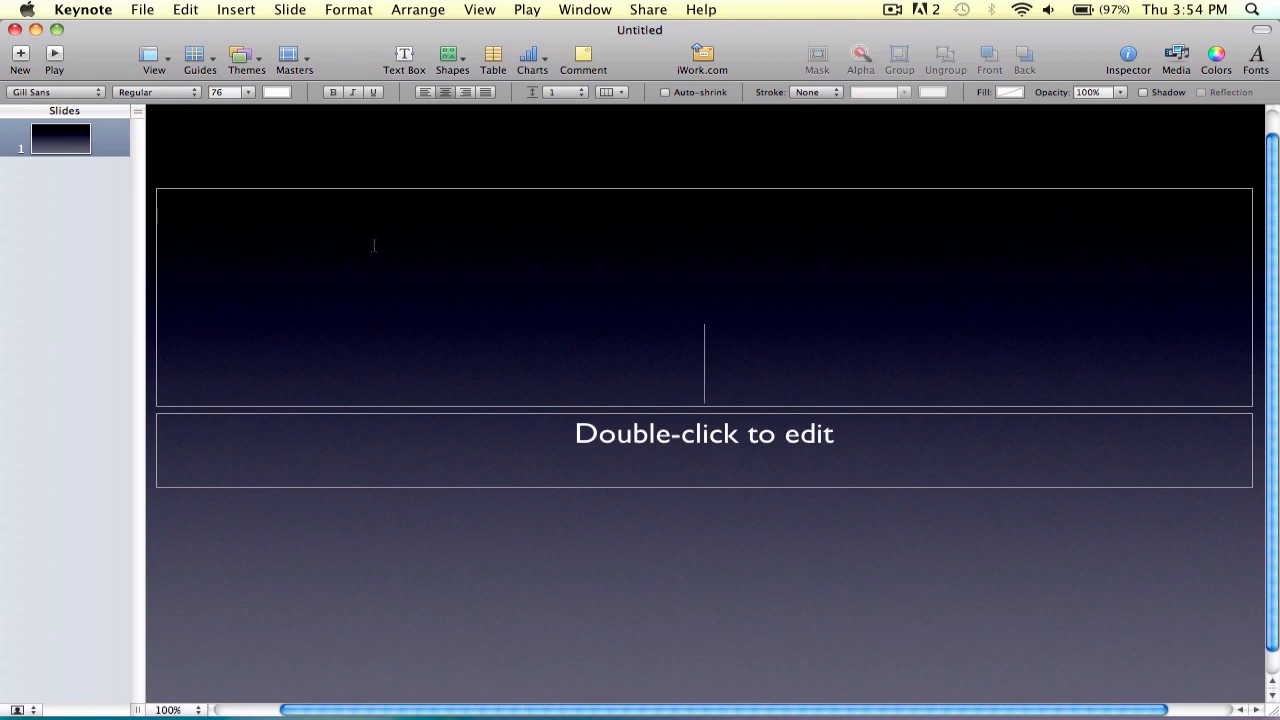
text(Y)
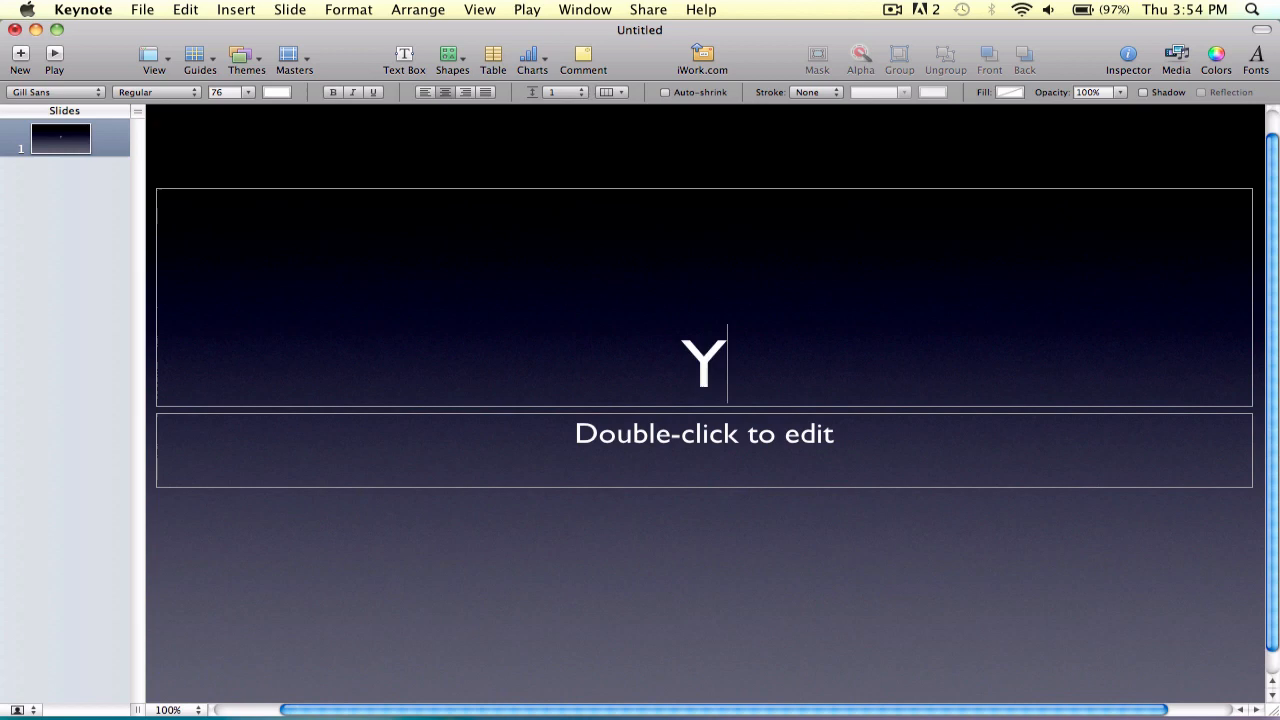
text(ay cool)
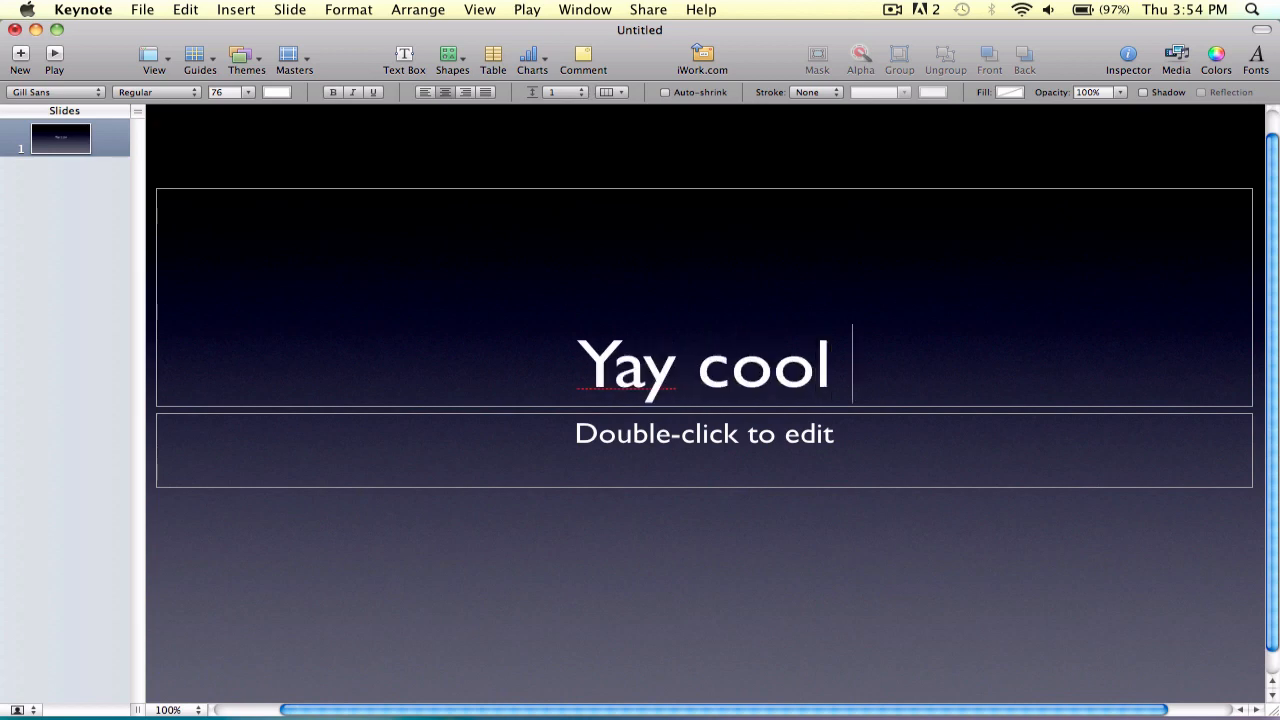
text(people)
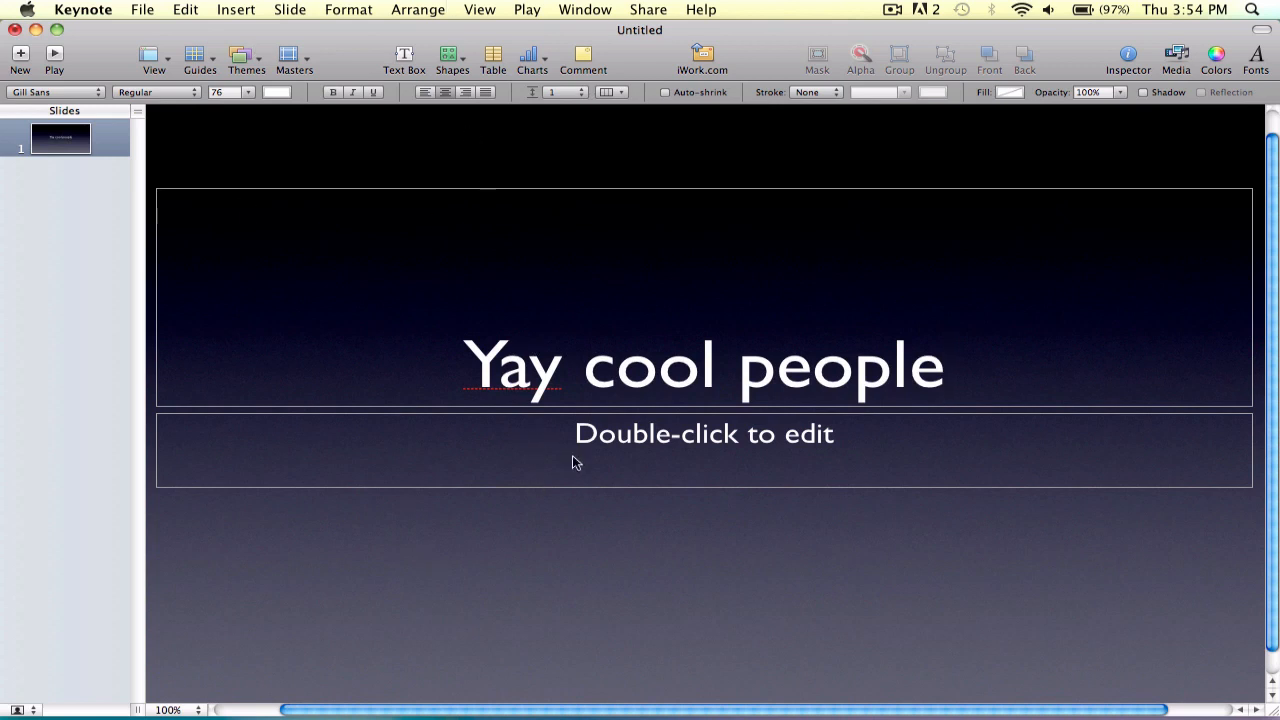
click(704, 364)
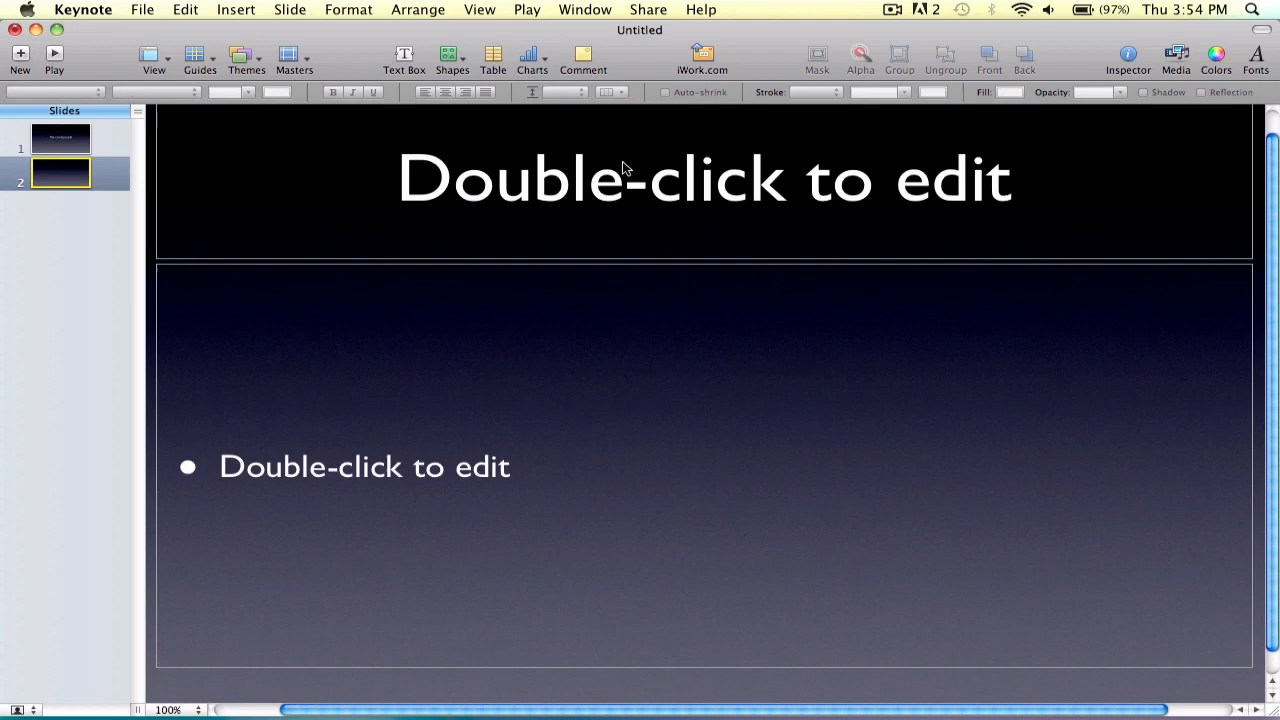
Step: Give slide 2 a centred title layout reading 'We're so awesome!!!'
click(292, 60)
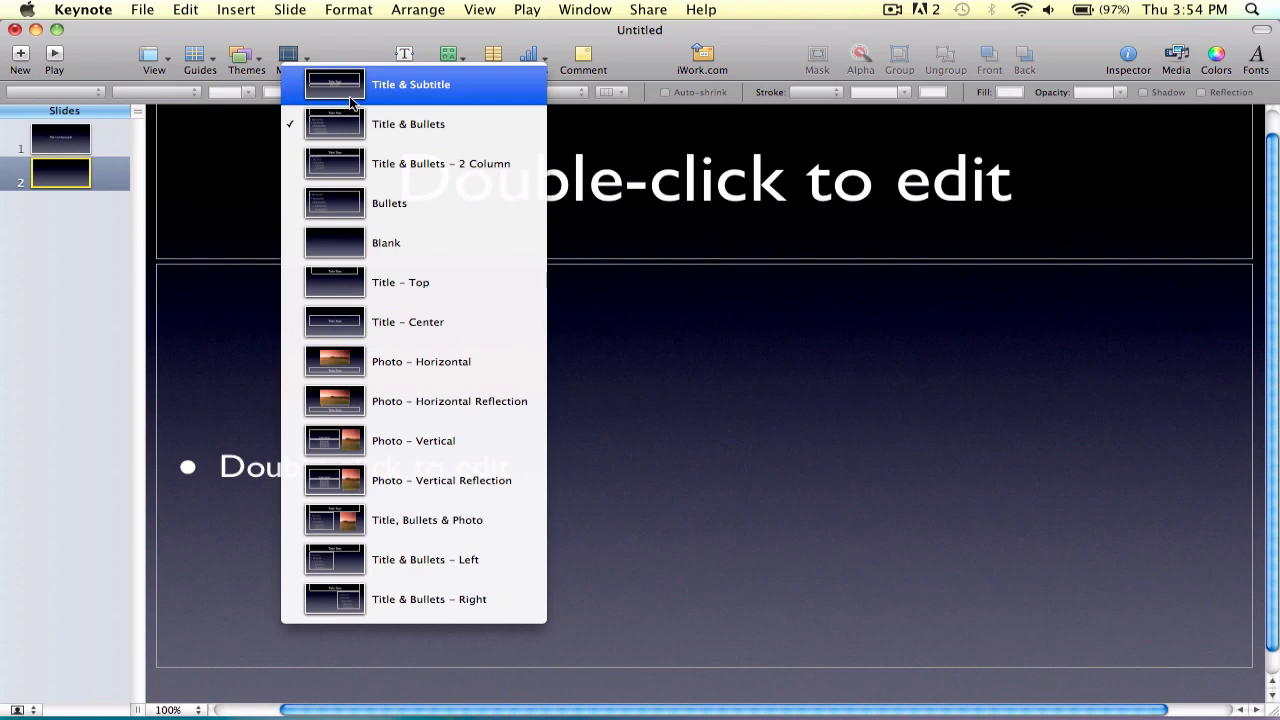
mouse_move(408, 320)
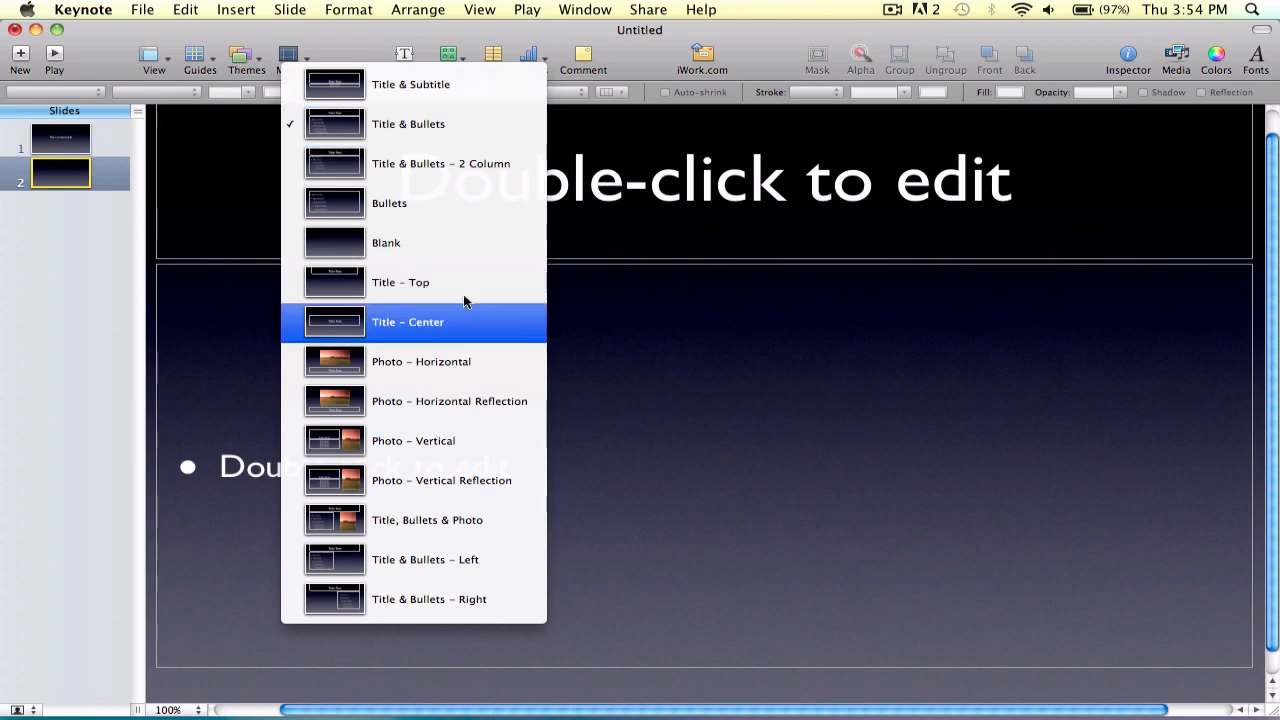
click(408, 320)
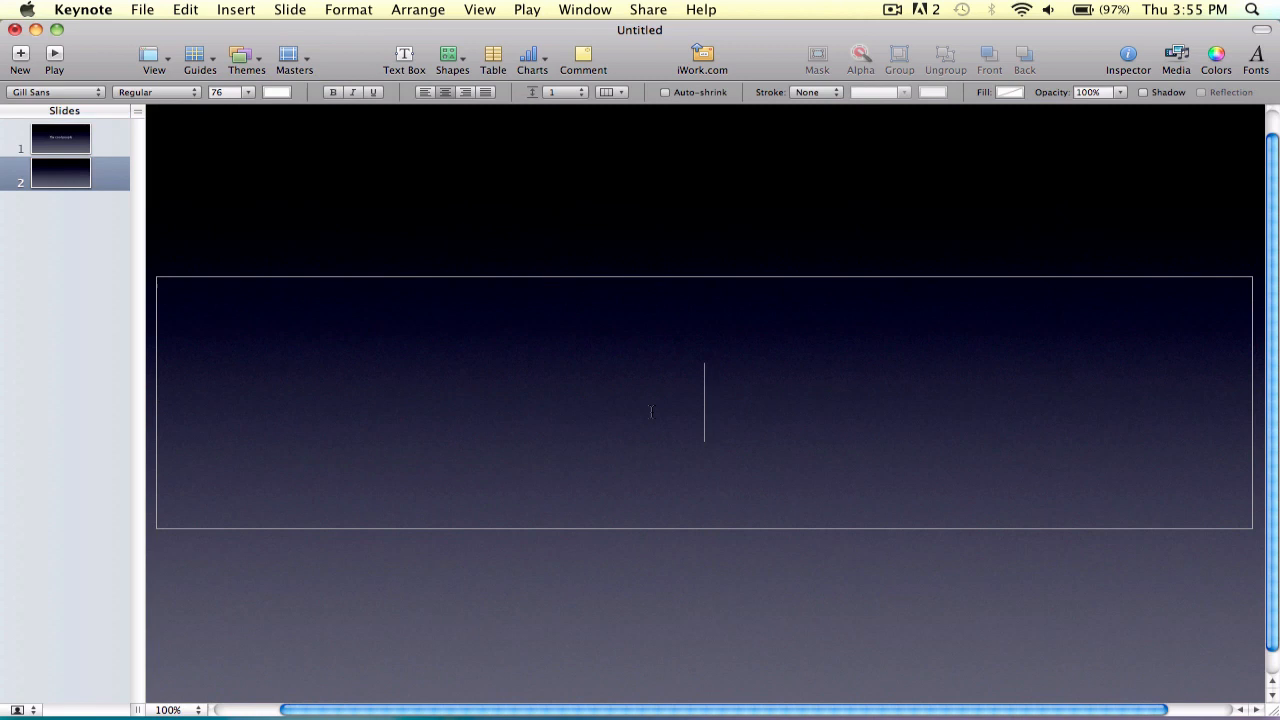
text(We're so)
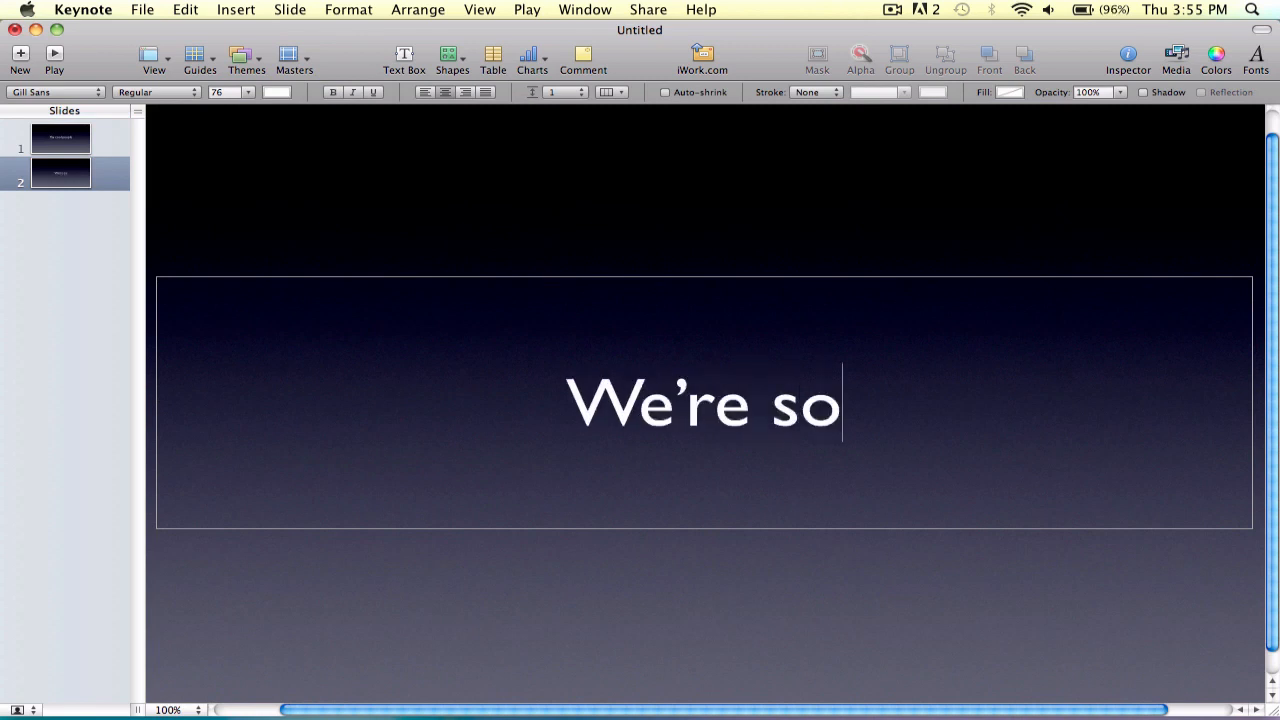
text(awesome)
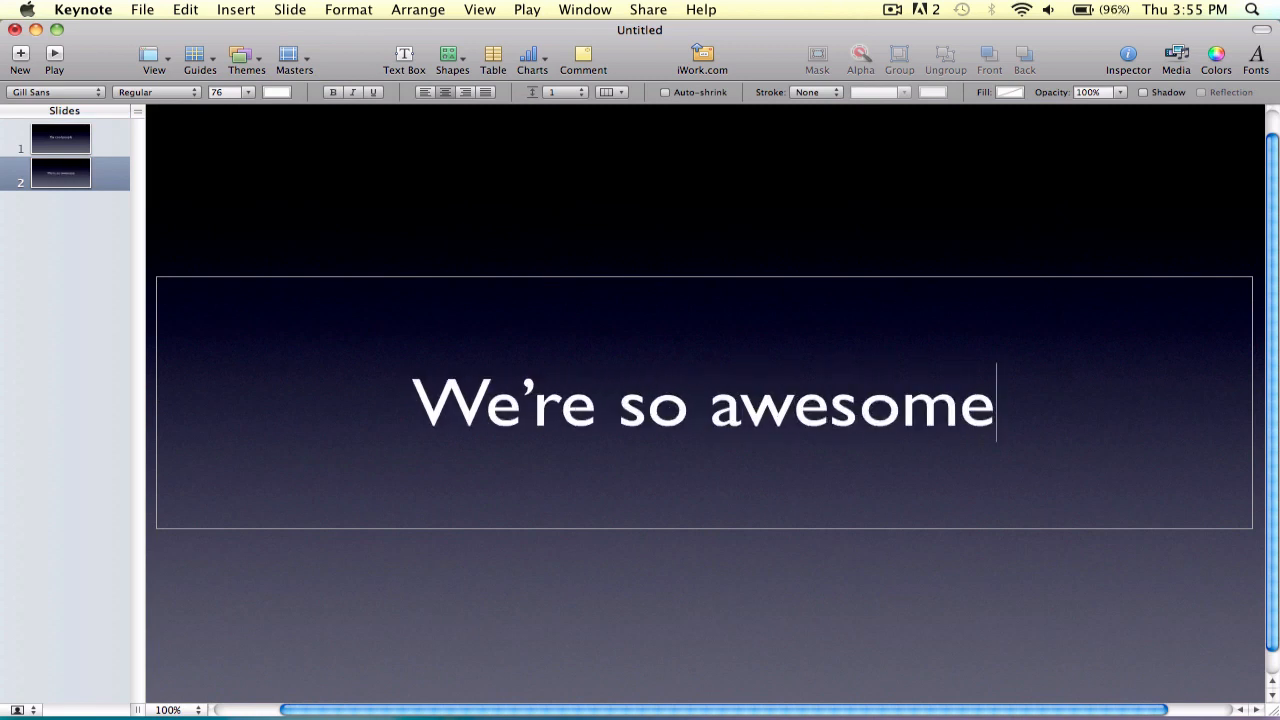
text(!!!)
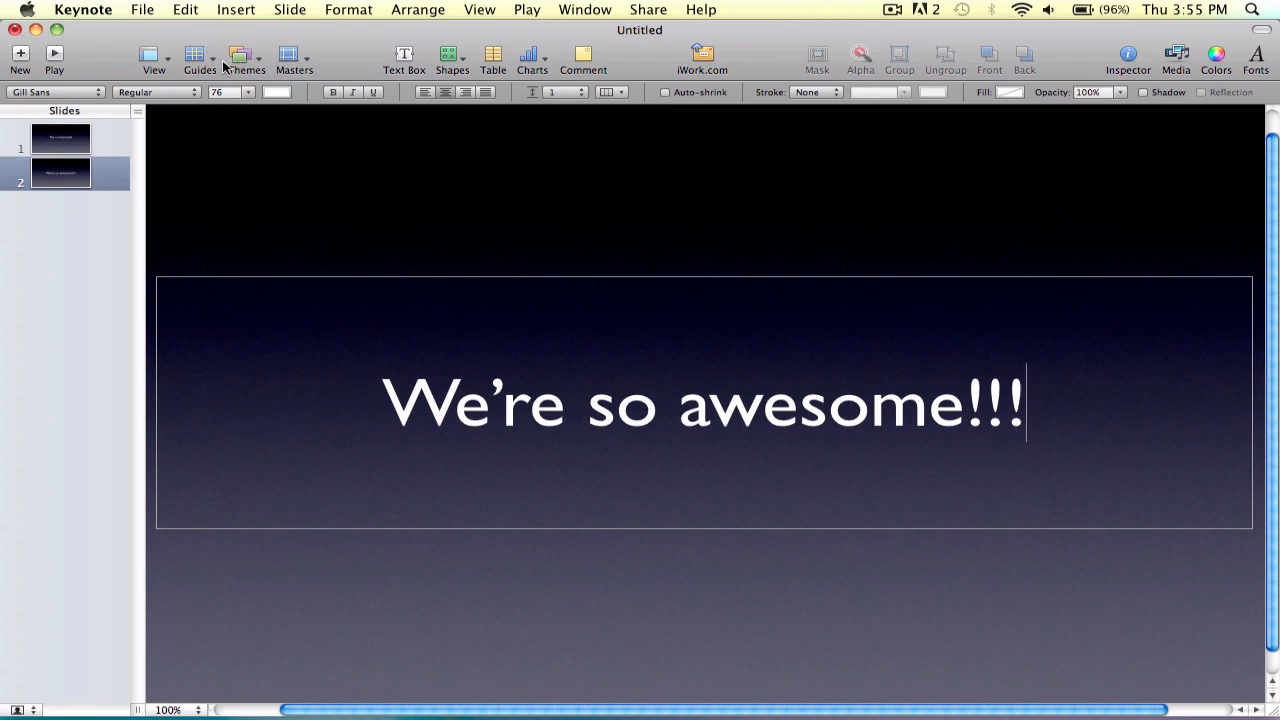
mouse_move(200, 60)
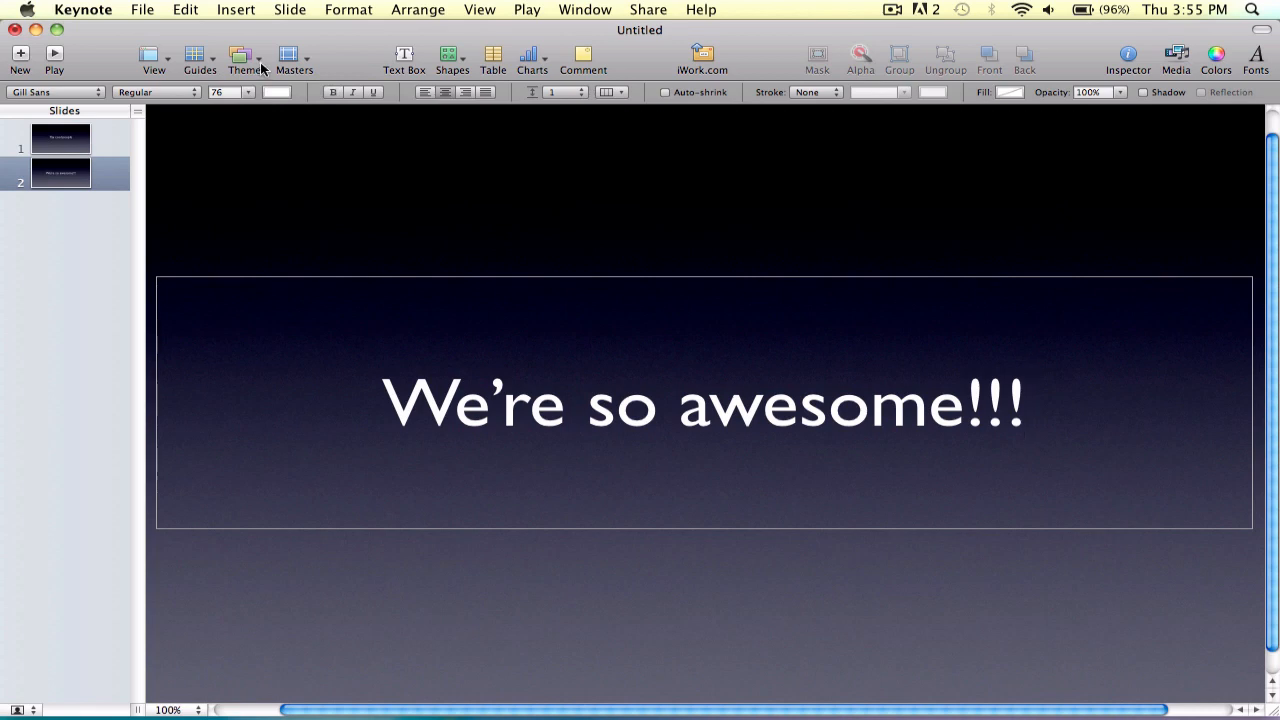
Step: Try several themes and apply the turquoise paper Craft theme to slide 2
click(240, 56)
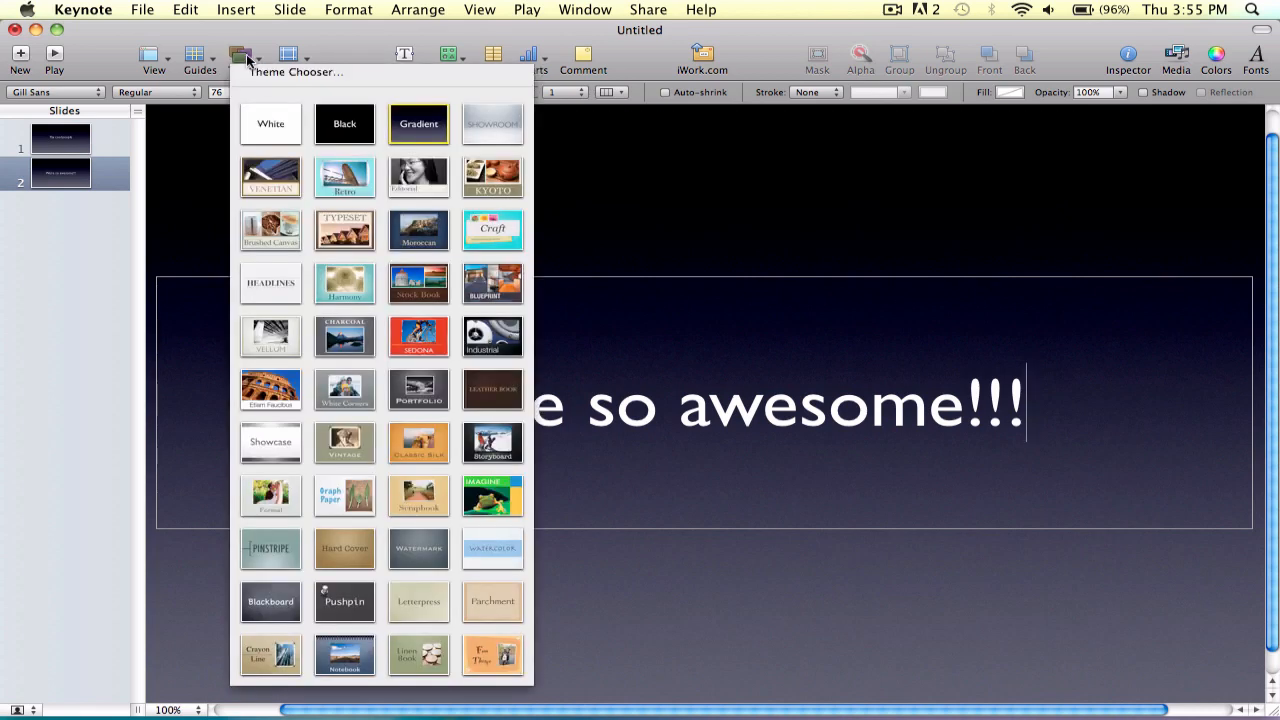
click(270, 124)
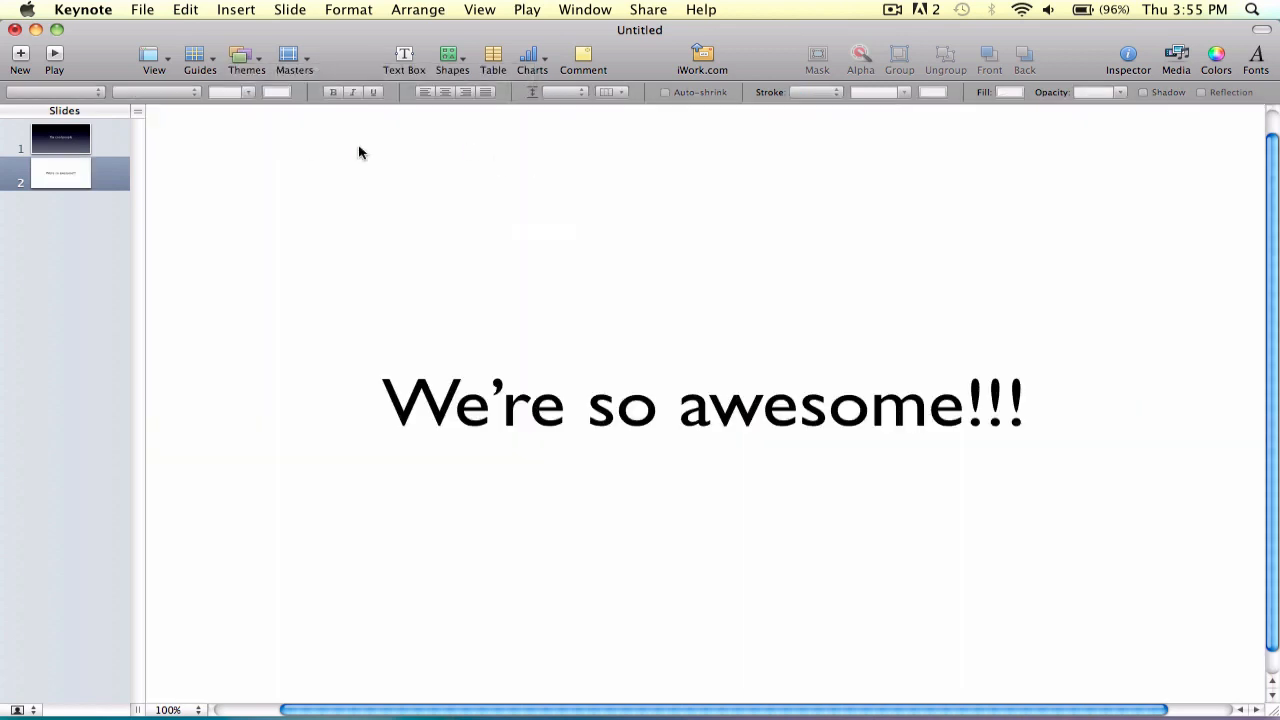
click(248, 60)
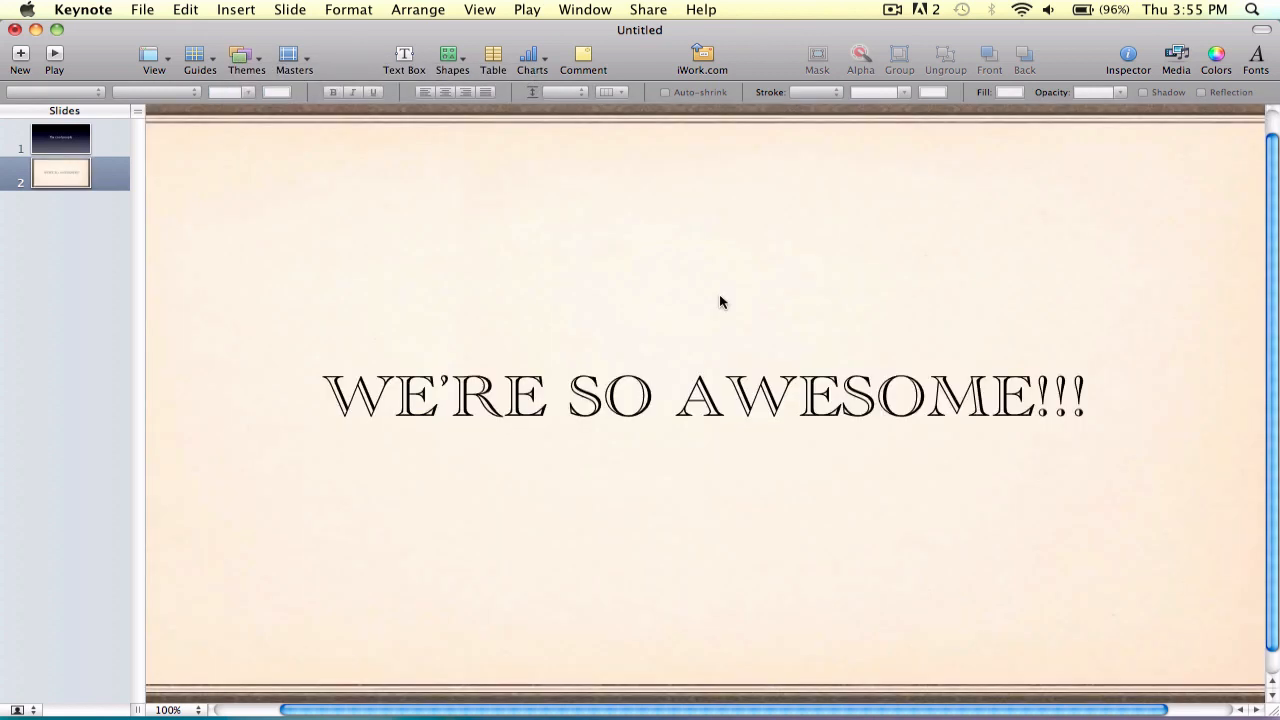
mouse_move(258, 72)
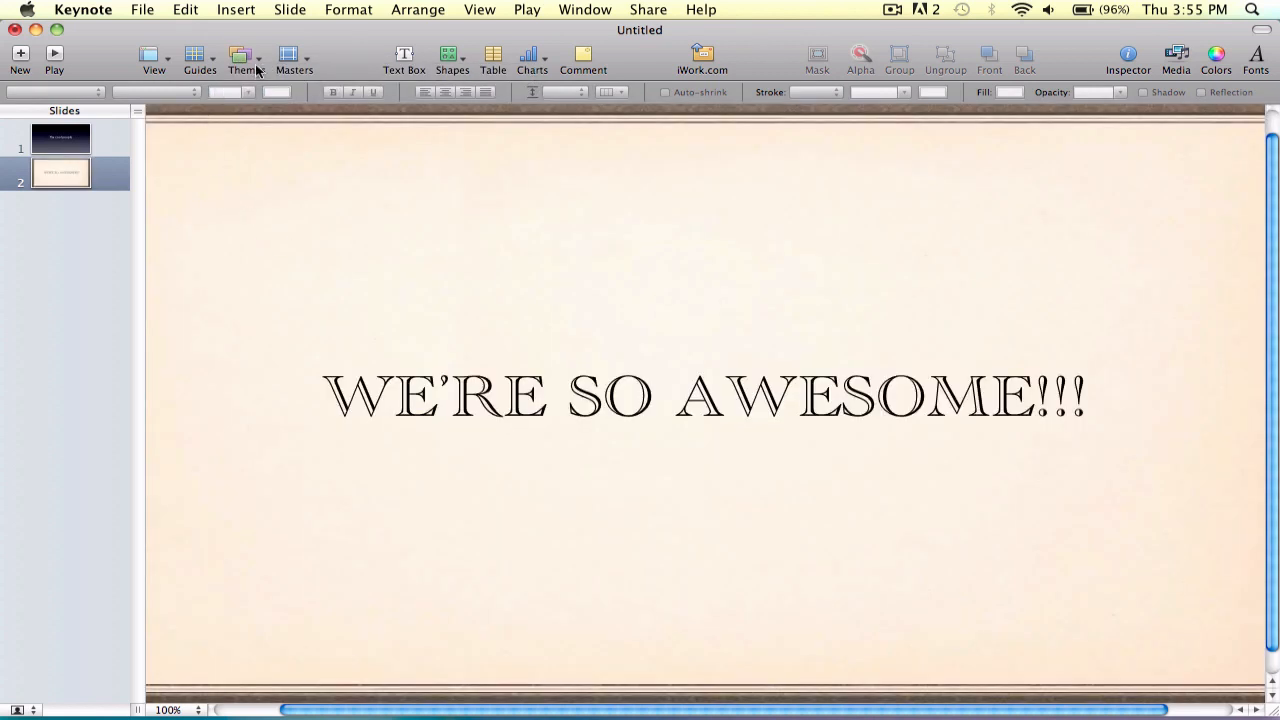
click(242, 56)
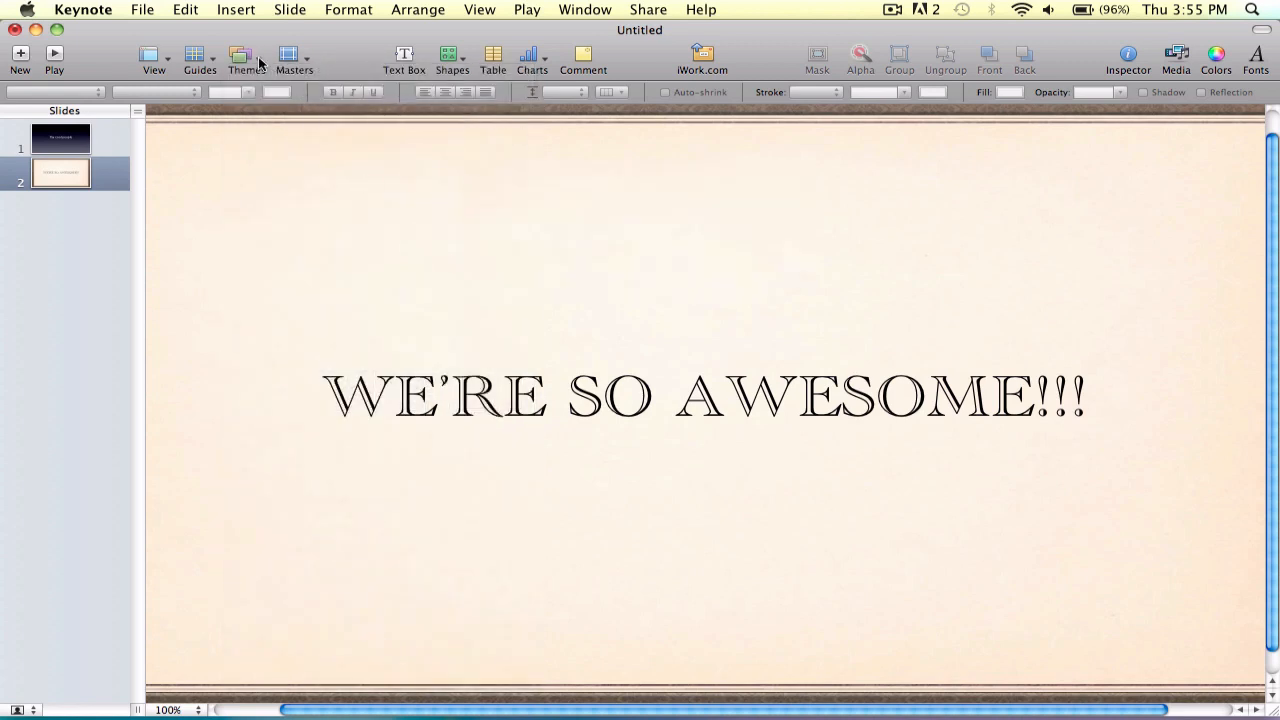
click(240, 58)
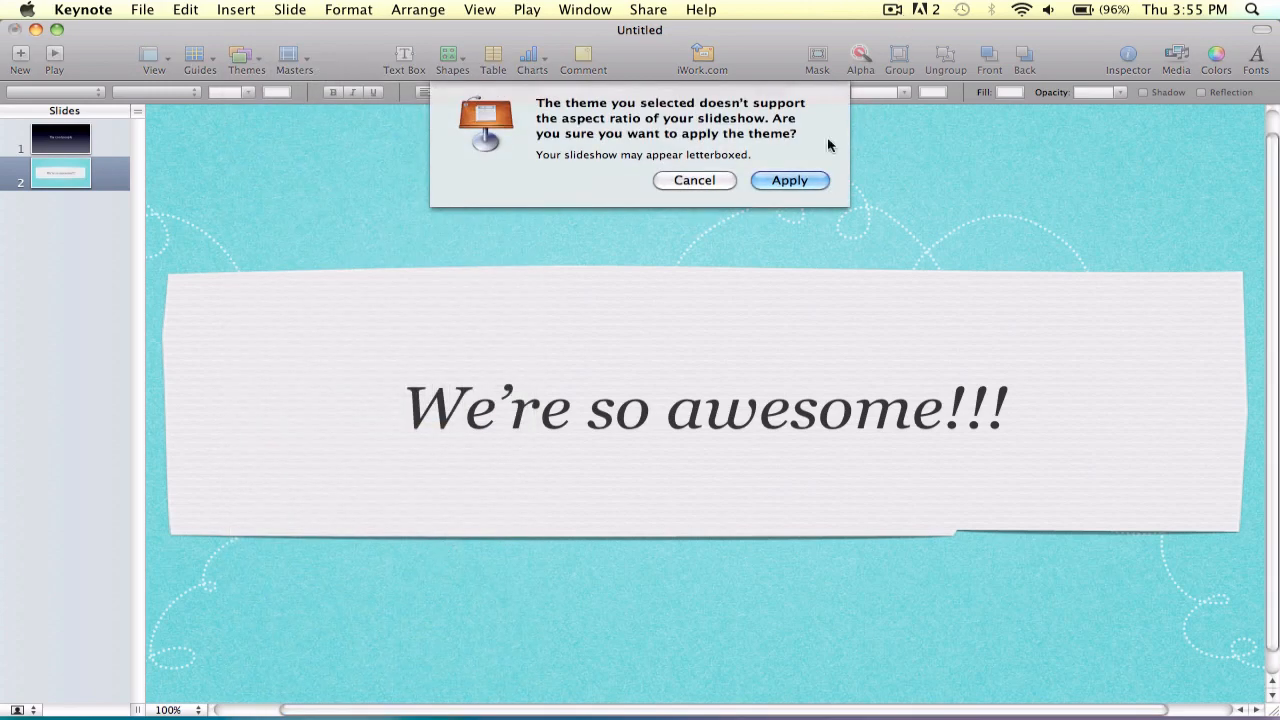
click(788, 180)
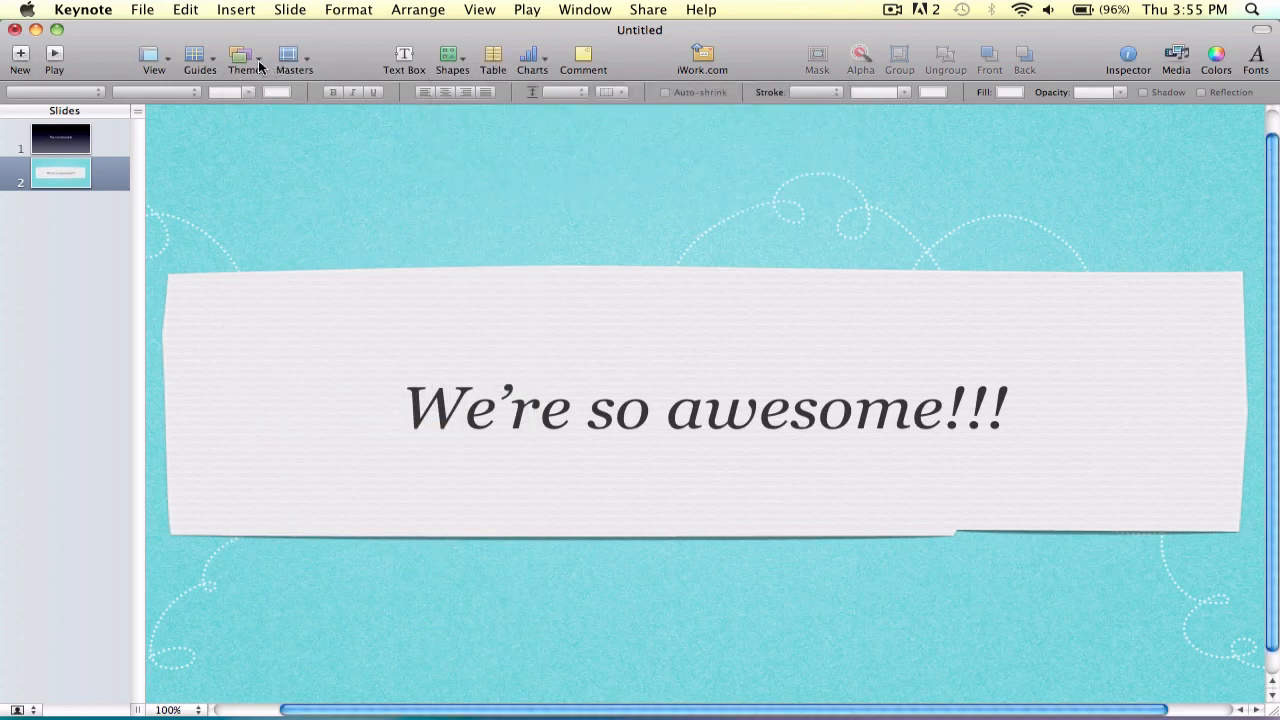
click(244, 56)
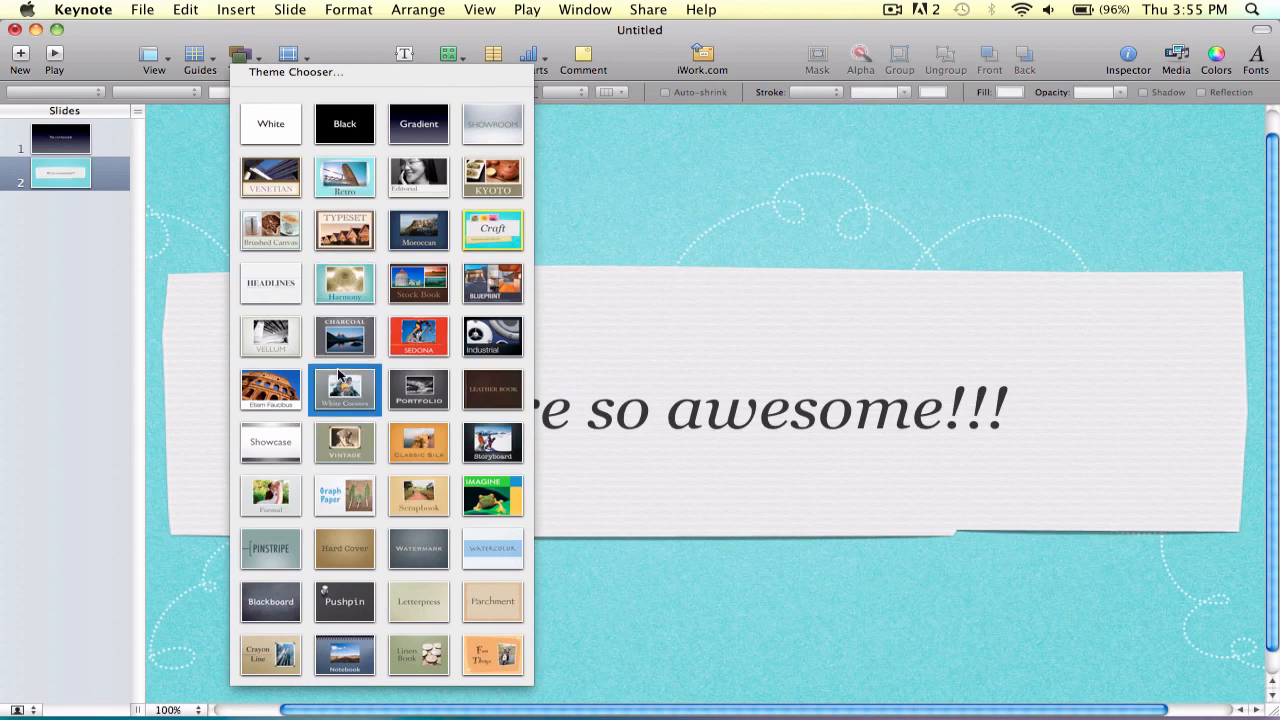
click(200, 56)
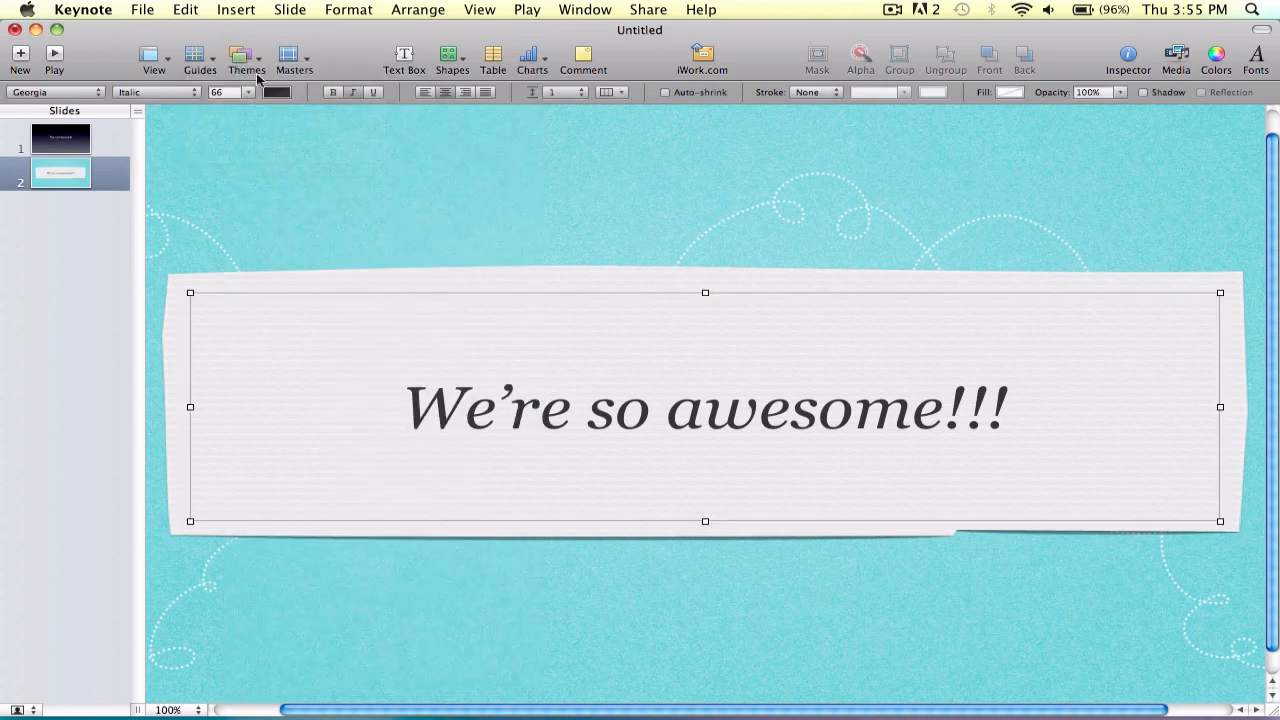
Step: Add a third slide with a light grey theme titled 'YEAH!'
click(20, 56)
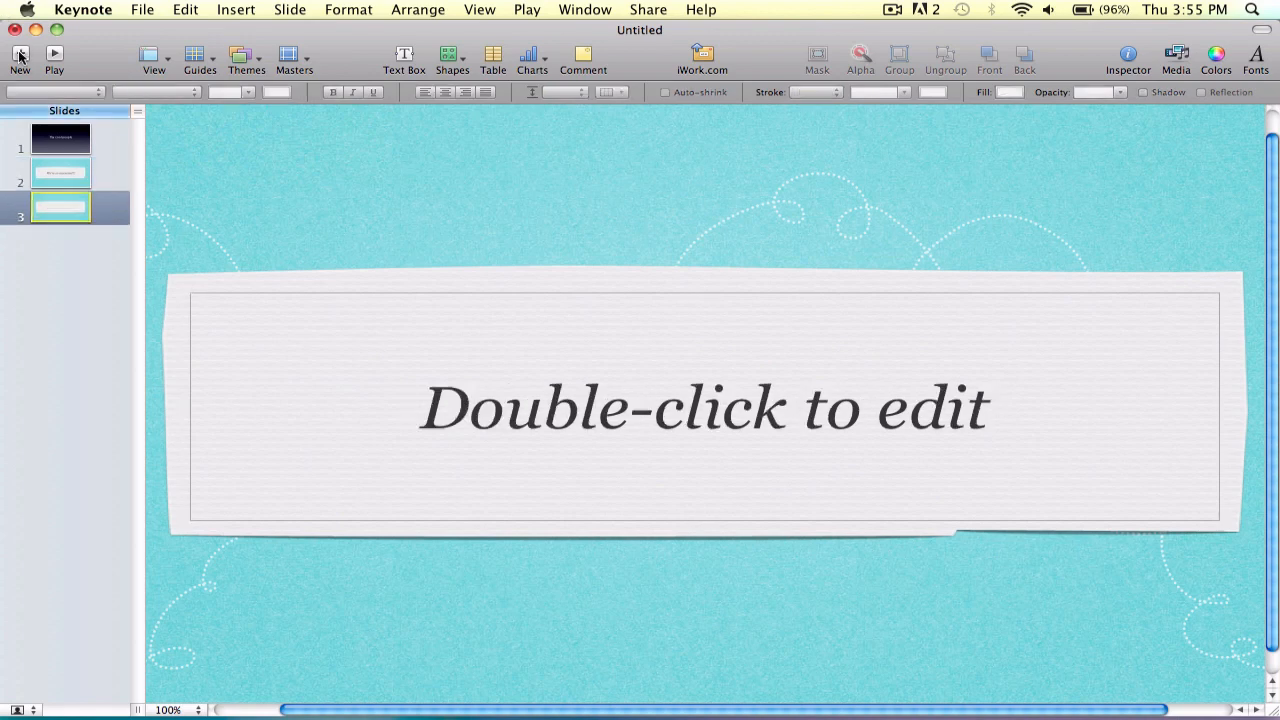
click(292, 60)
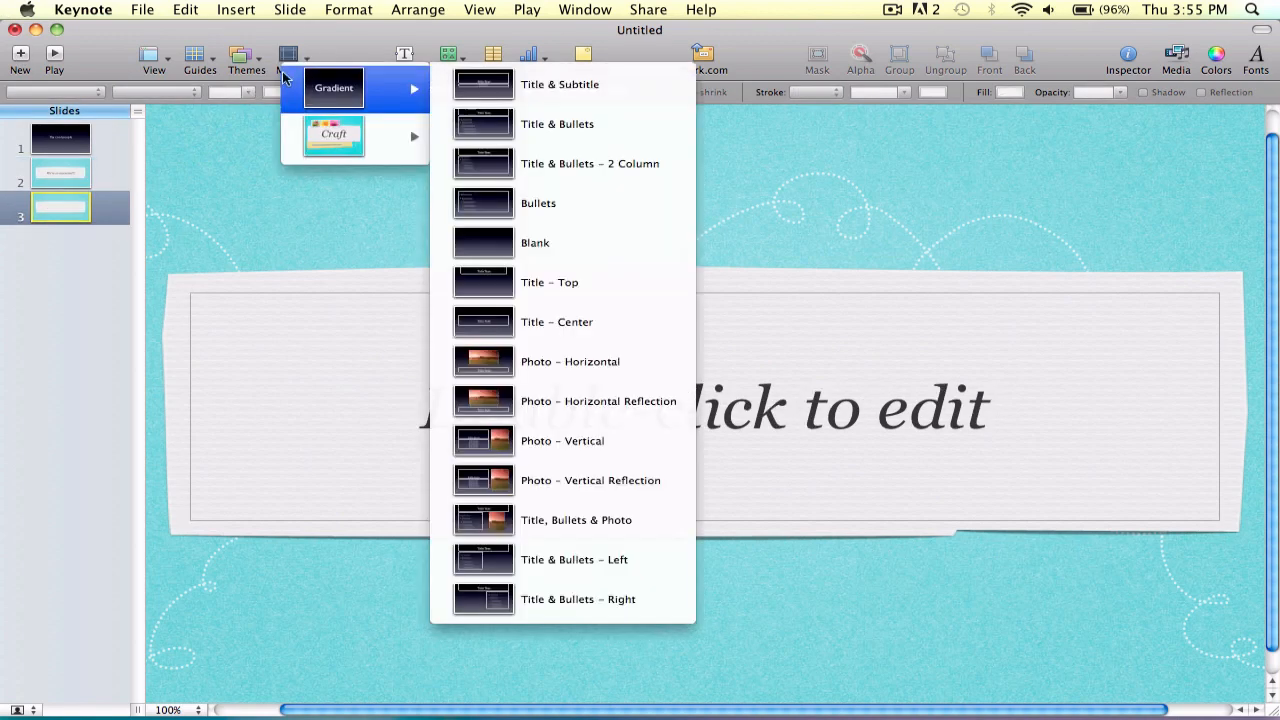
click(246, 56)
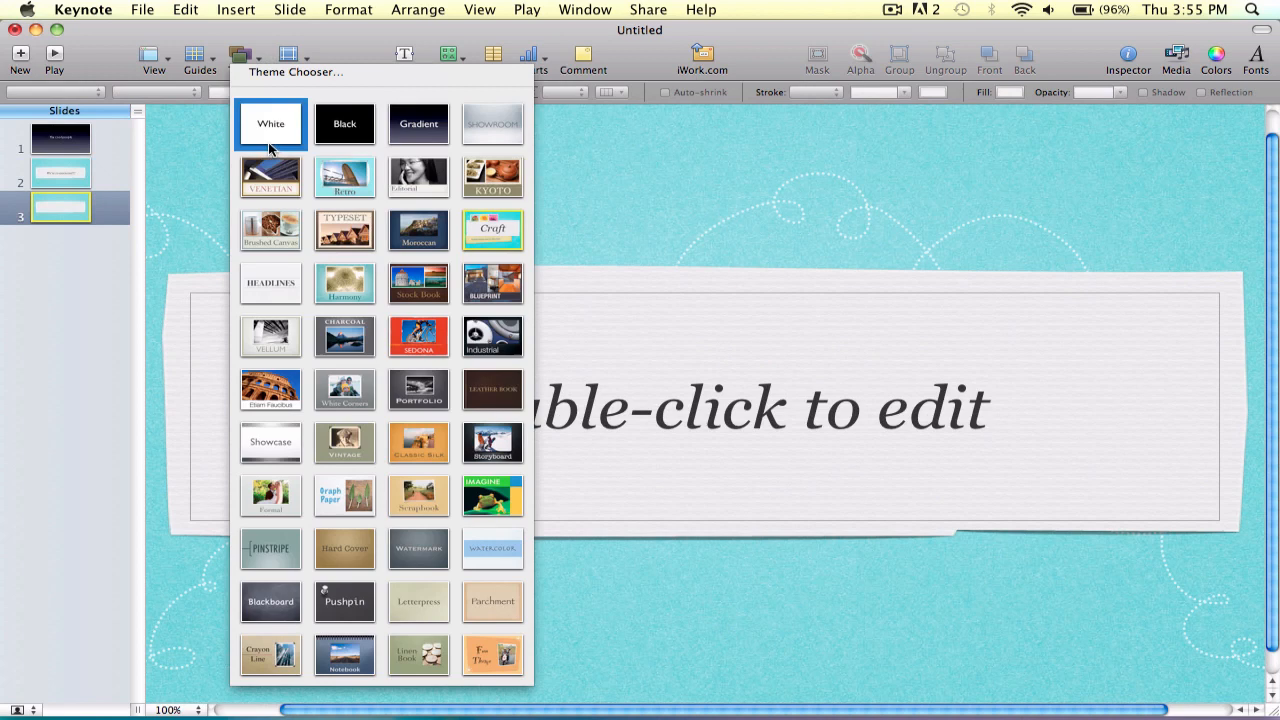
click(492, 124)
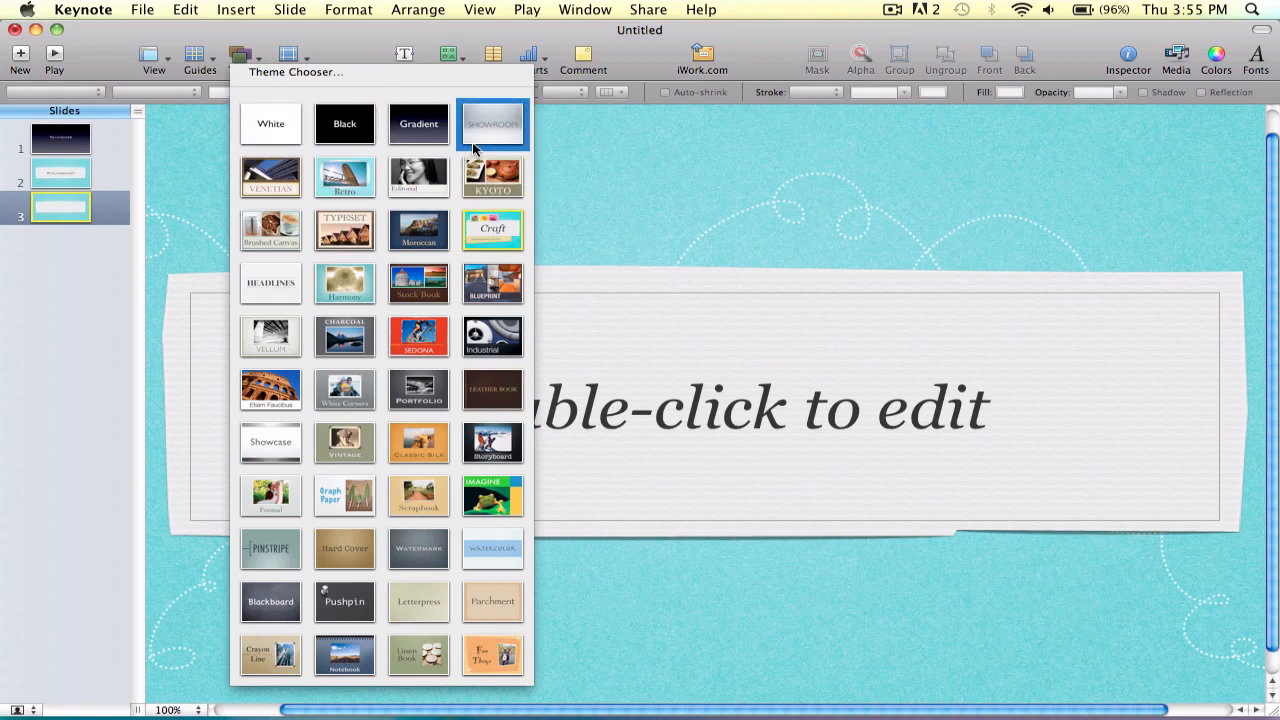
click(492, 124)
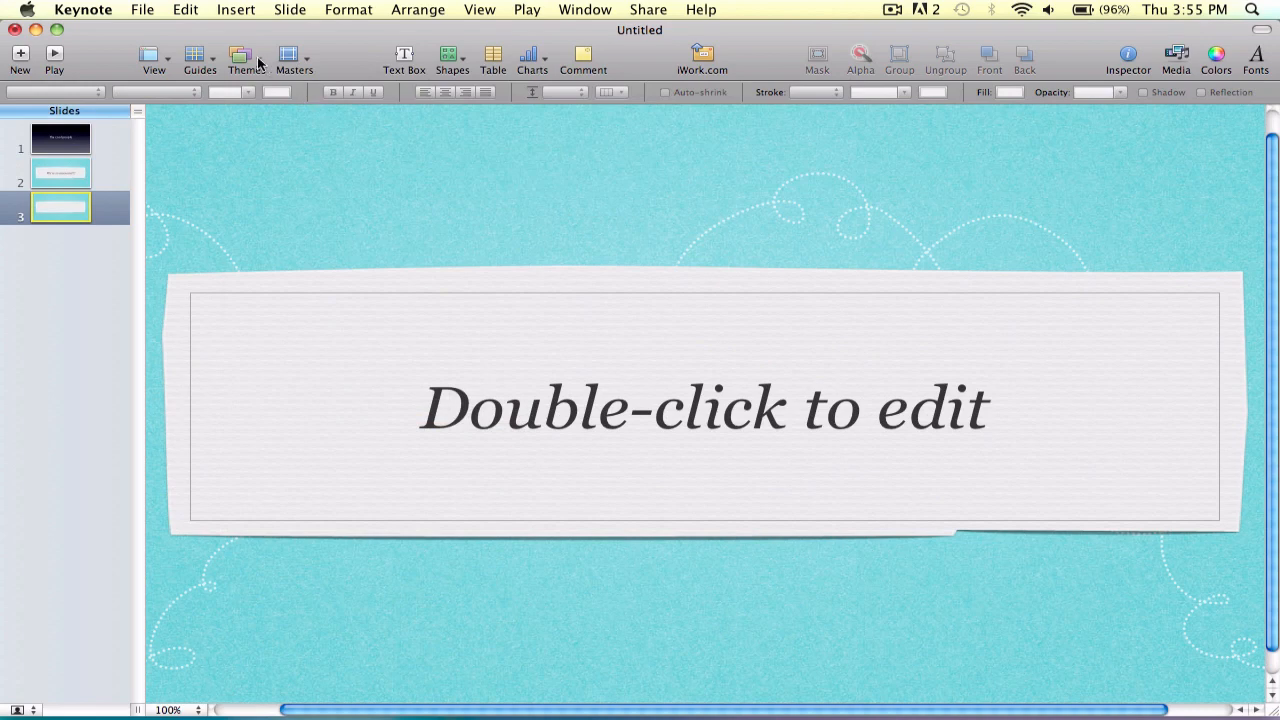
click(246, 56)
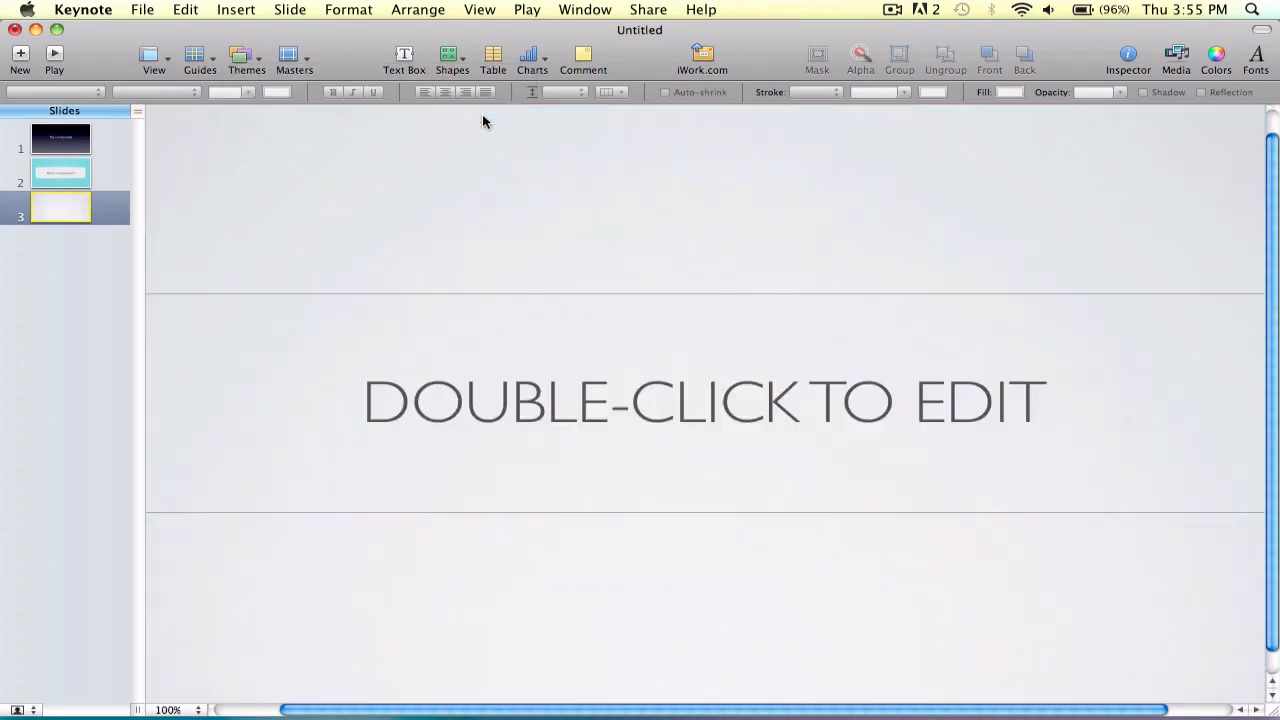
double_click(704, 400)
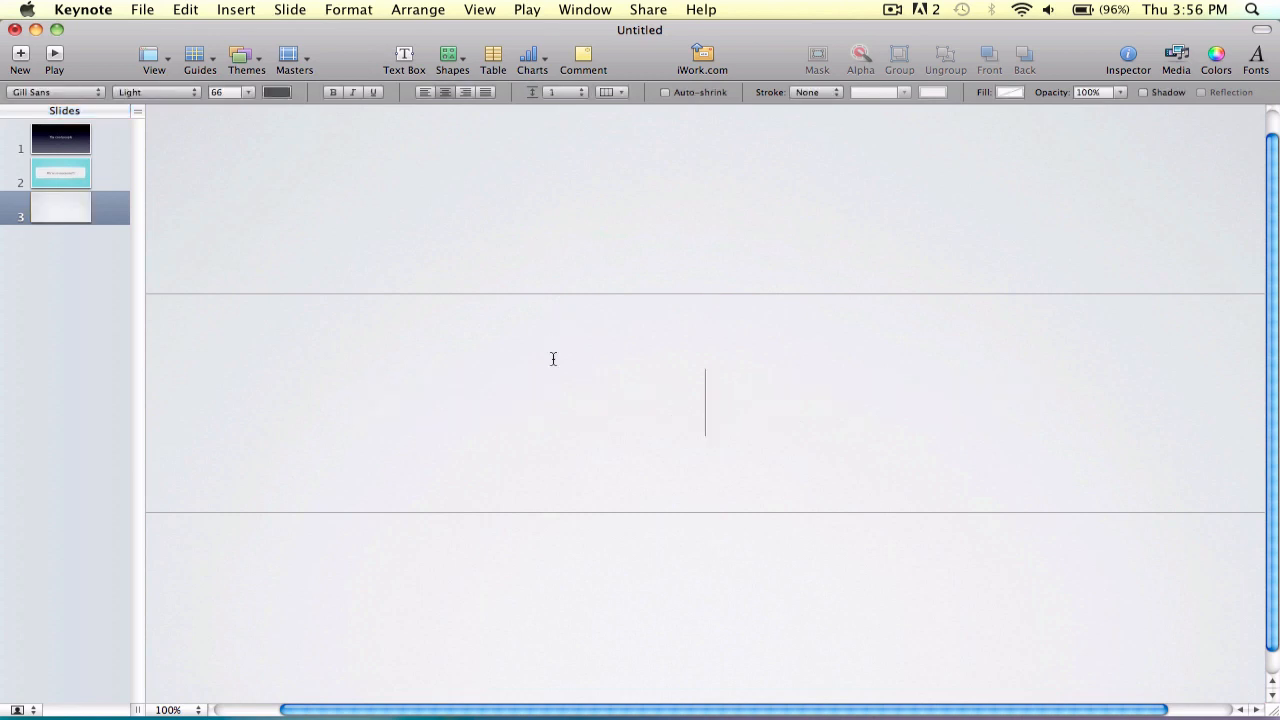
text(YEAH!)
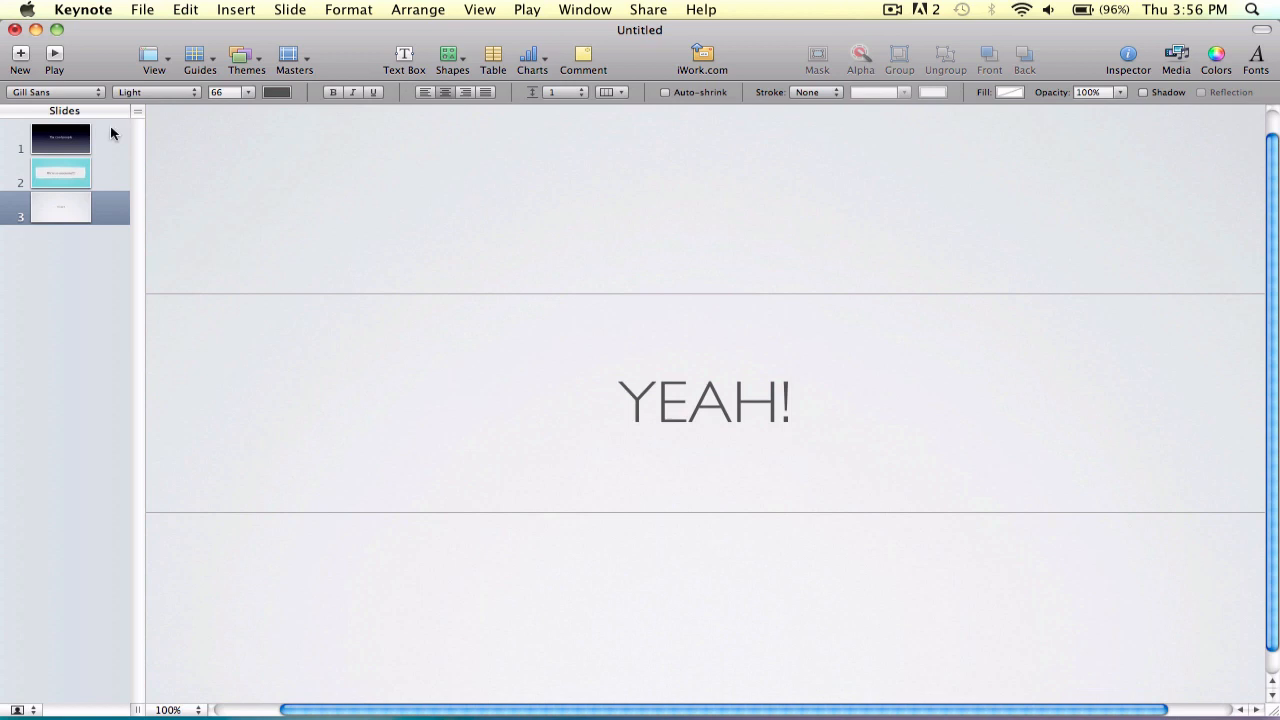
Step: Show slide 1's Transition settings in the Slide Inspector, effect still None
click(60, 138)
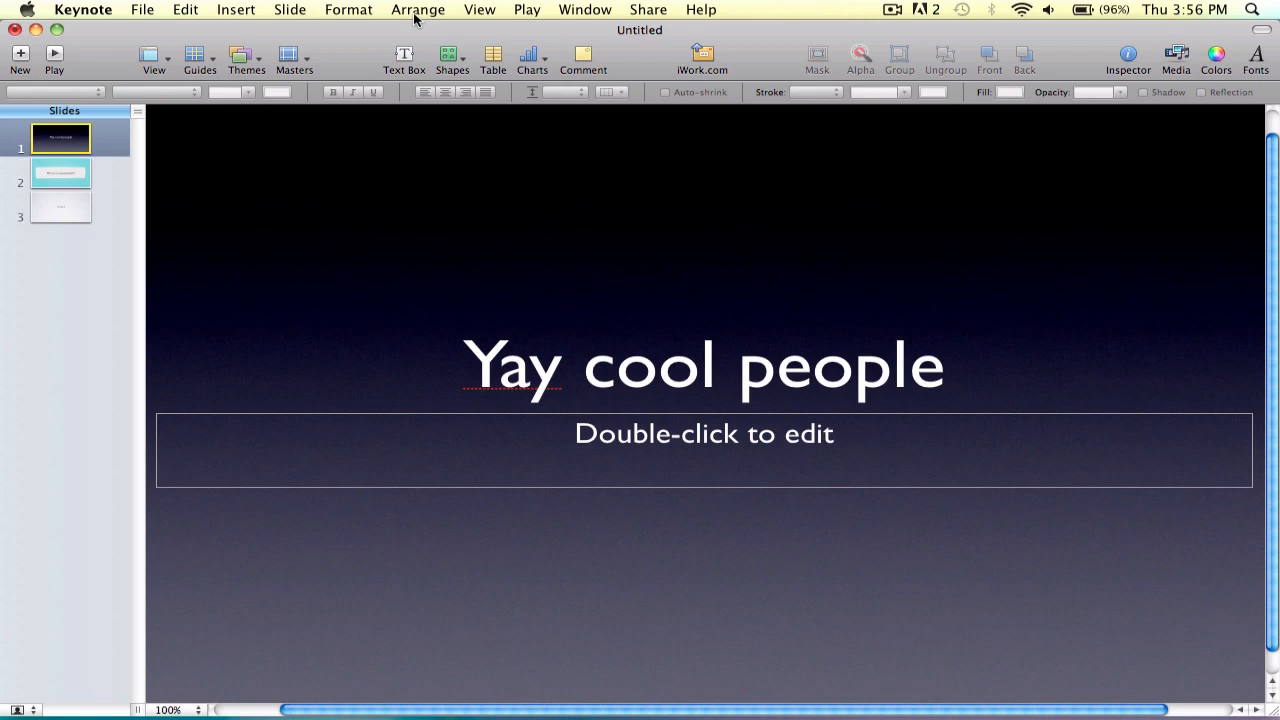
click(1128, 56)
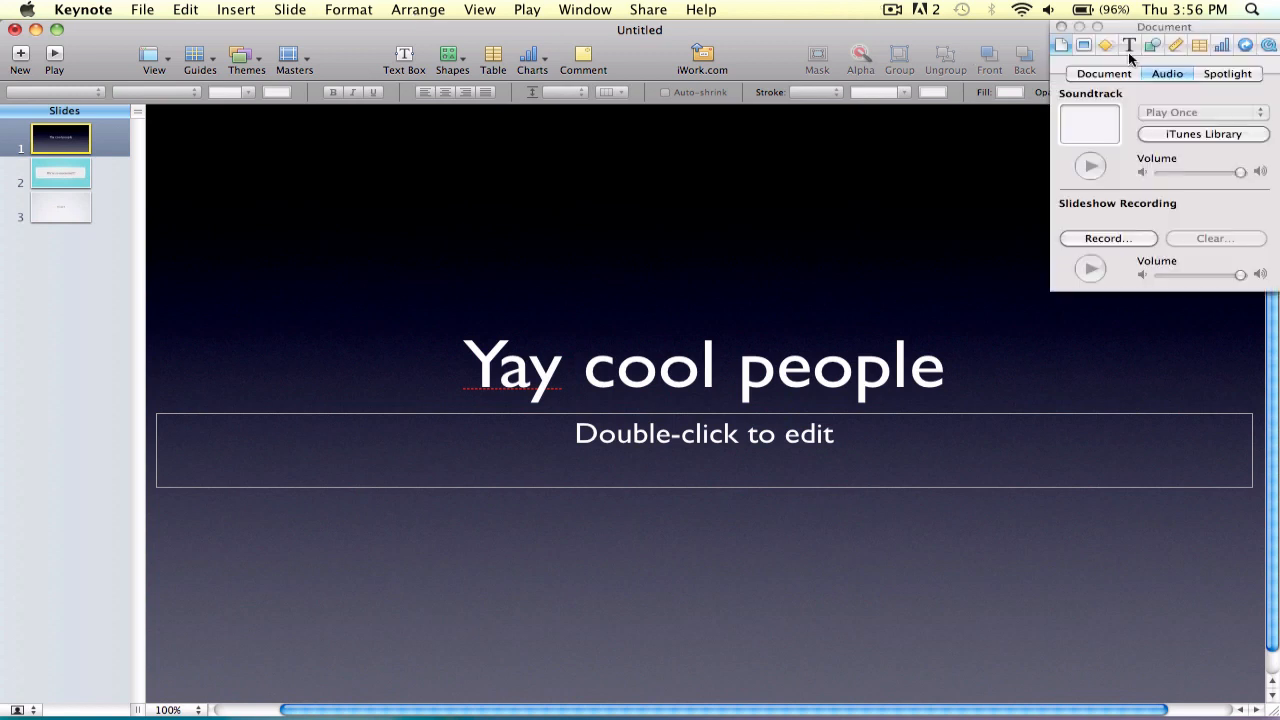
click(1106, 44)
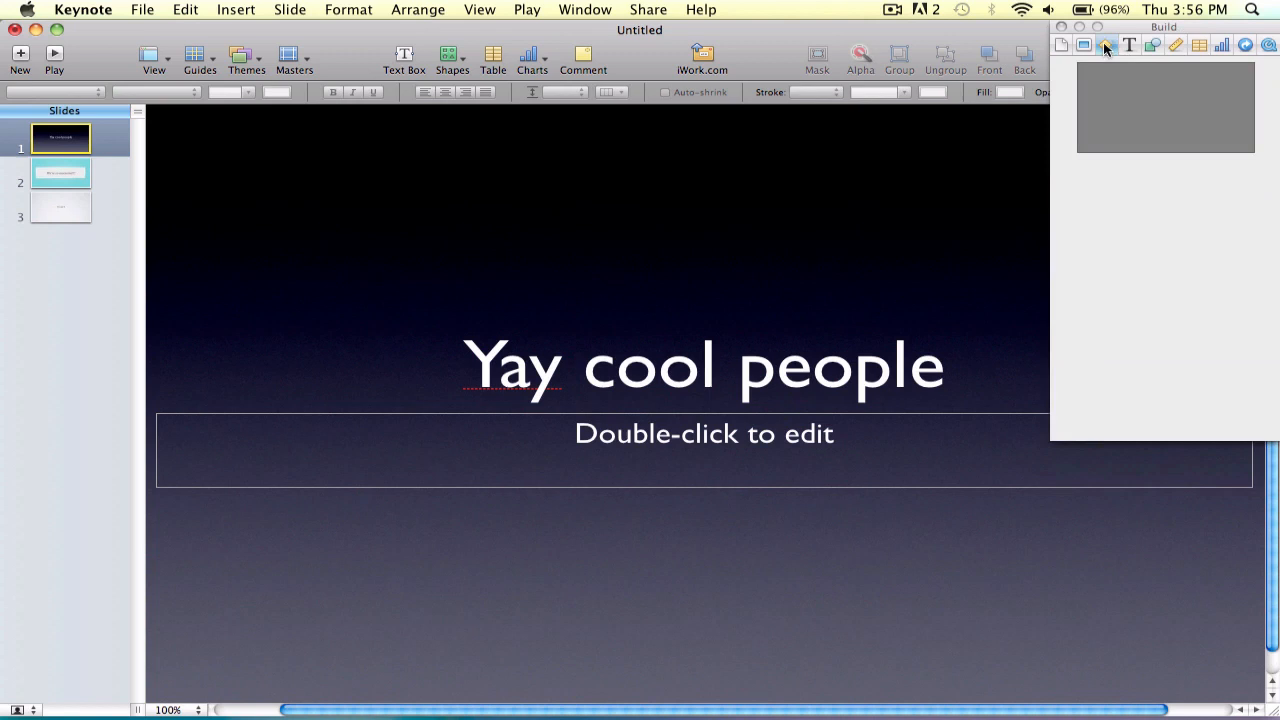
click(1084, 44)
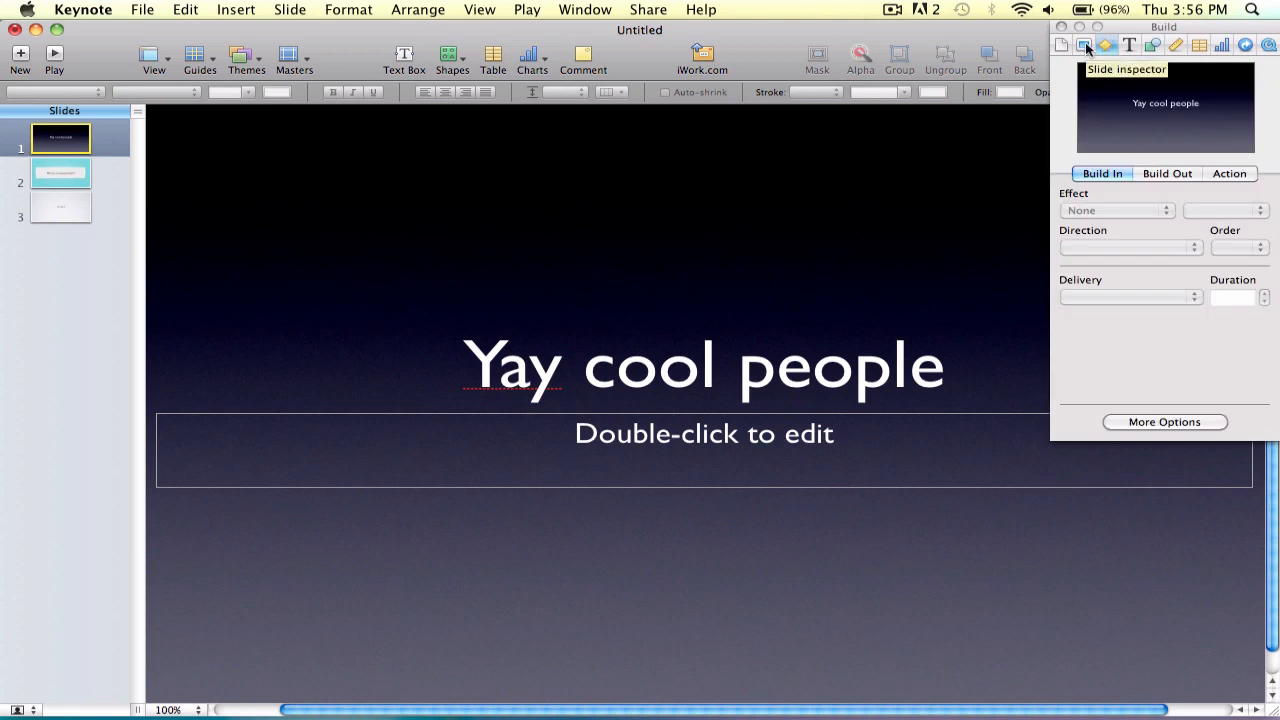
click(1084, 44)
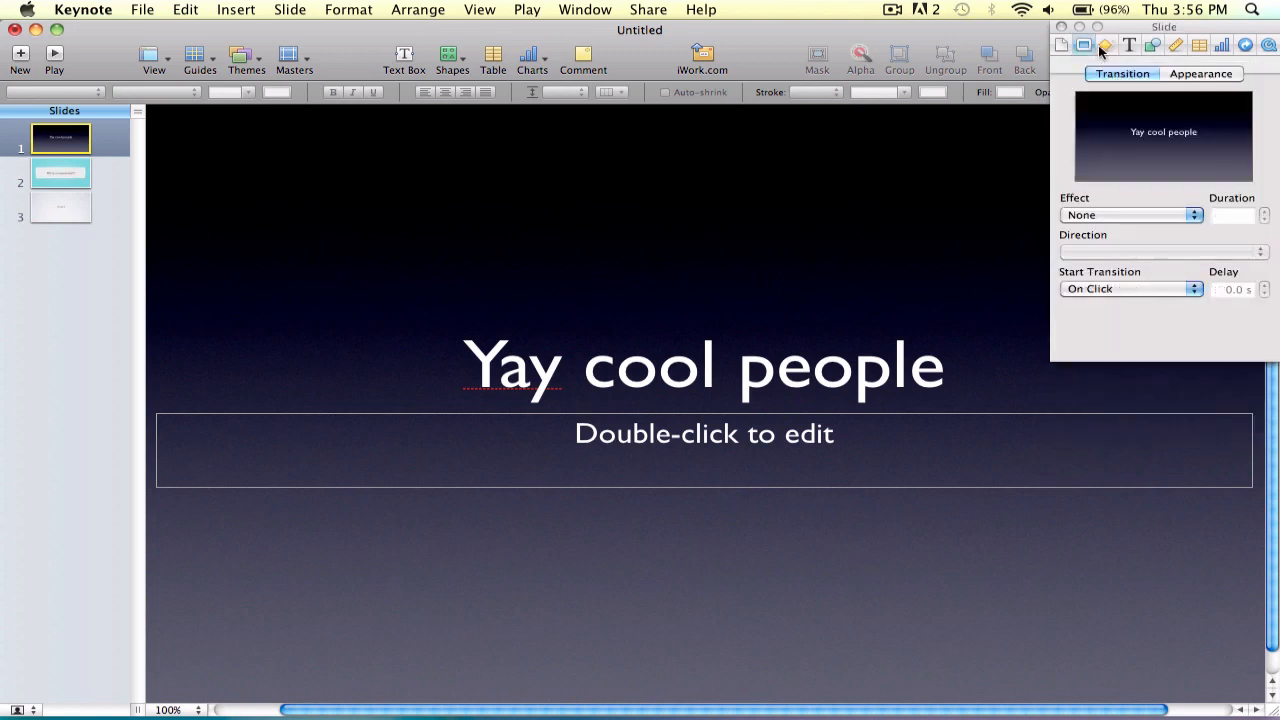
click(1106, 44)
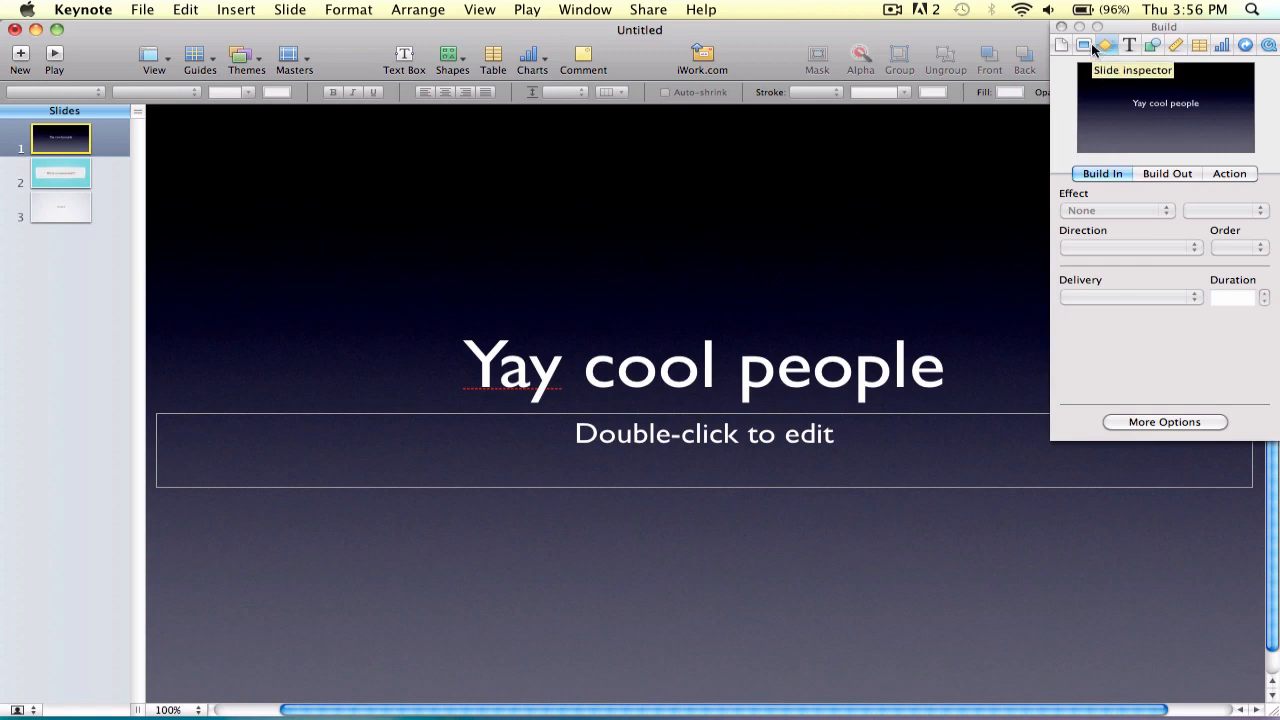
click(1106, 44)
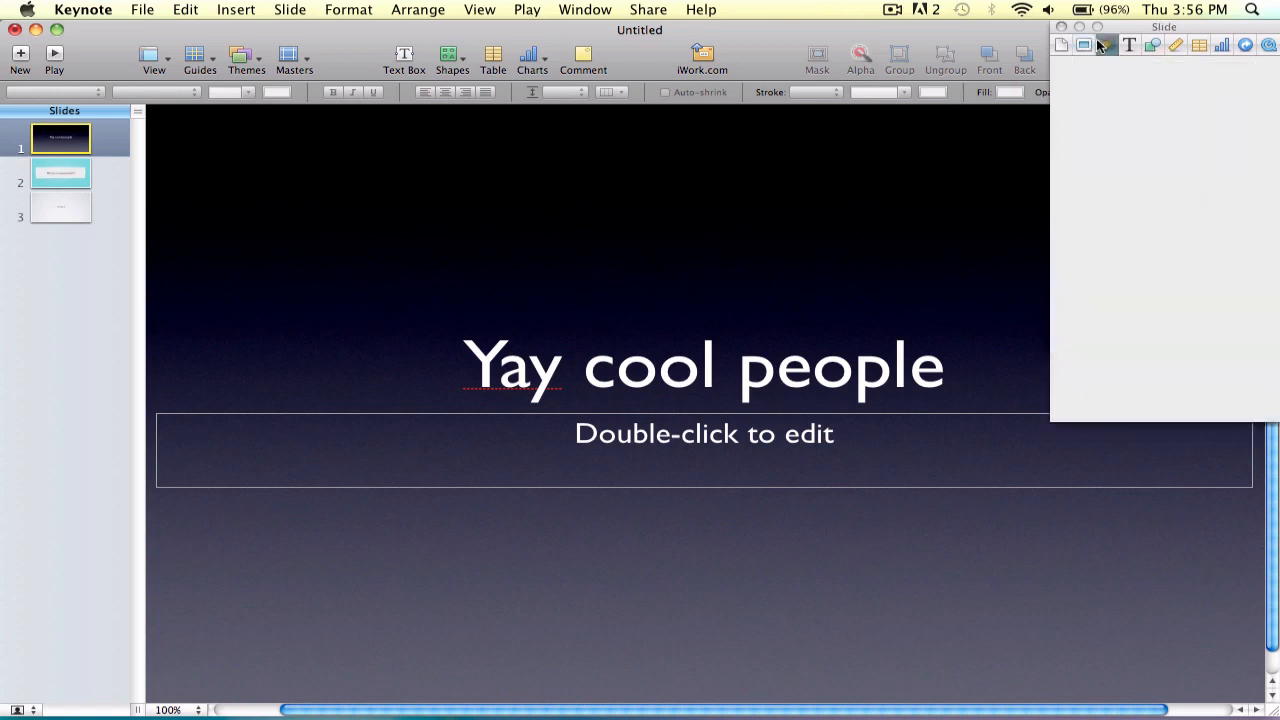
click(1084, 44)
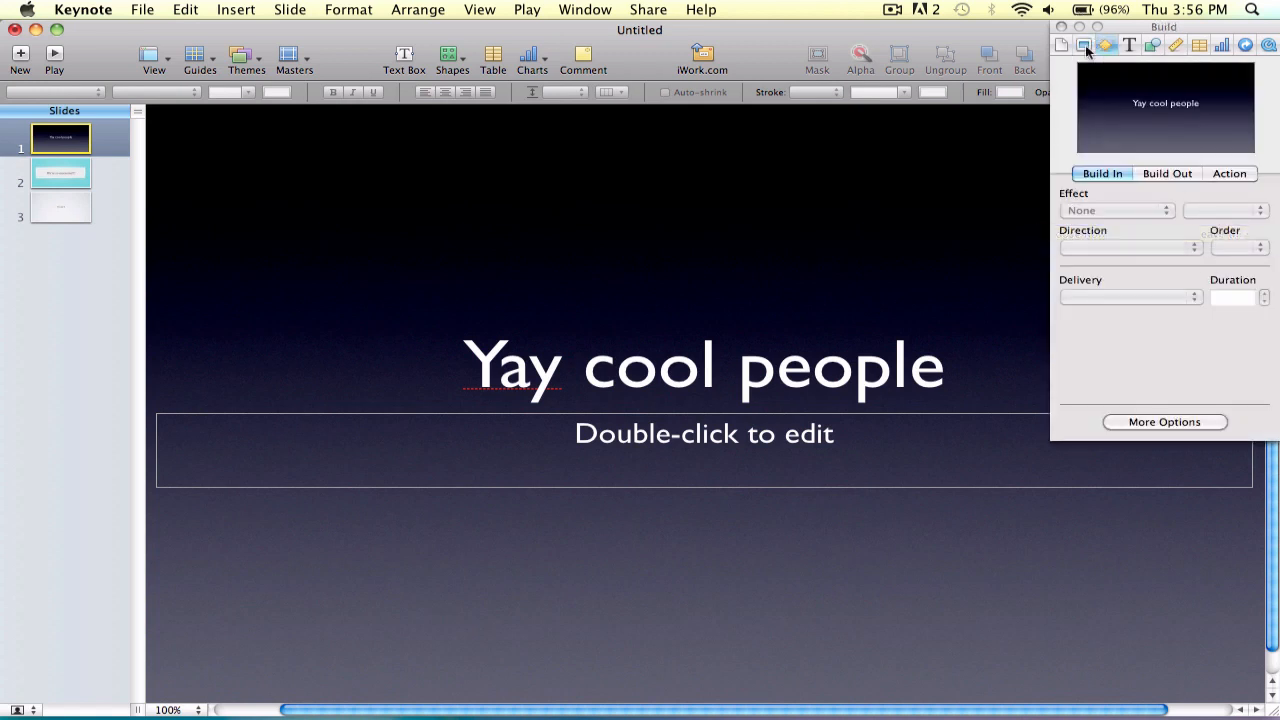
click(1084, 44)
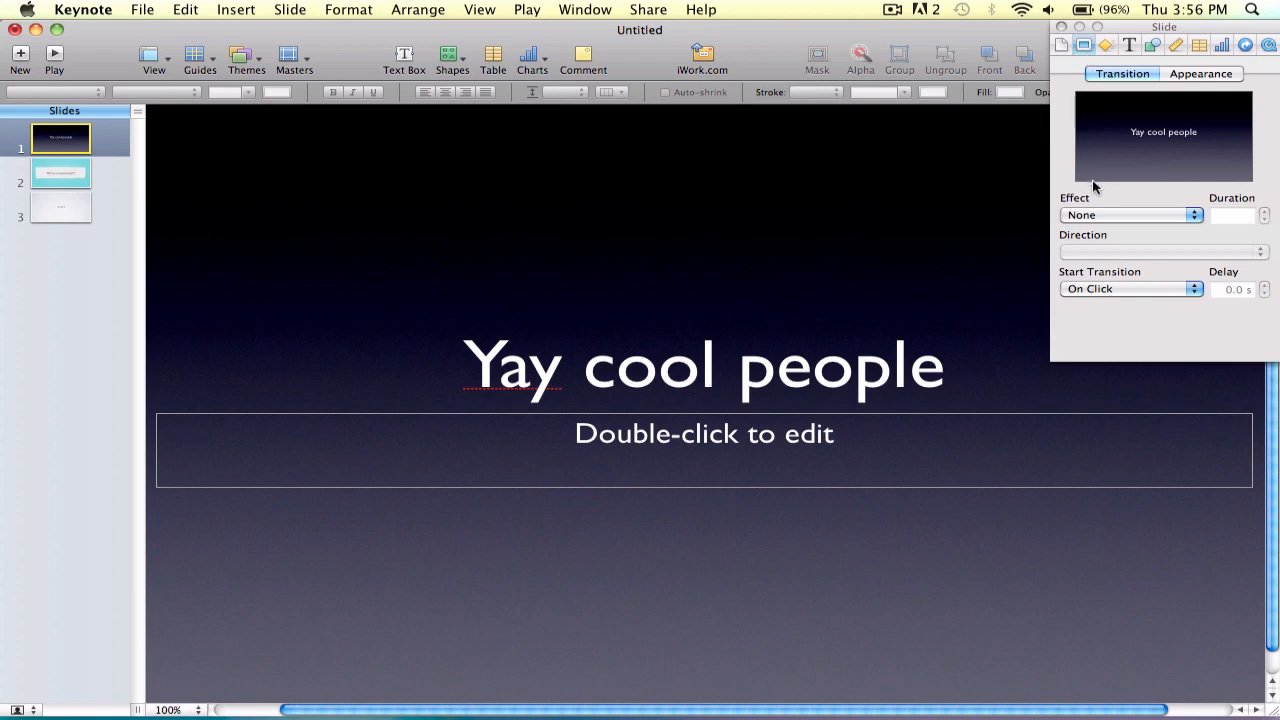
Step: Give slide 1 a 1.50-second Perspective transition that starts automatically
click(1130, 216)
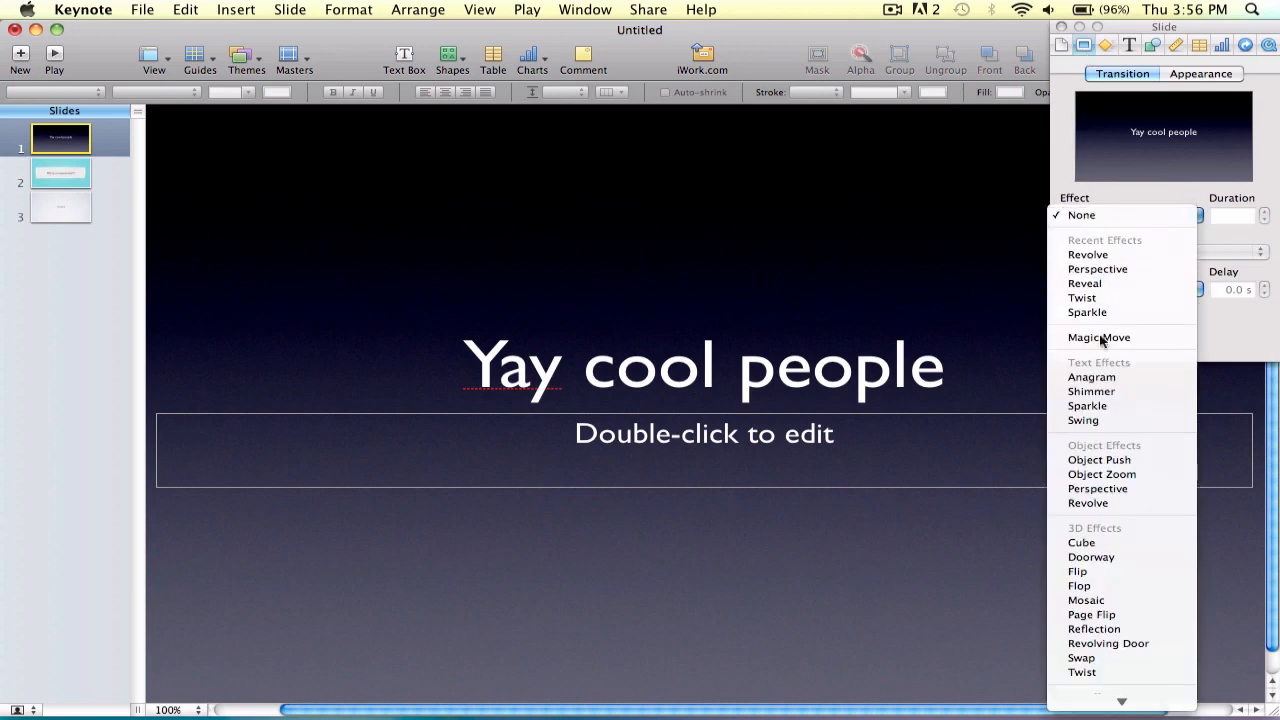
mouse_move(1098, 268)
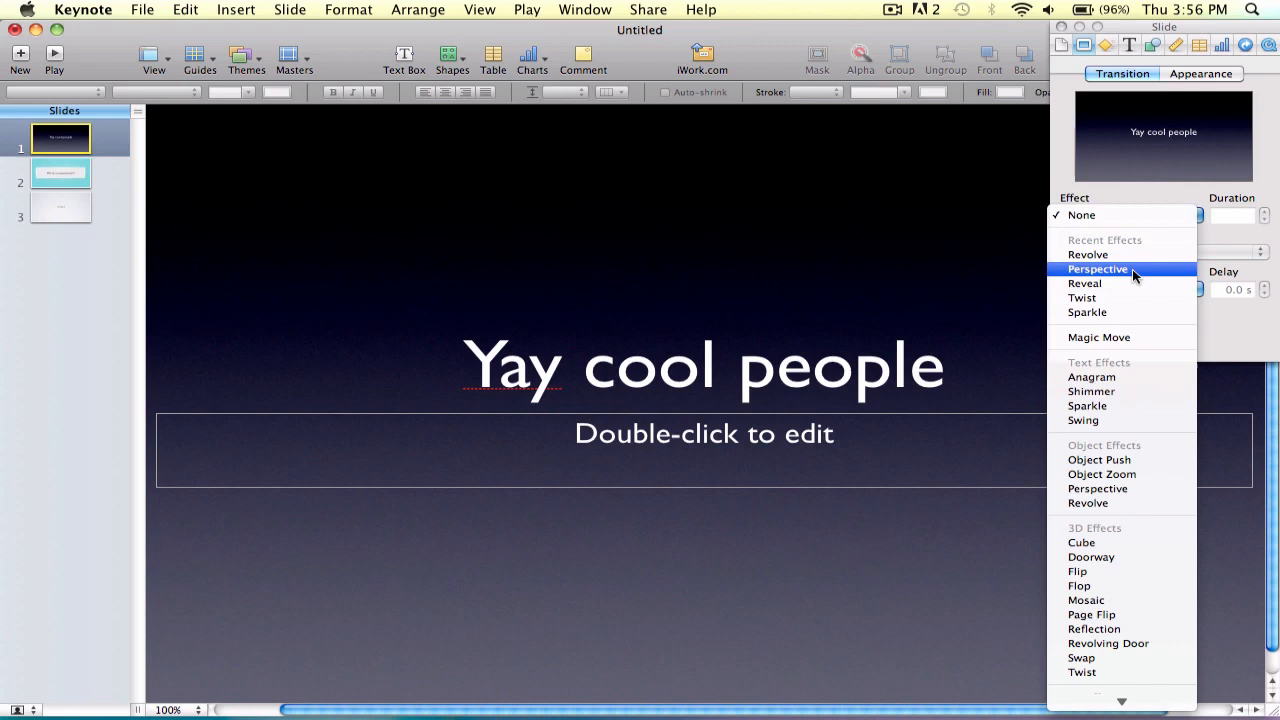
click(1088, 254)
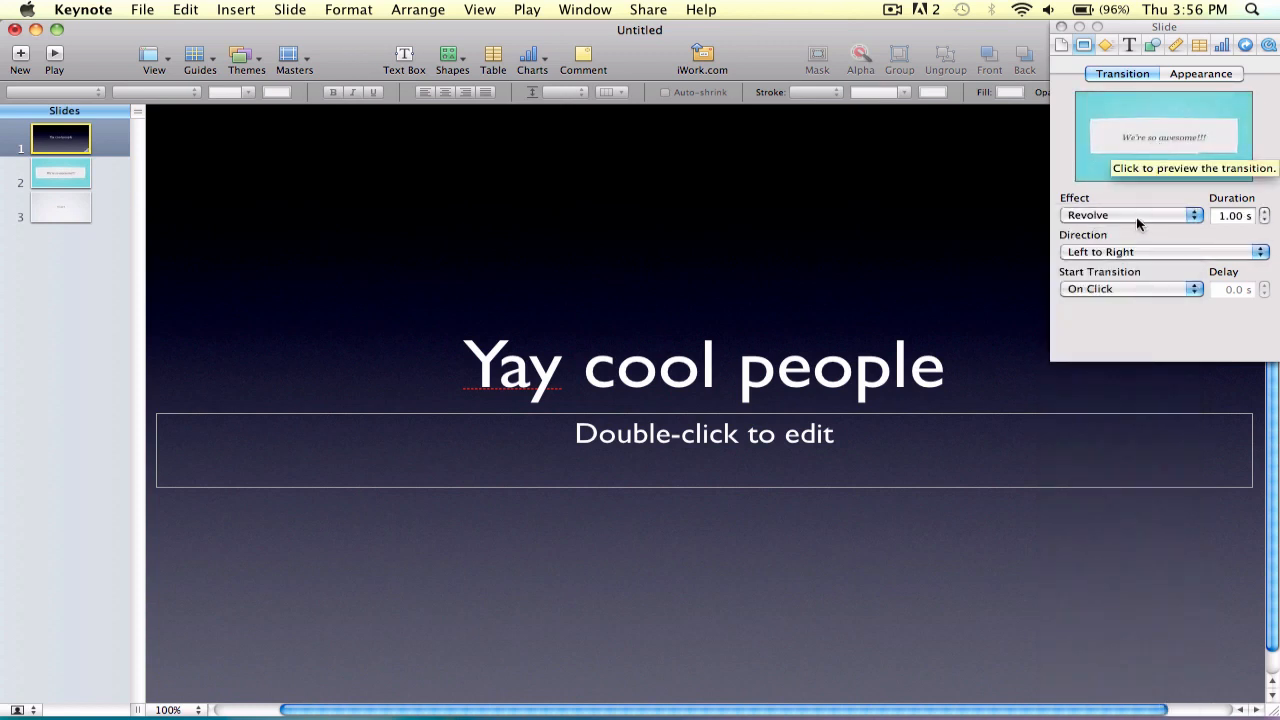
click(1164, 252)
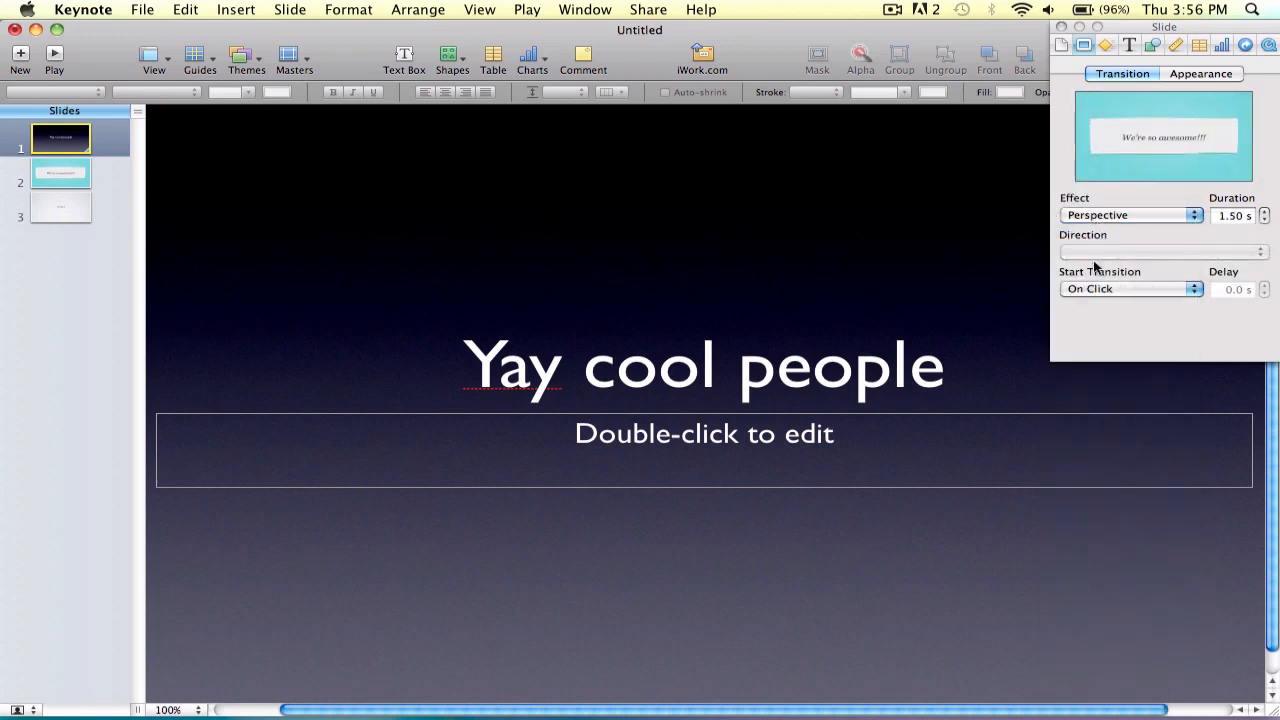
click(1132, 288)
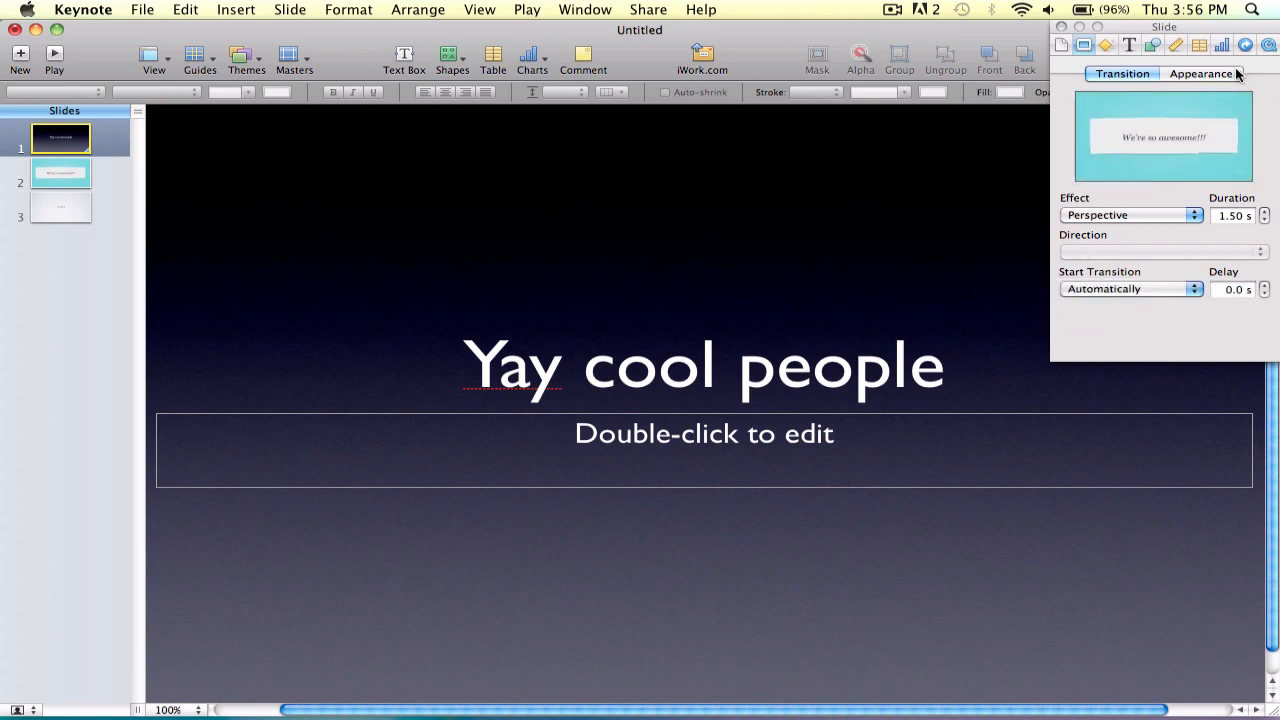
Step: In Appearance, keep the slide background scaled to fit
click(1200, 72)
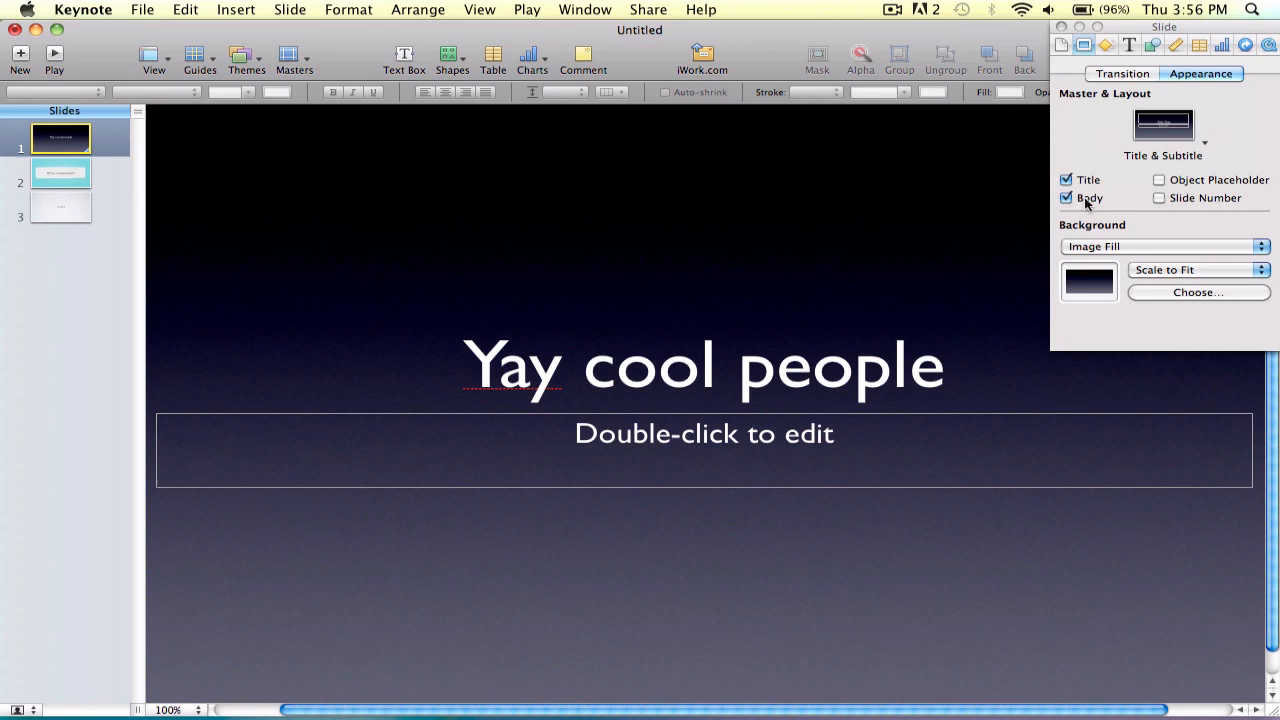
mouse_move(1158, 244)
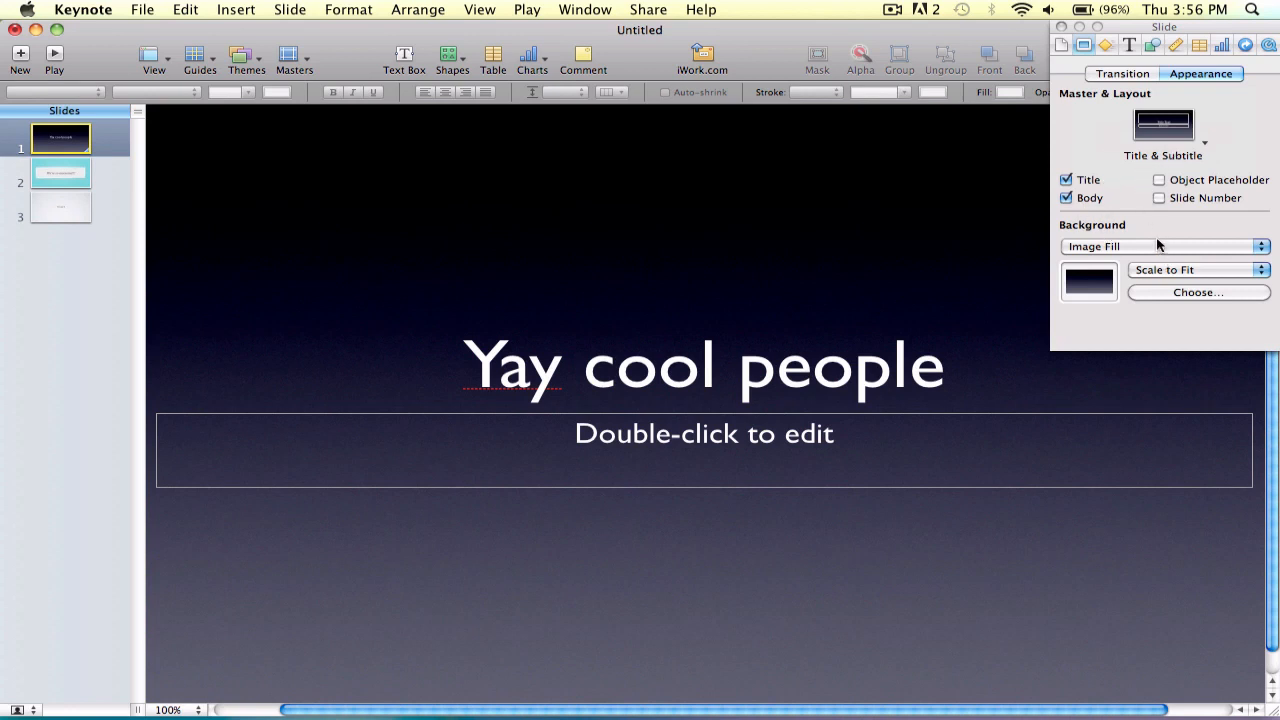
mouse_move(1170, 264)
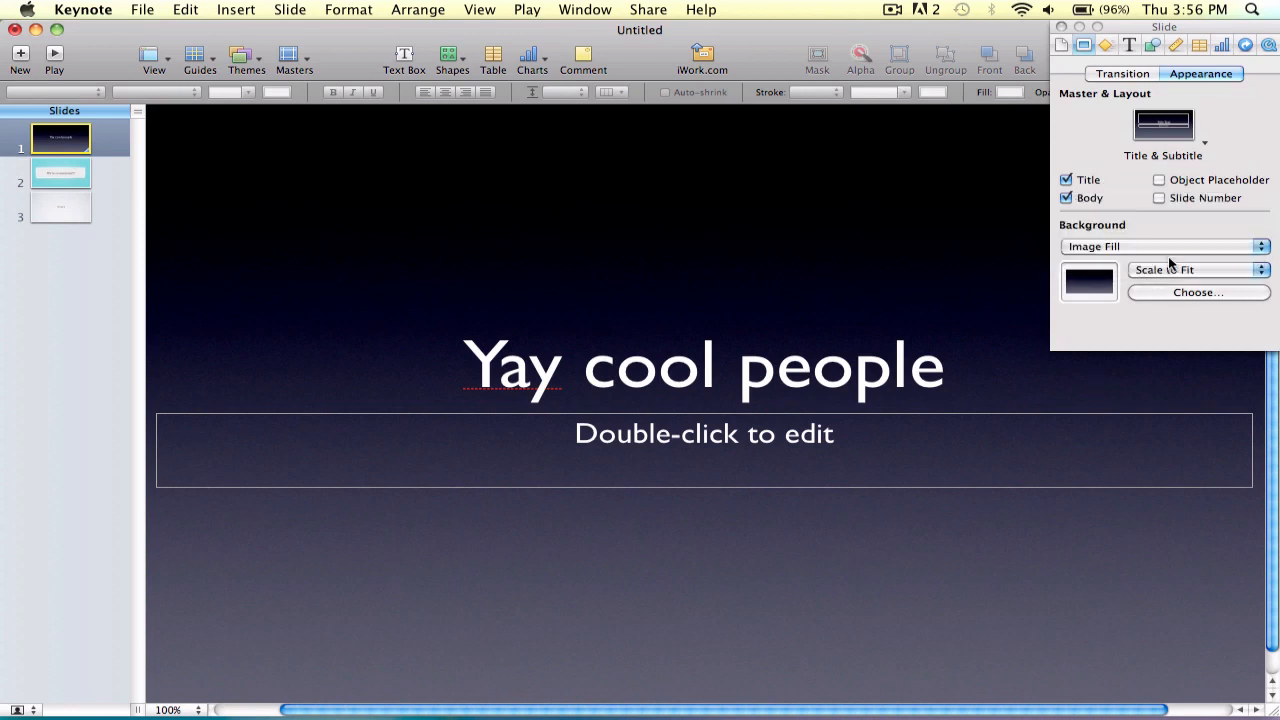
click(1198, 268)
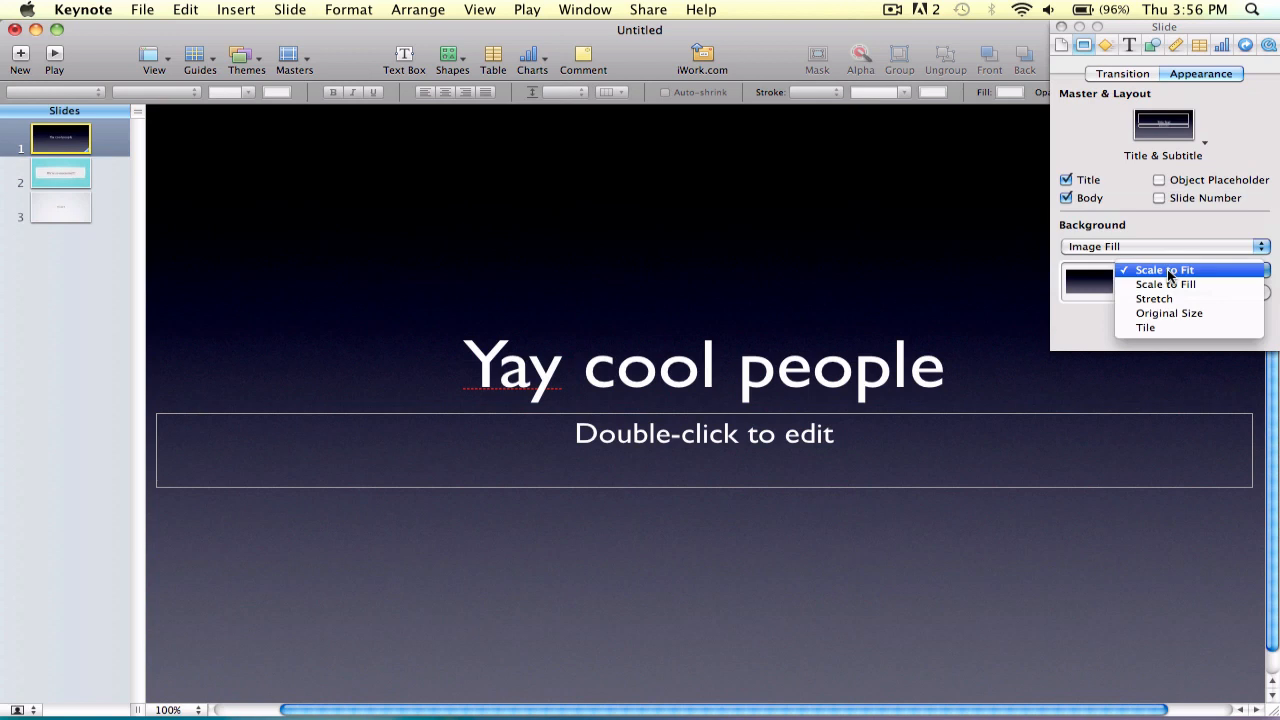
click(1164, 268)
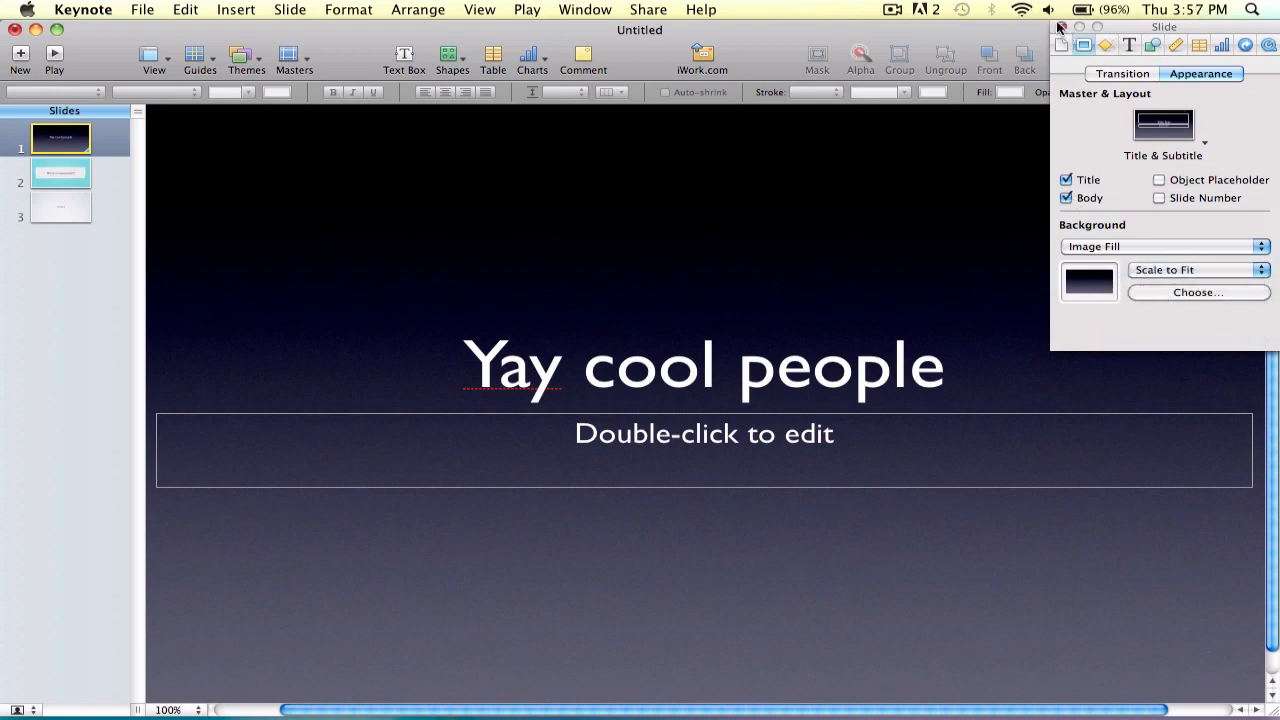
Step: Give slide 2 a 1.00-second Revolve transition that starts automatically
click(60, 172)
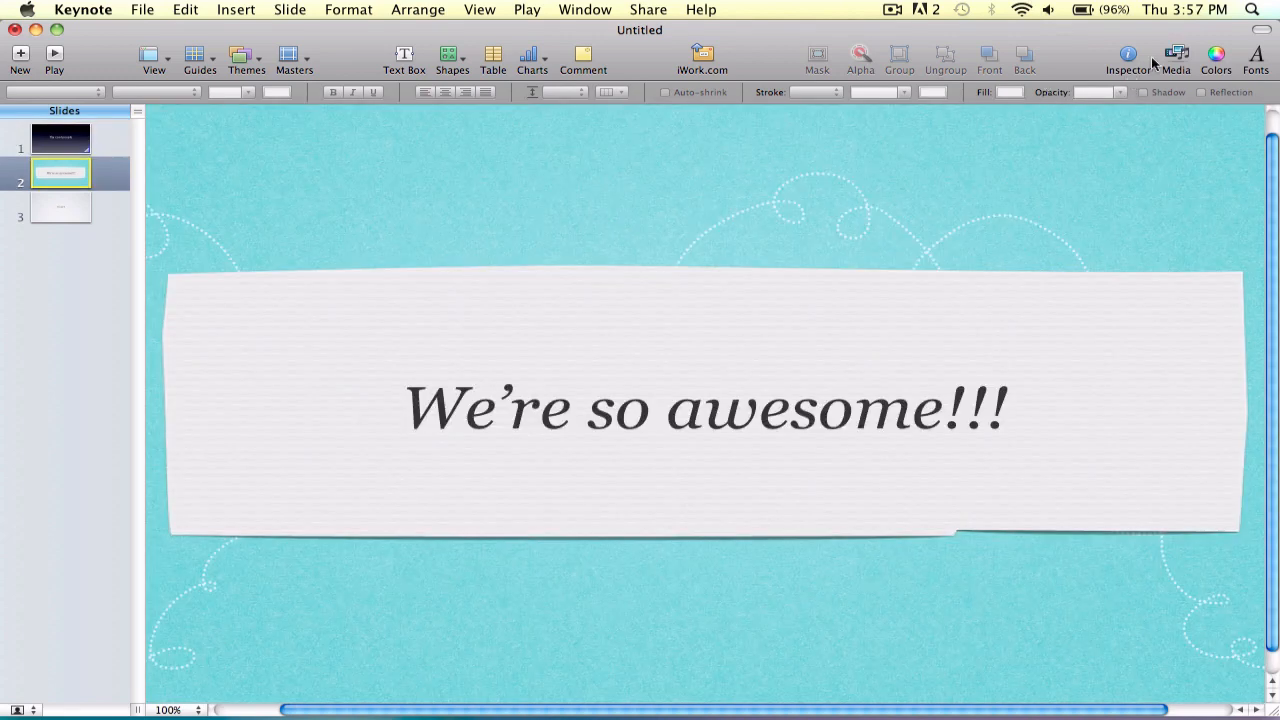
click(1128, 56)
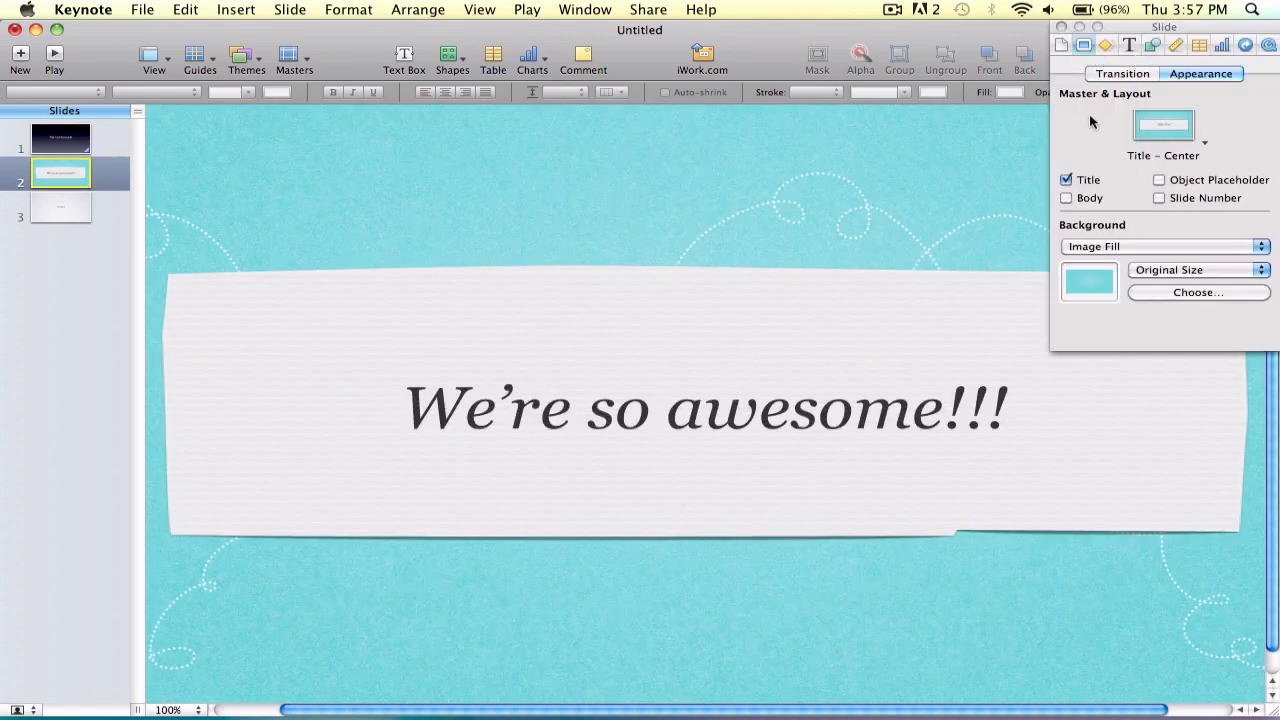
click(1122, 72)
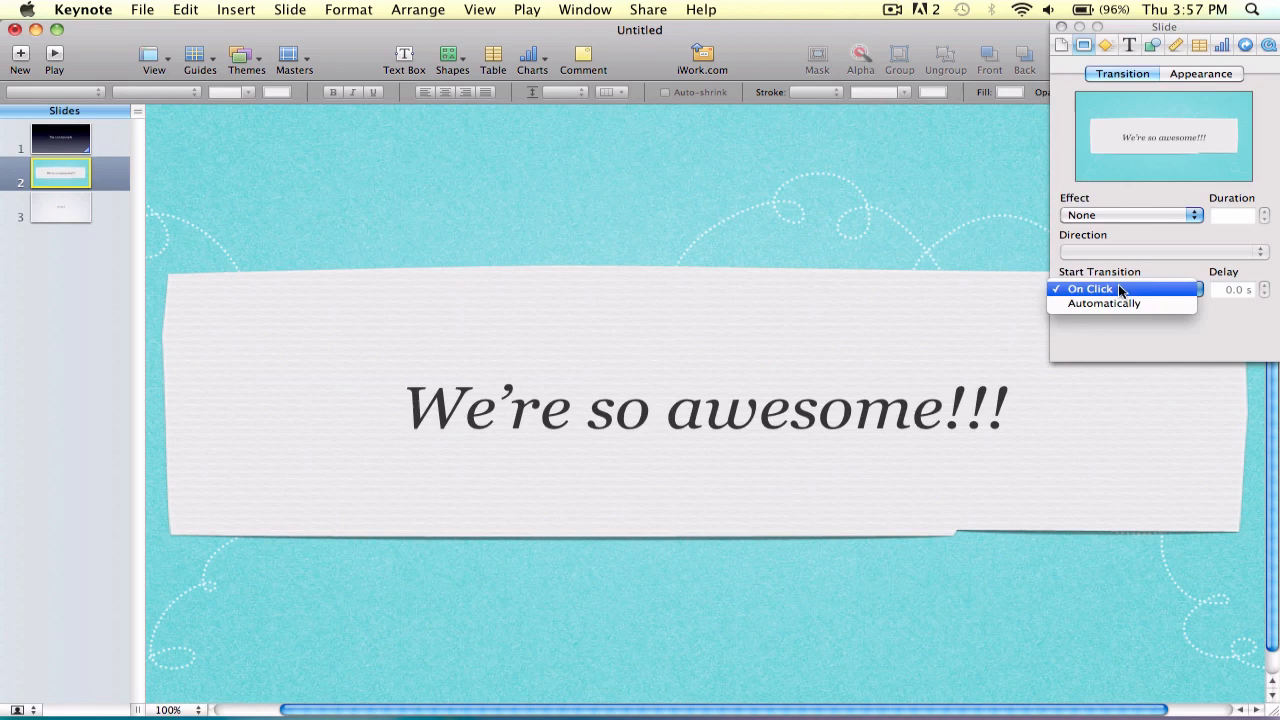
click(1130, 214)
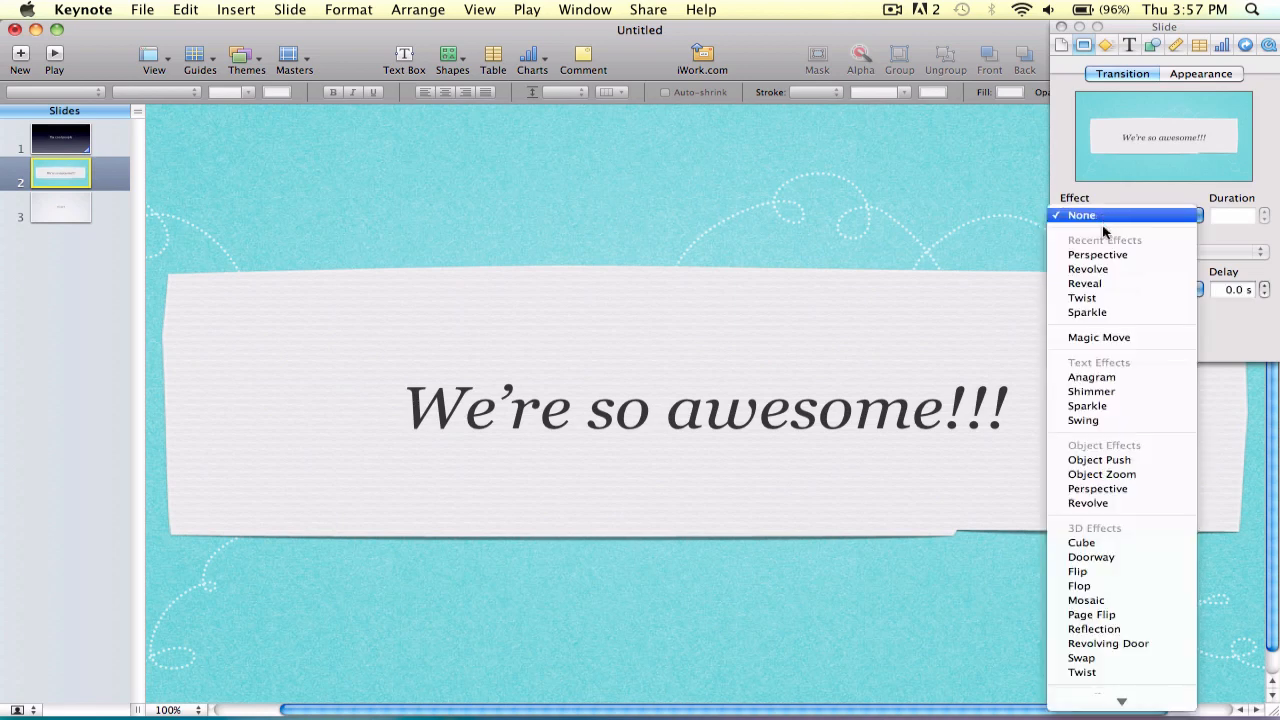
mouse_move(1088, 268)
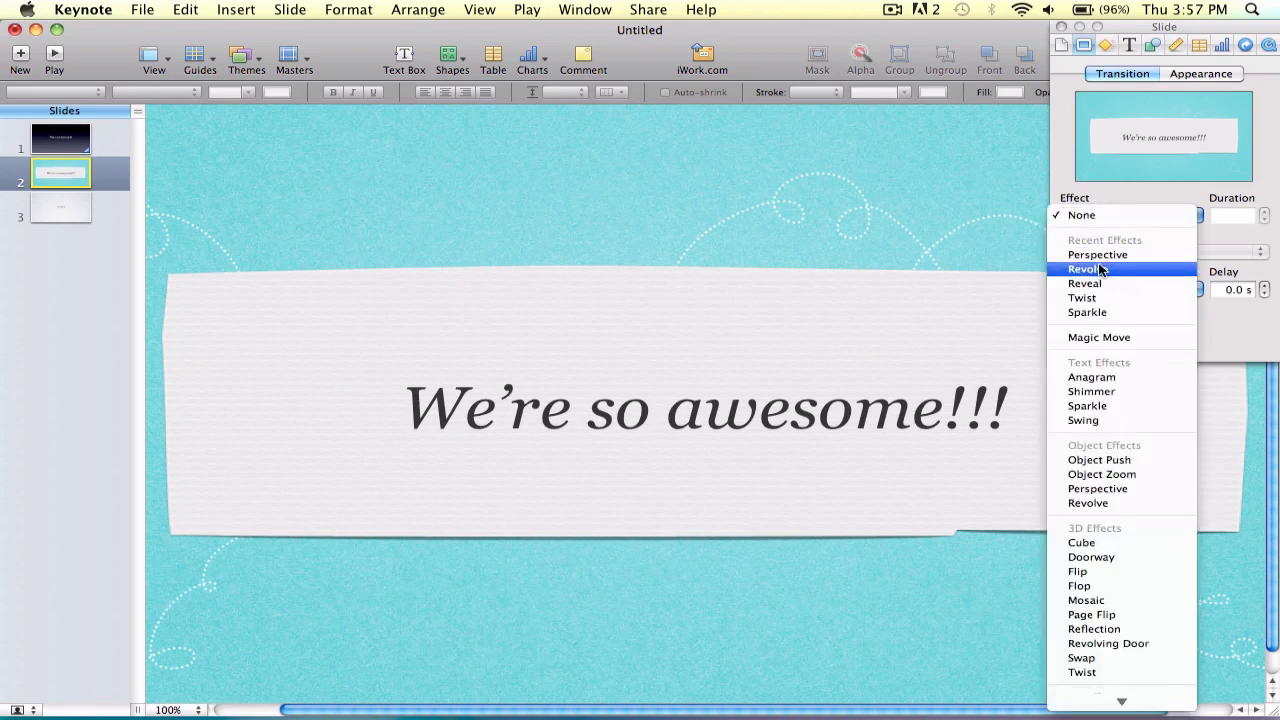
mouse_move(1084, 284)
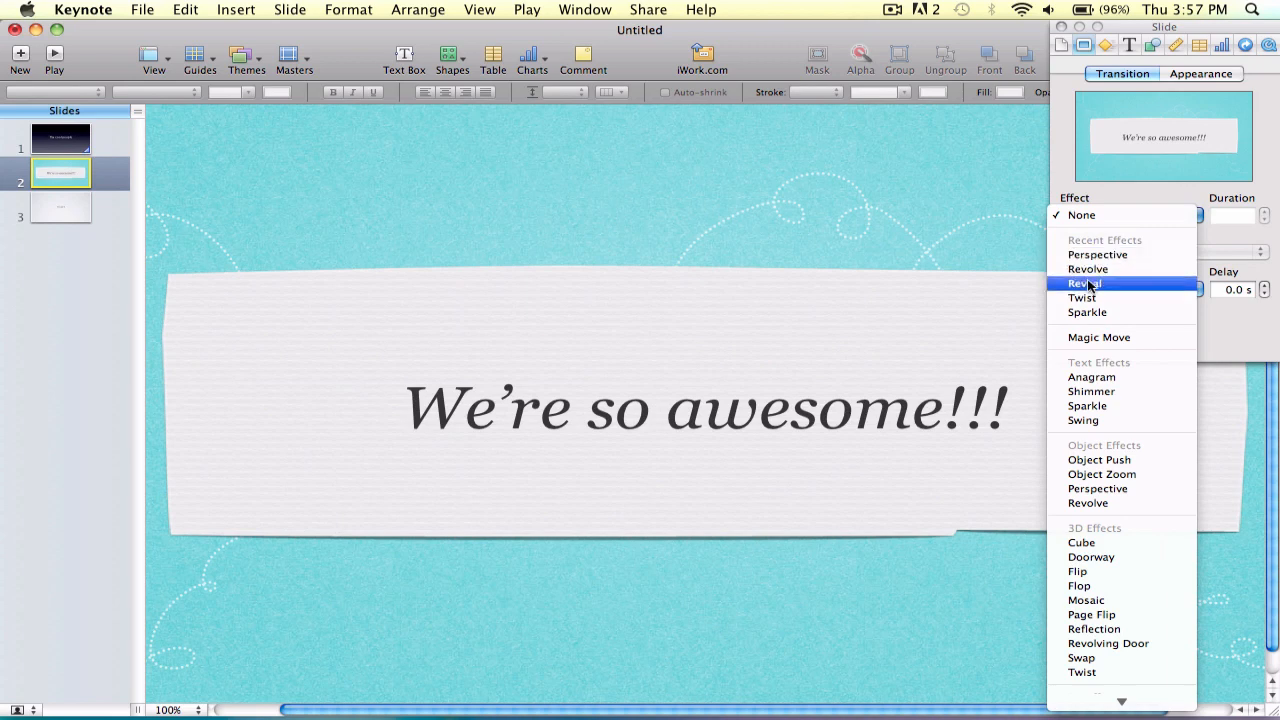
click(1088, 284)
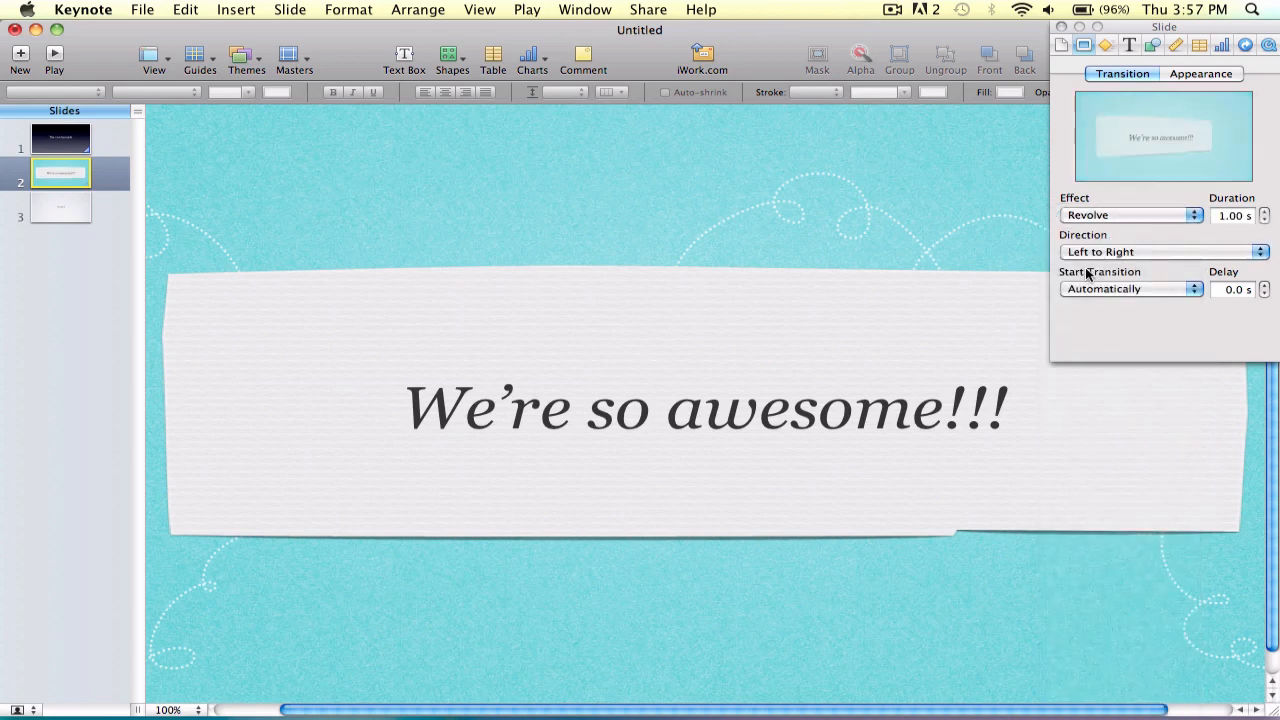
Step: Give slide 3 an automatic Anagram transition and acknowledge its advice message
click(60, 206)
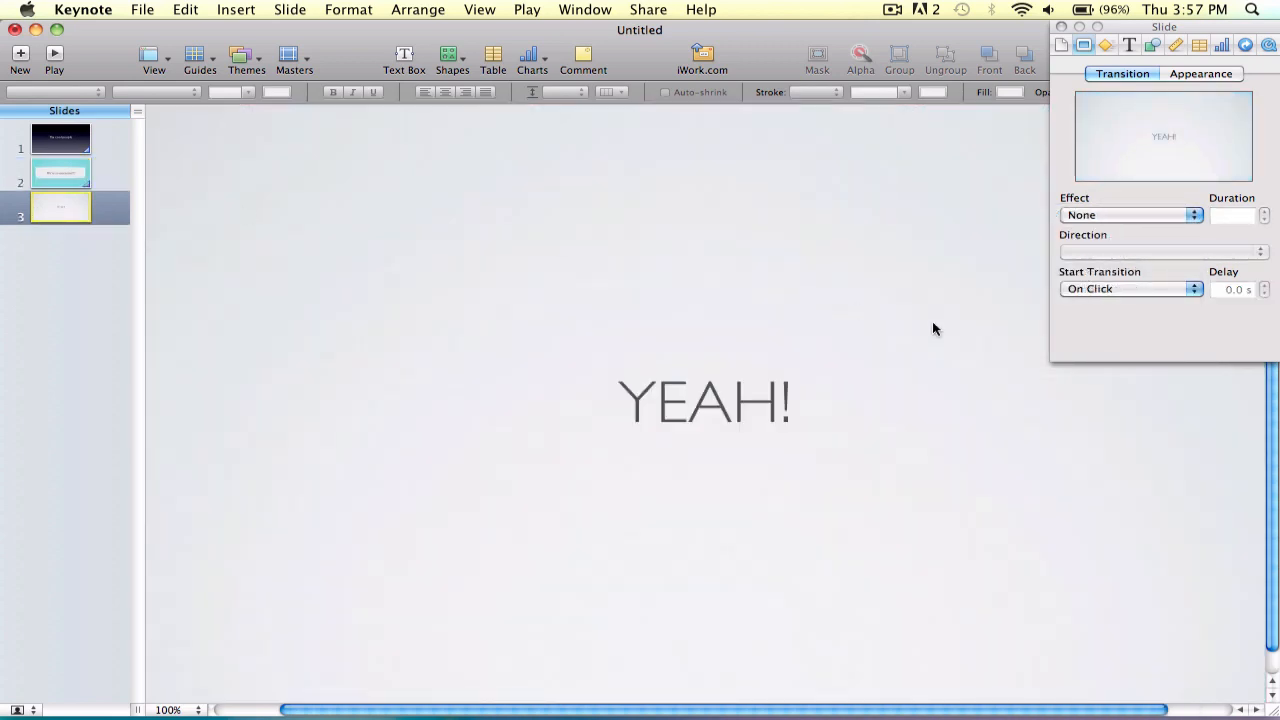
click(1132, 214)
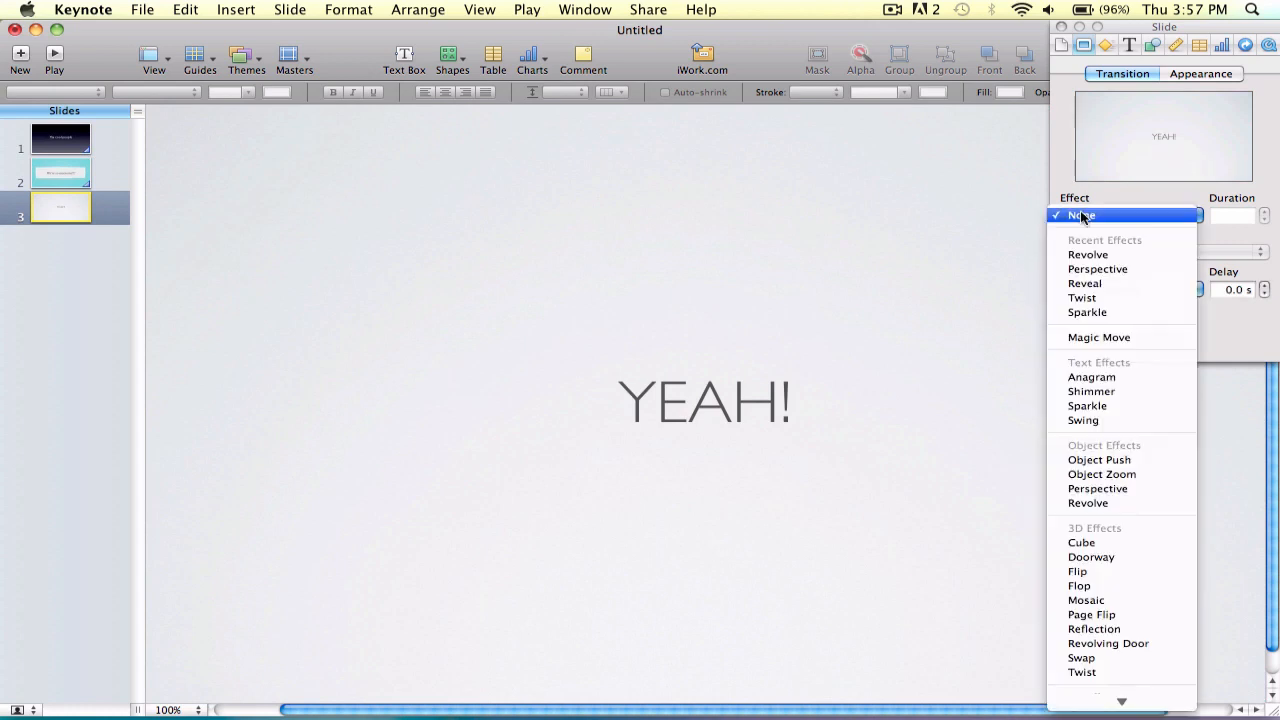
mouse_move(1082, 296)
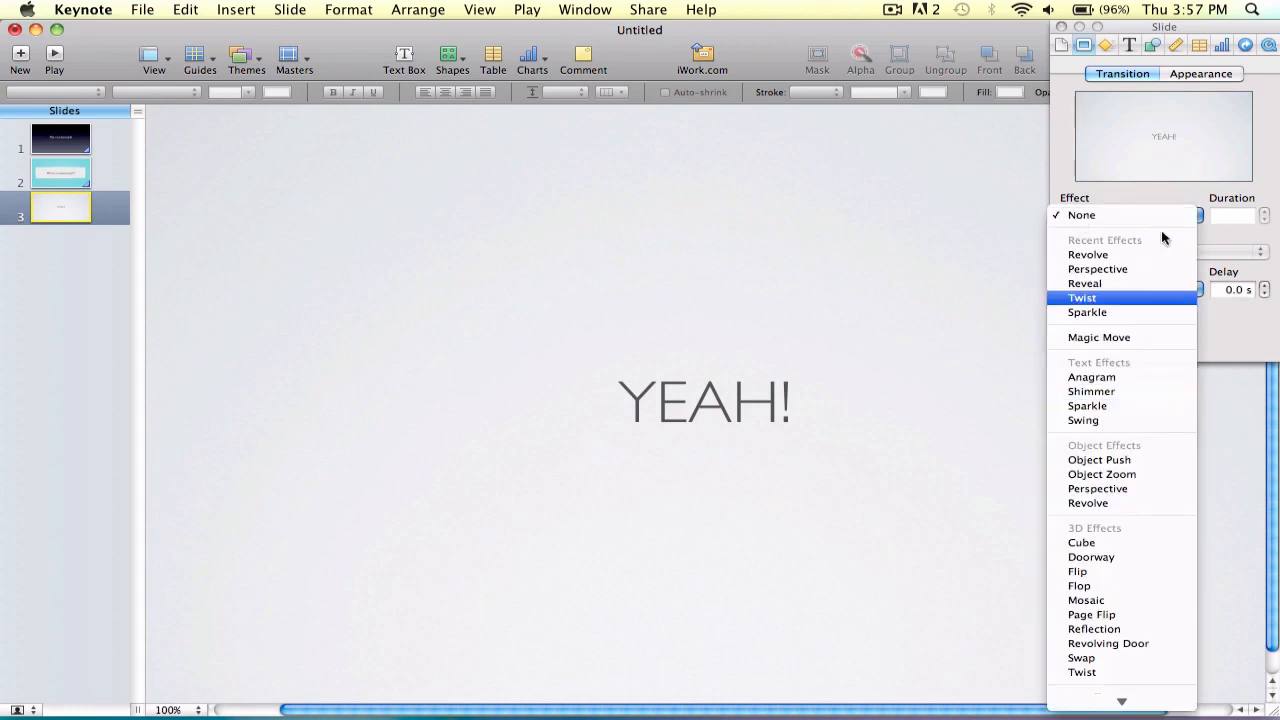
click(1080, 214)
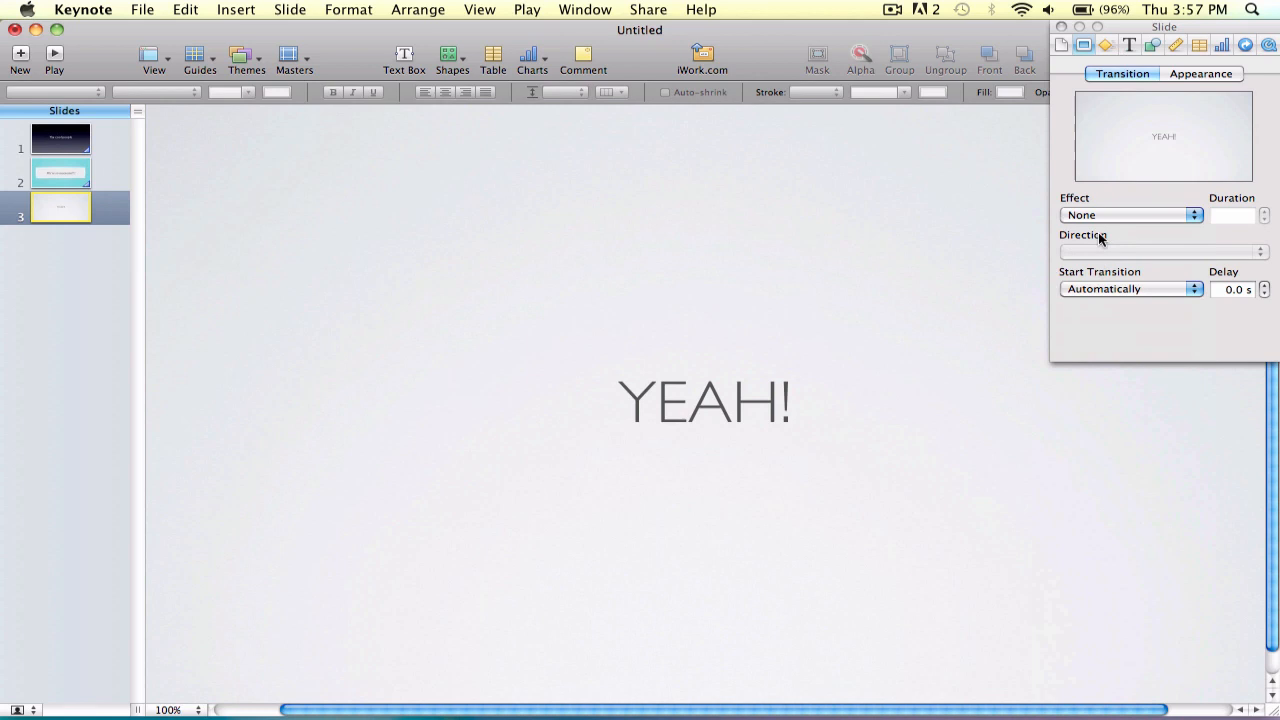
click(1130, 214)
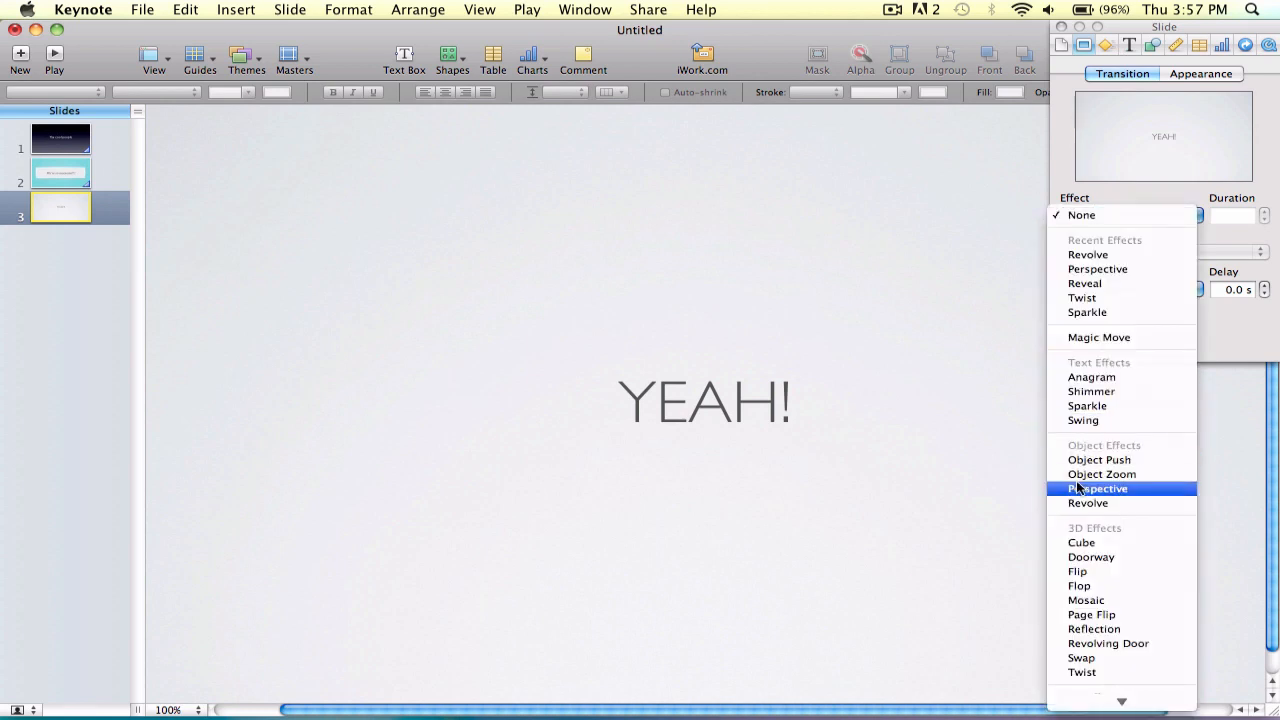
mouse_move(1084, 600)
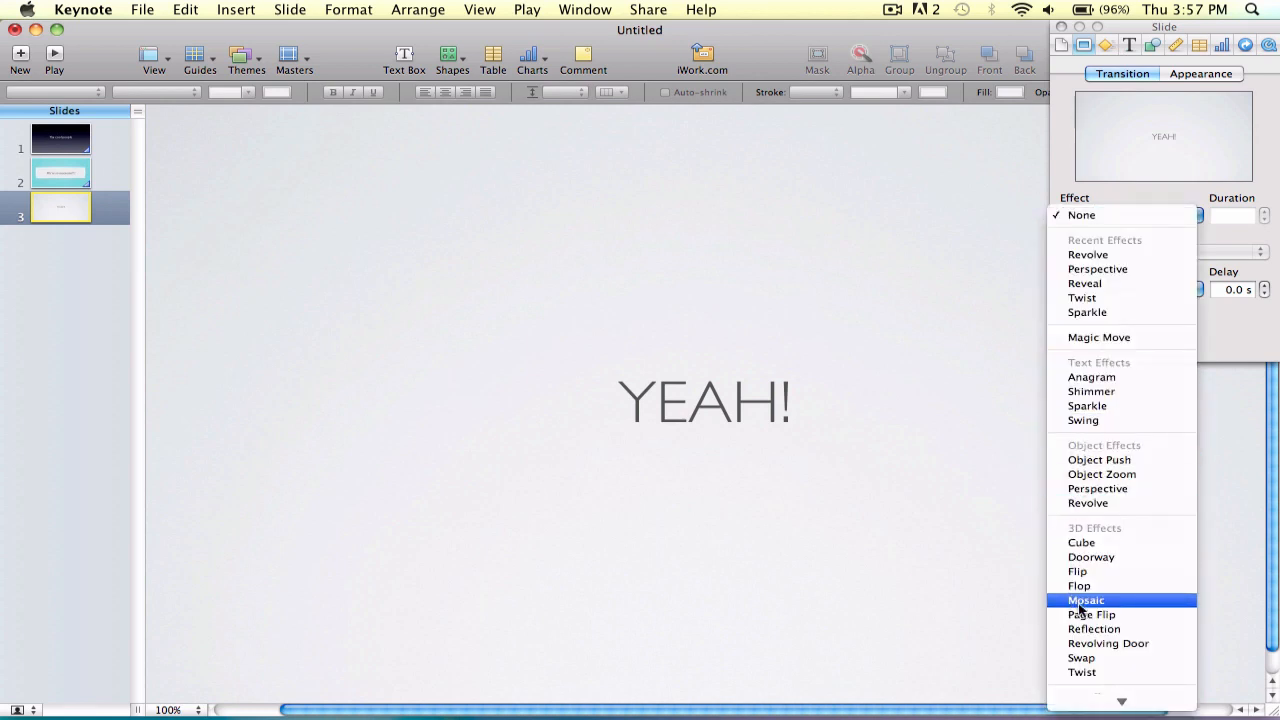
mouse_move(1108, 644)
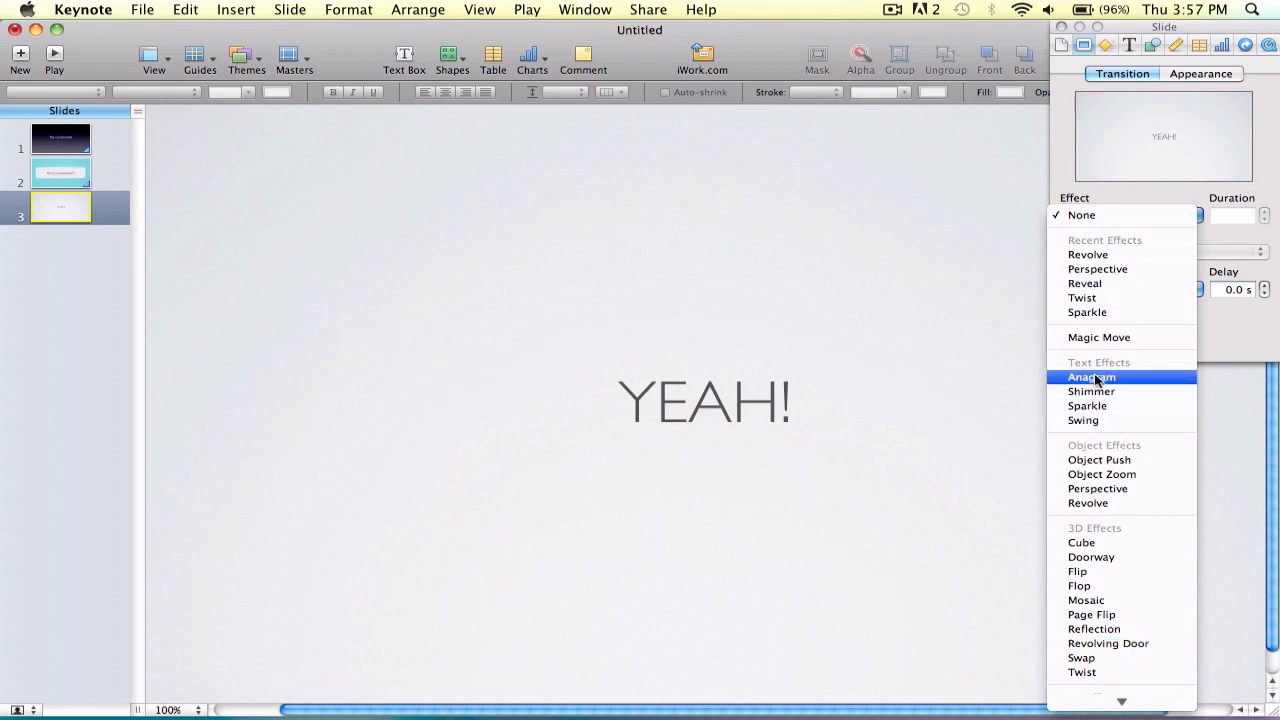
click(1092, 376)
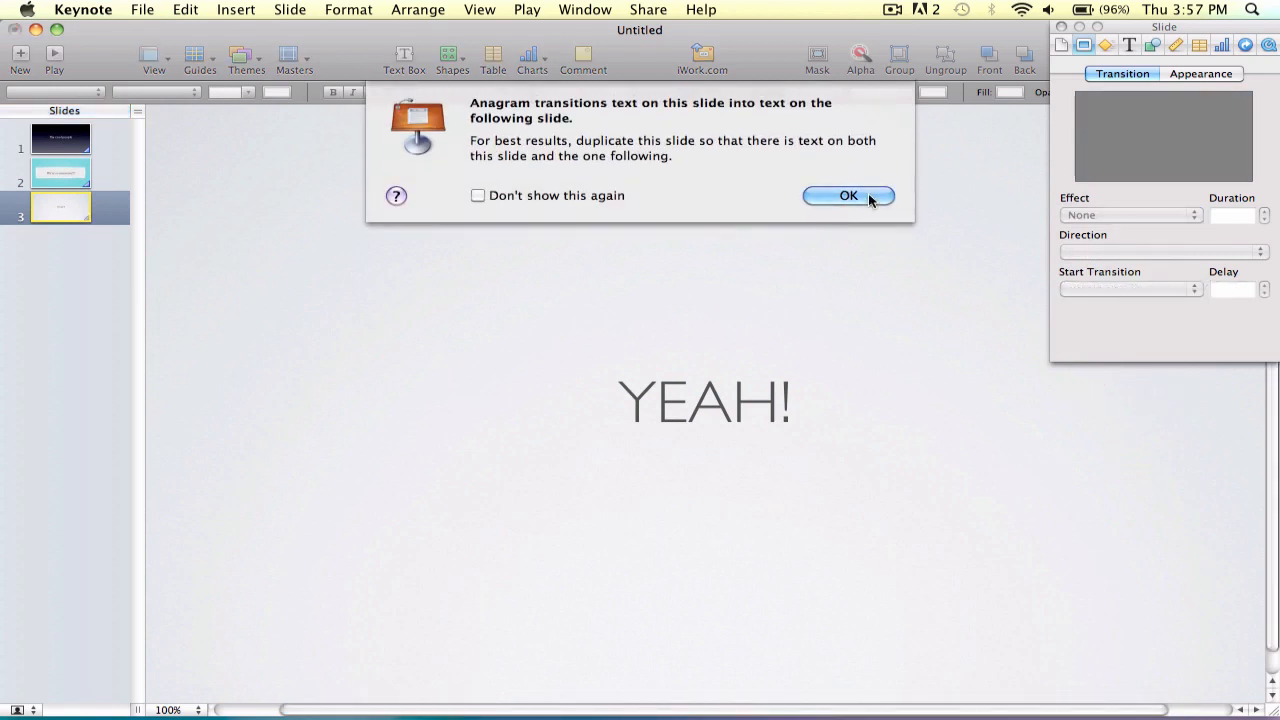
click(848, 196)
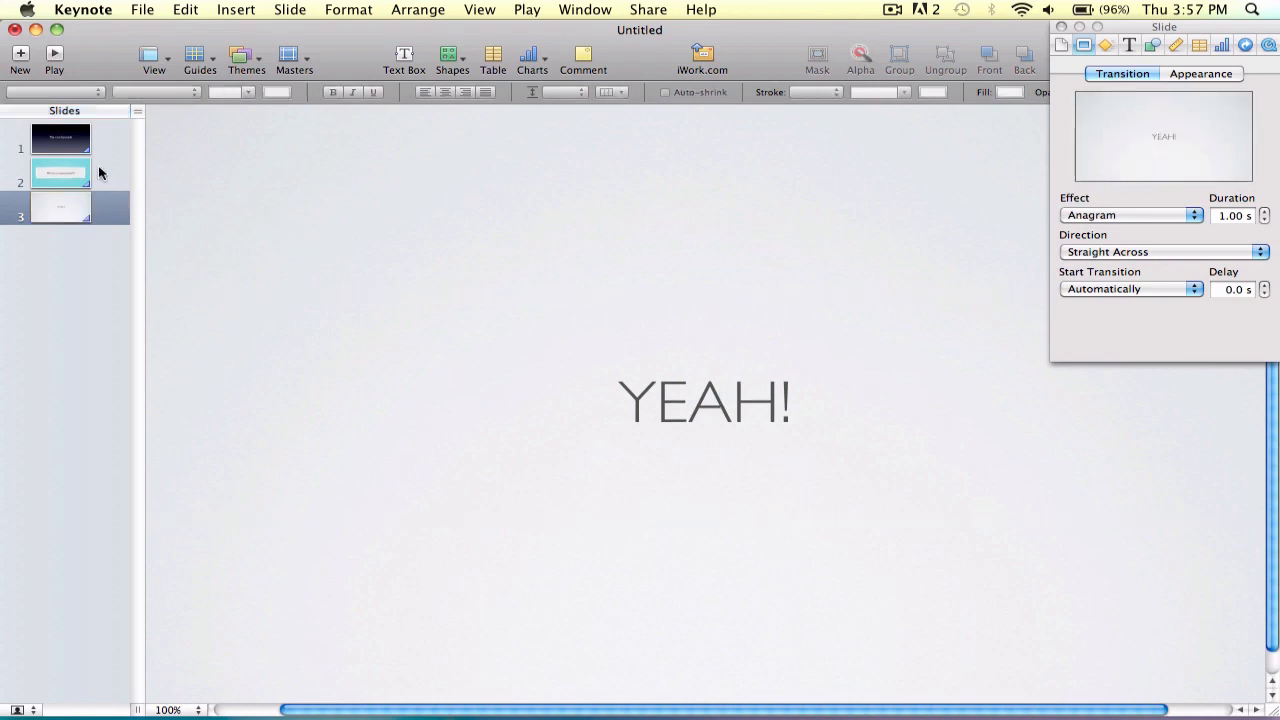
click(60, 206)
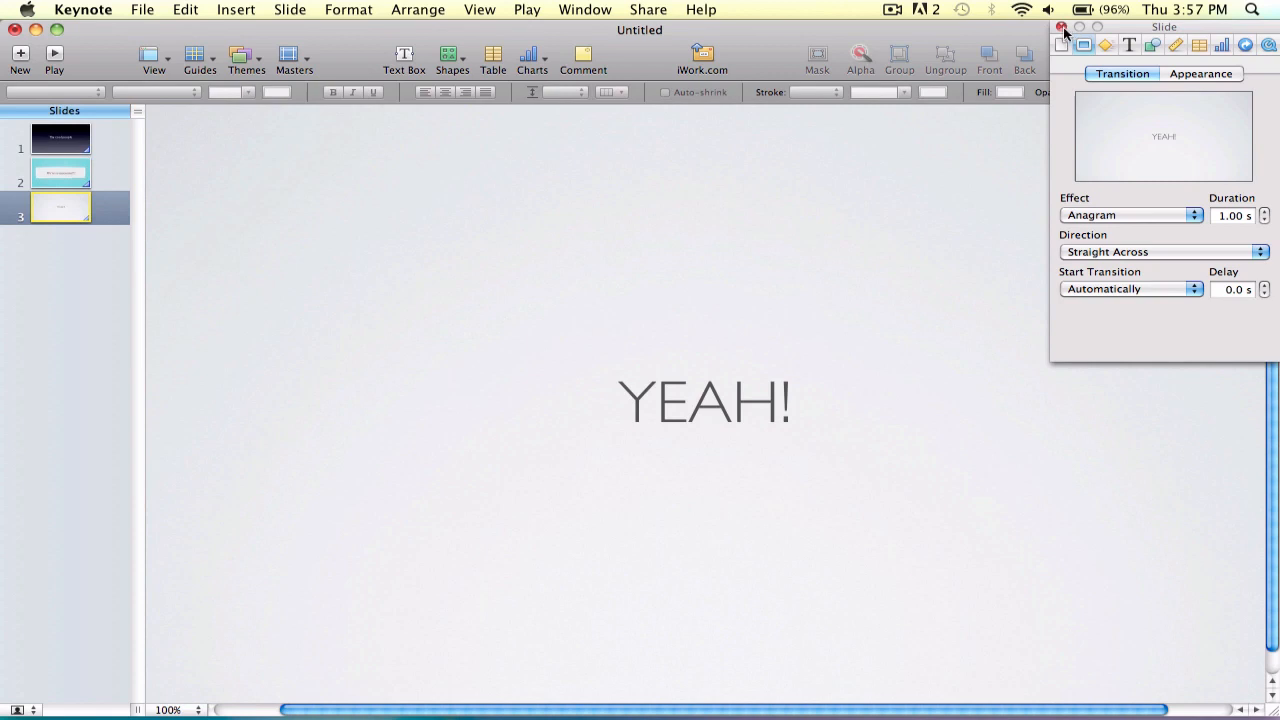
Step: Colour the 'YEAH!' text Midnight blue and close the Colors window
click(1128, 44)
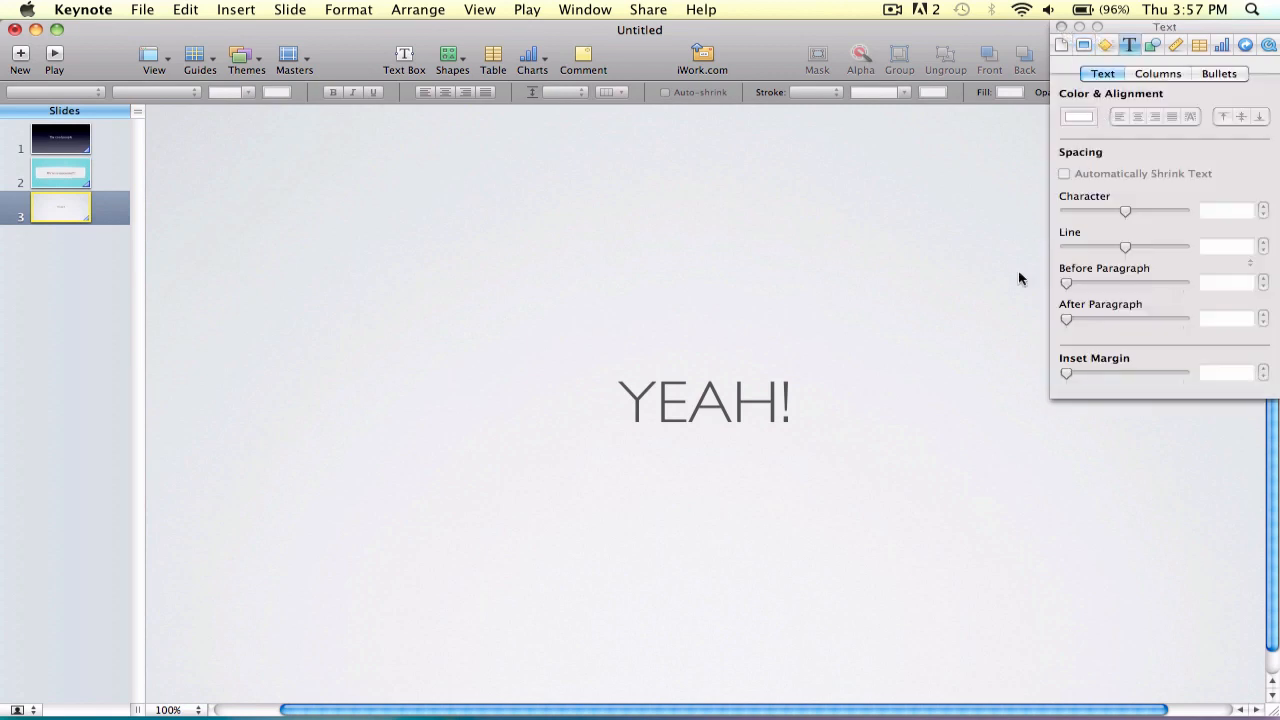
click(1156, 72)
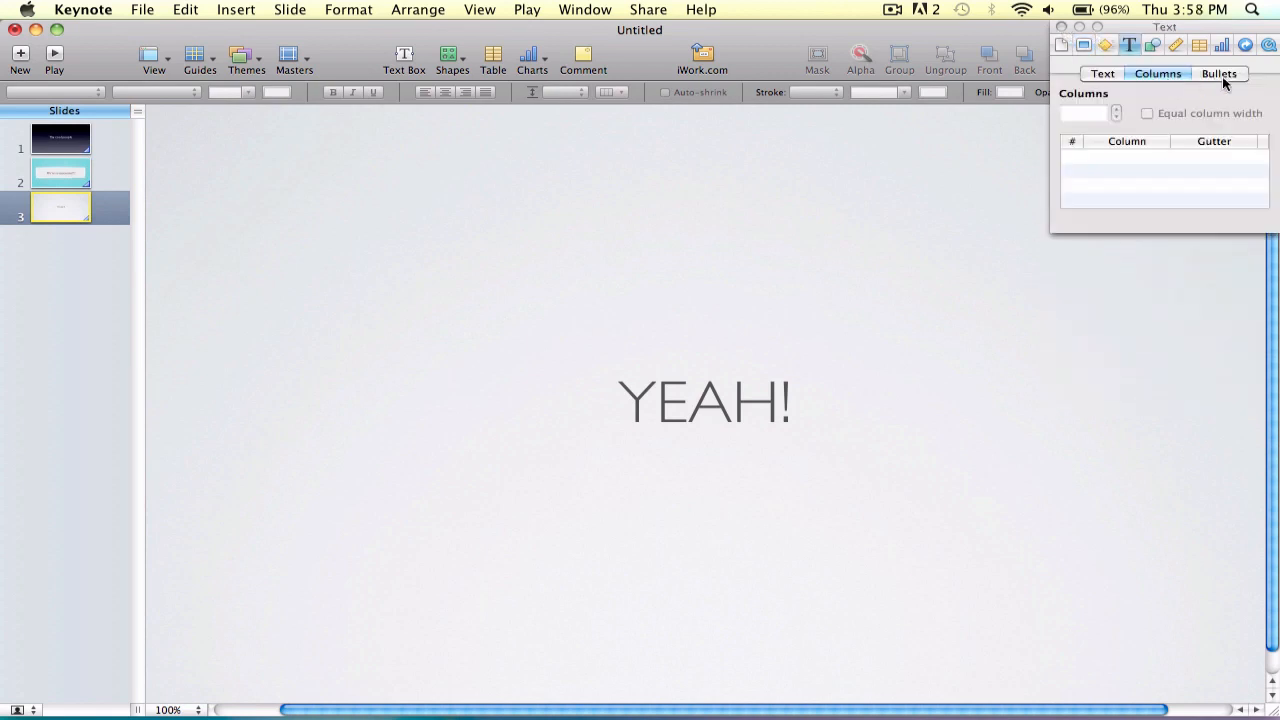
click(1220, 72)
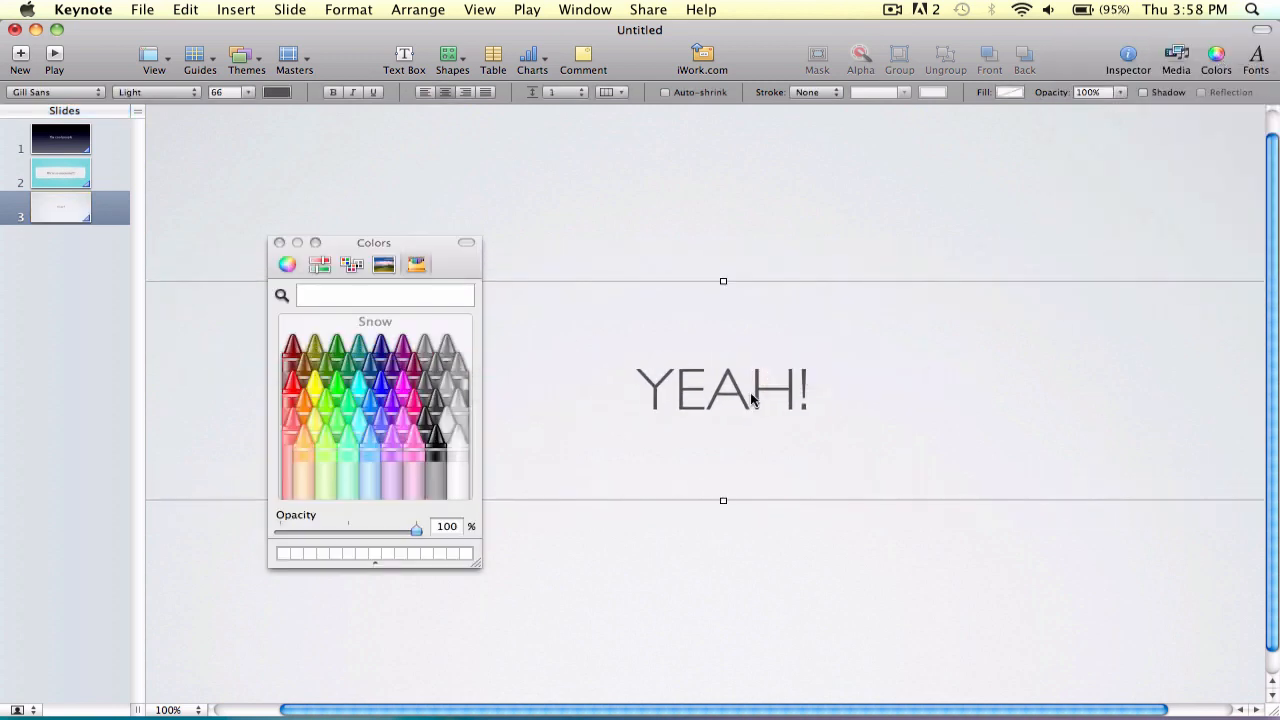
click(752, 568)
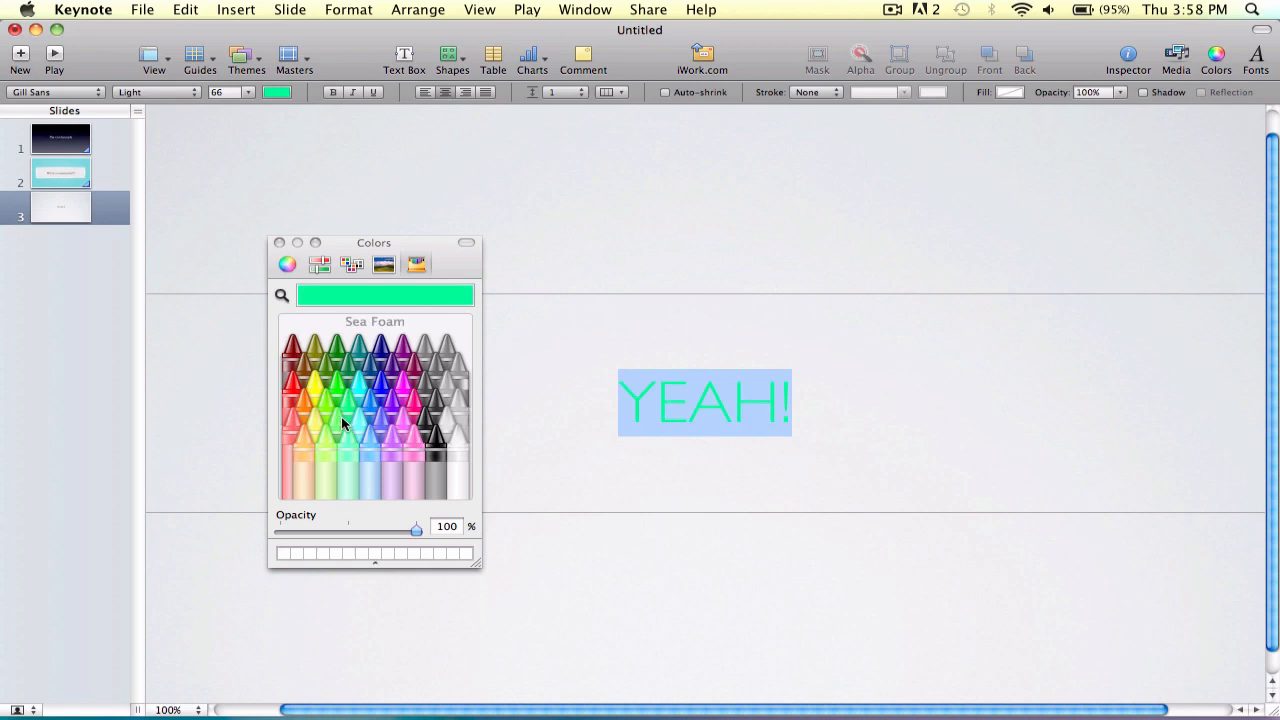
click(402, 390)
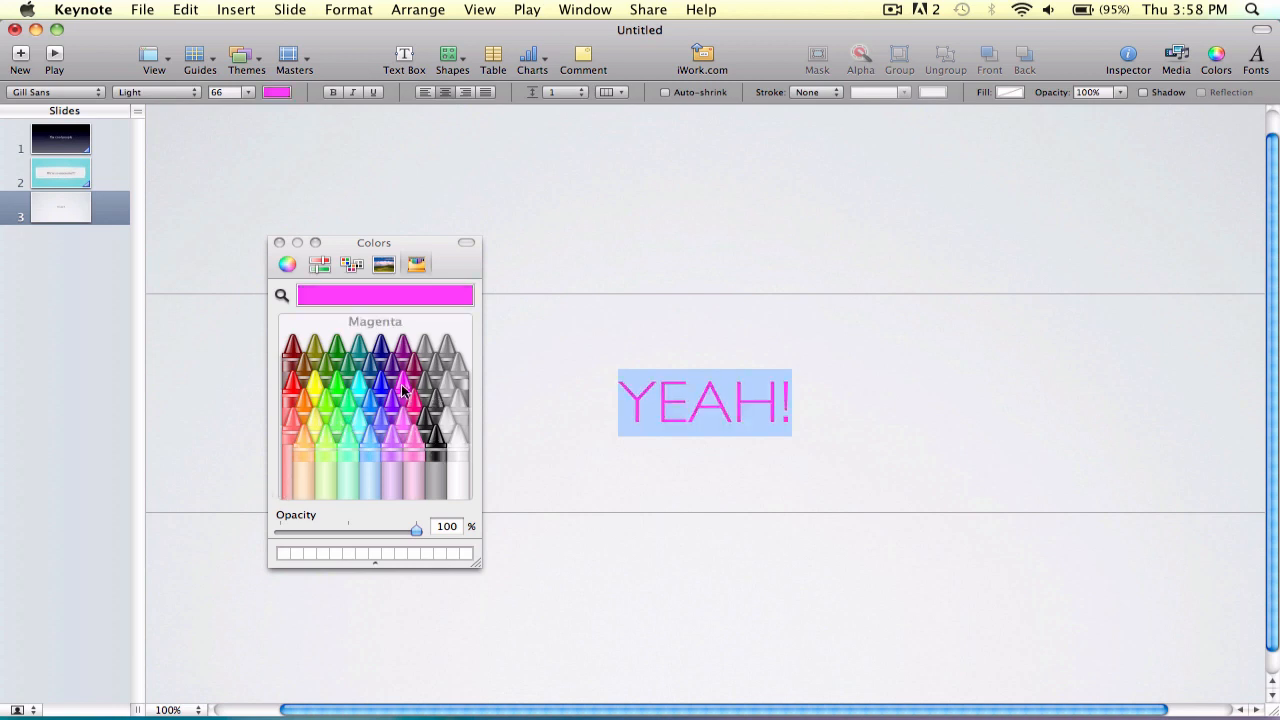
click(378, 370)
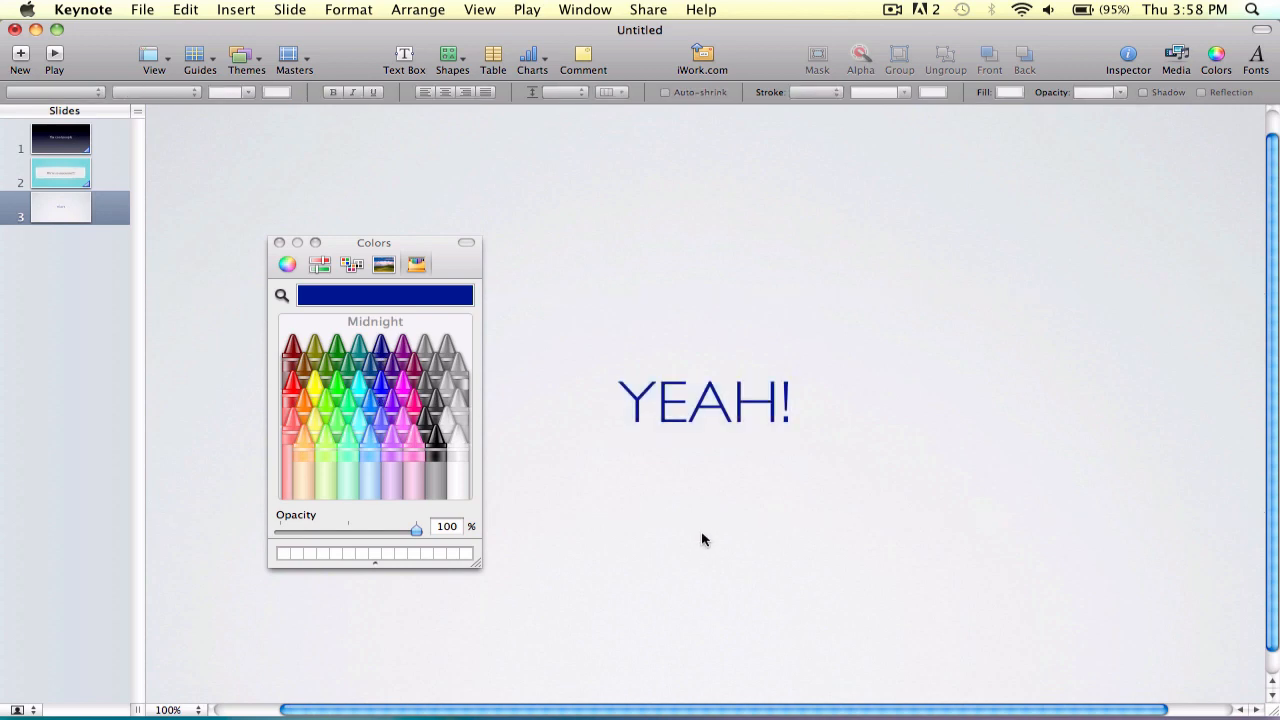
click(280, 242)
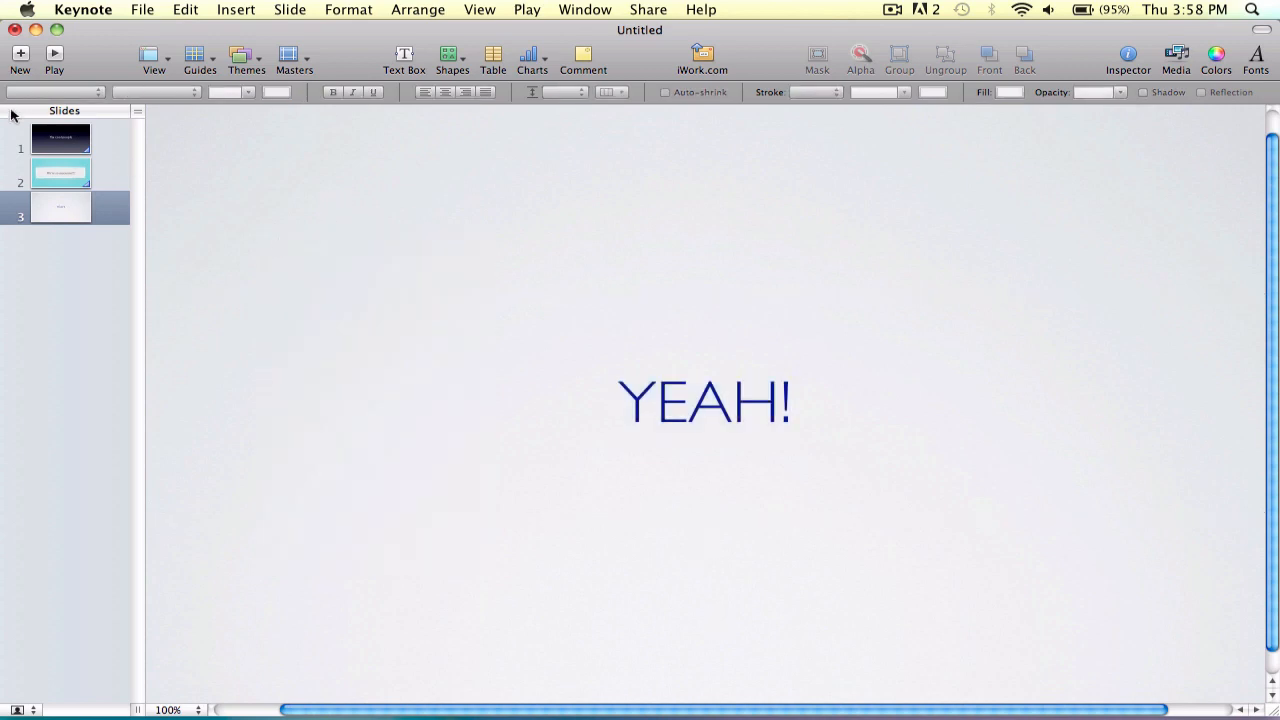
Step: Browse the iTunes songs in the Media browser's Audio pane
click(60, 172)
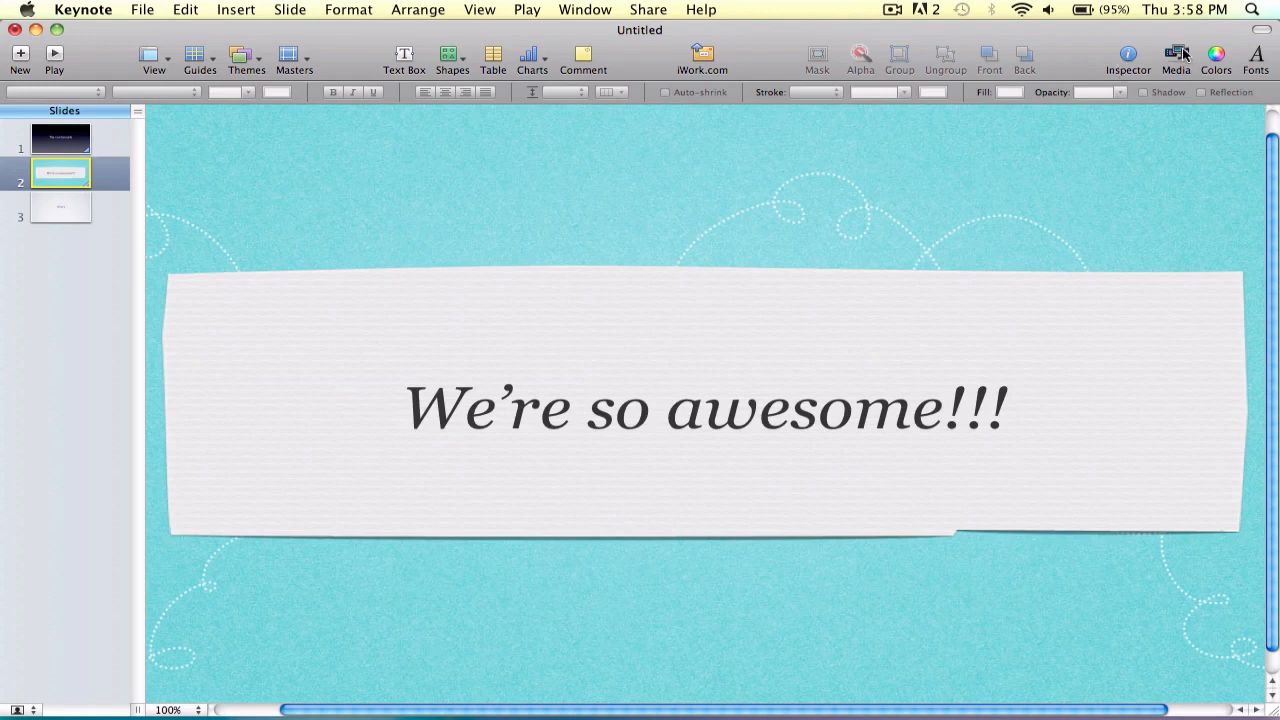
click(1176, 56)
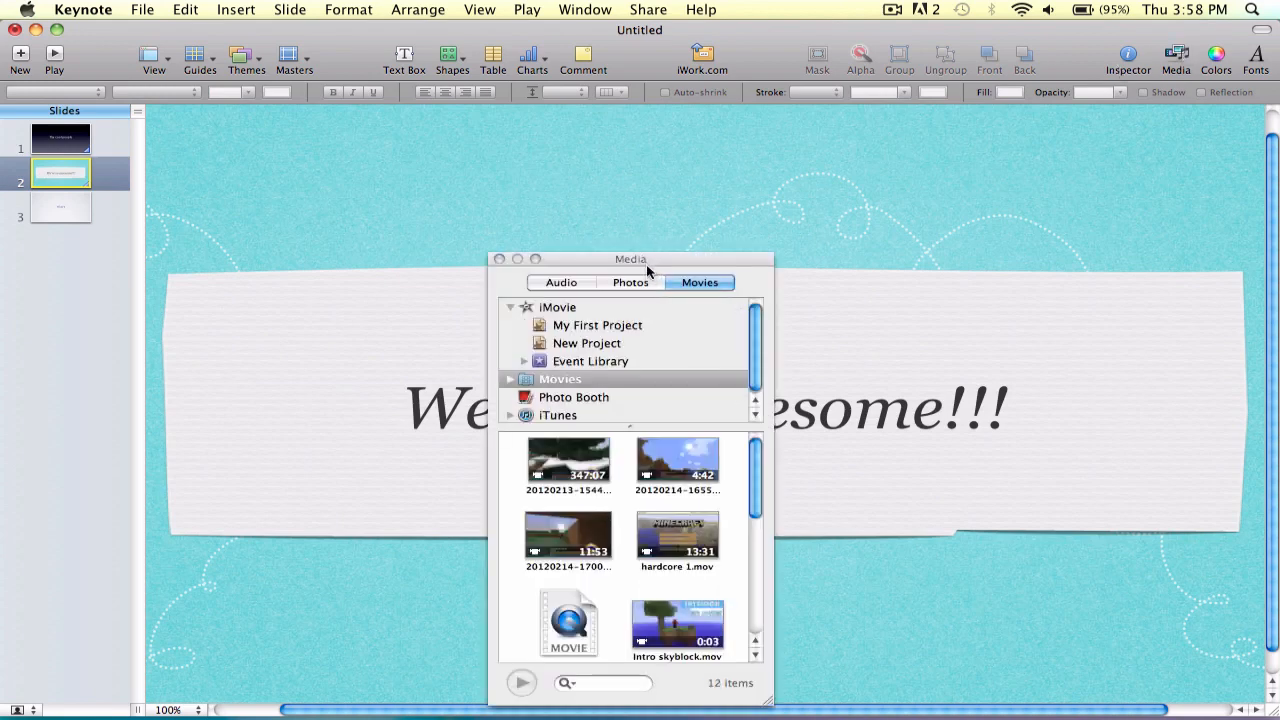
drag(630, 260, 736, 36)
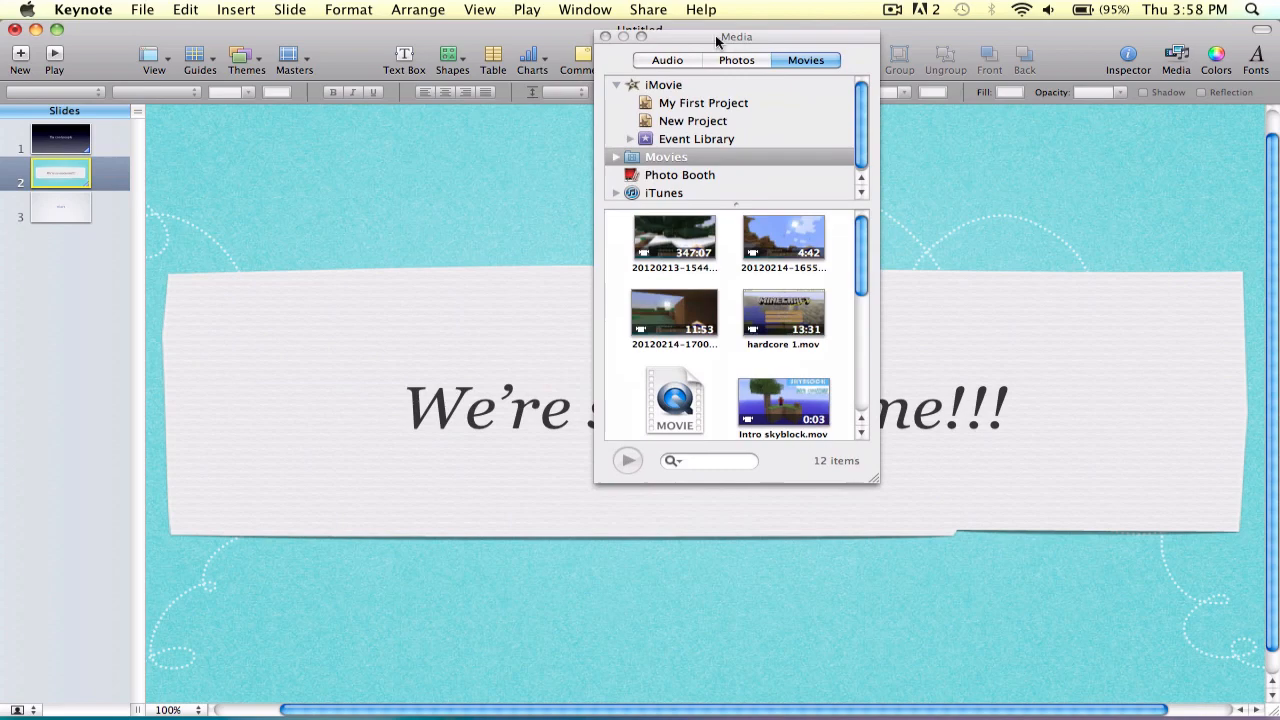
click(668, 60)
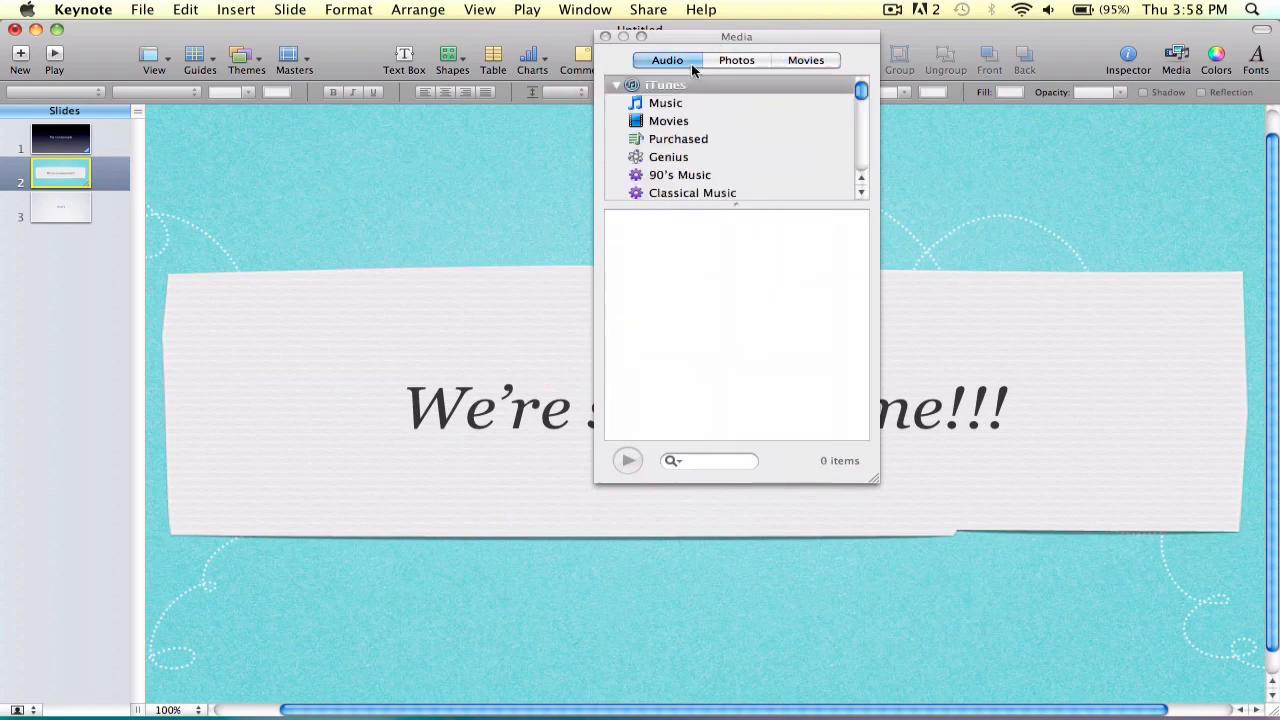
click(664, 104)
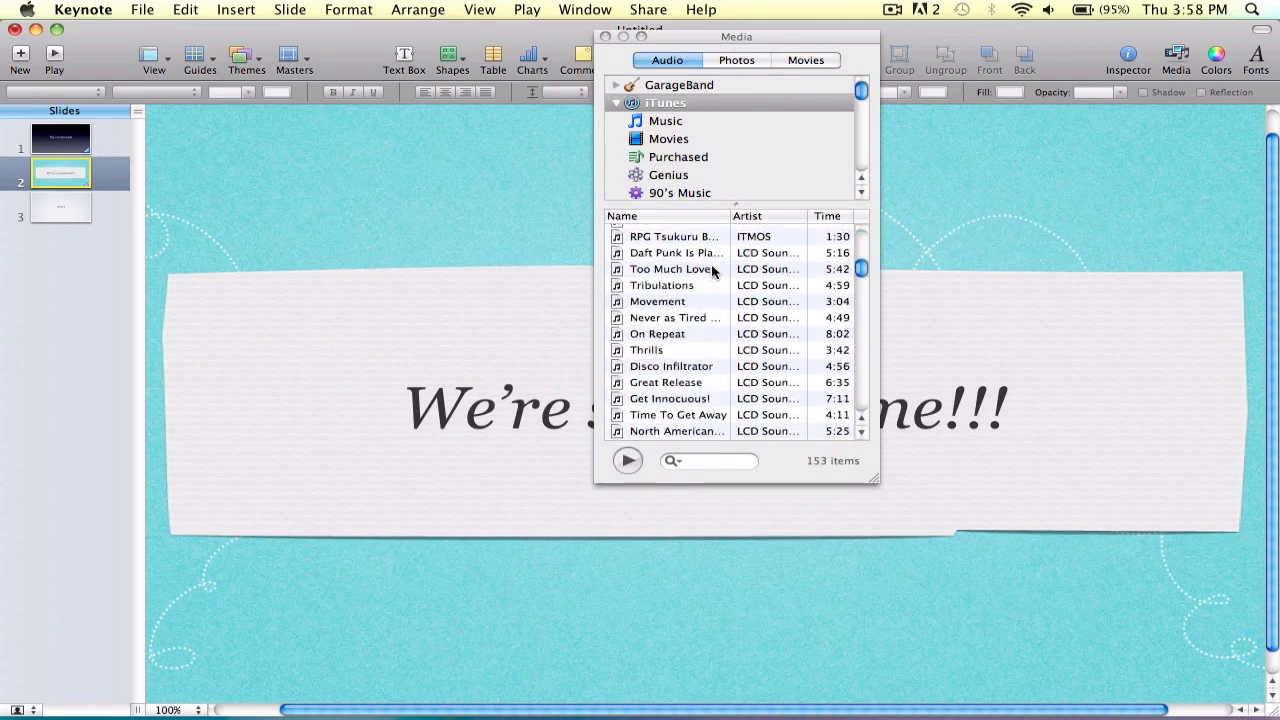
scroll(down, 3)
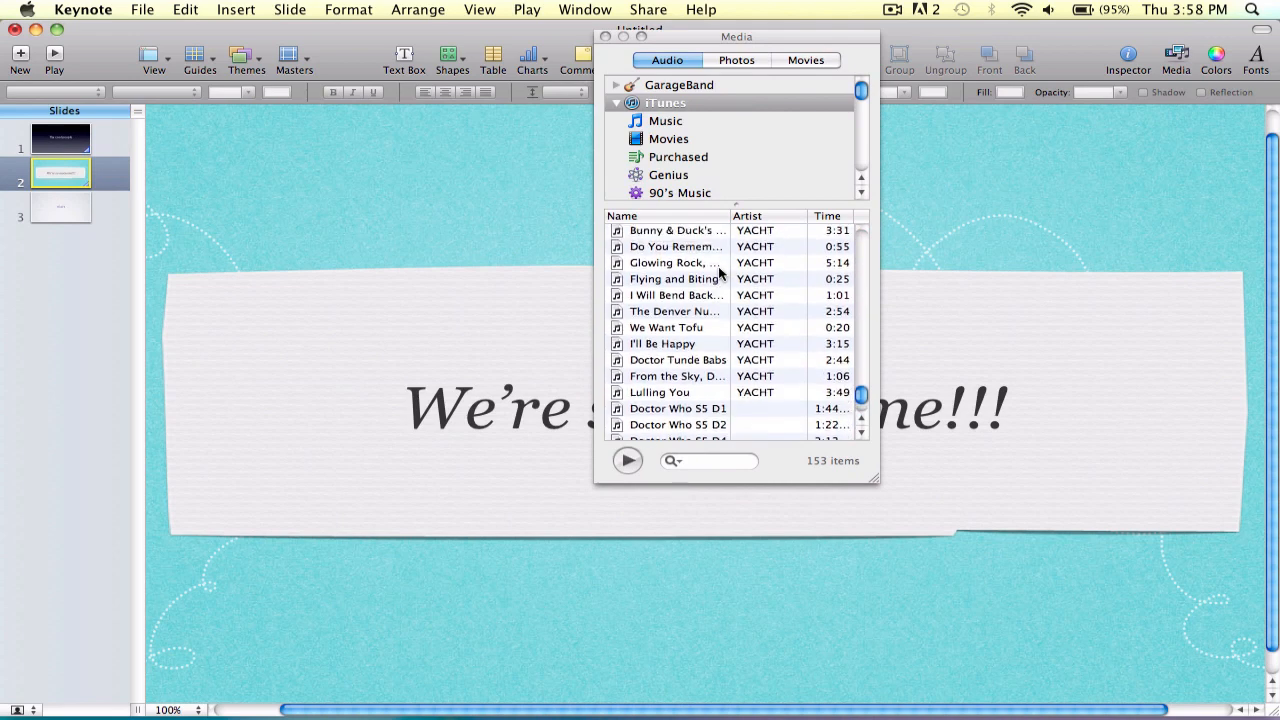
scroll(down, 3)
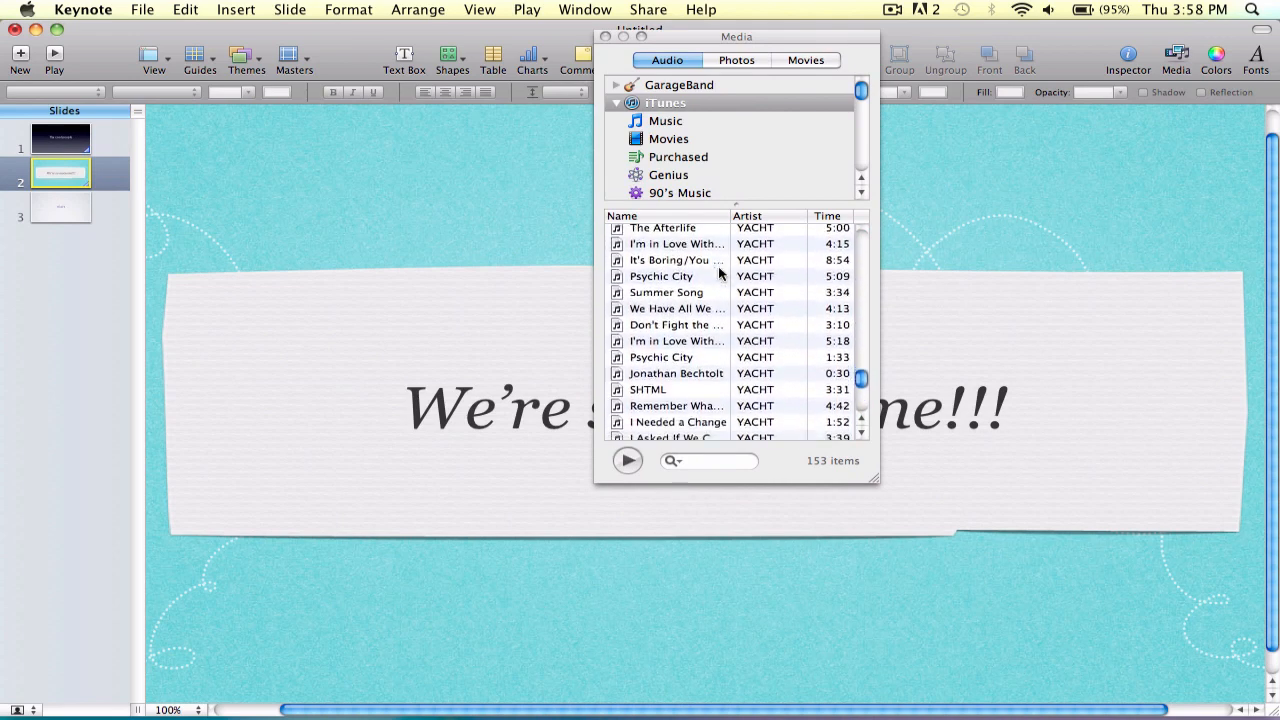
scroll(down, 3)
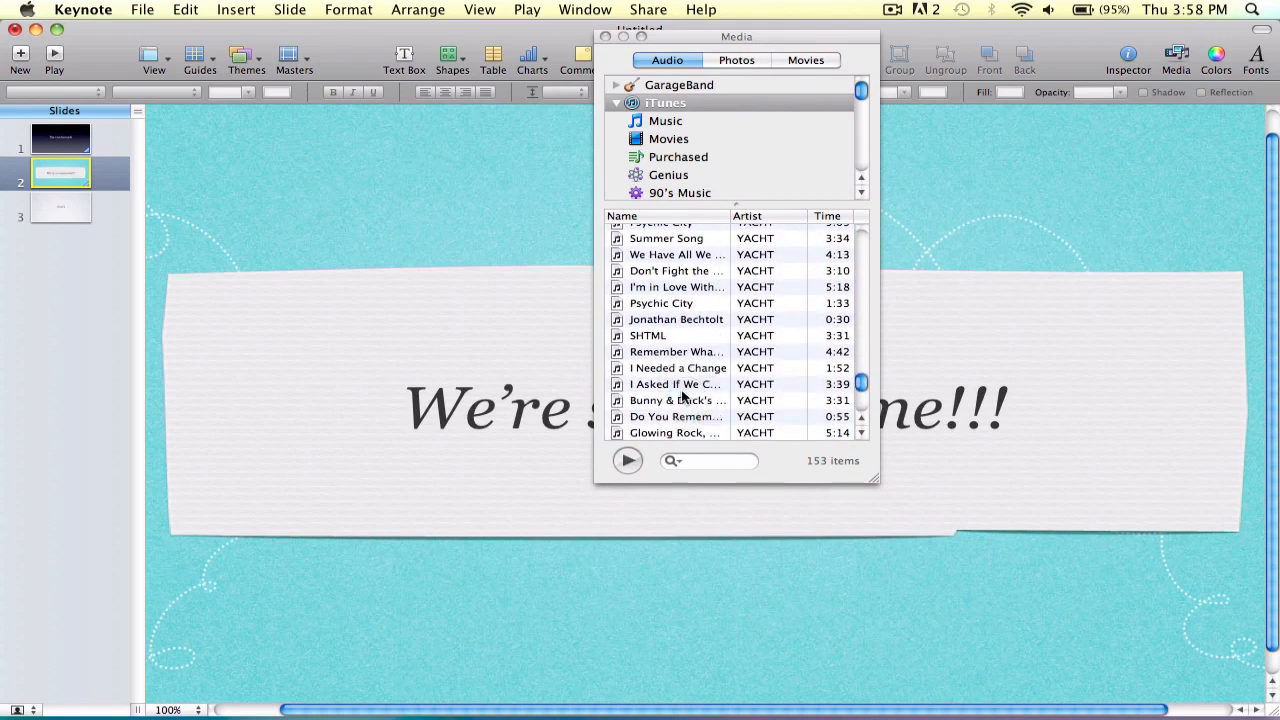
Step: Drag a song onto slide 1 as a speaker icon and close the Media browser
click(60, 136)
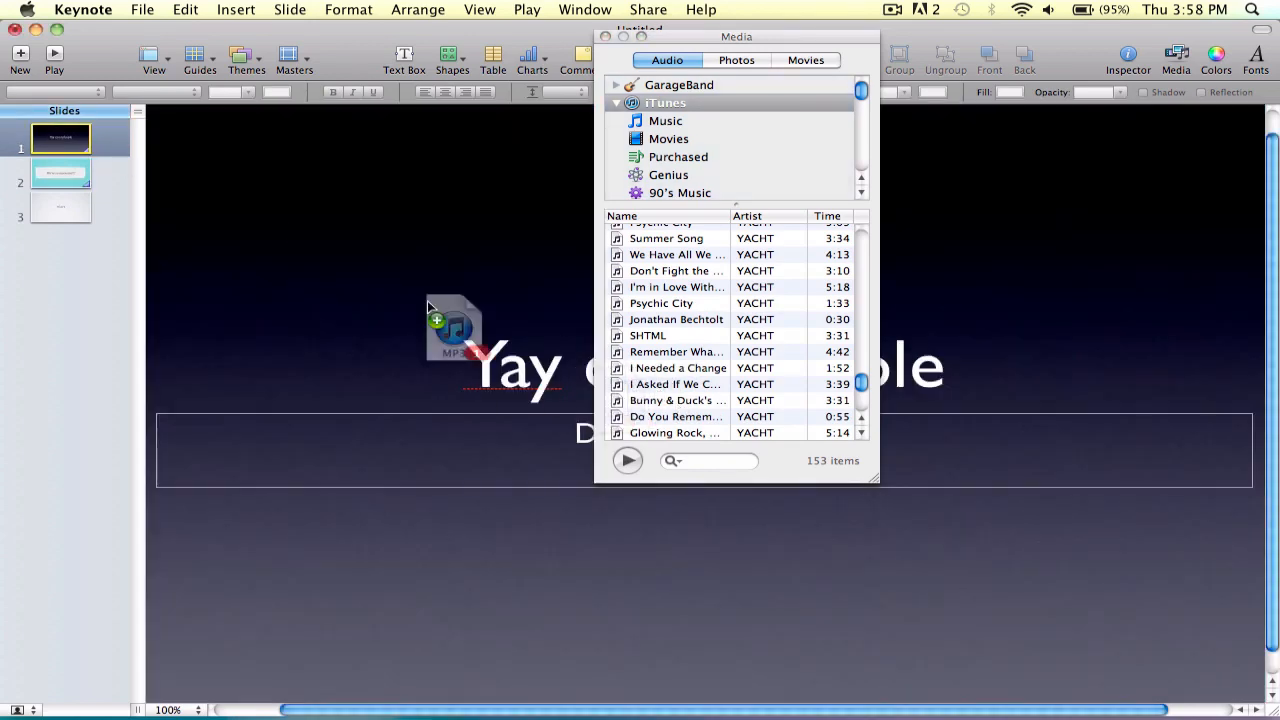
drag(454, 328, 340, 228)
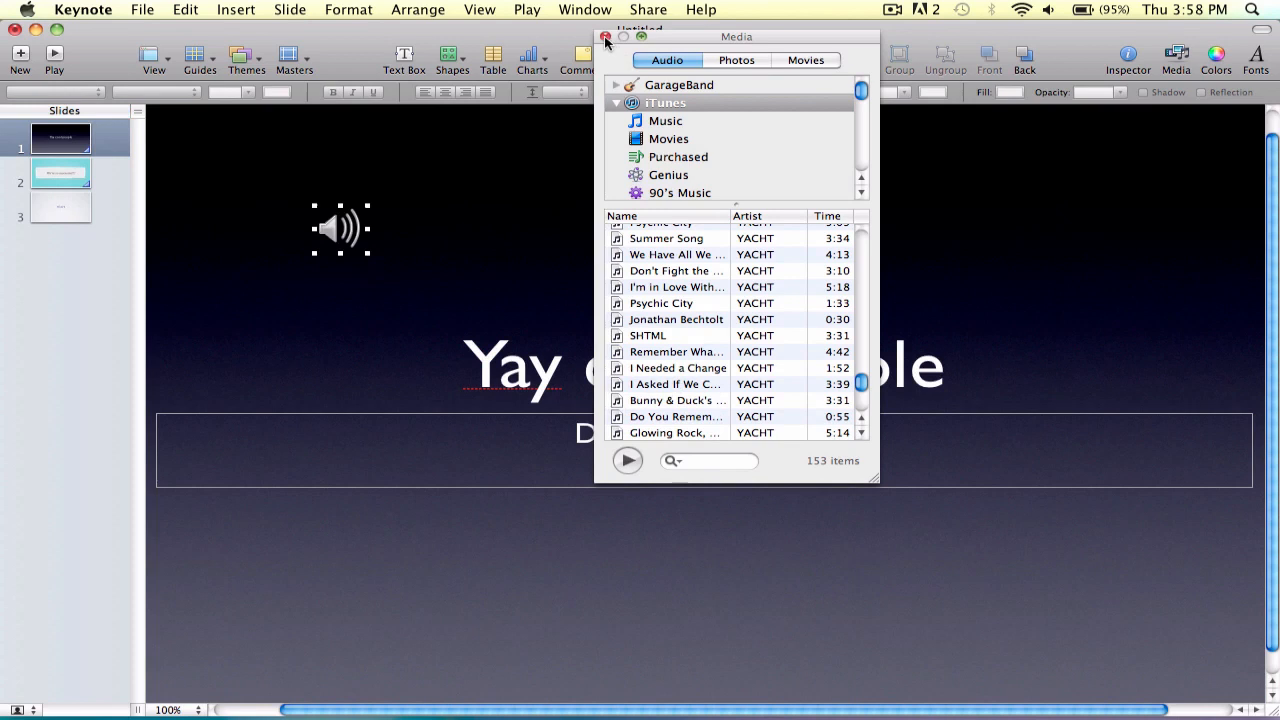
click(604, 36)
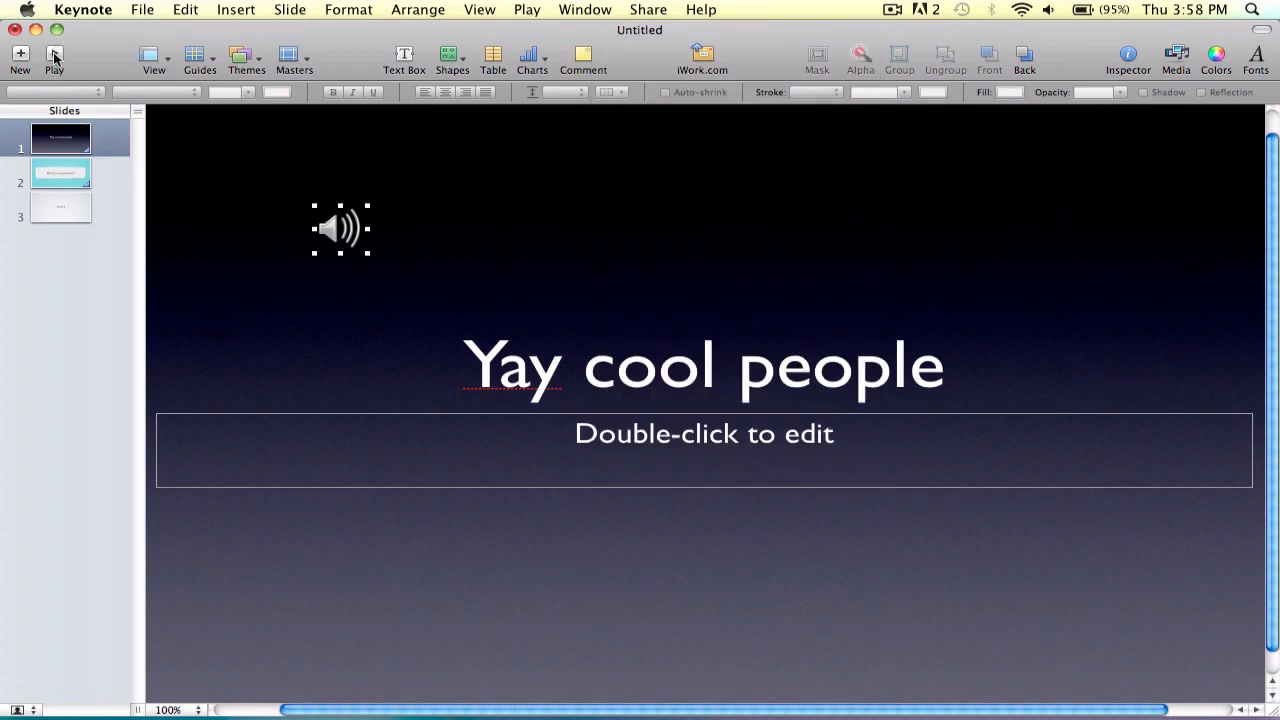
click(60, 206)
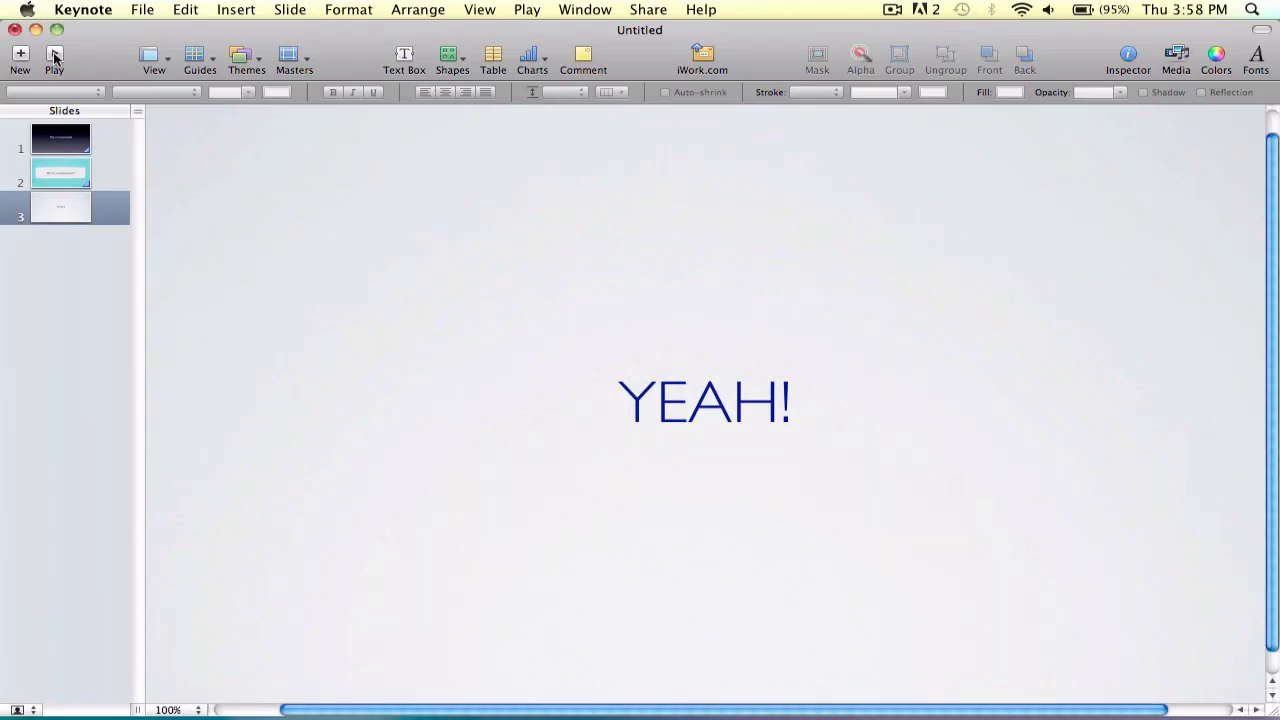
Step: Review each slide's automatic transition settings and return to slide 1
click(60, 136)
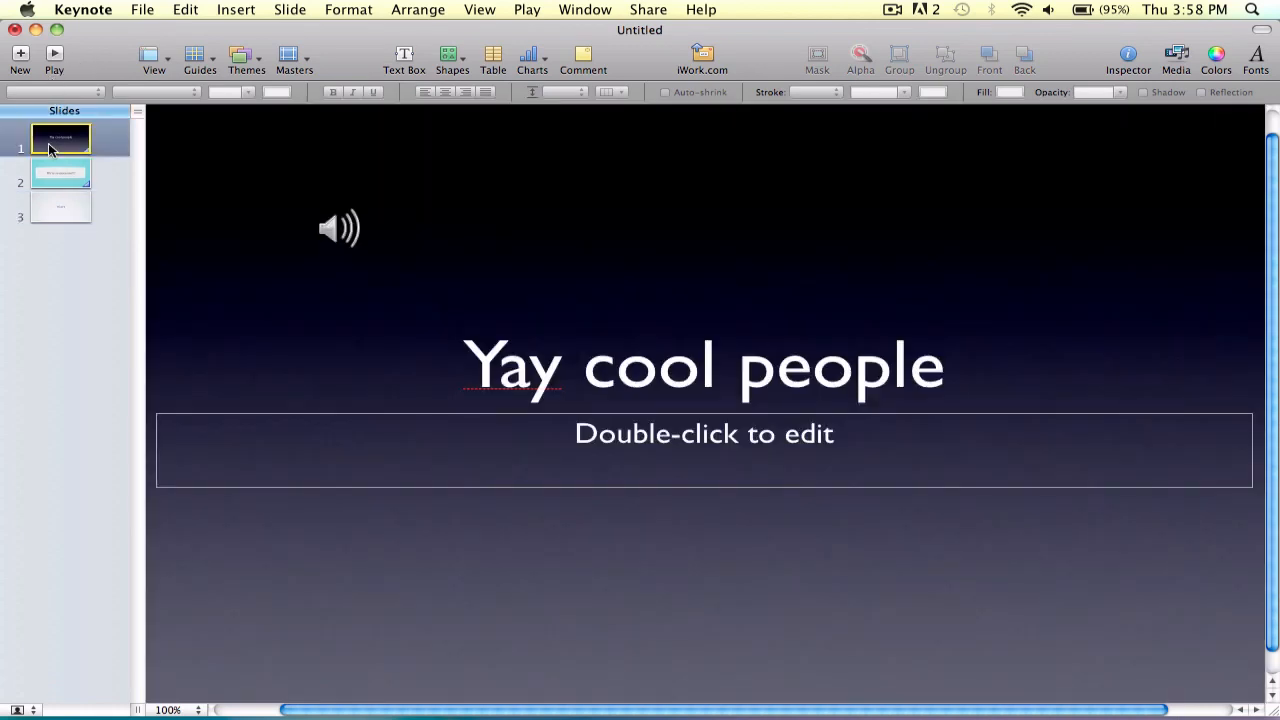
mouse_move(230, 272)
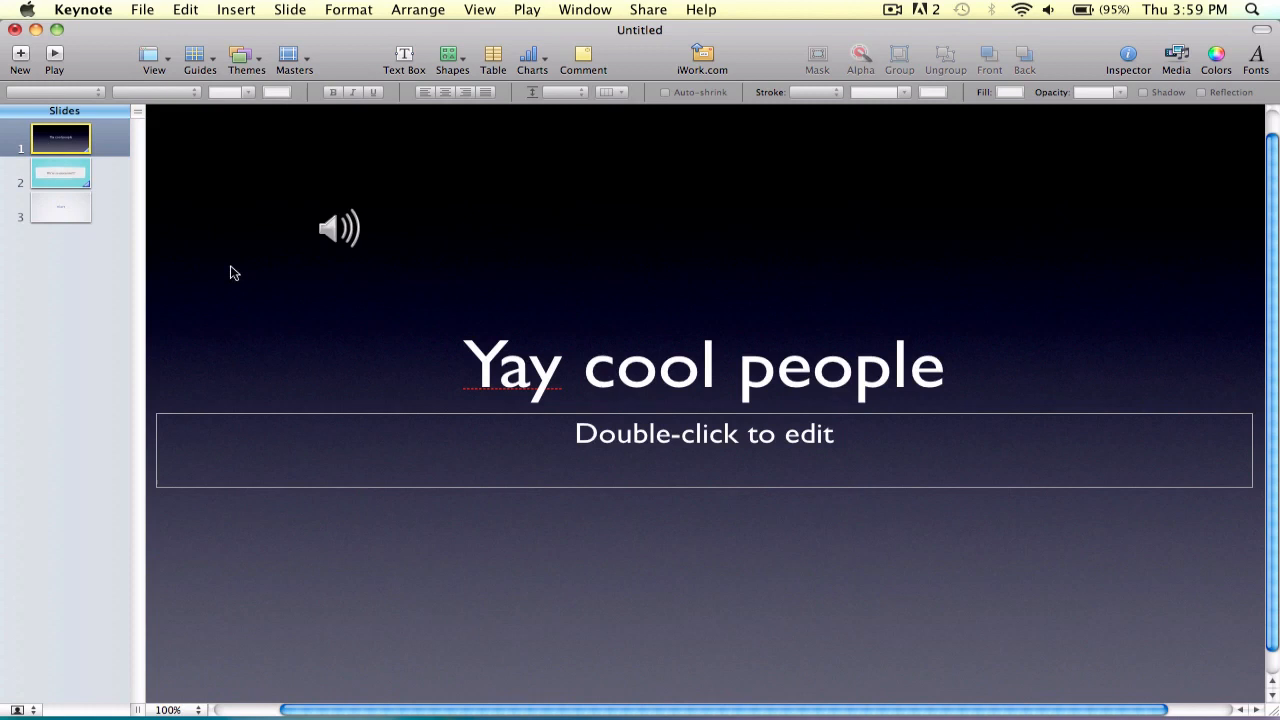
click(340, 228)
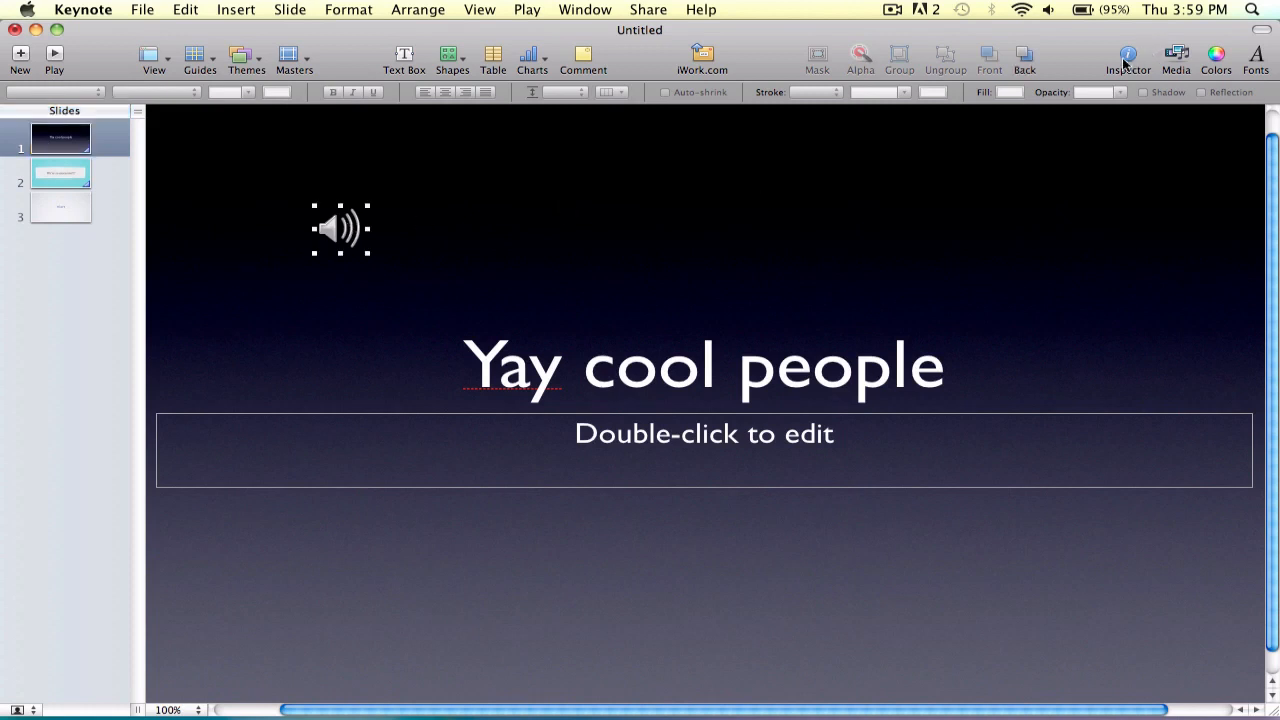
click(1128, 56)
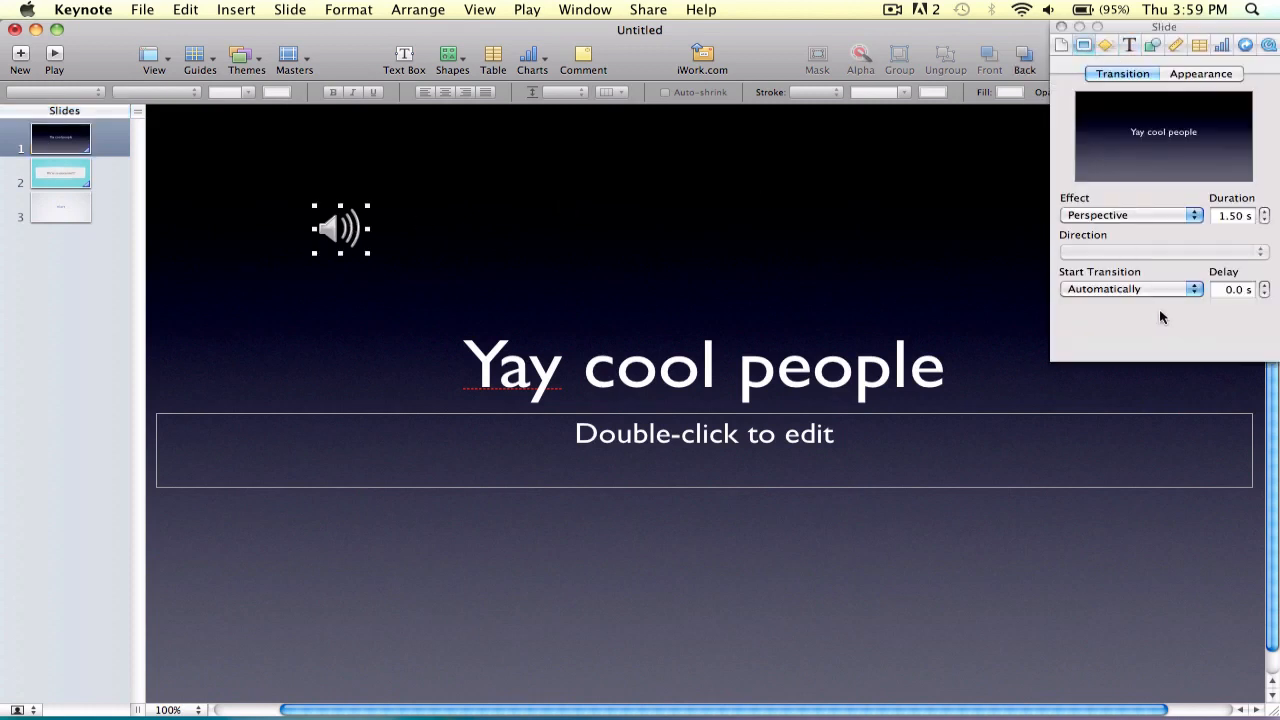
mouse_move(1172, 316)
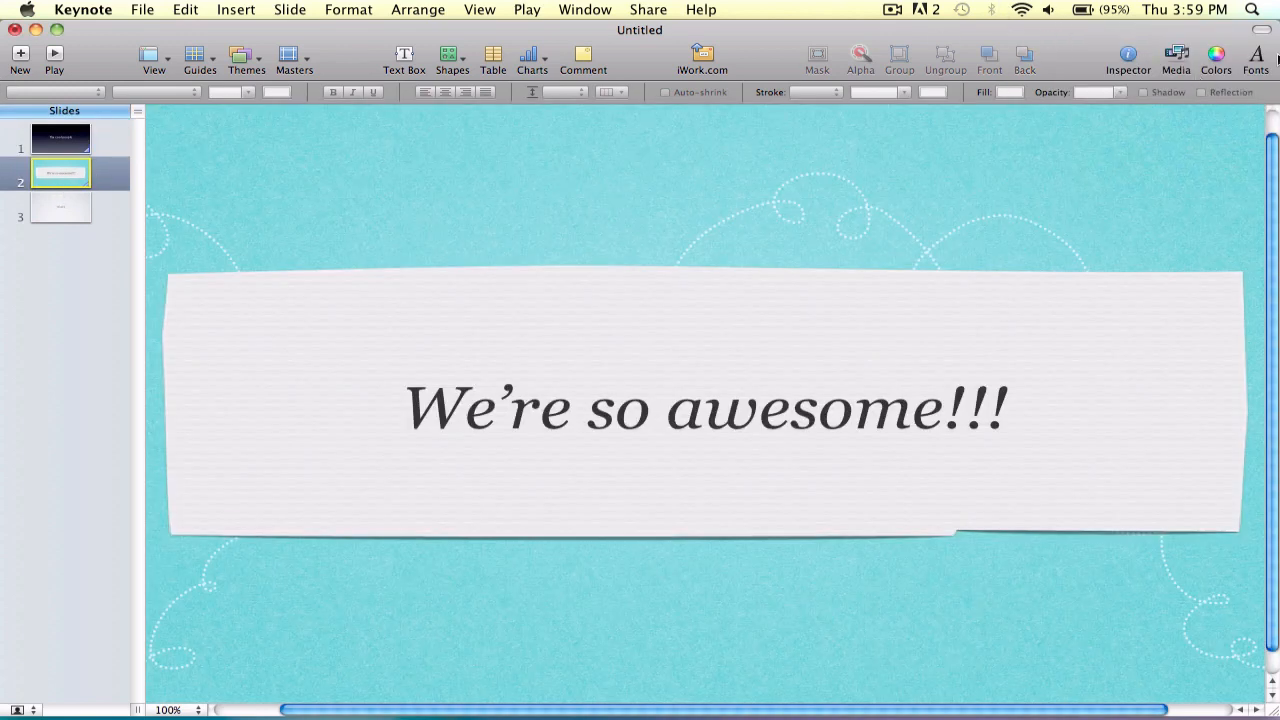
click(1128, 56)
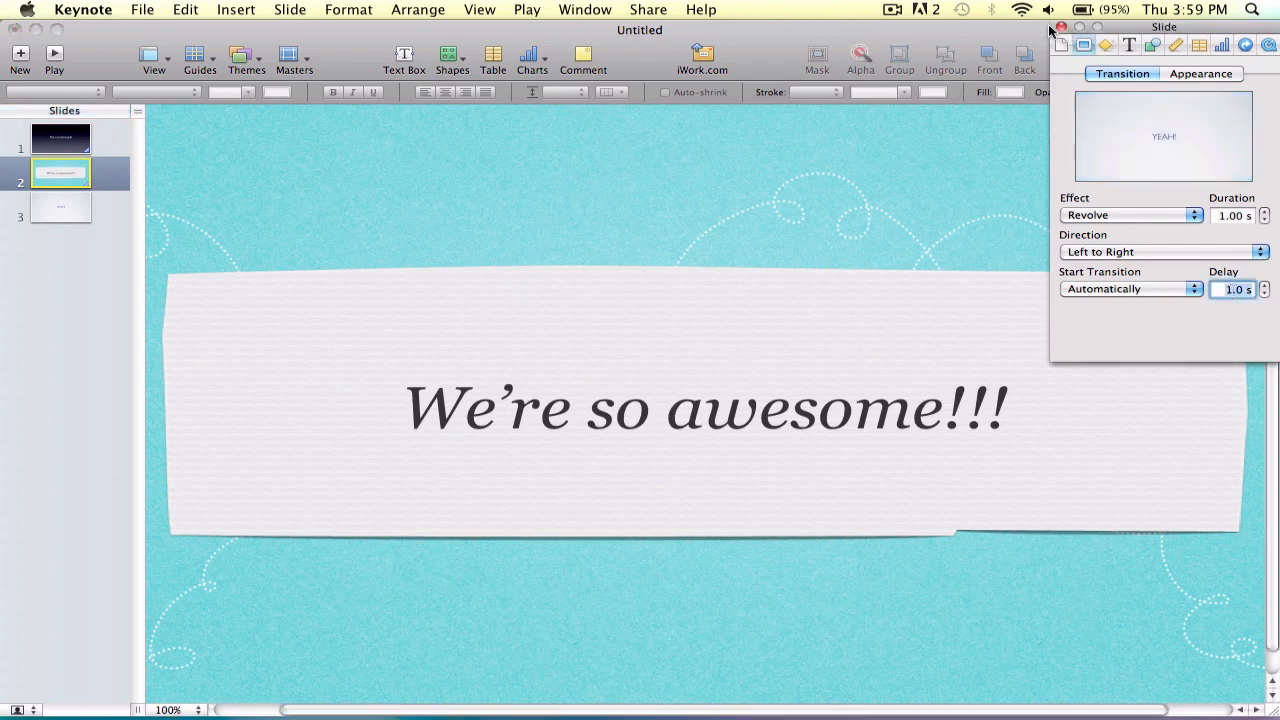
click(60, 206)
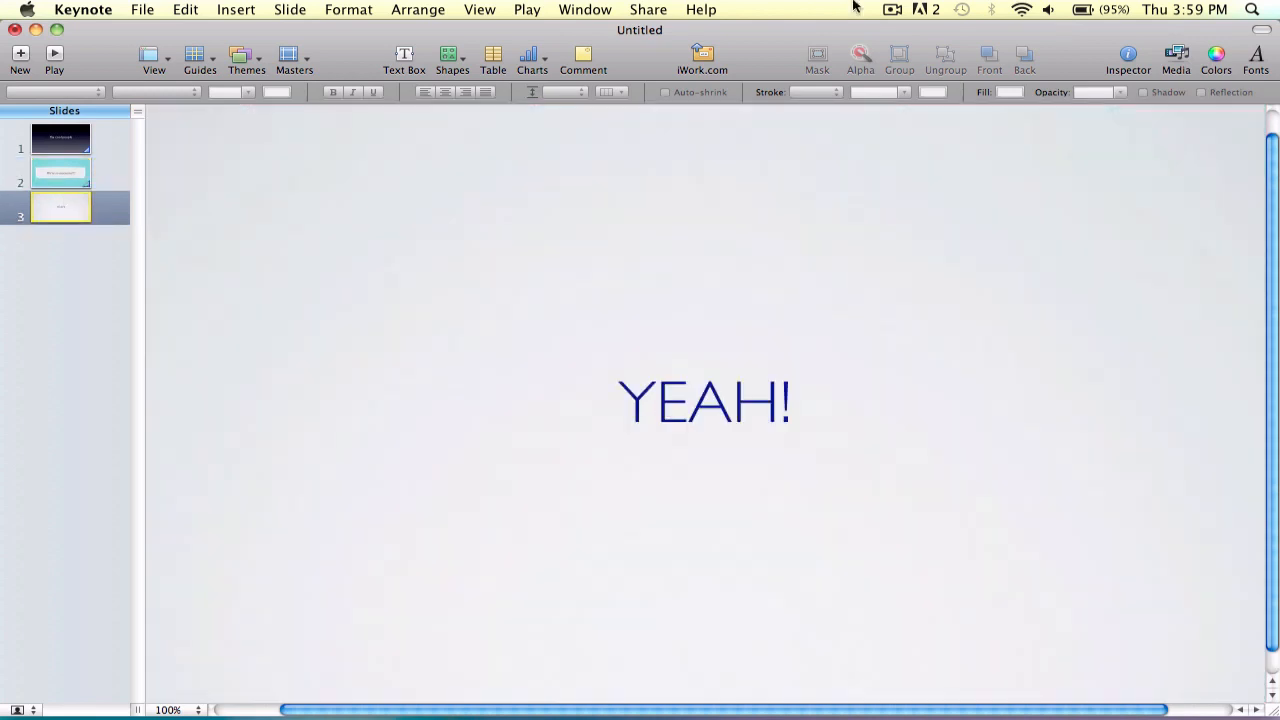
click(1128, 56)
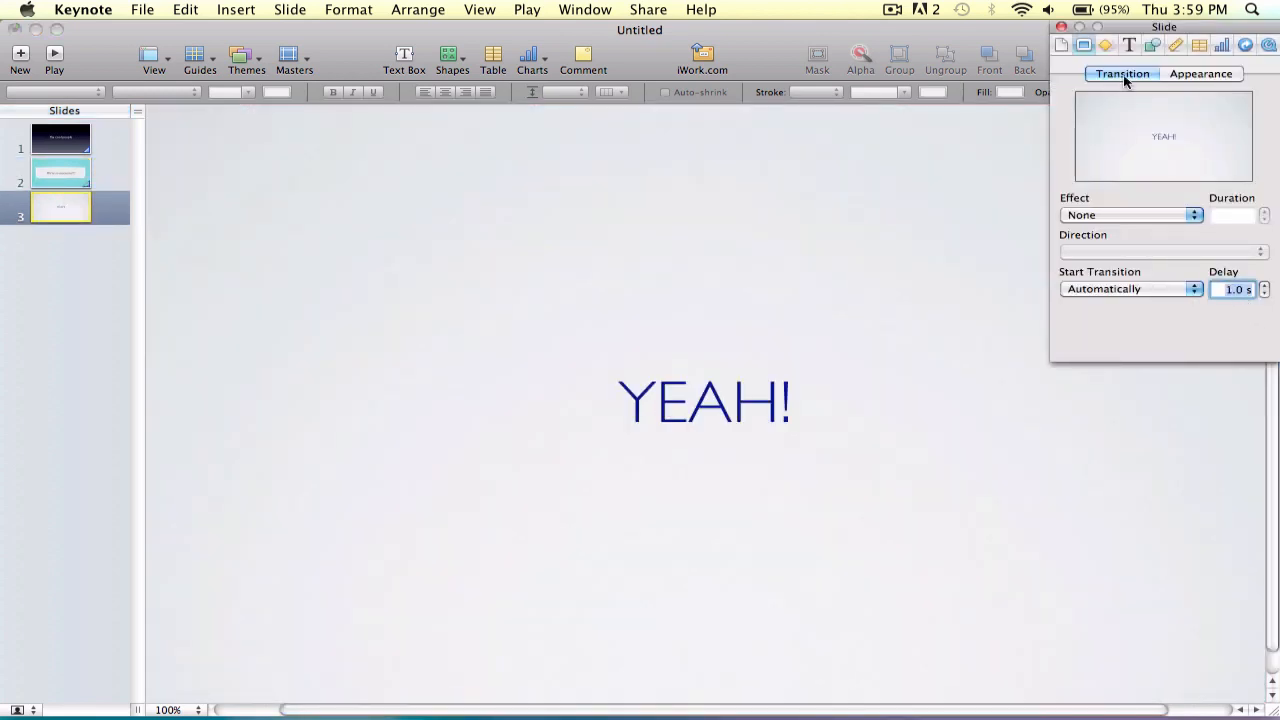
click(60, 136)
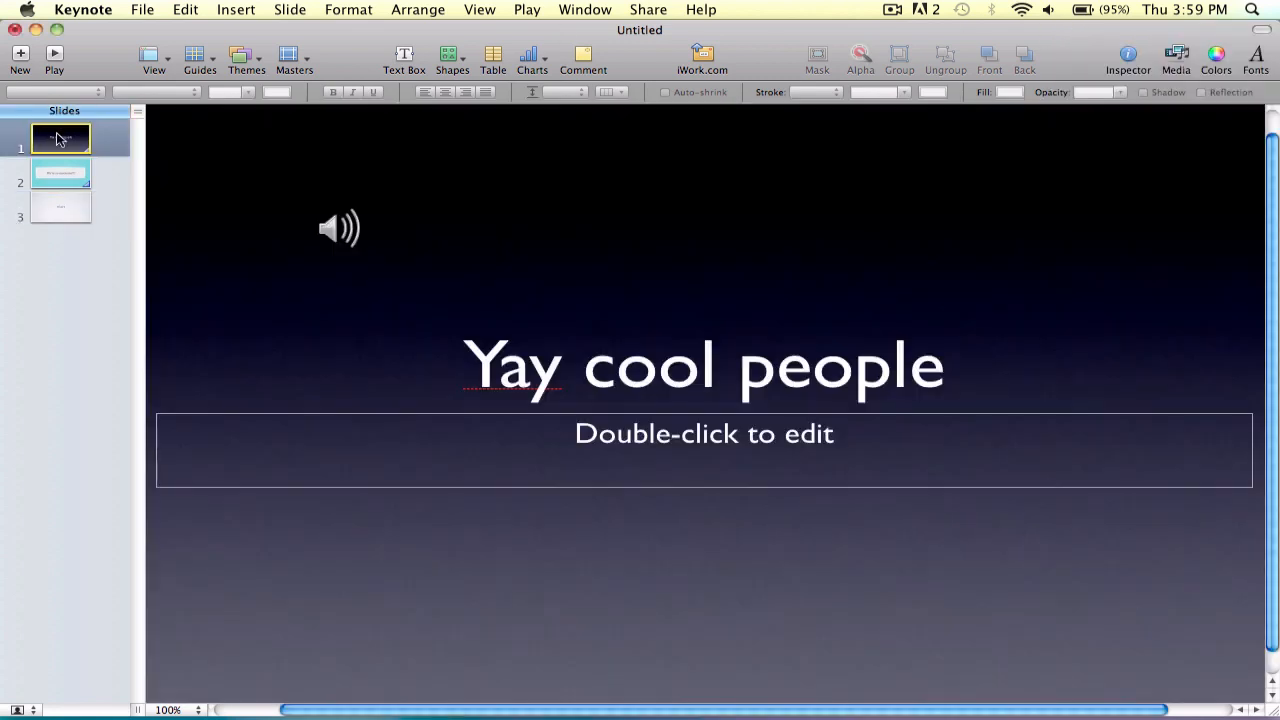
mouse_move(54, 56)
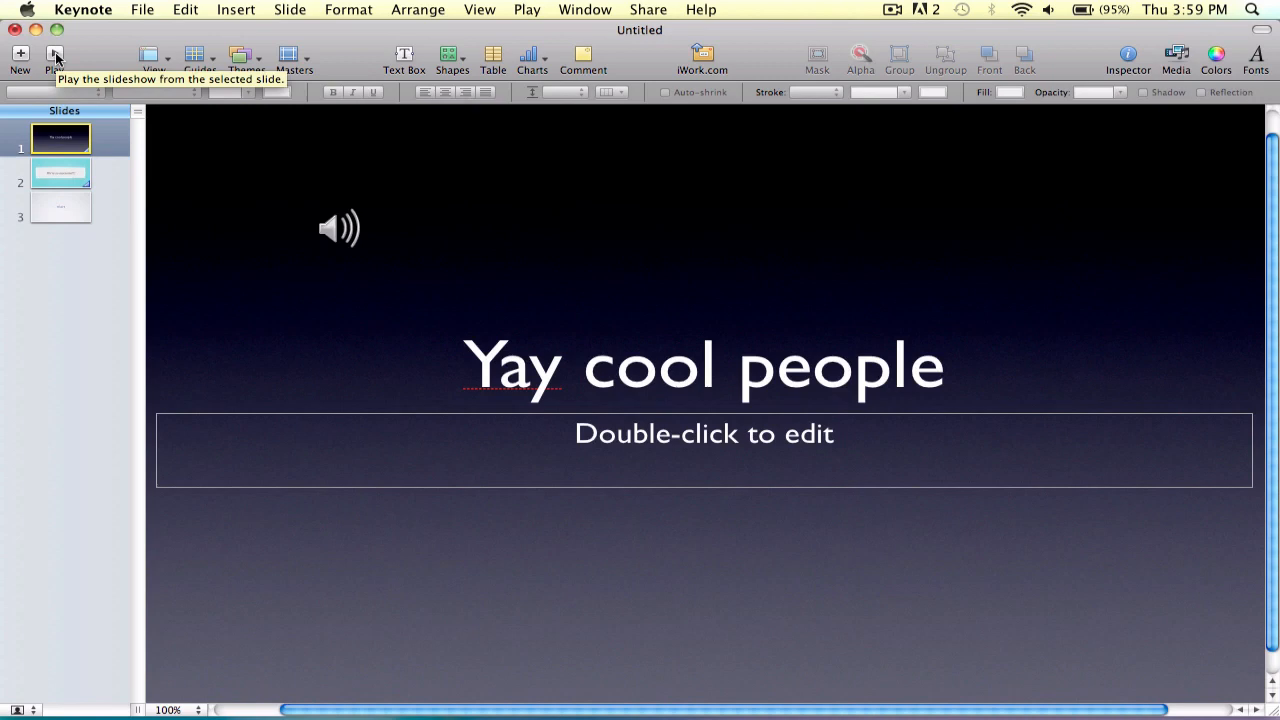
mouse_move(318, 216)
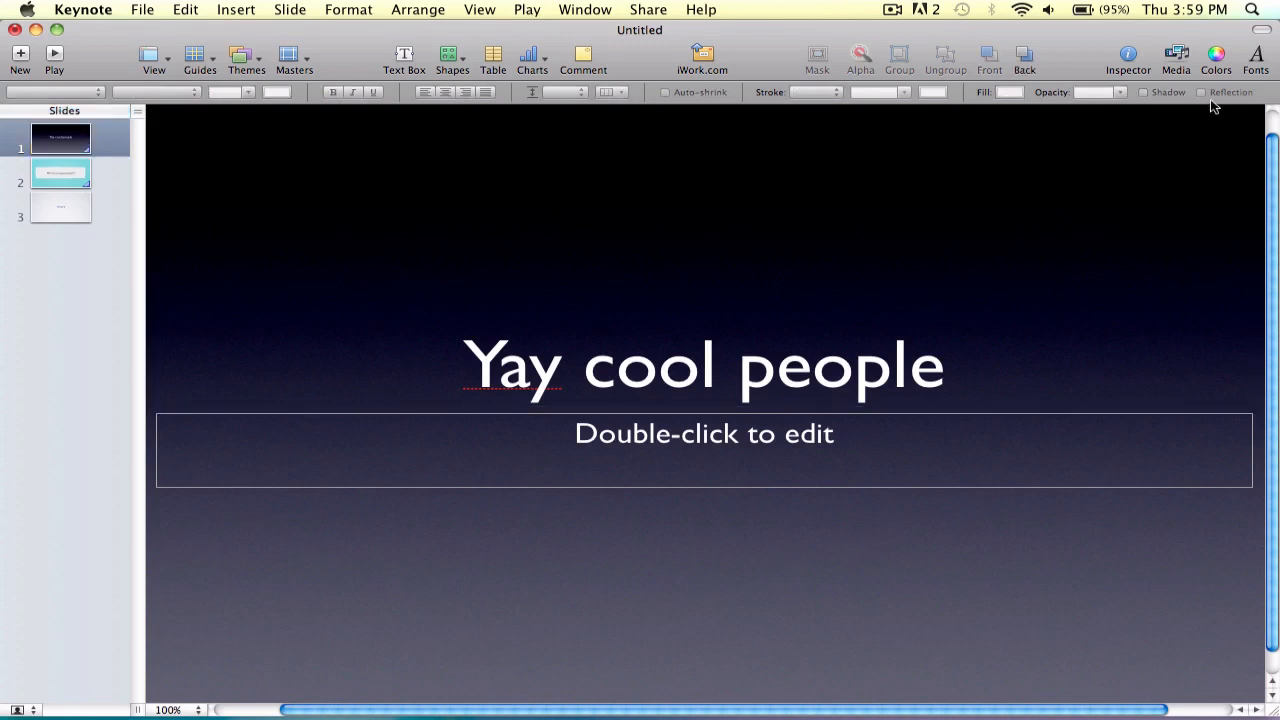
mouse_move(1232, 44)
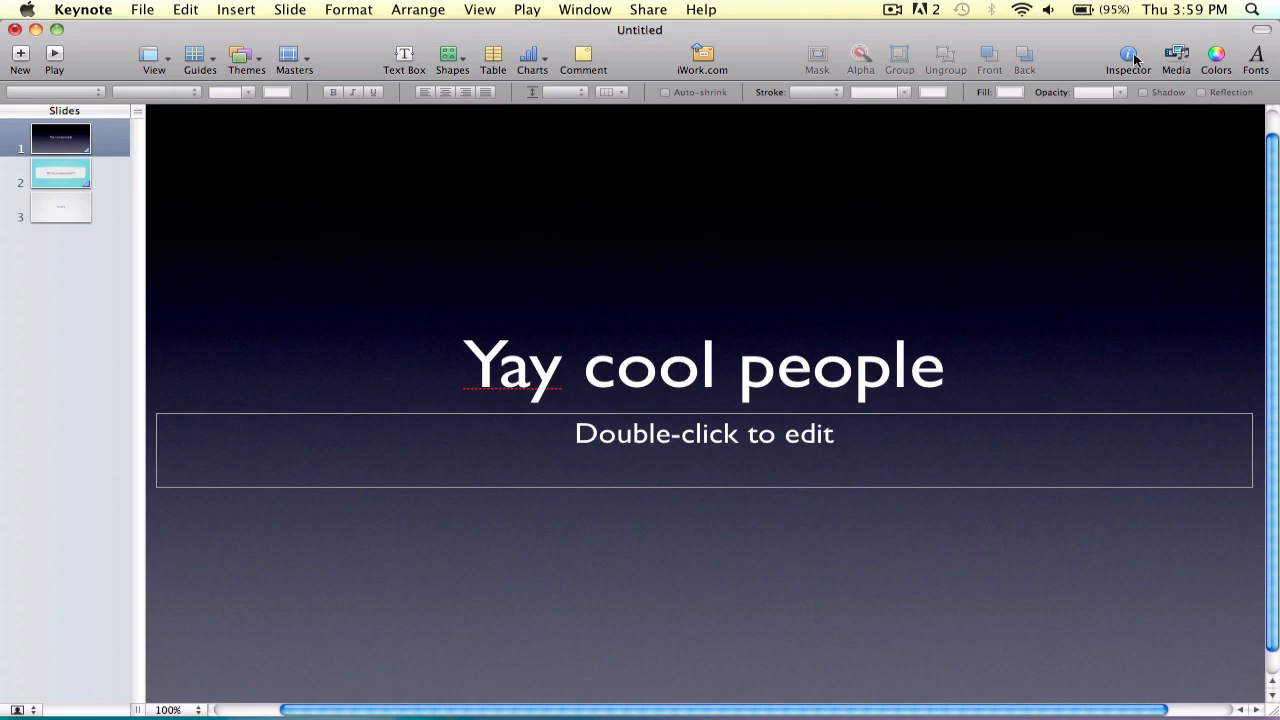
Step: Set a YACHT song from the iTunes library as the soundtrack, preview it and adjust its volume
click(1128, 56)
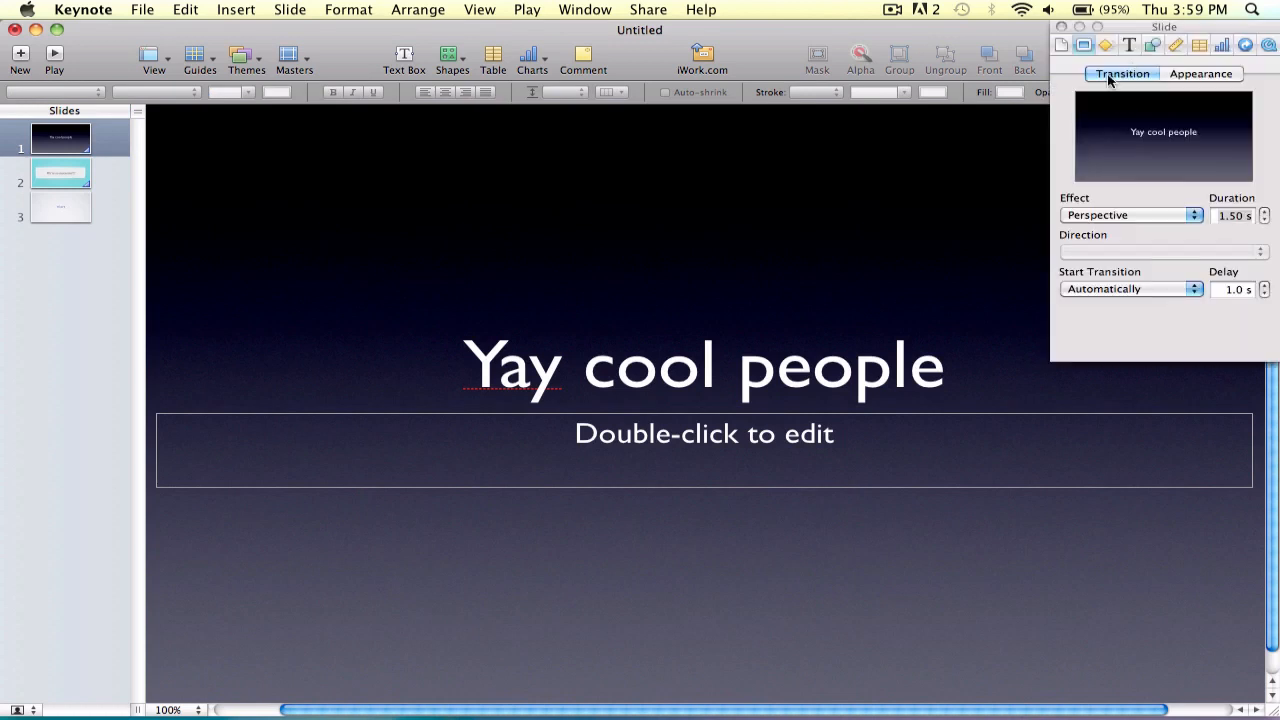
mouse_move(1110, 208)
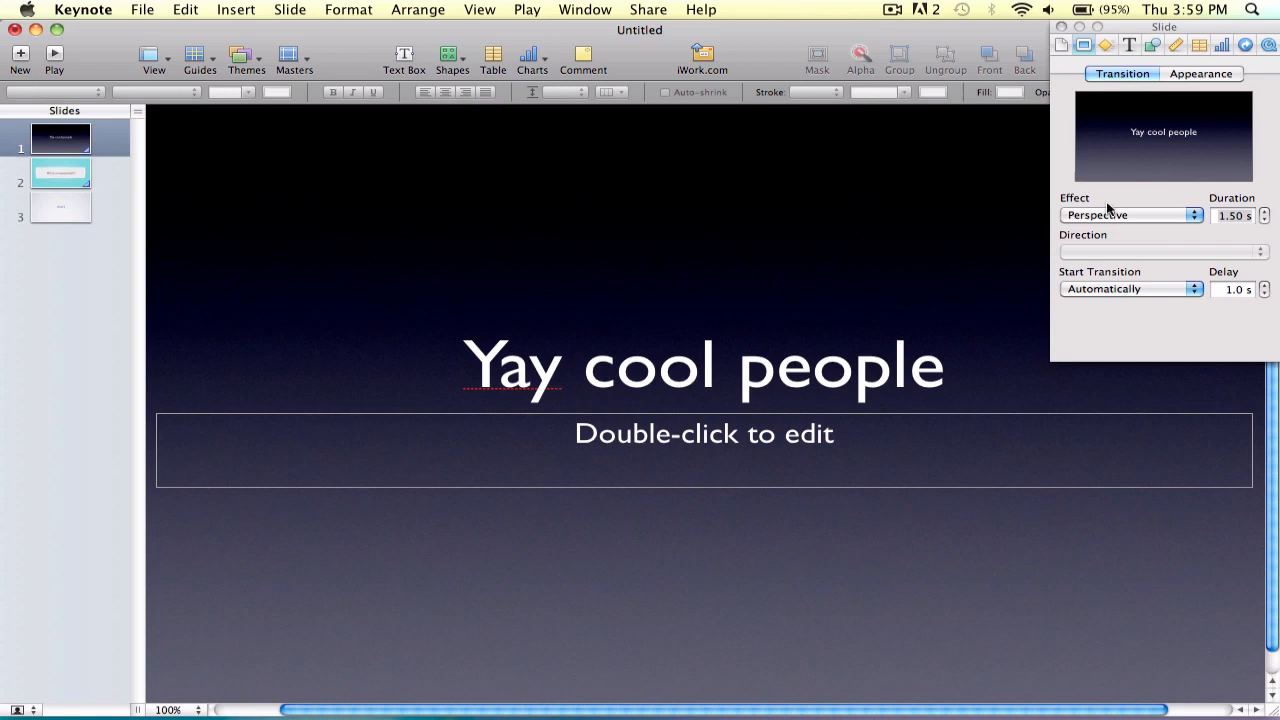
click(1084, 44)
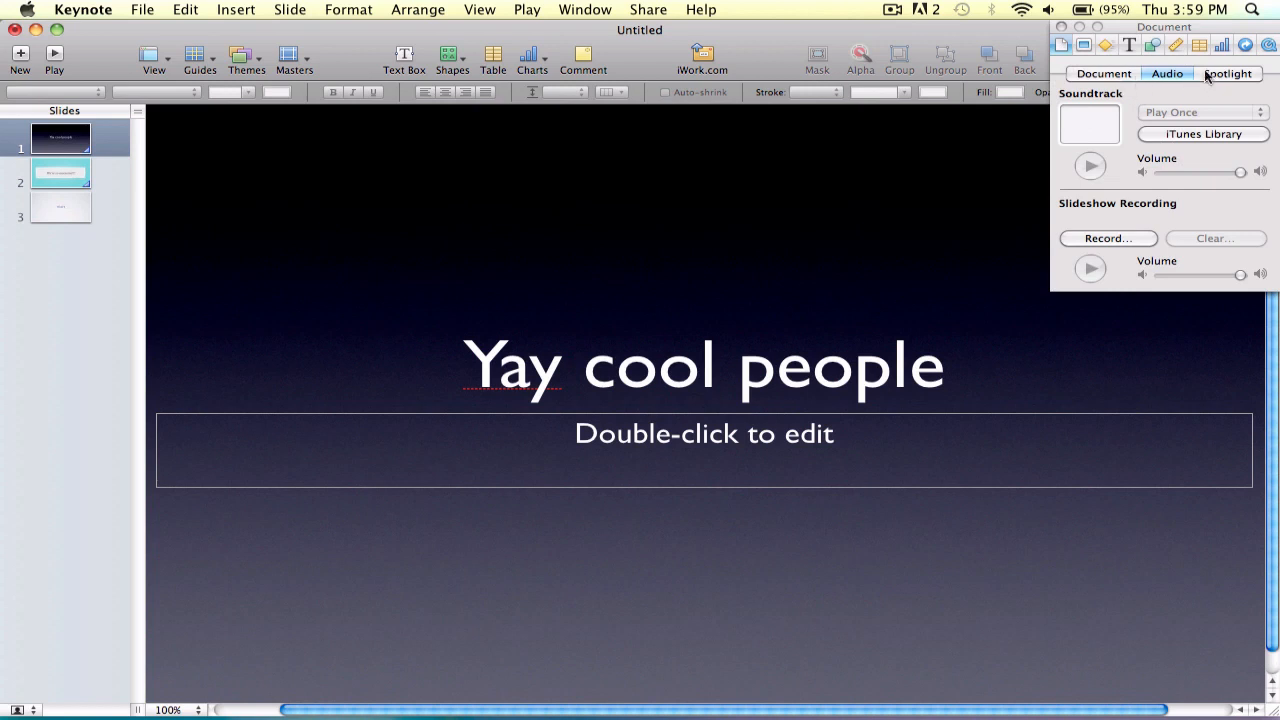
click(1204, 132)
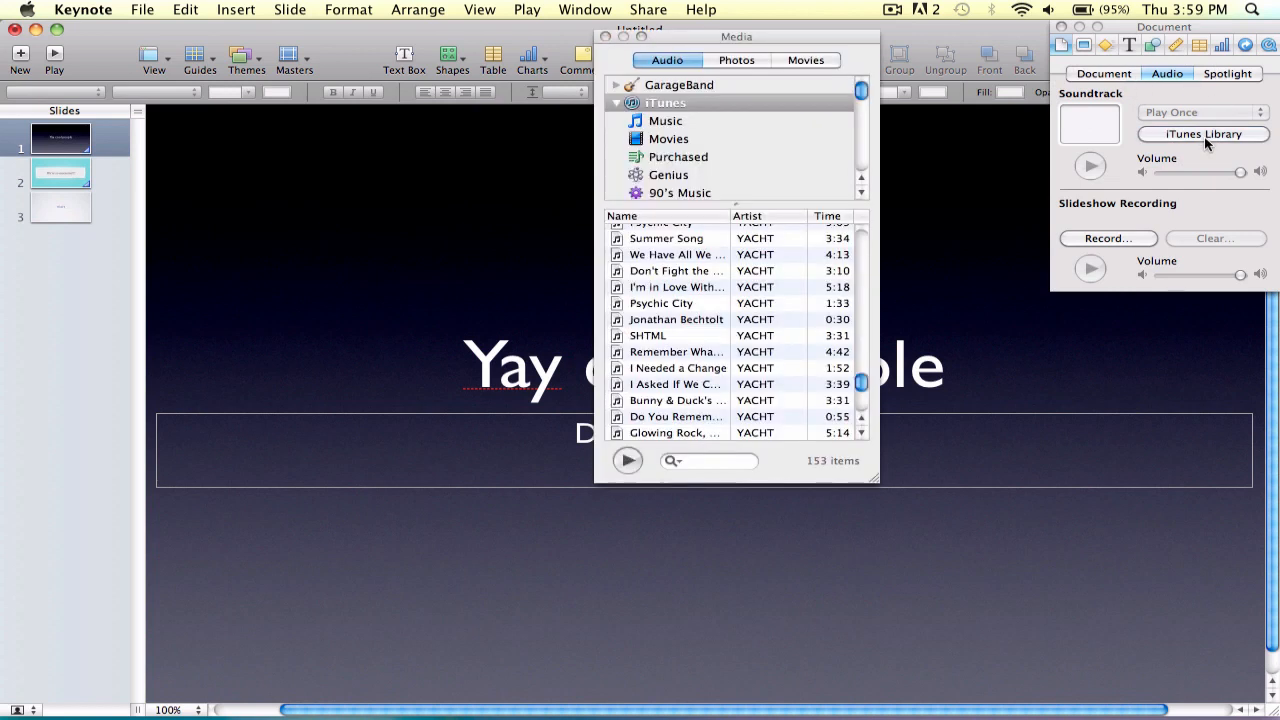
mouse_move(752, 352)
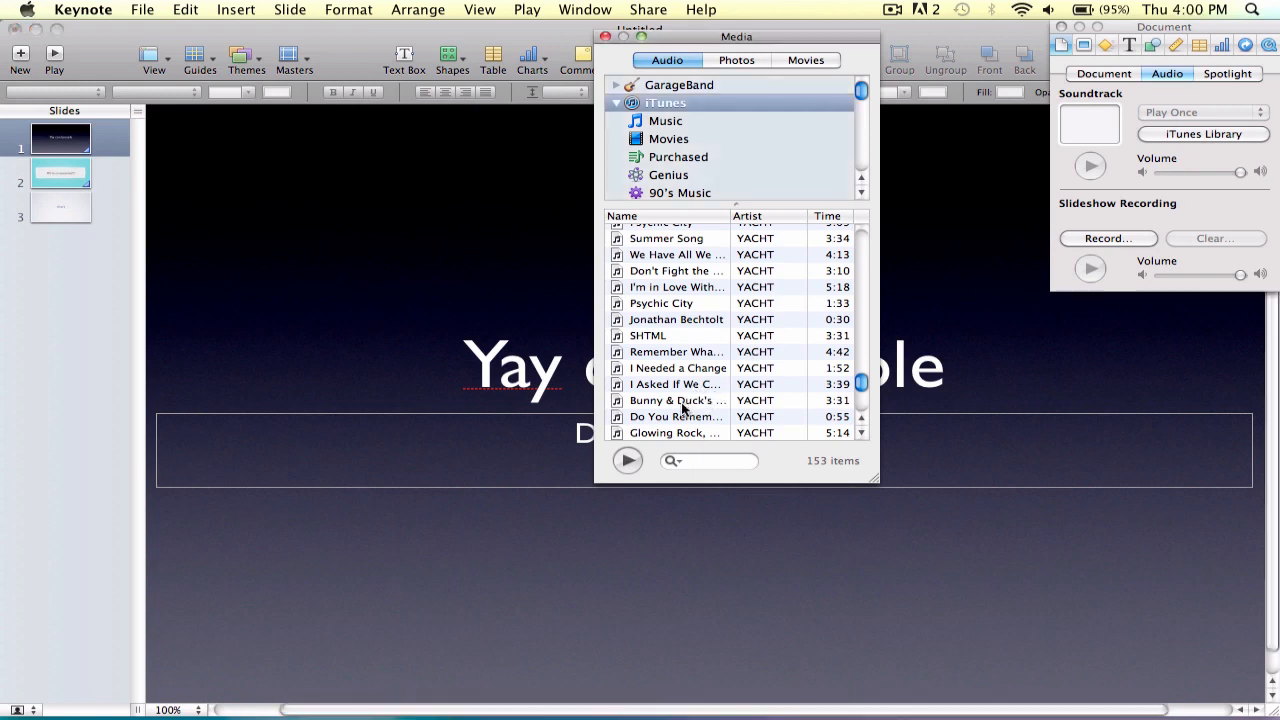
drag(676, 400, 1090, 120)
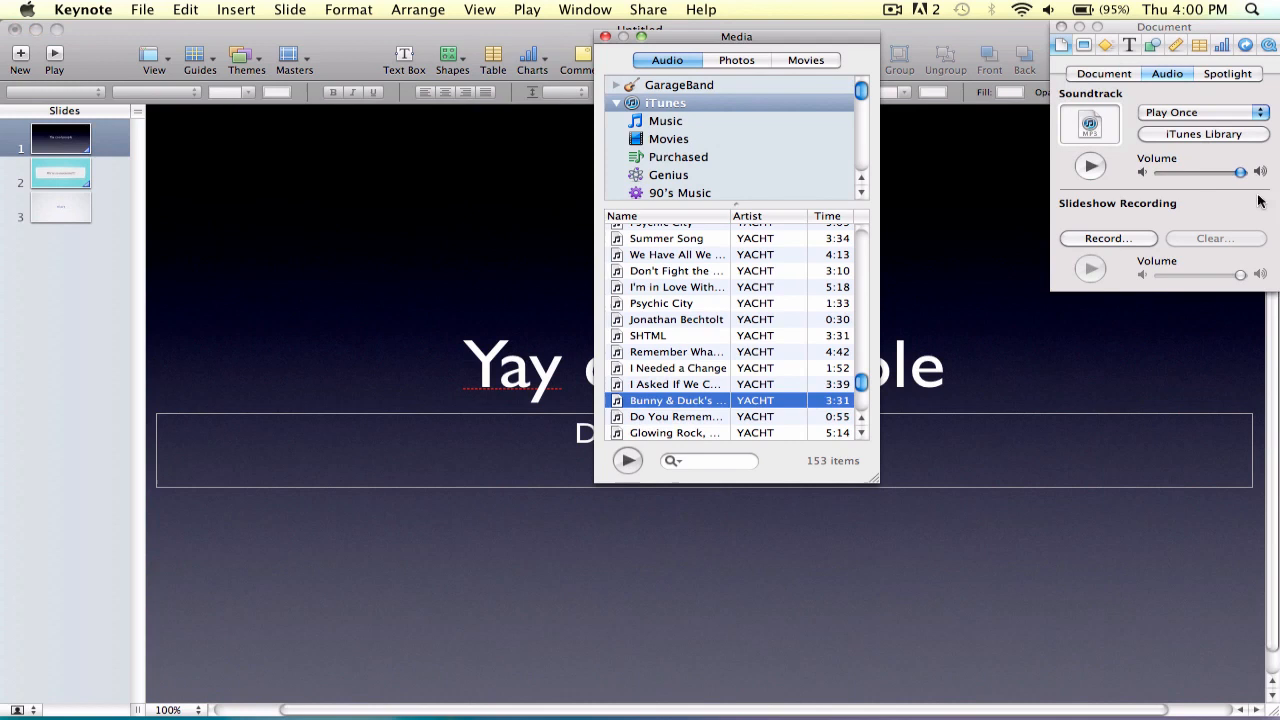
click(1090, 166)
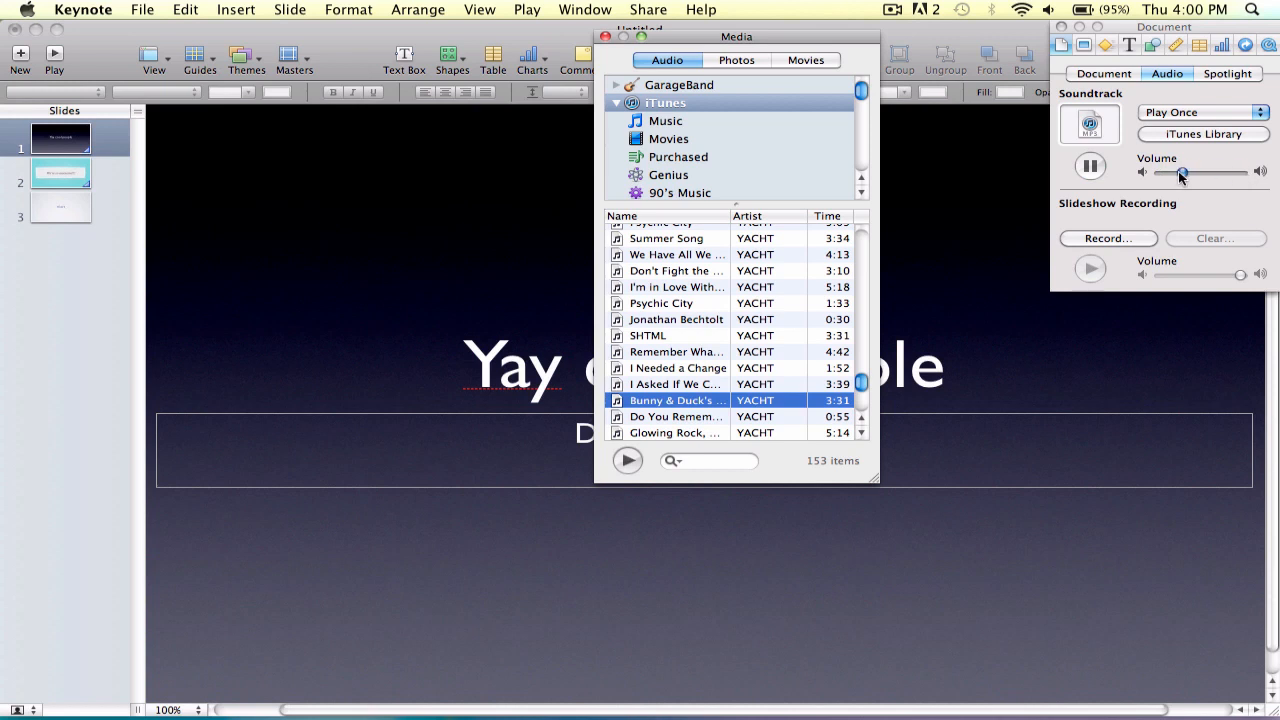
drag(1210, 172, 1184, 172)
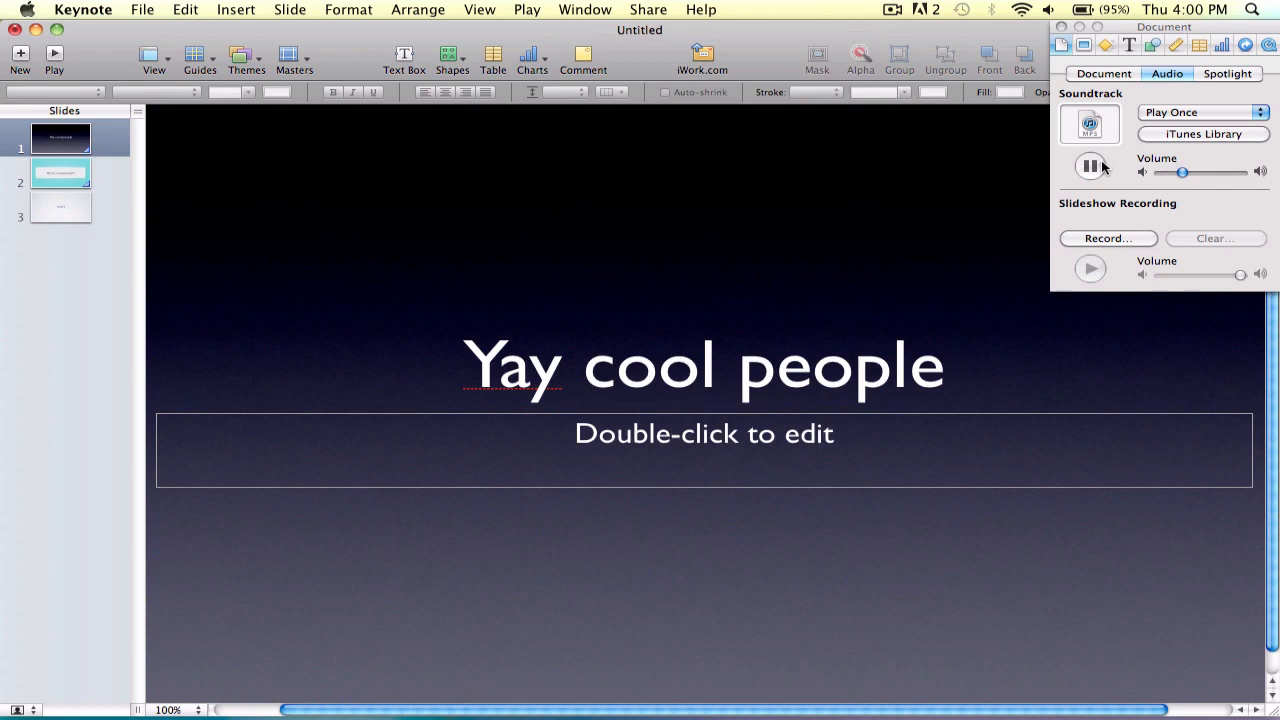
mouse_move(1092, 166)
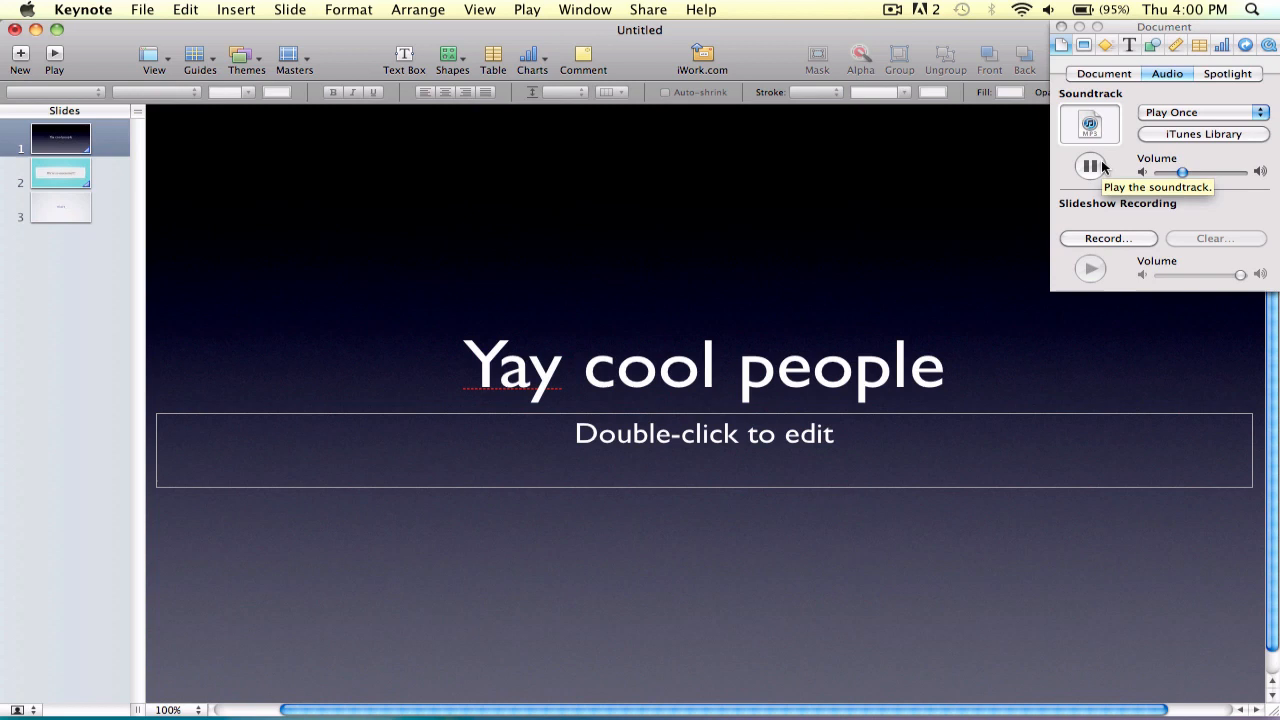
click(1090, 166)
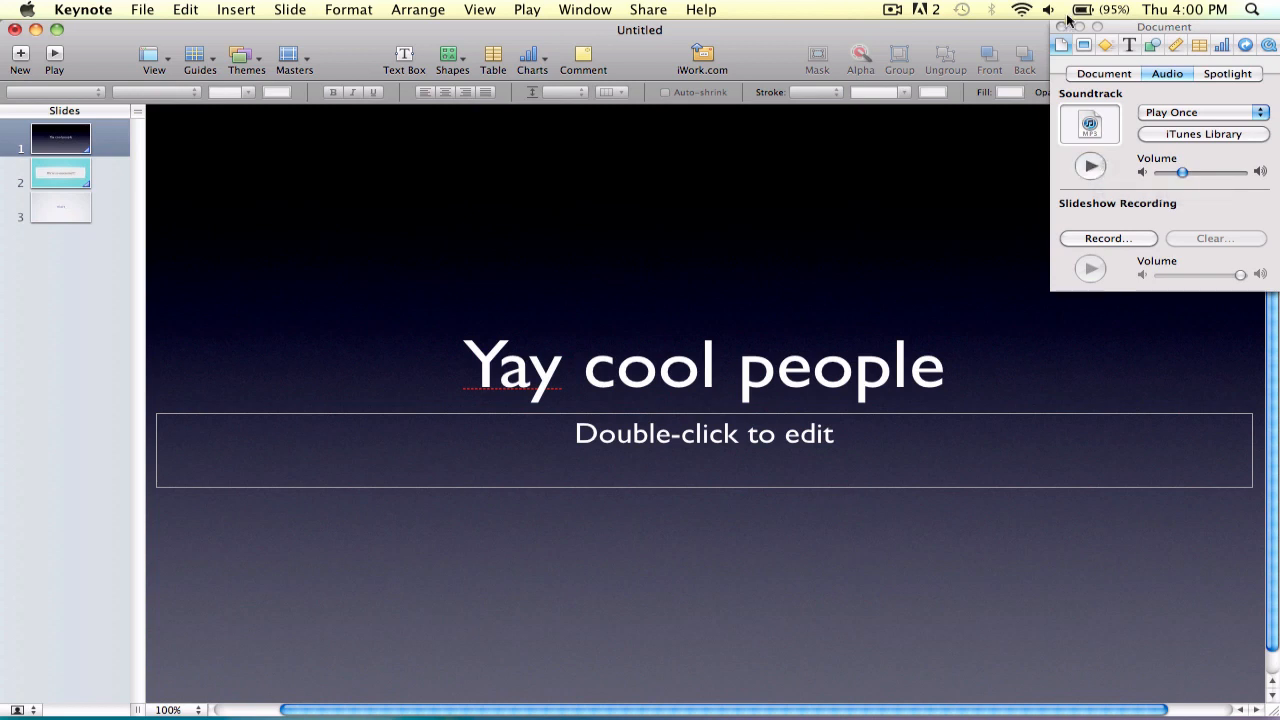
drag(1184, 172, 1200, 172)
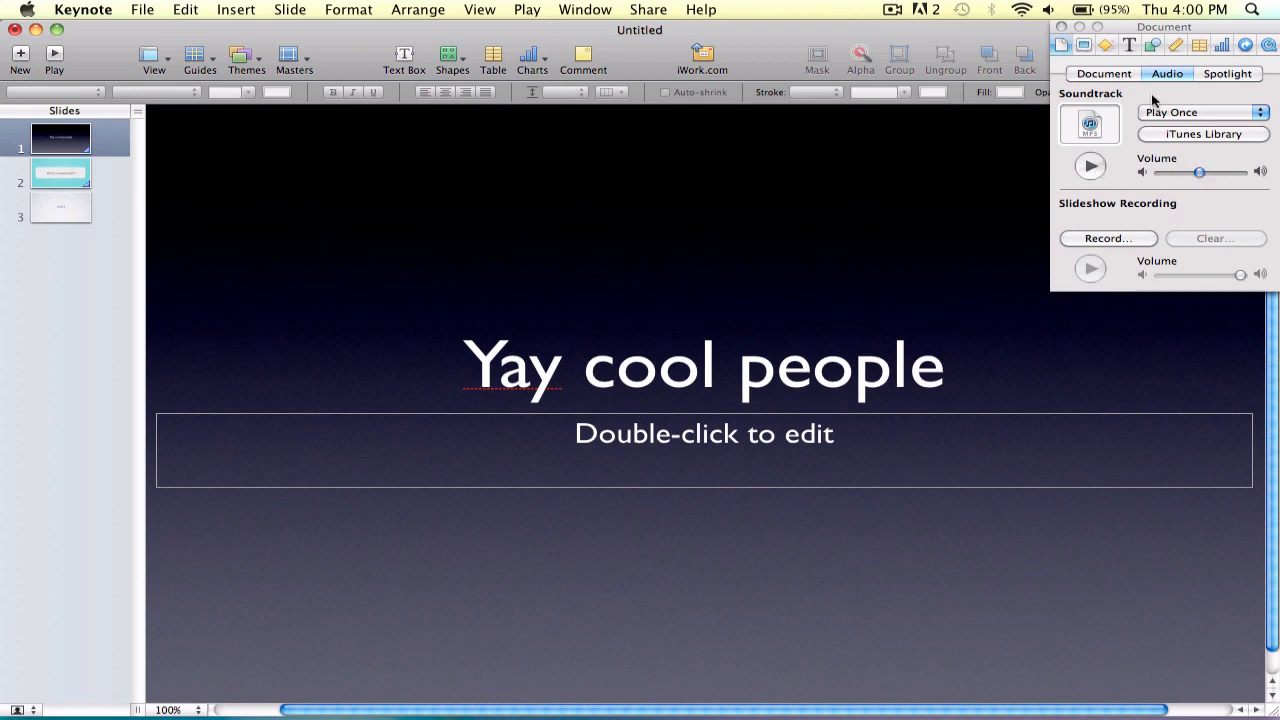
Step: Review the document settings, keeping presentation mode Normal and slide size 1280 × 720
click(1228, 72)
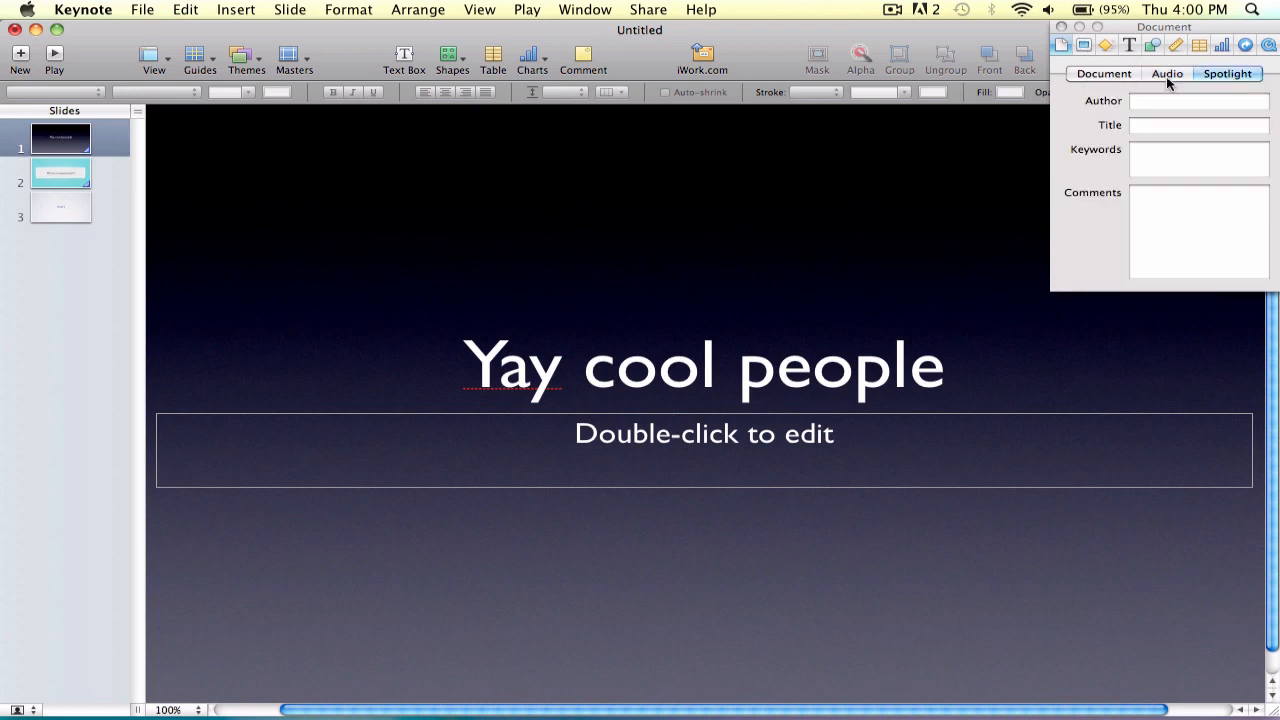
click(1104, 72)
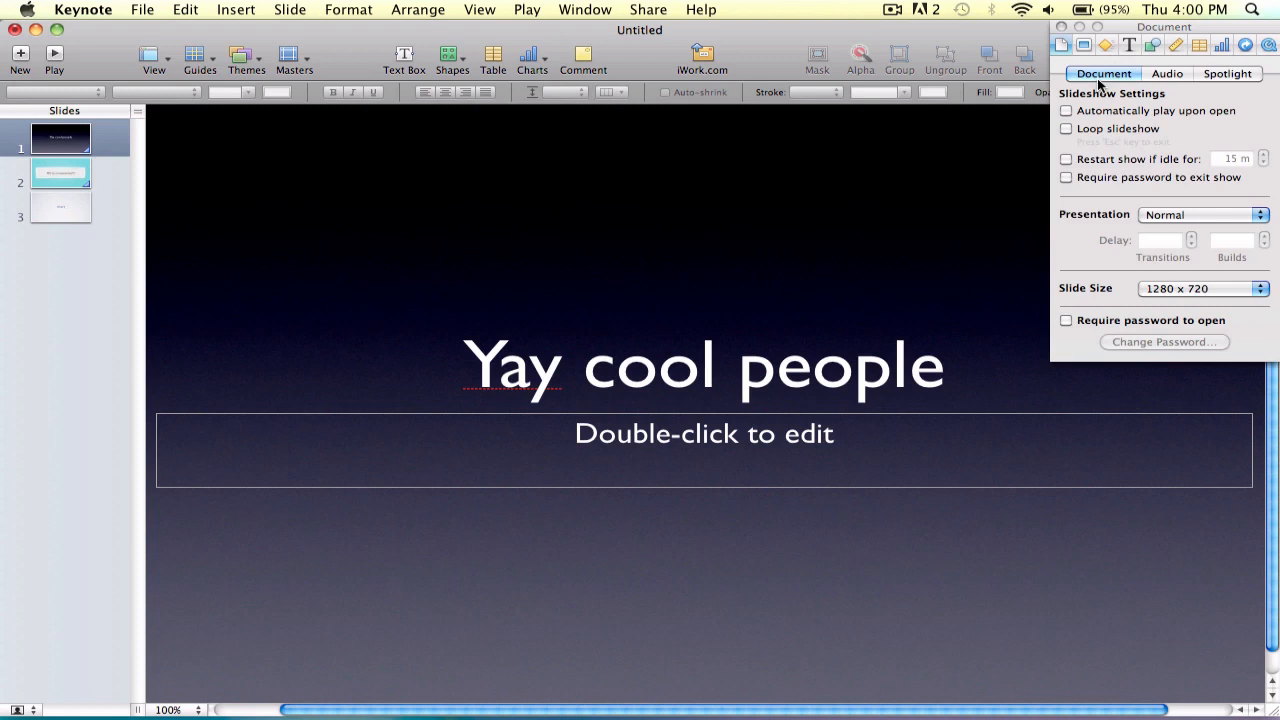
mouse_move(1168, 130)
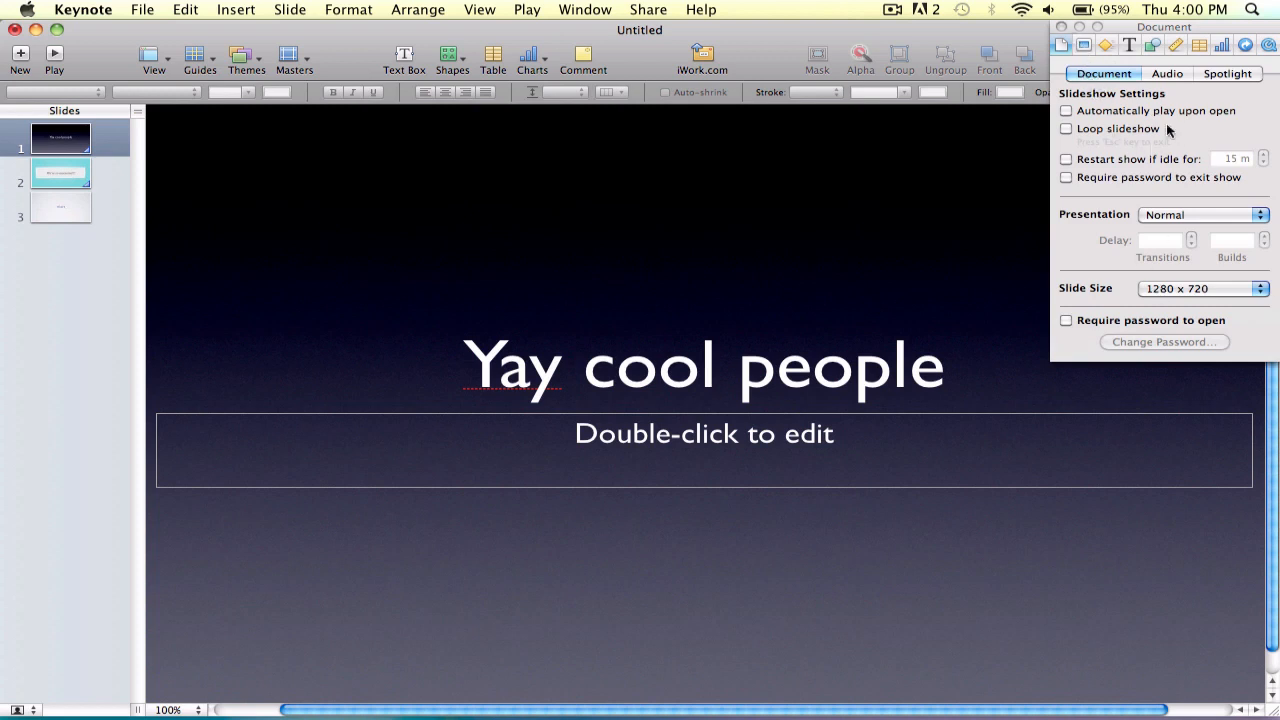
mouse_move(1158, 176)
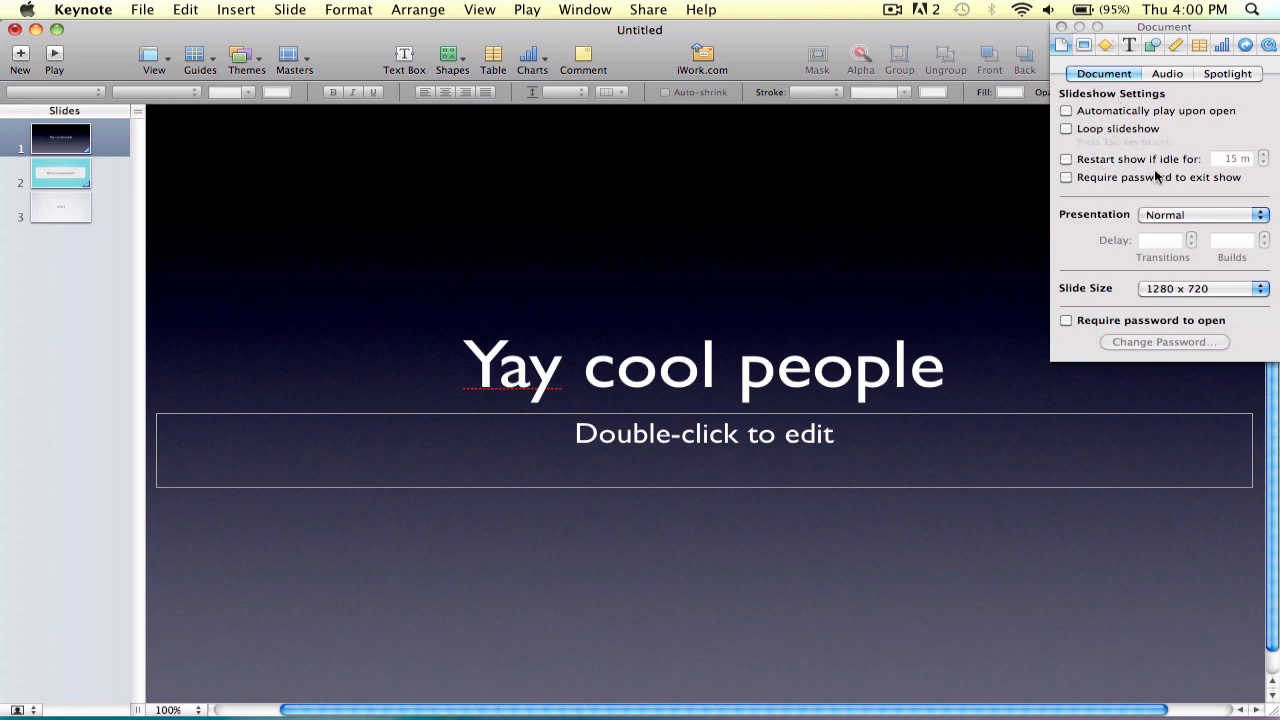
click(1200, 214)
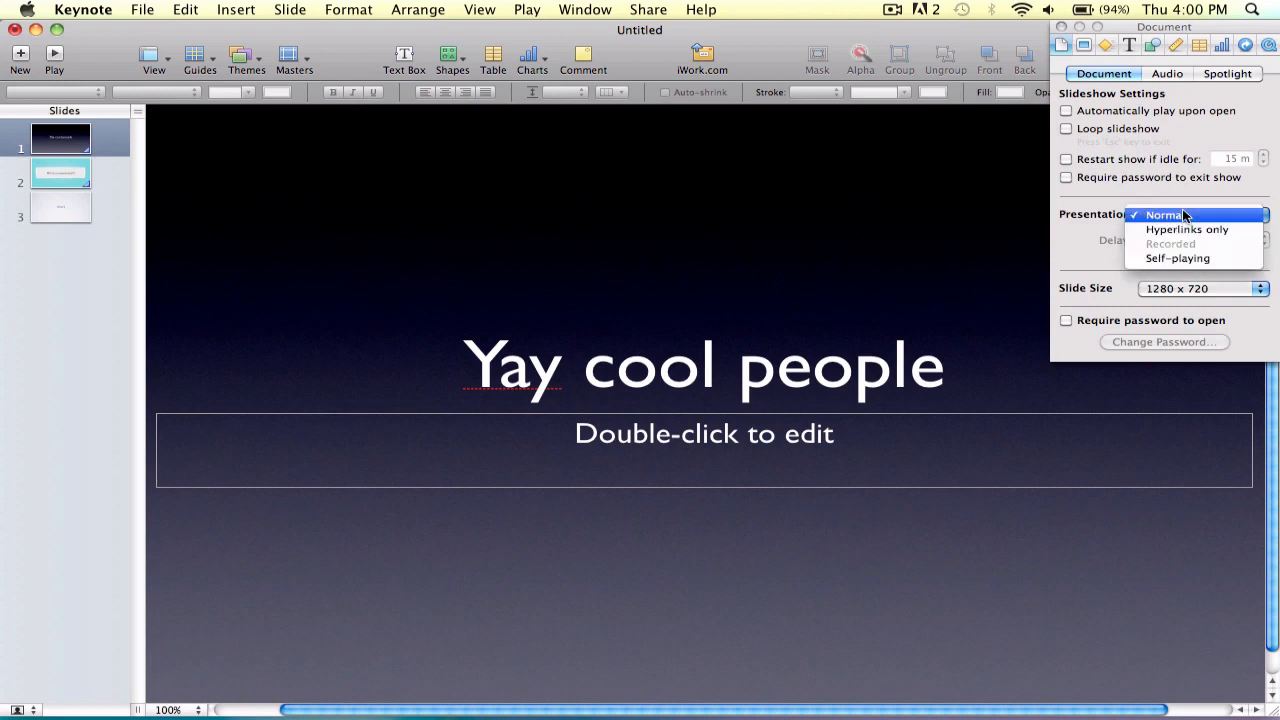
click(1196, 214)
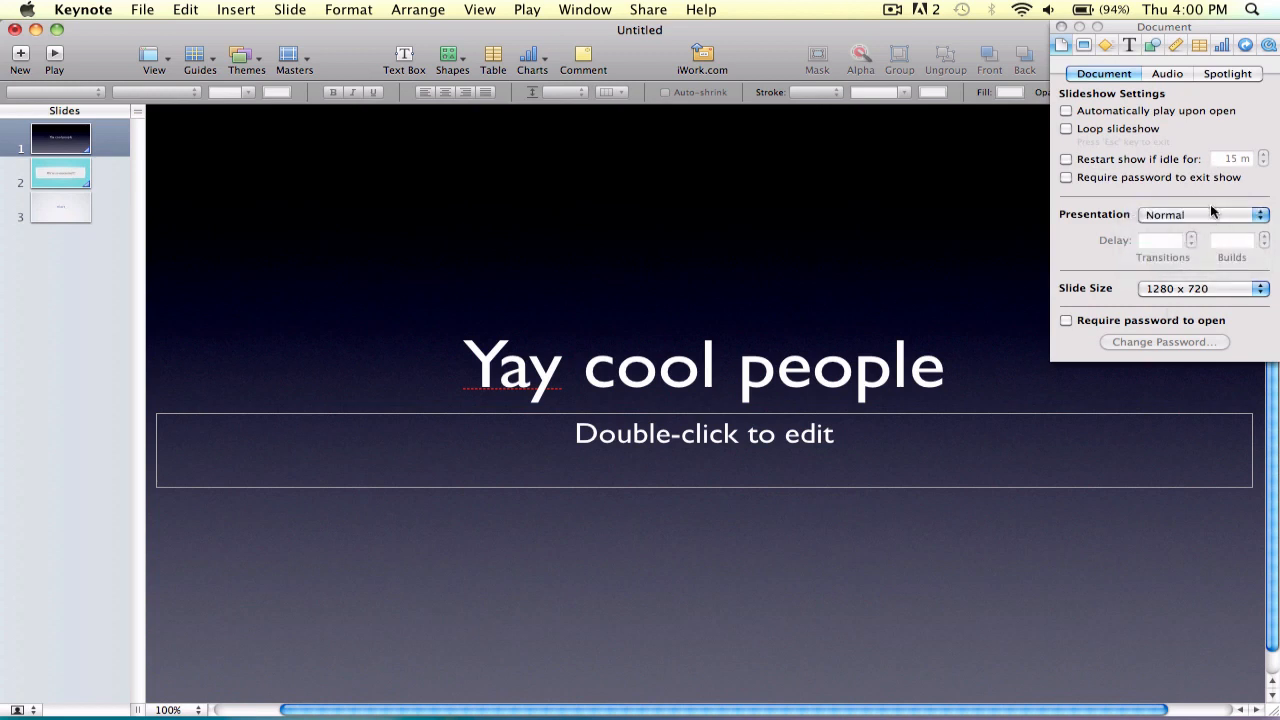
click(1200, 288)
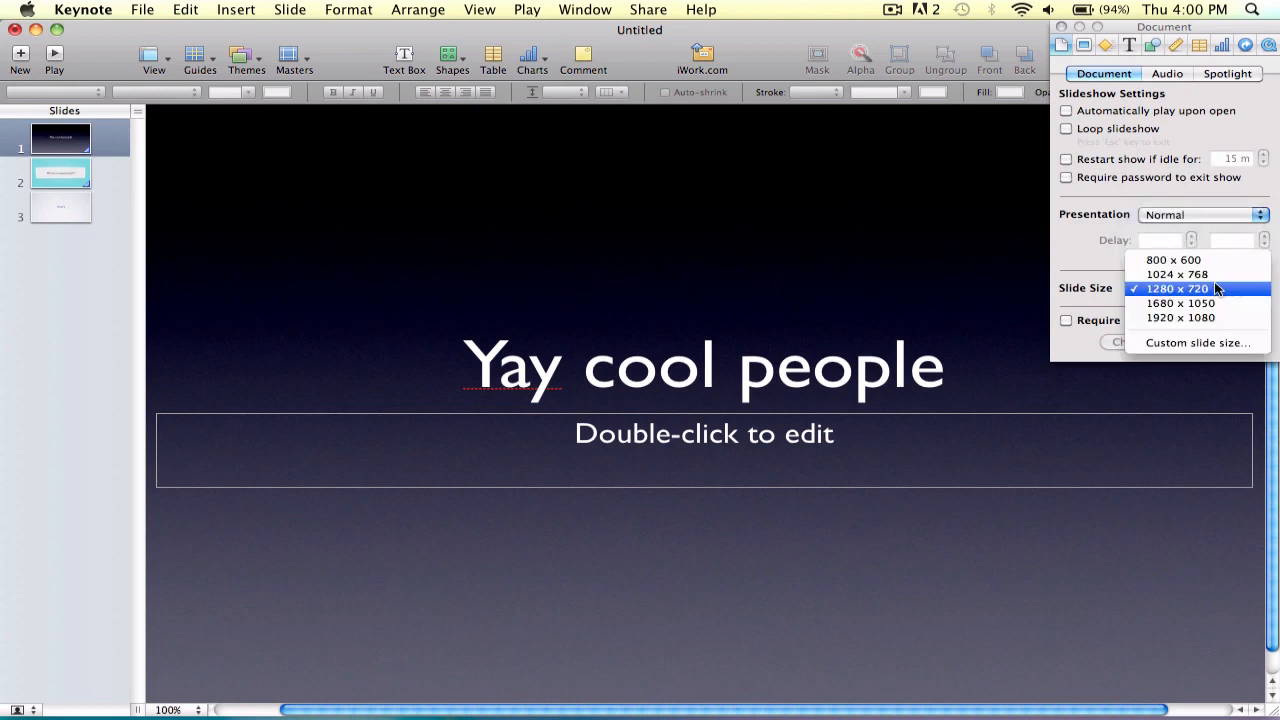
click(1176, 288)
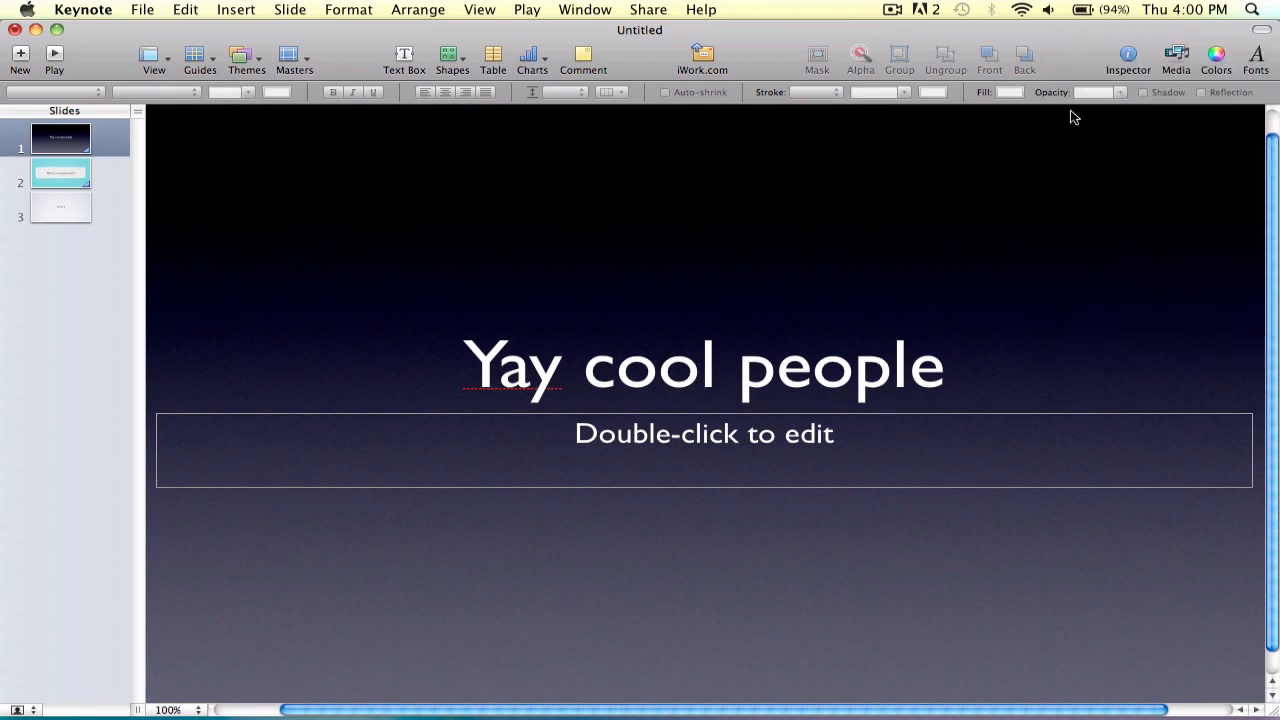
mouse_move(96, 264)
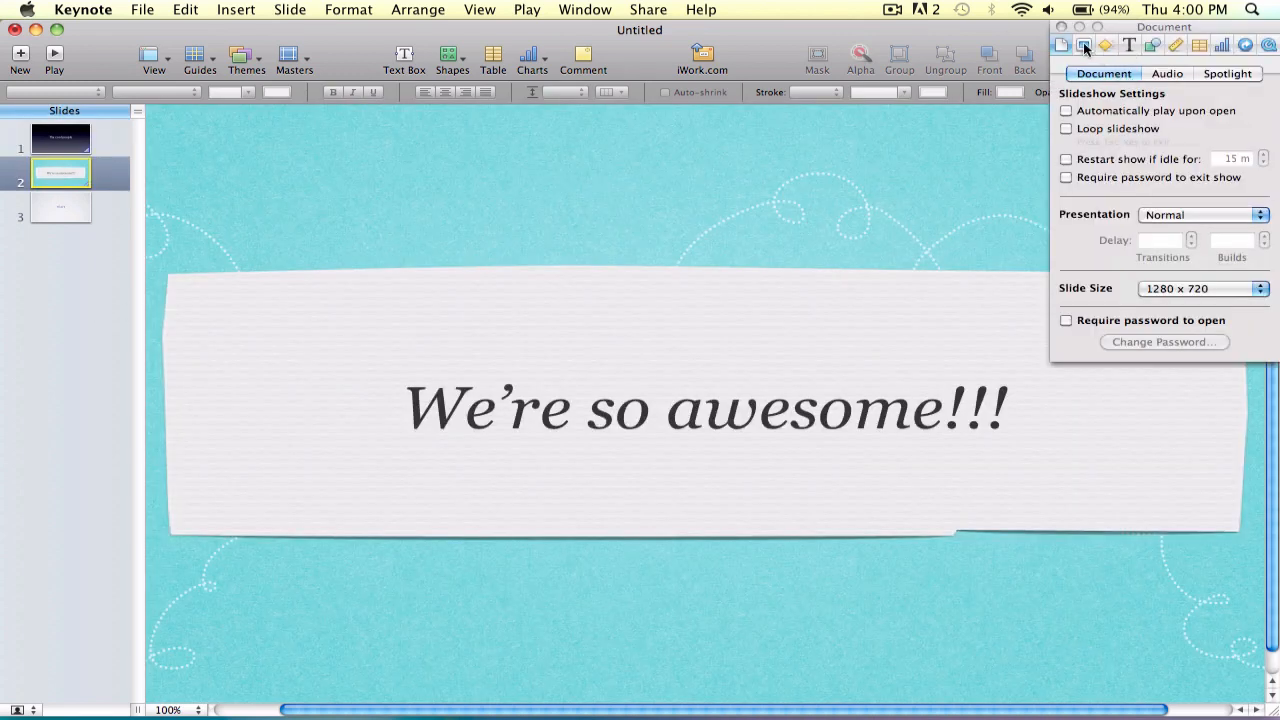
Step: Close the inspector, go to slide 3 and start a new presentation to bring up the theme chooser
click(1084, 44)
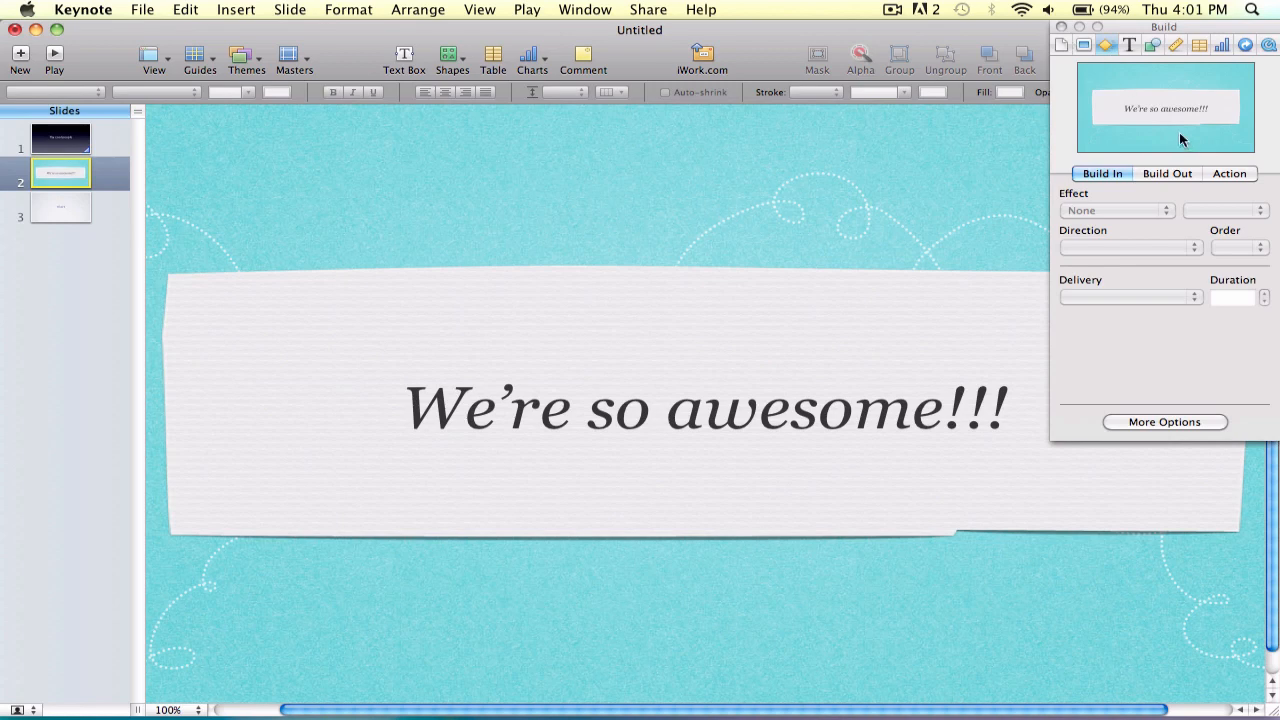
mouse_move(1124, 396)
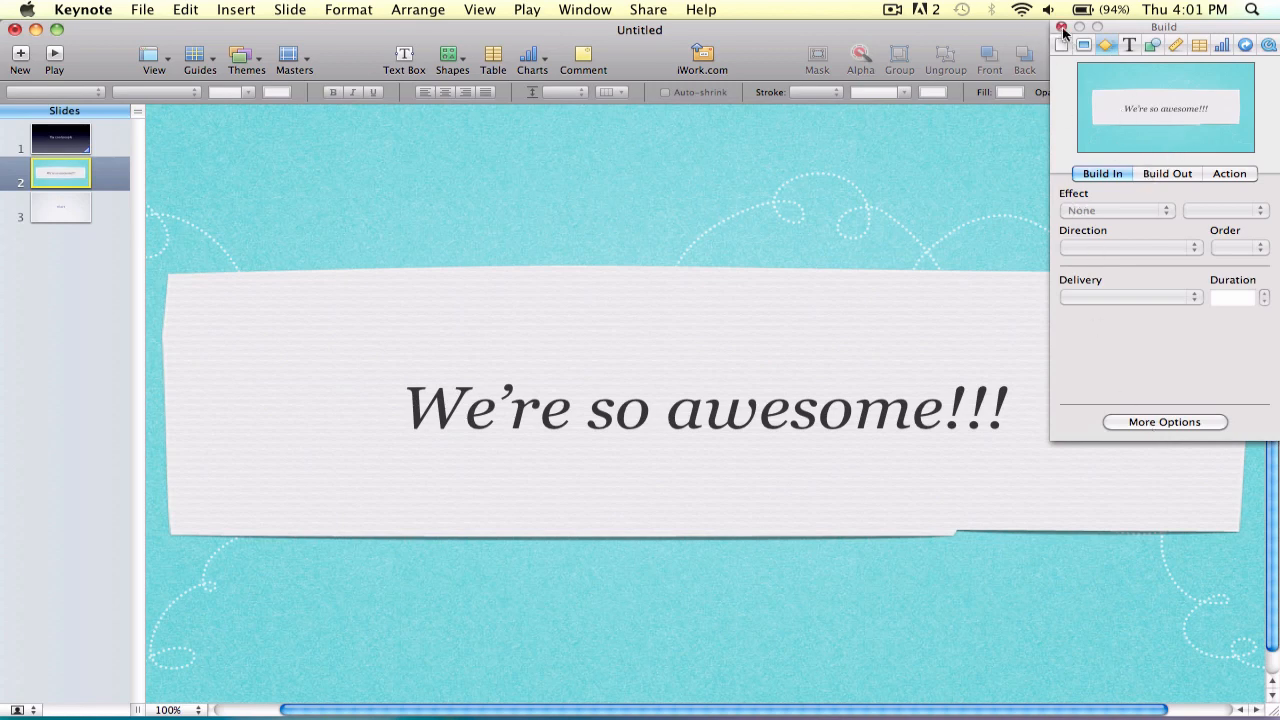
click(1064, 28)
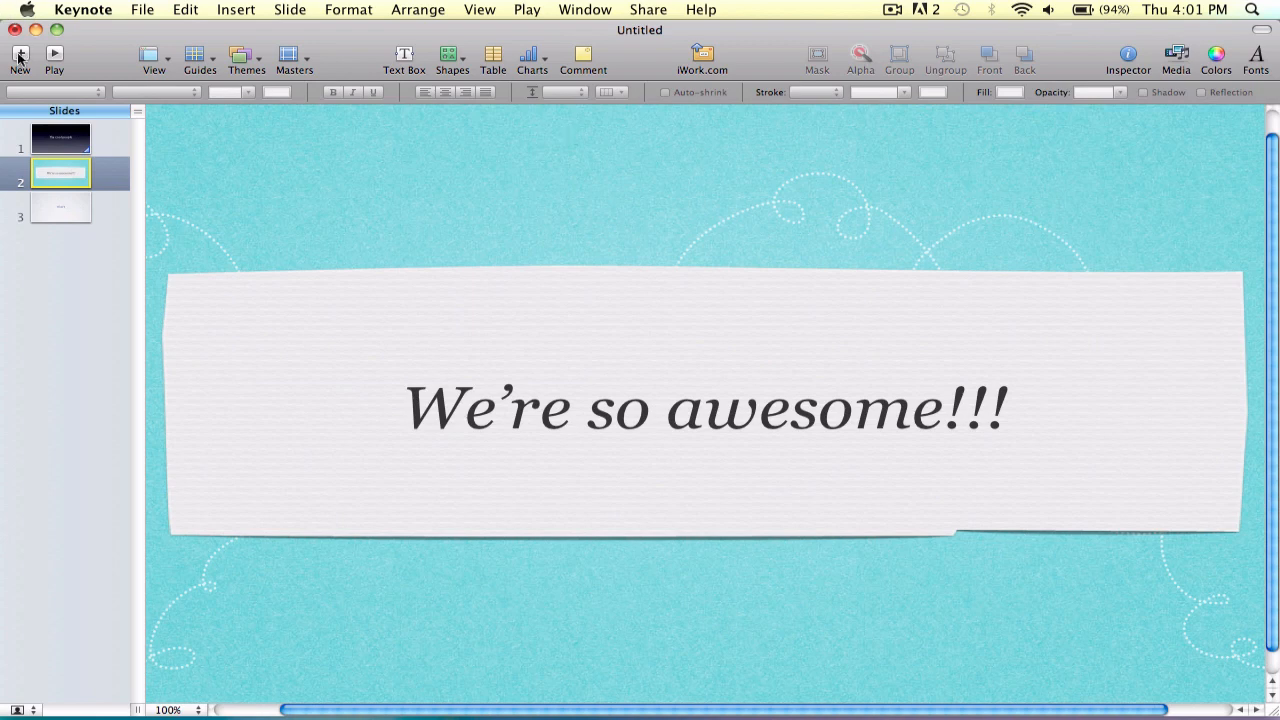
click(60, 206)
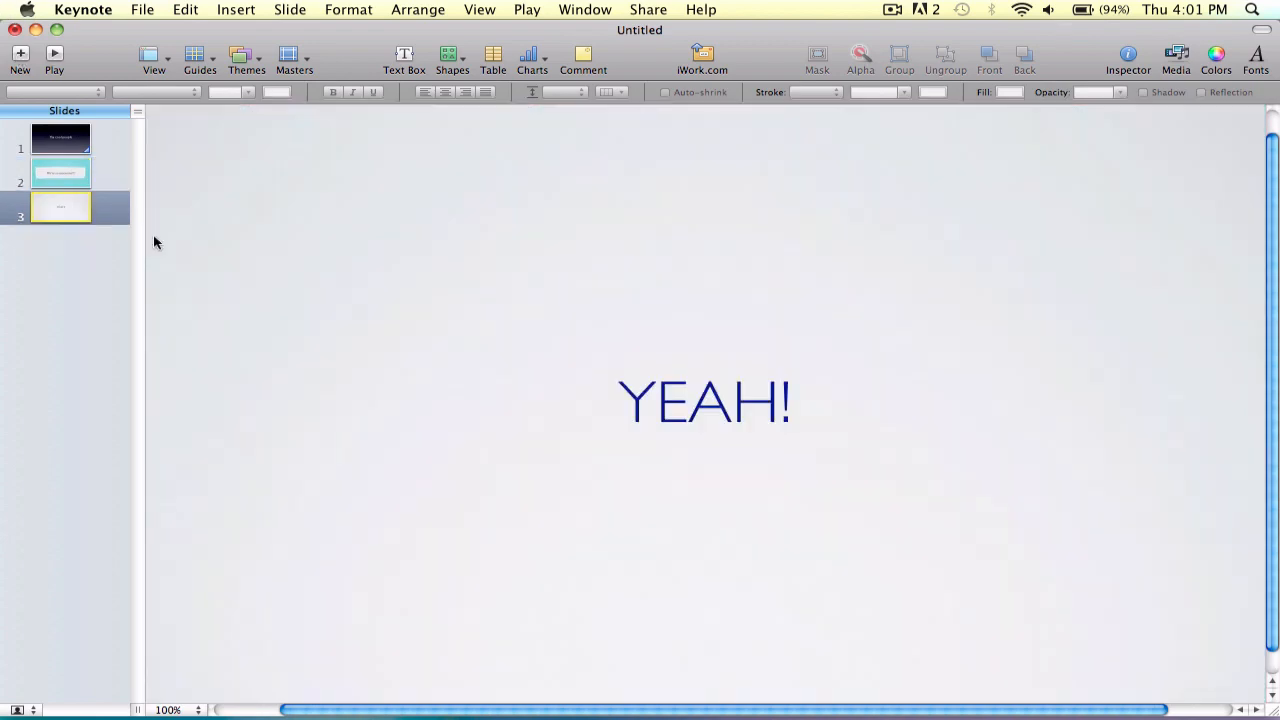
click(142, 8)
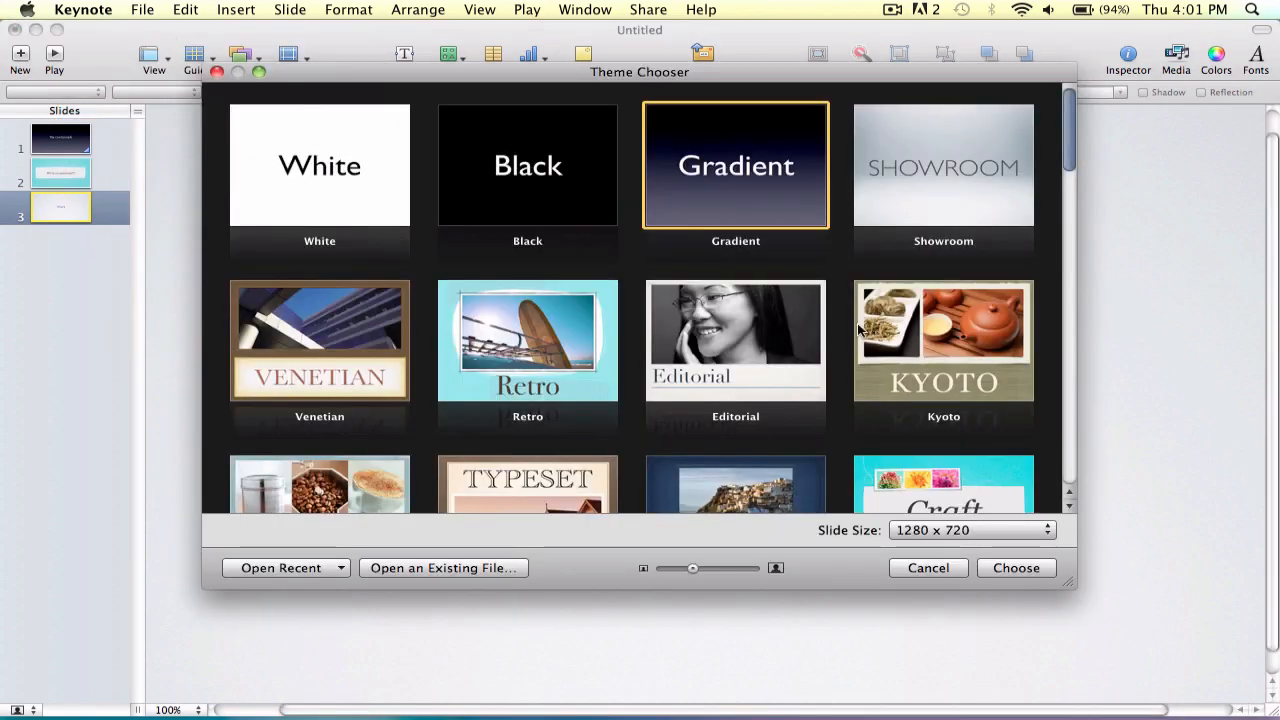
Step: Create a new Gradient deck and make its title read 'poopy'
click(1016, 568)
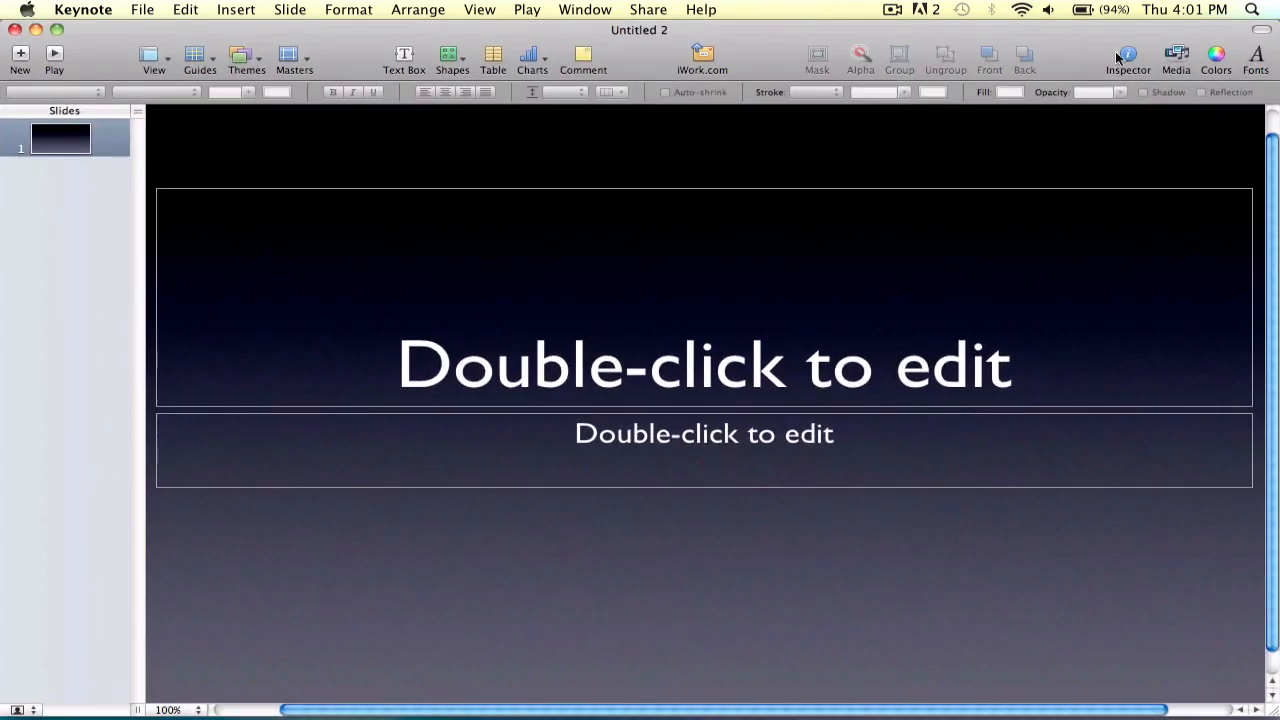
click(1128, 56)
text(p)
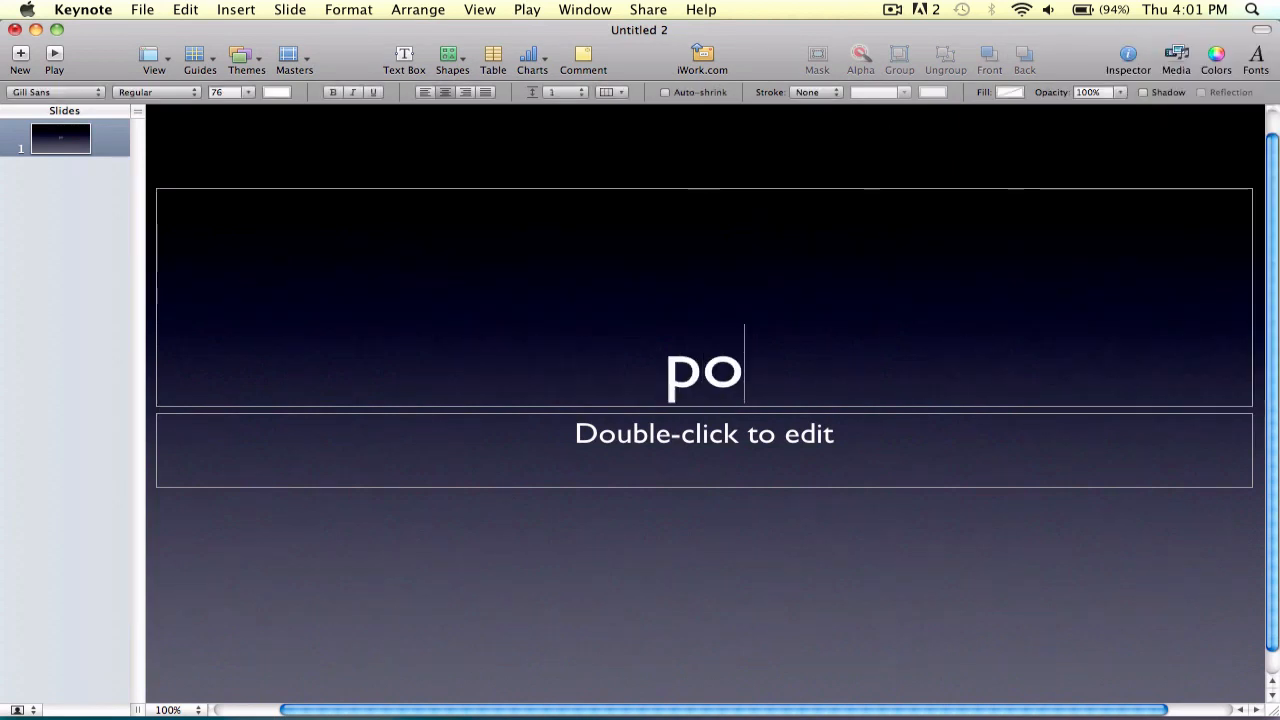
text(opy)
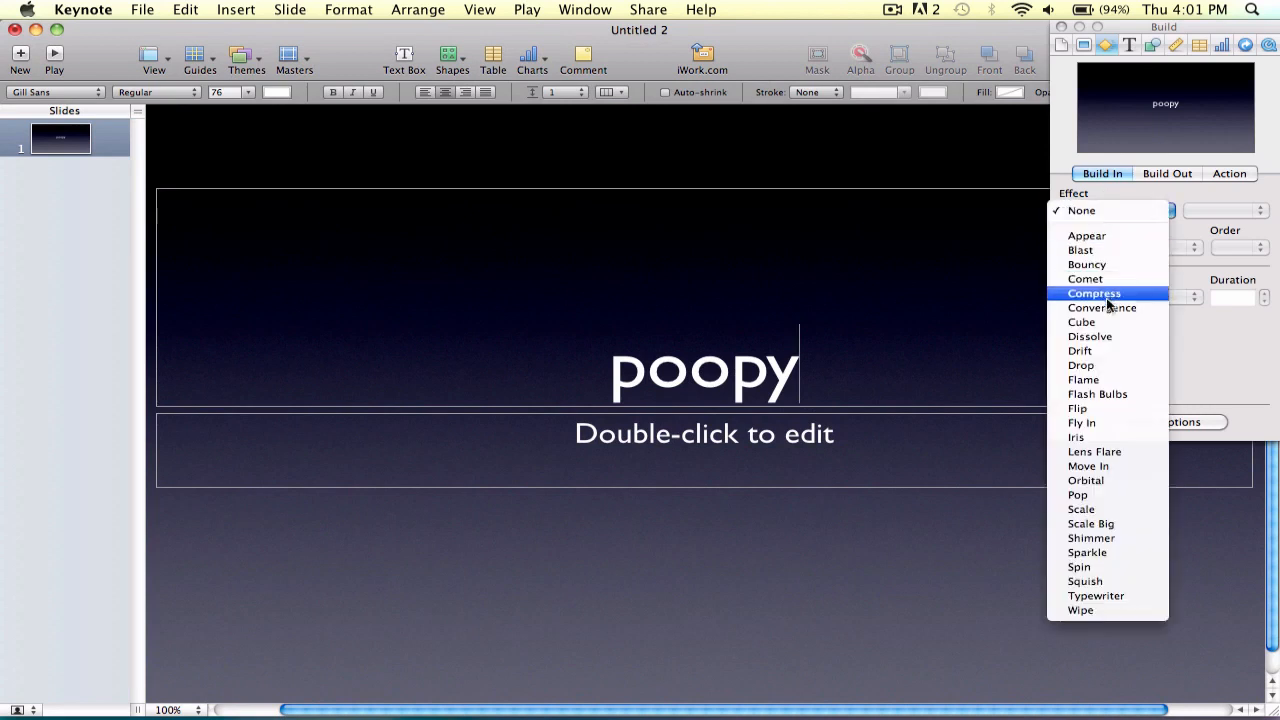
Step: Give the title a Convergence build in and a Pop build out
click(1100, 308)
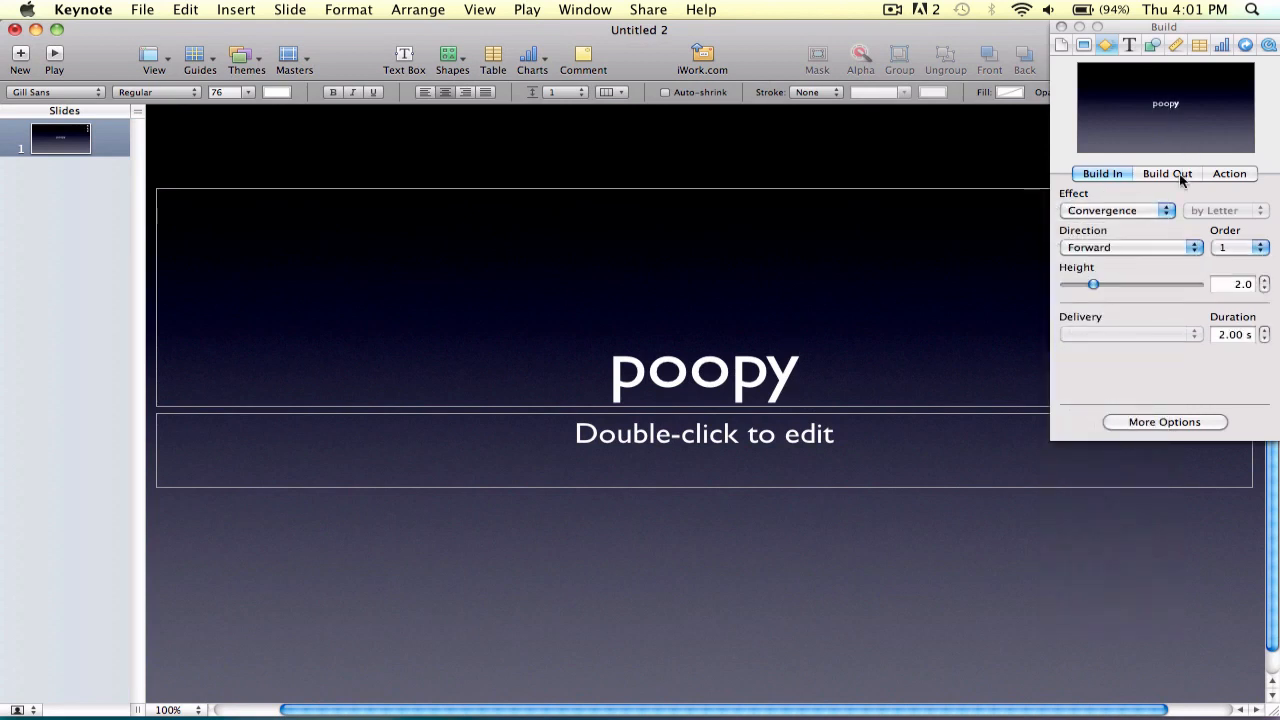
click(1168, 172)
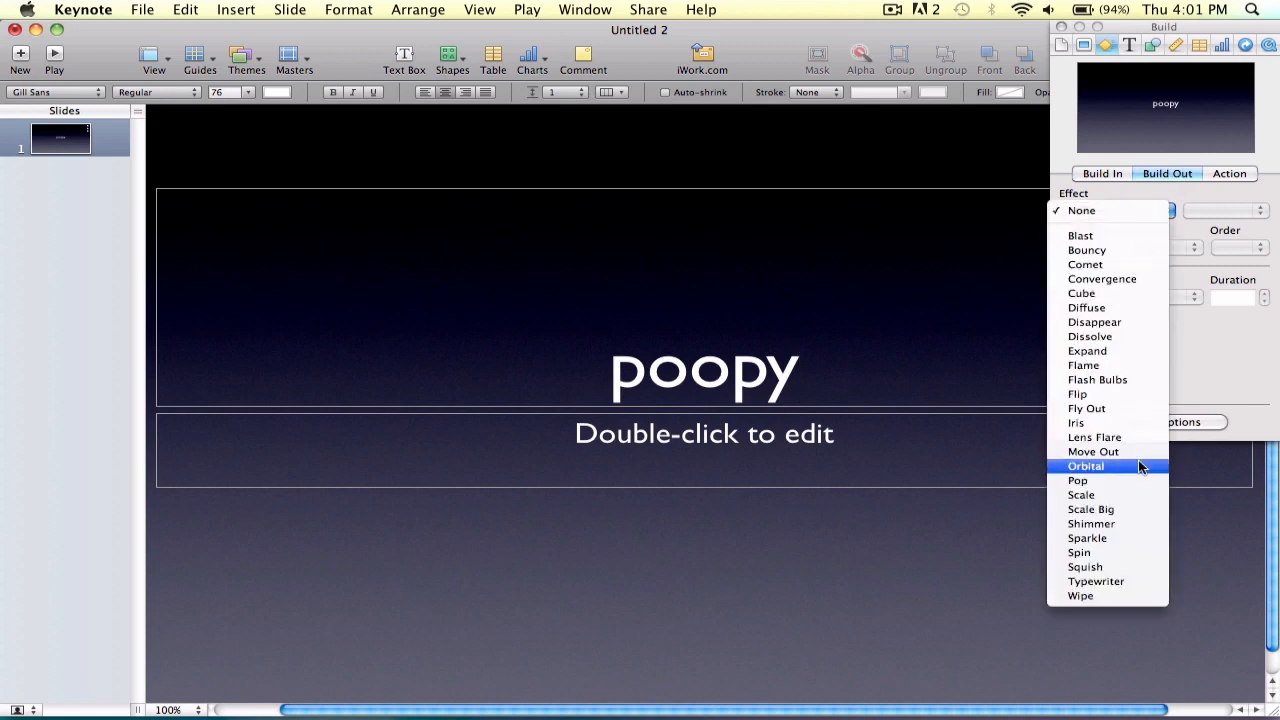
click(1078, 480)
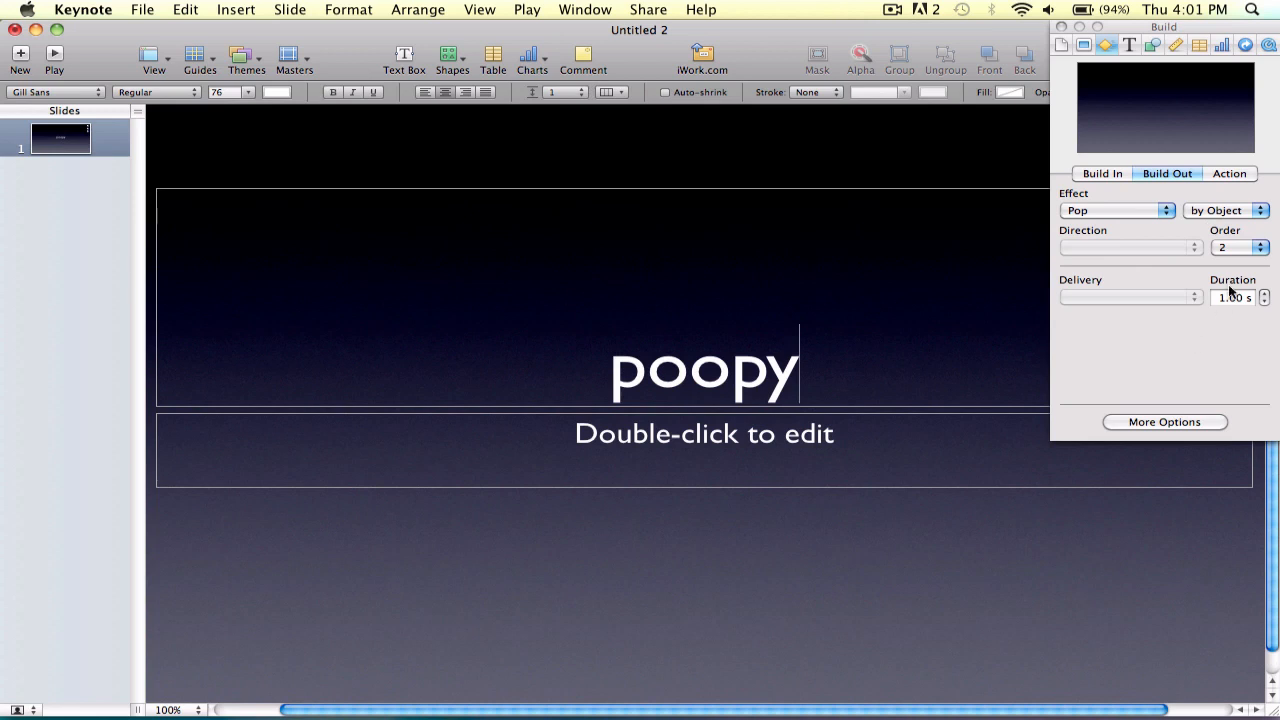
click(1164, 420)
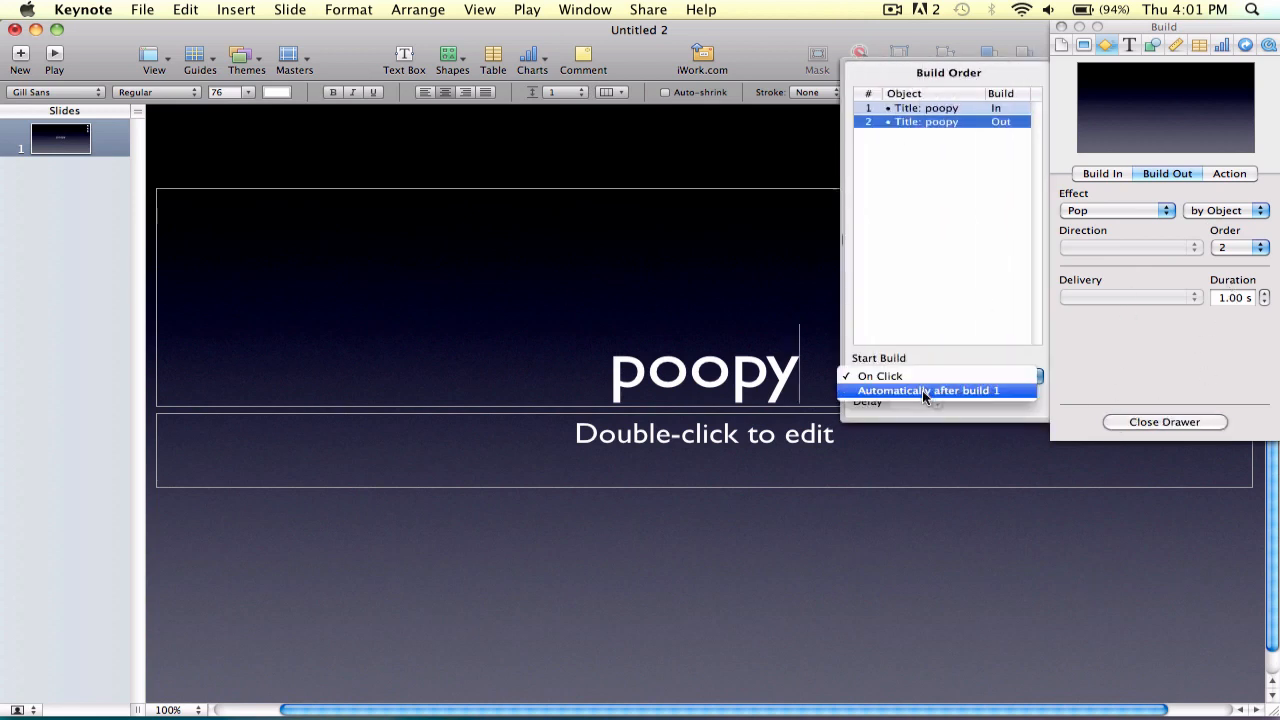
Step: Start the Pop build-out automatically after build 1 and give the title a Move action
click(926, 390)
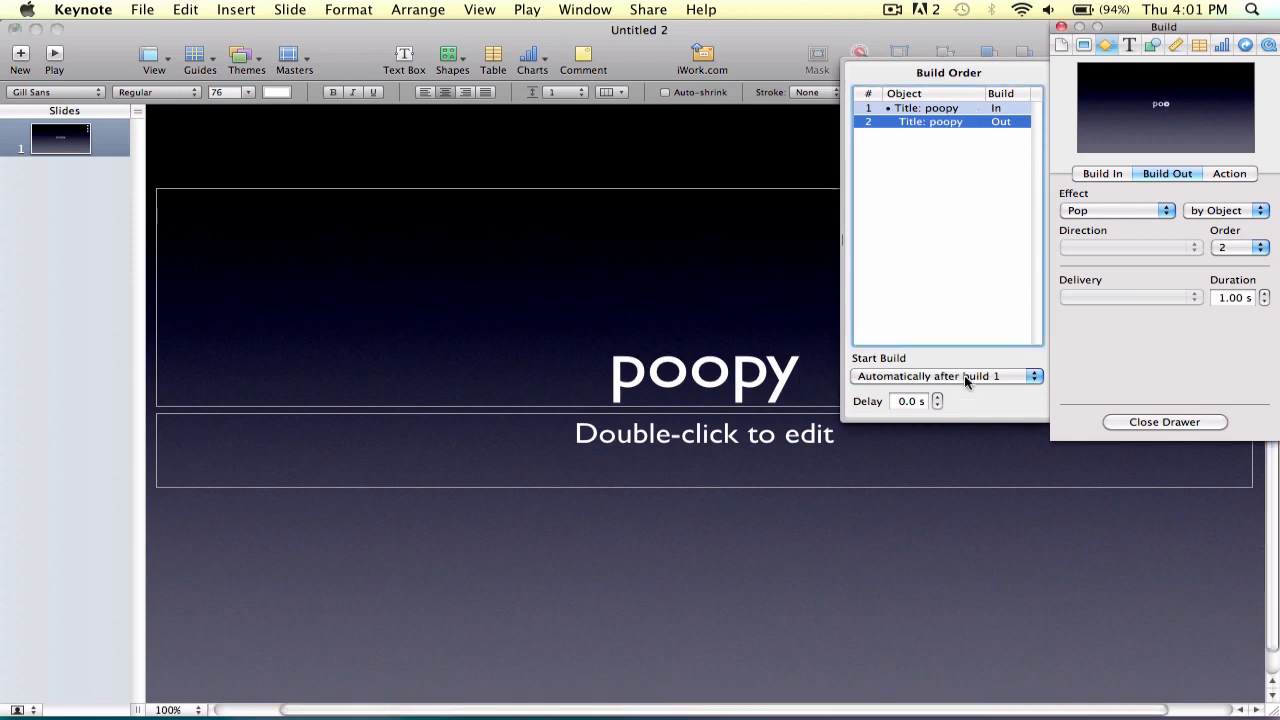
mouse_move(948, 120)
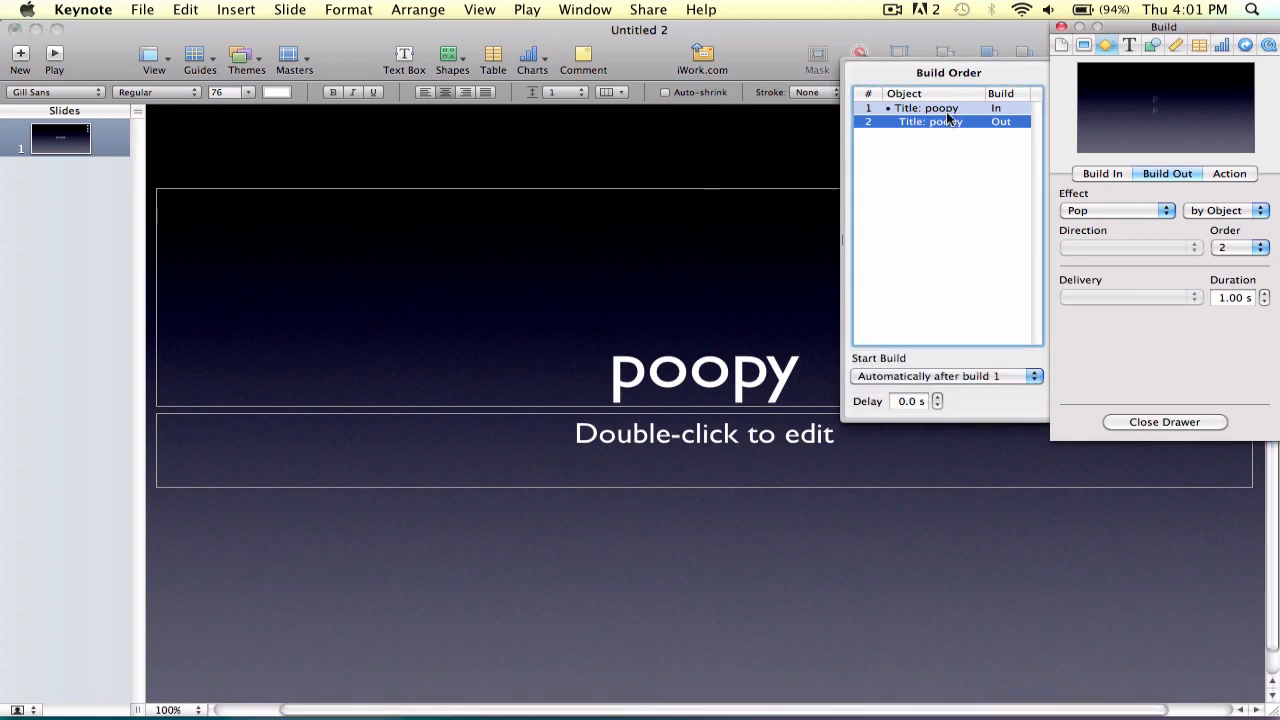
click(944, 376)
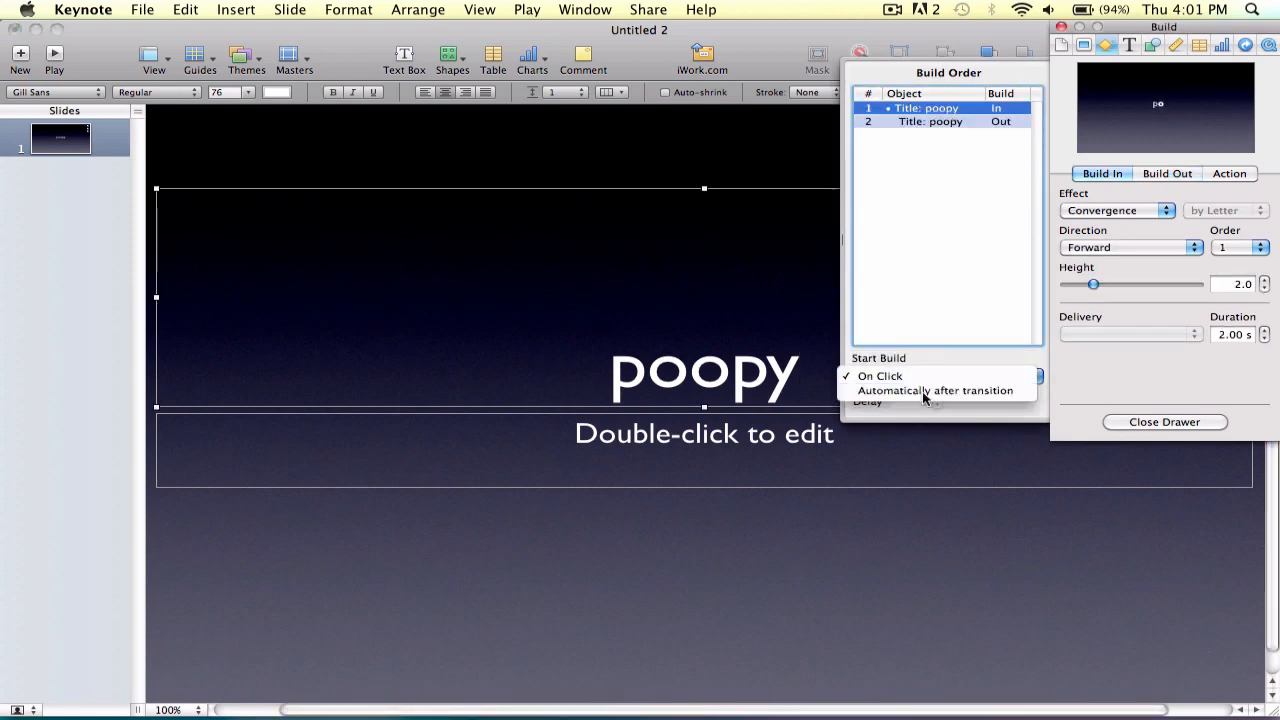
click(934, 390)
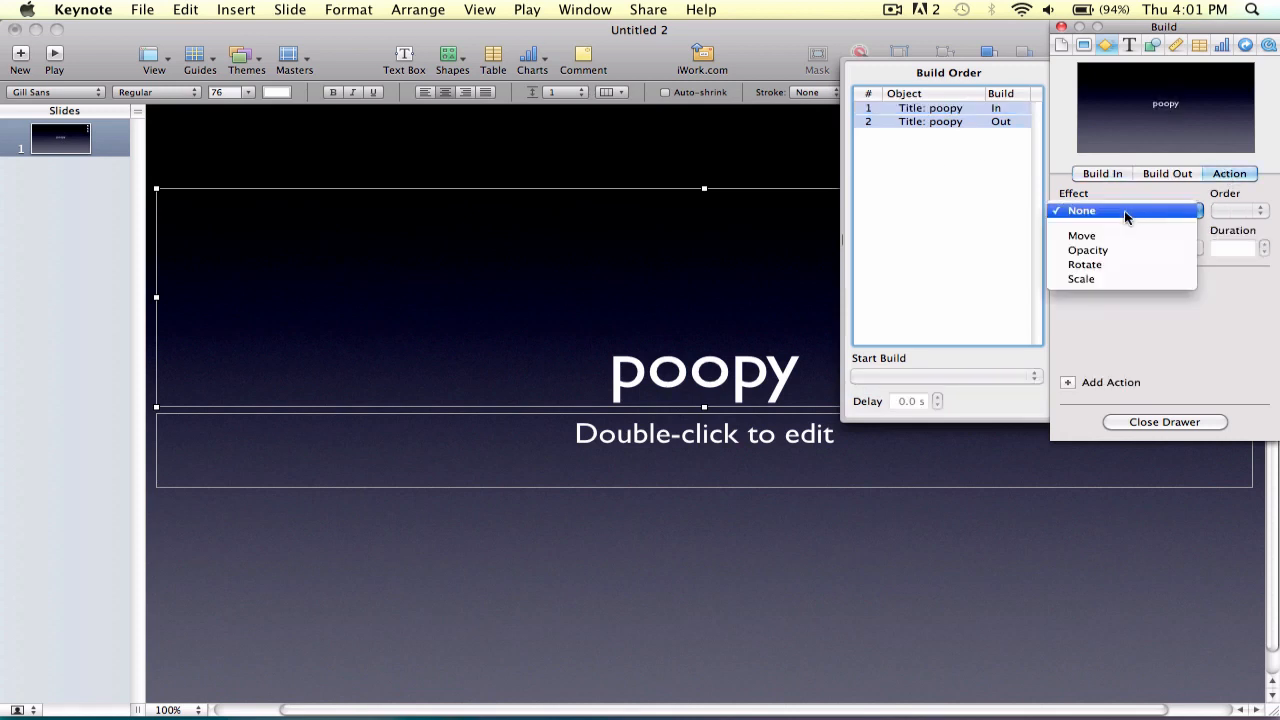
mouse_move(1122, 236)
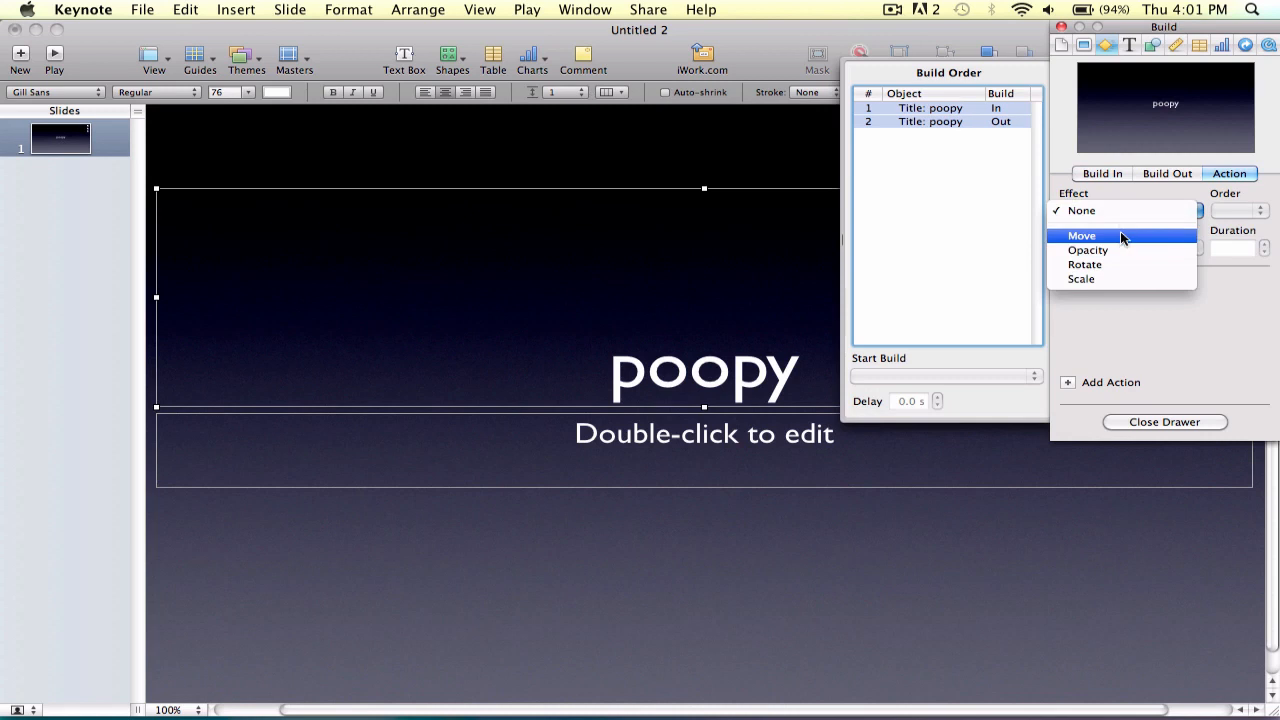
click(1080, 236)
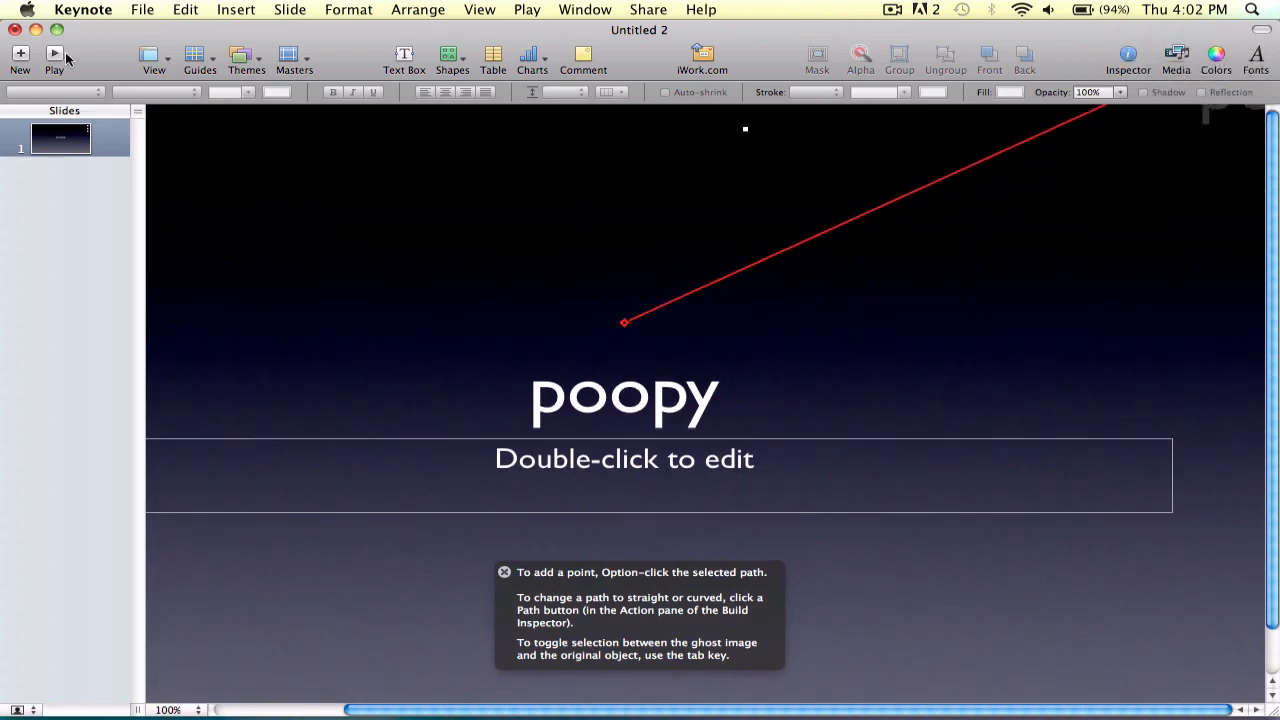
Step: Make the title's action a clockwise 180° Rotate starting automatically after build 2, then close Untitled 2
click(54, 54)
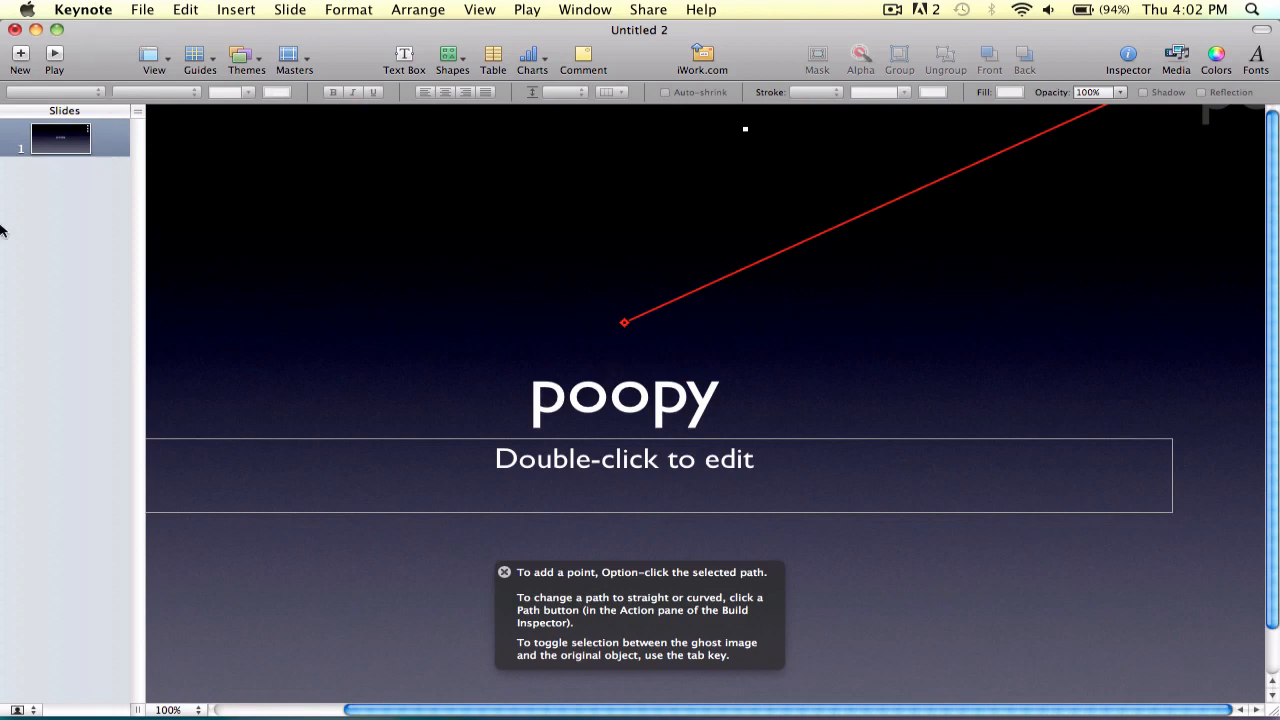
mouse_move(136, 40)
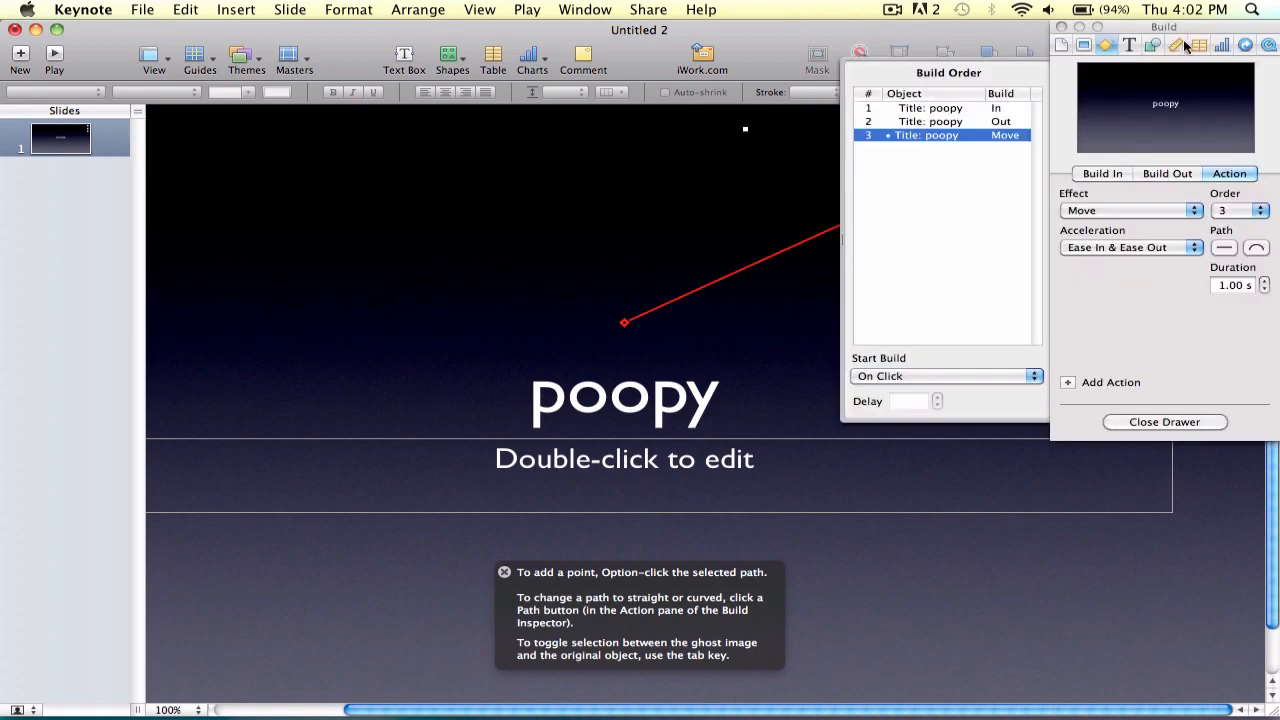
click(1240, 210)
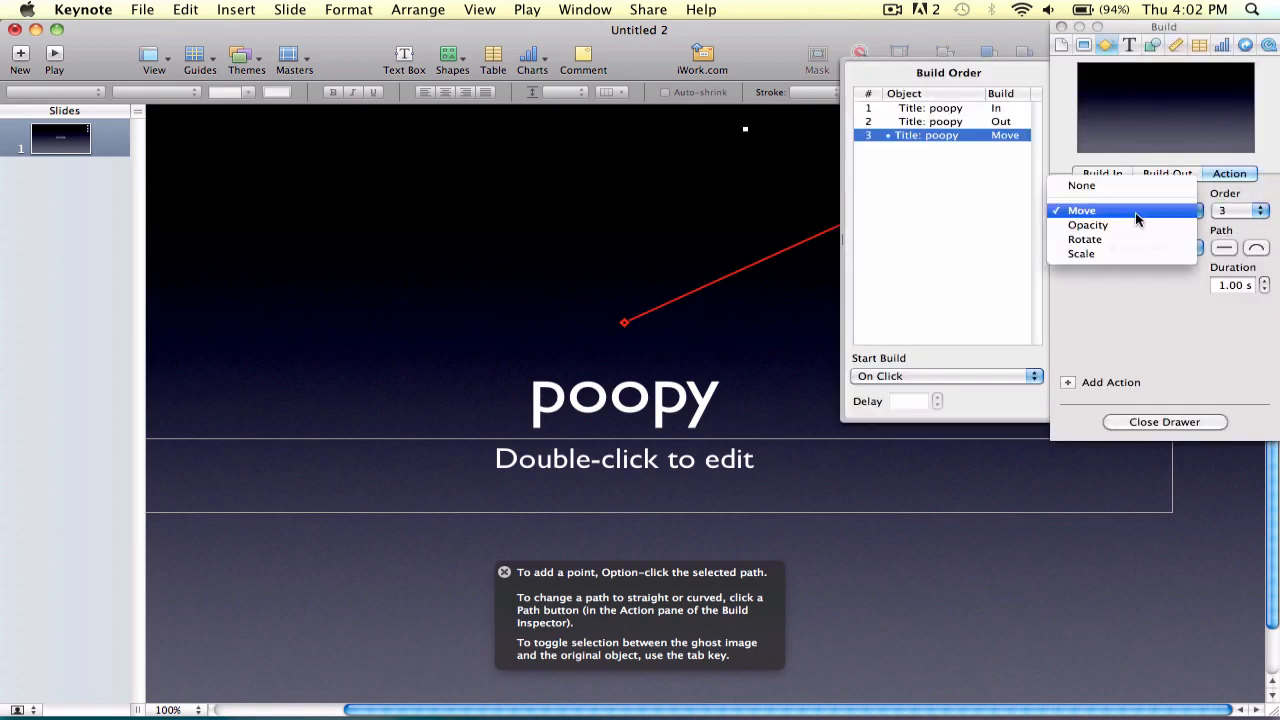
click(1088, 224)
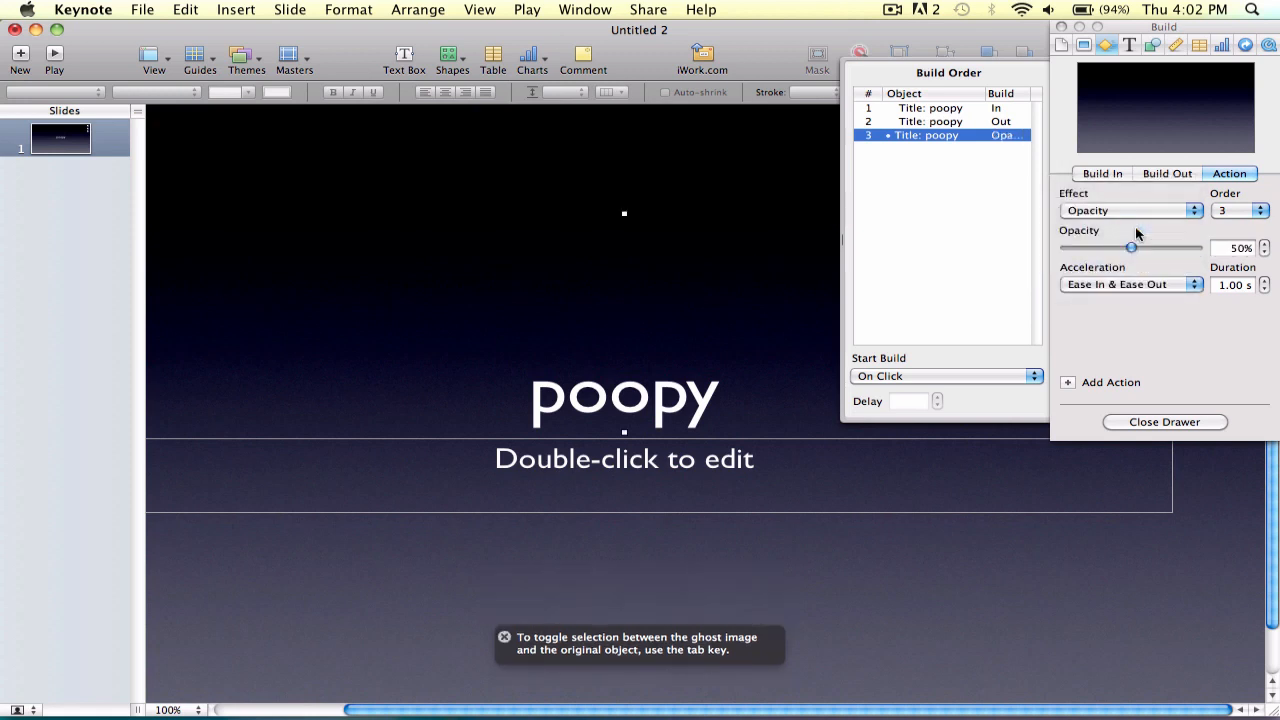
click(1130, 210)
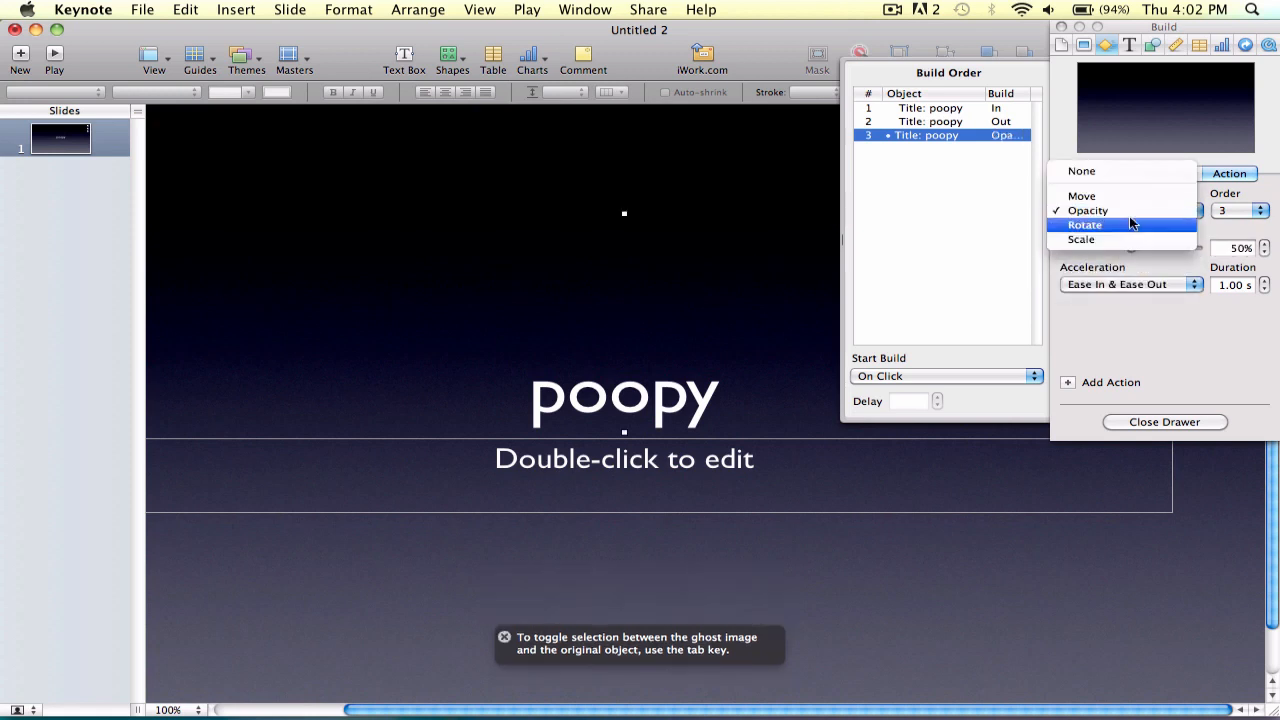
click(1084, 224)
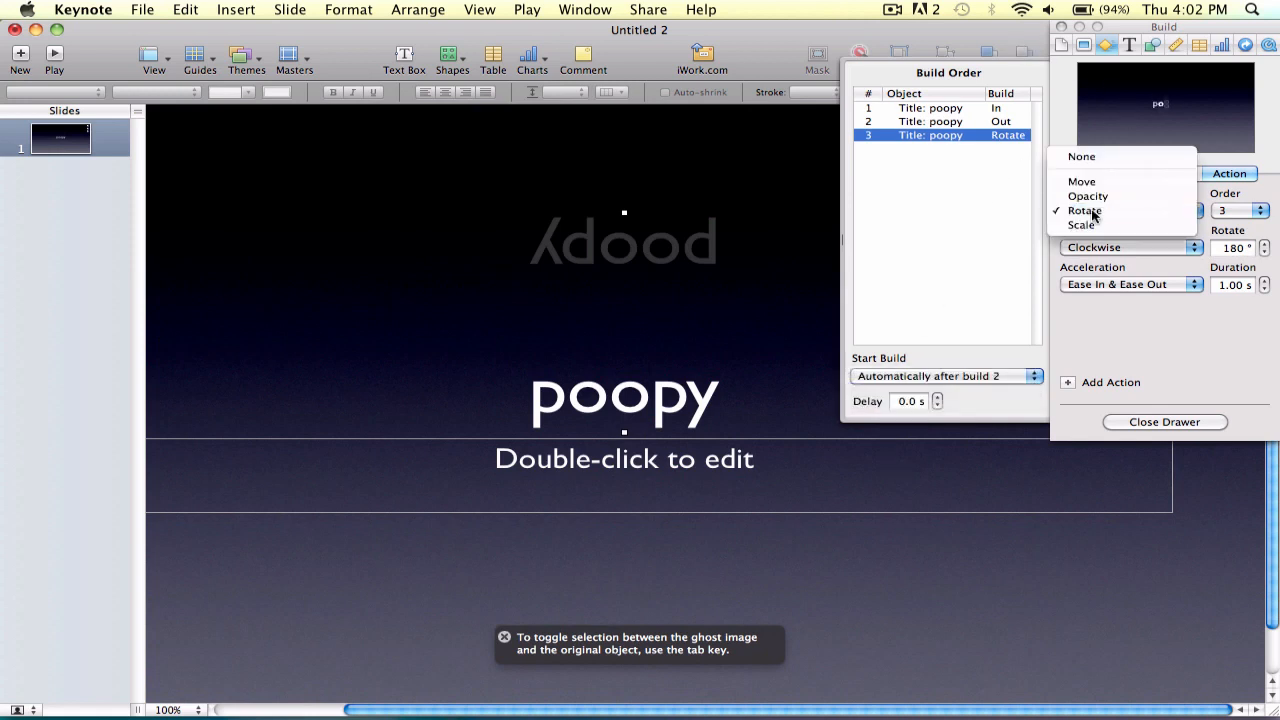
click(1080, 180)
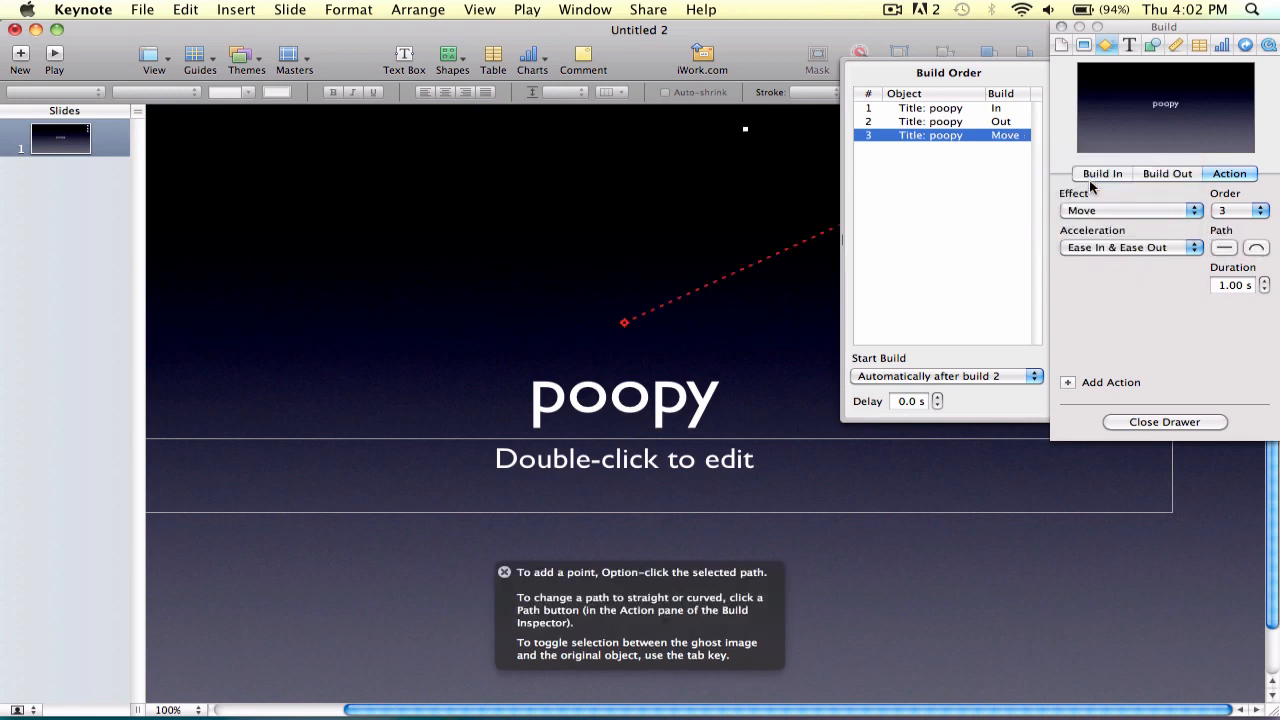
mouse_move(1120, 118)
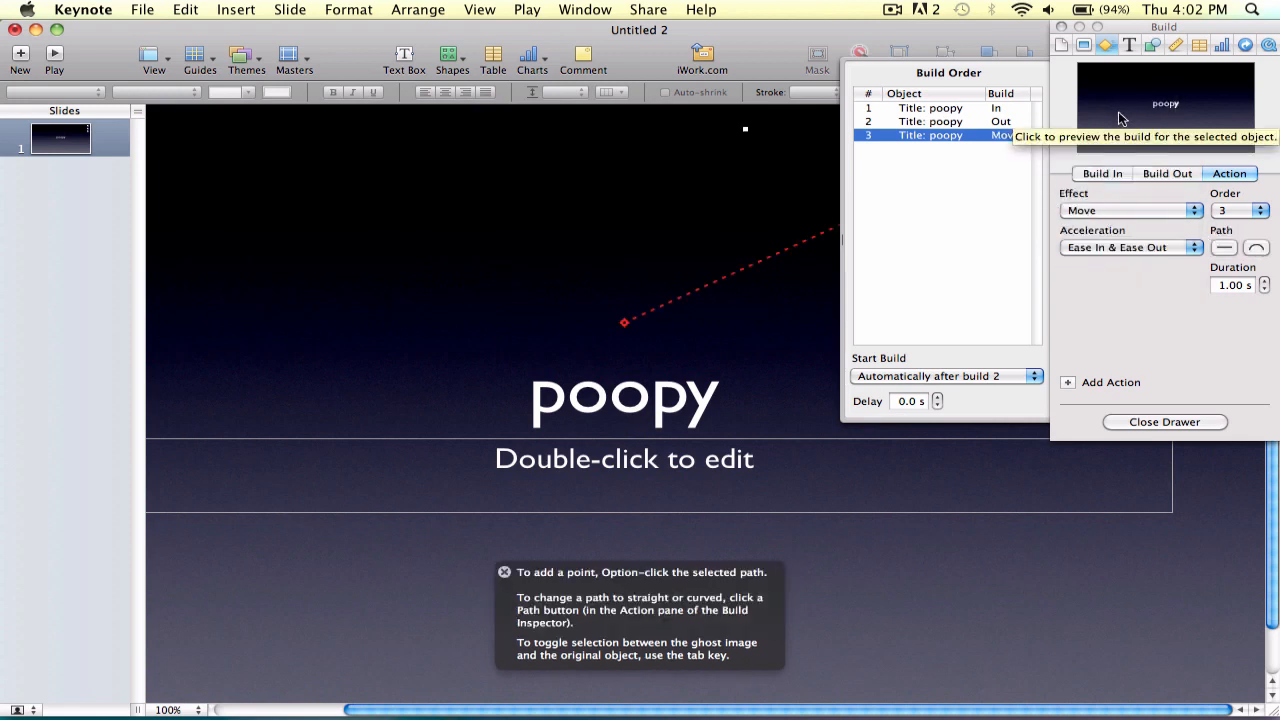
mouse_move(1100, 124)
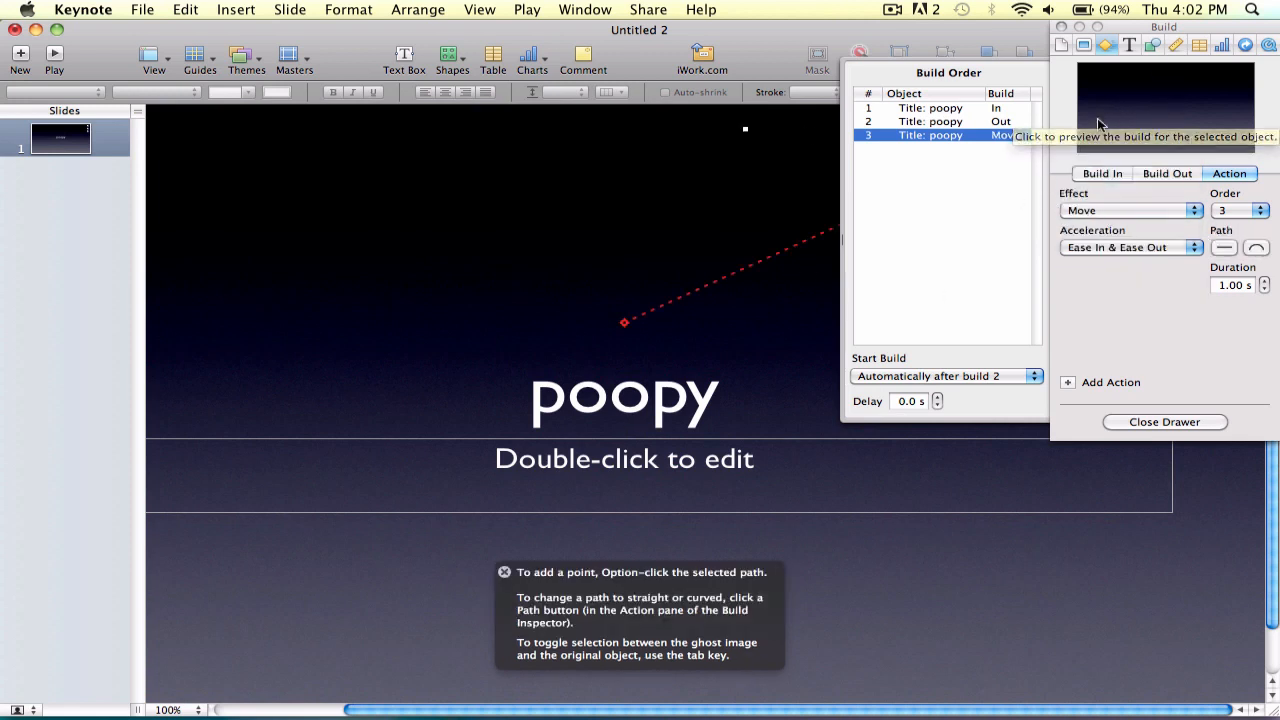
click(1132, 210)
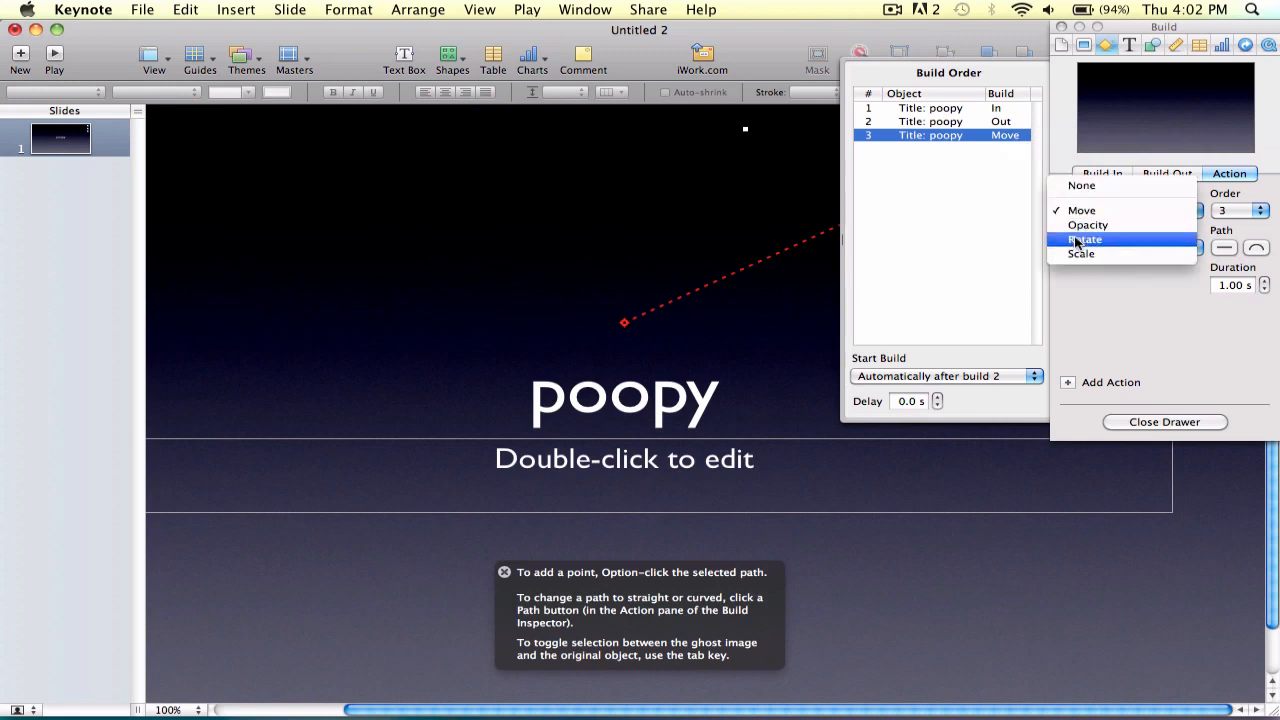
click(1084, 240)
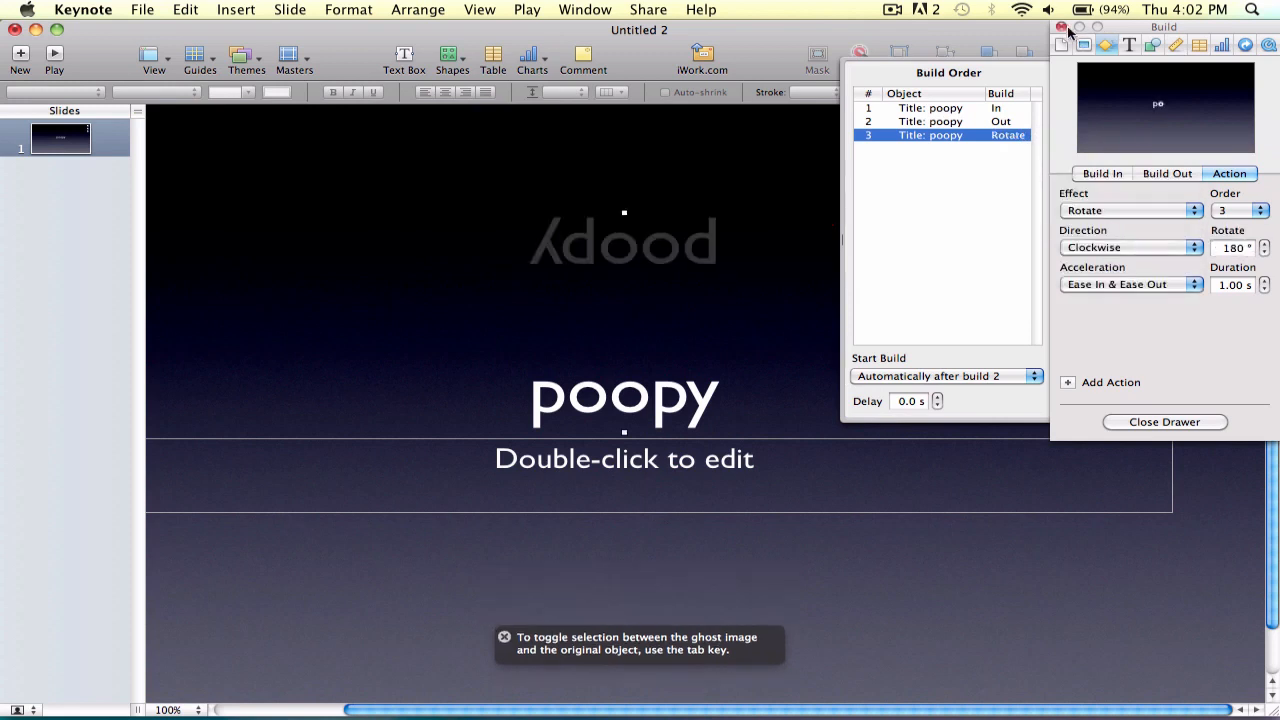
click(1062, 28)
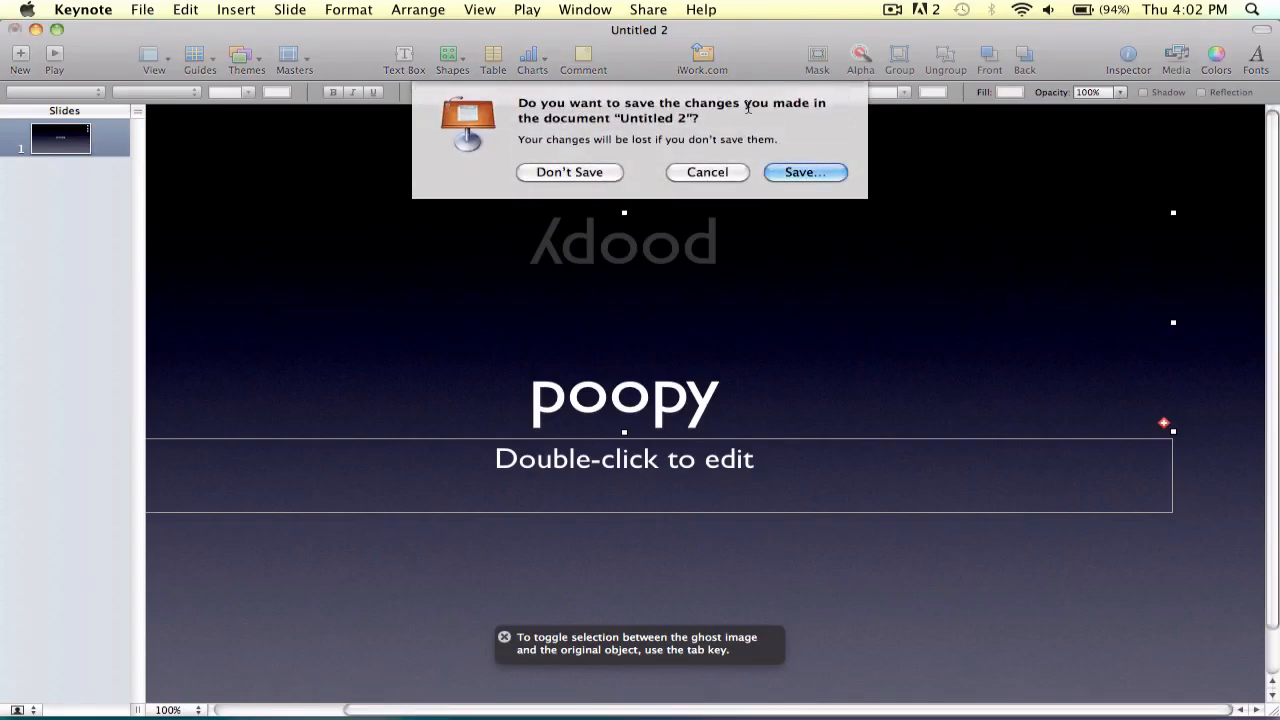
Step: Discard Untitled 2 and save the three-slide deck on the Desktop as 'intro test blah'
click(568, 172)
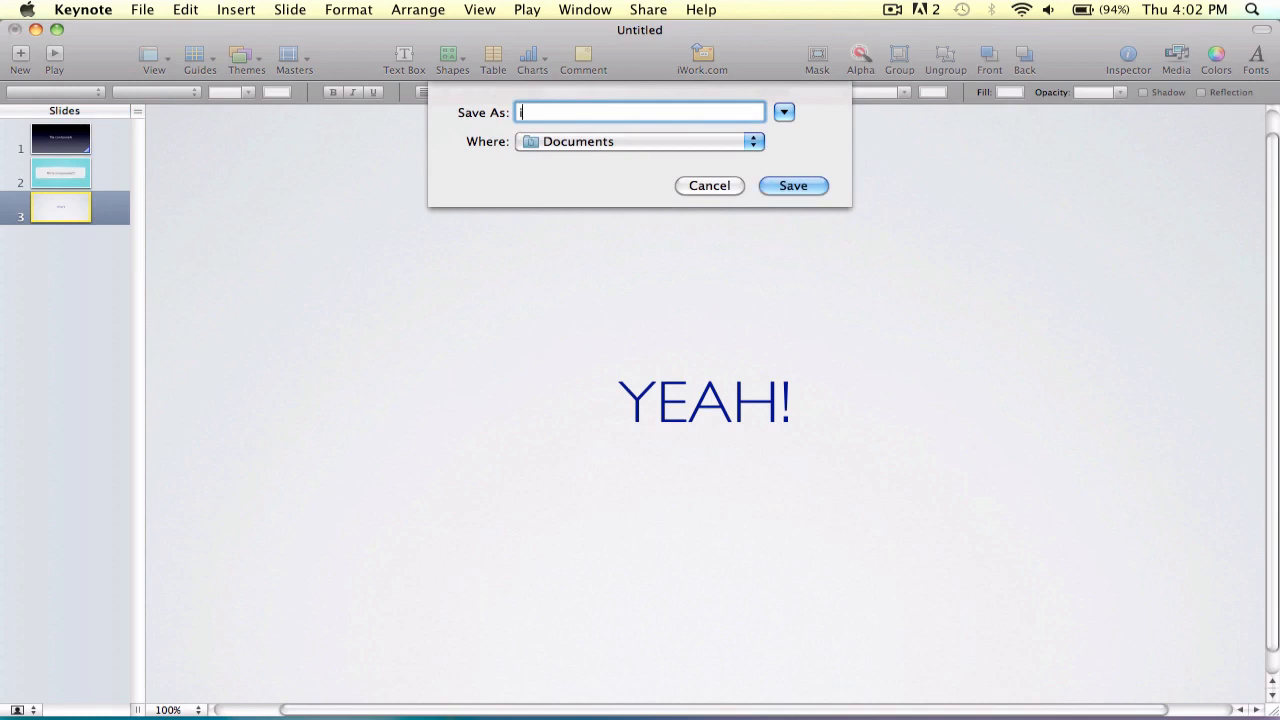
text(intro)
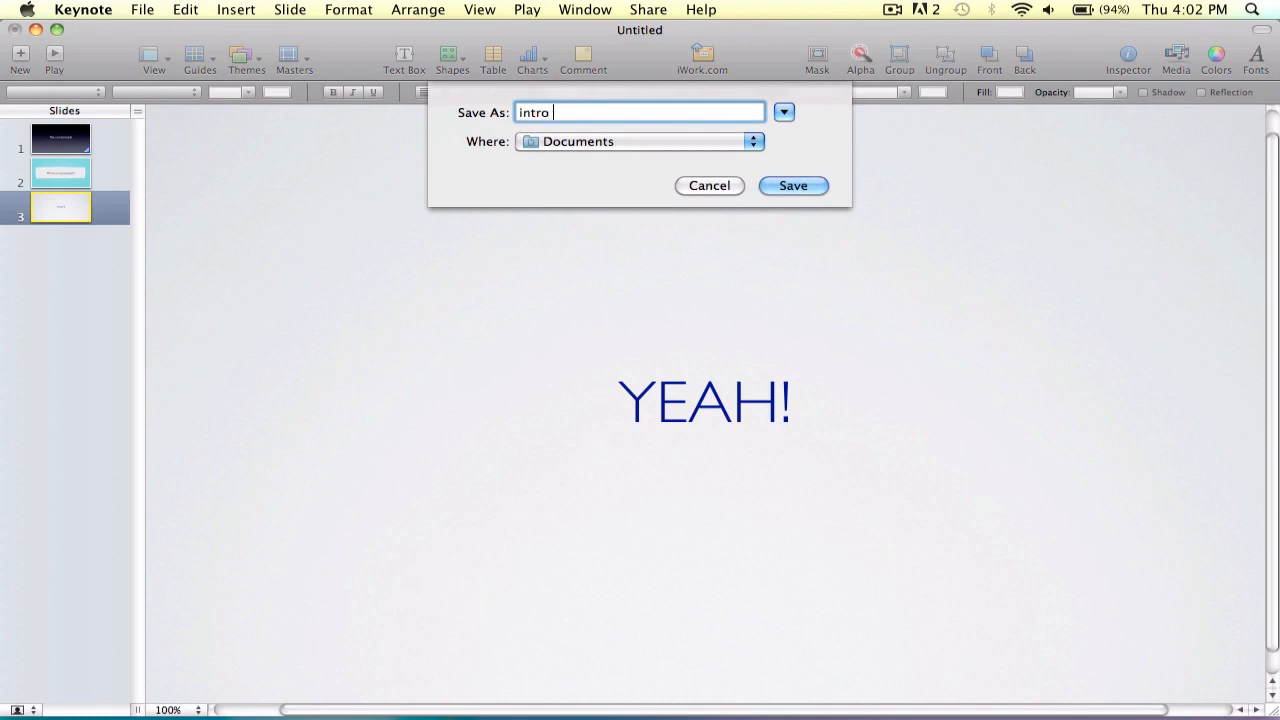
text(test)
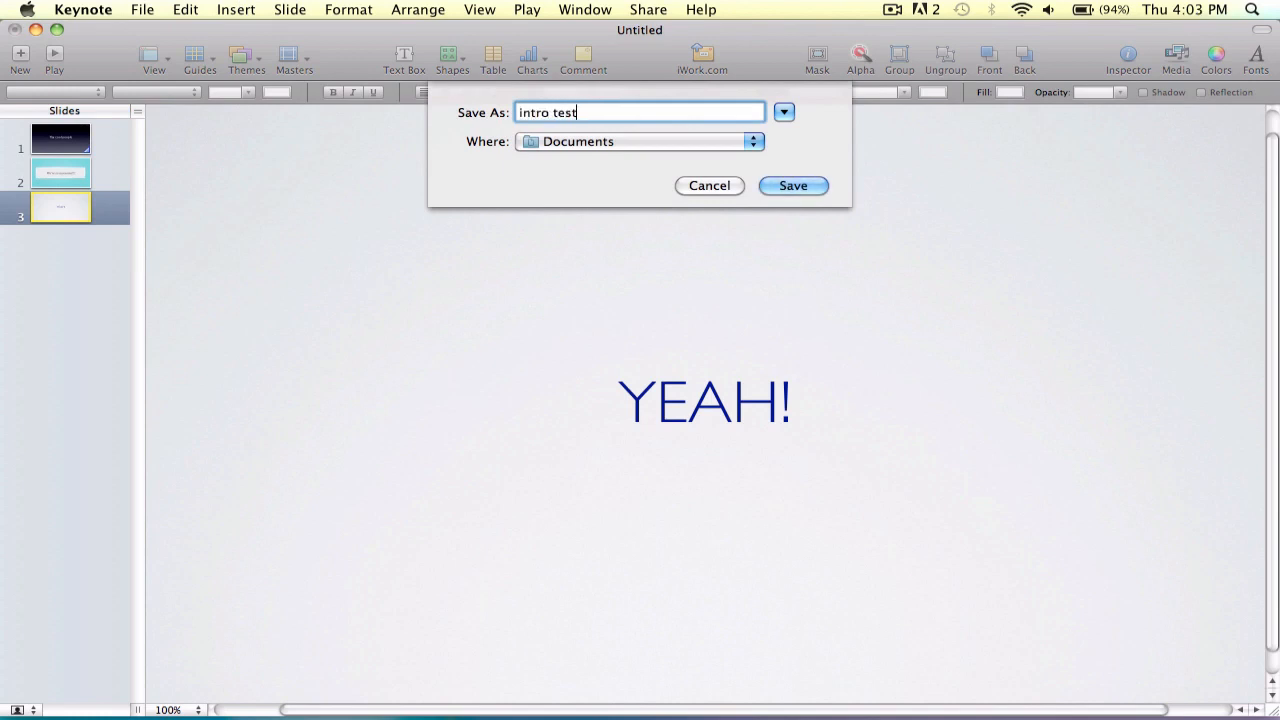
text(blah)
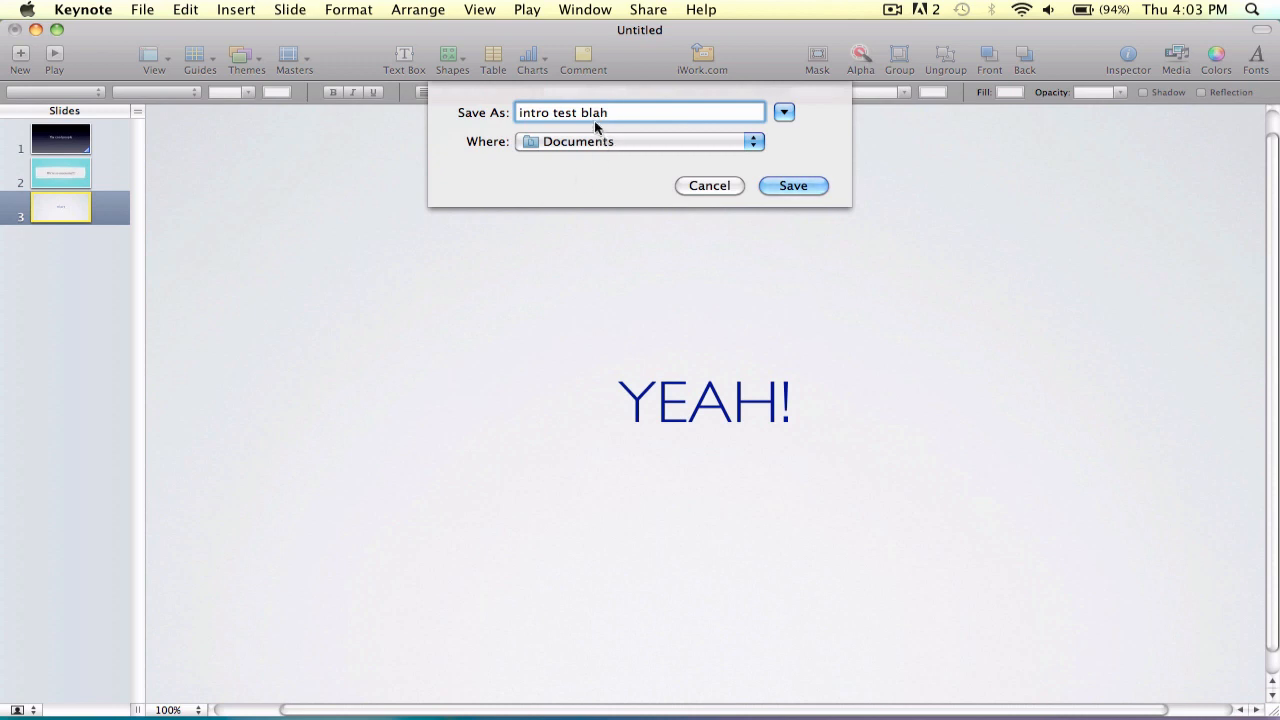
click(640, 140)
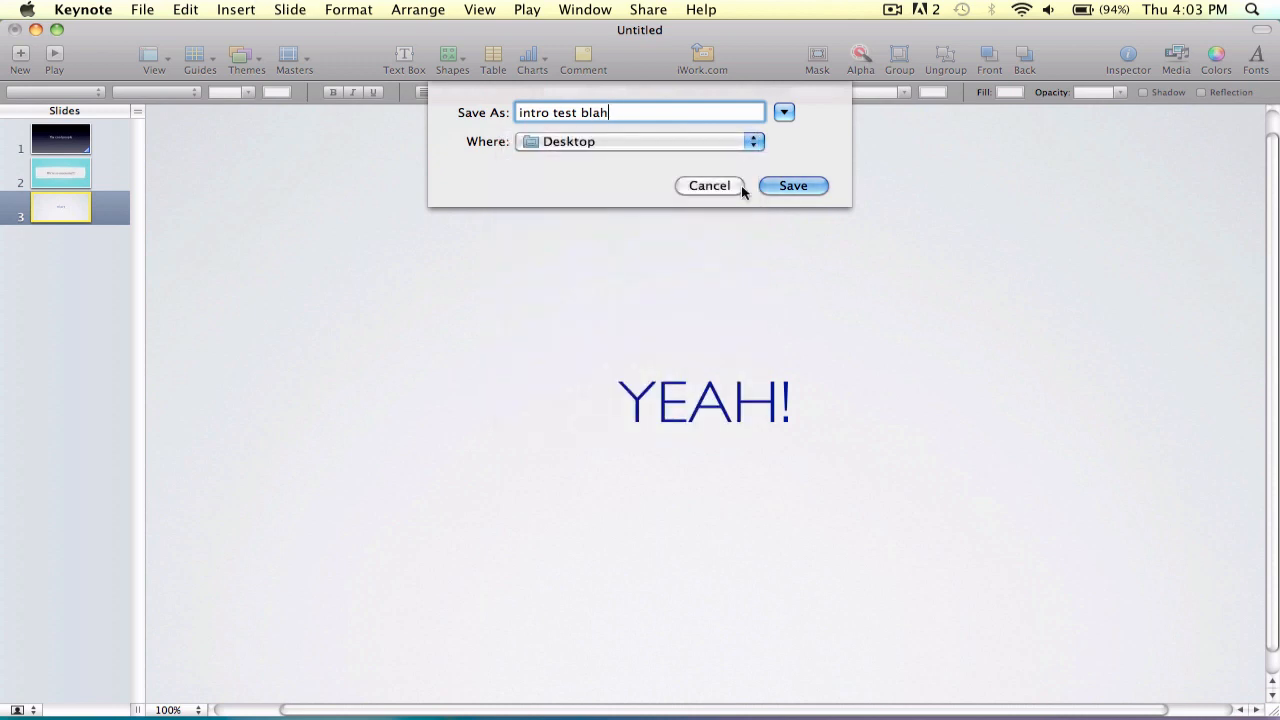
click(792, 184)
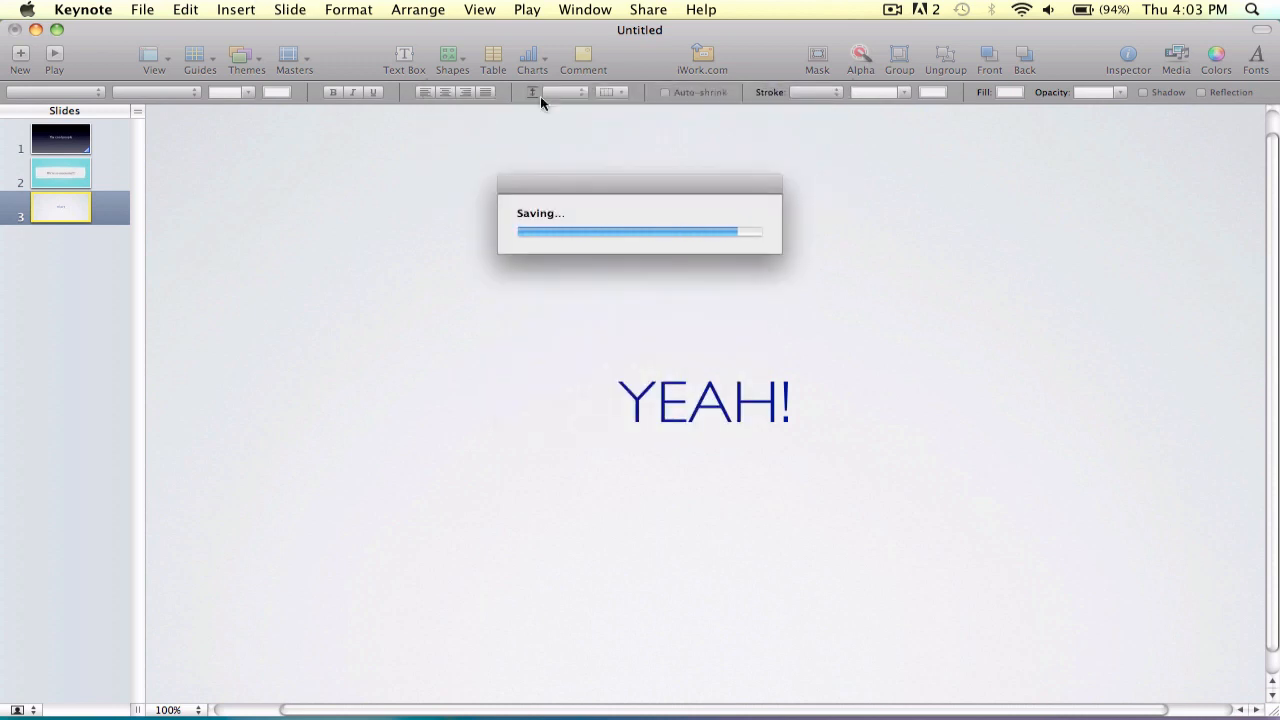
click(142, 8)
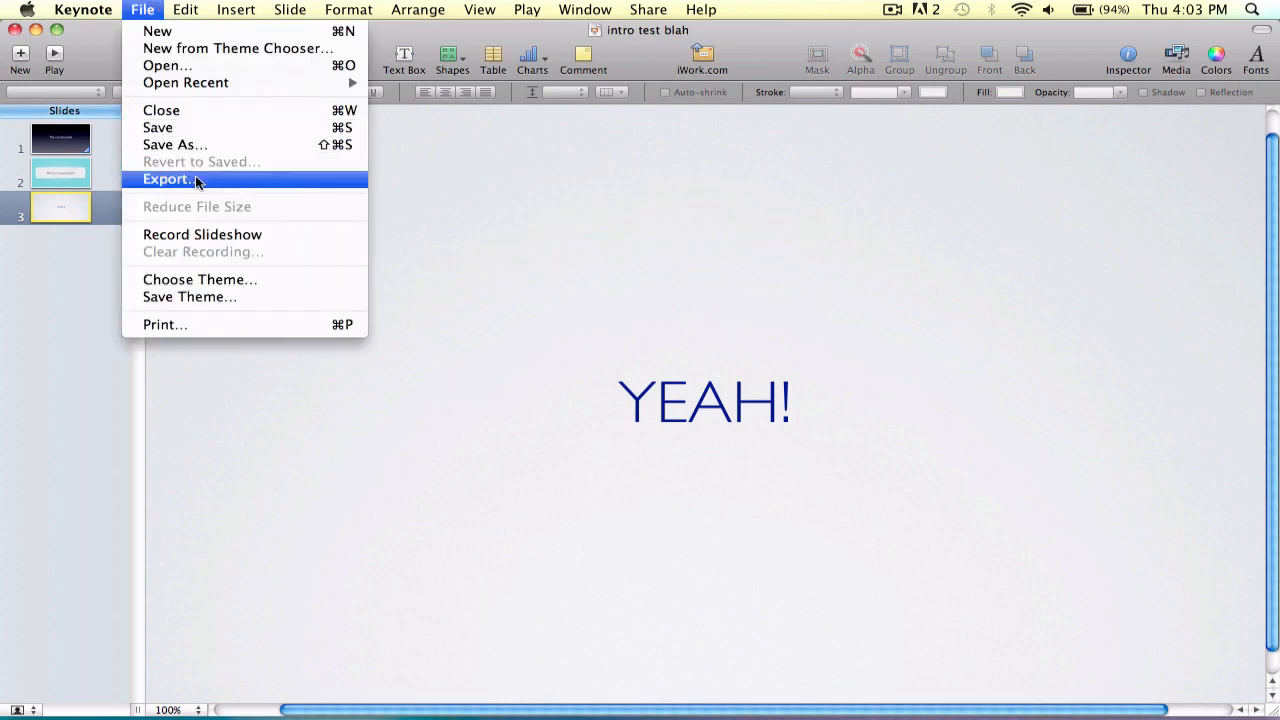
Step: Export the deck as a QuickTime movie with chosen playback into the Movies folder
click(168, 180)
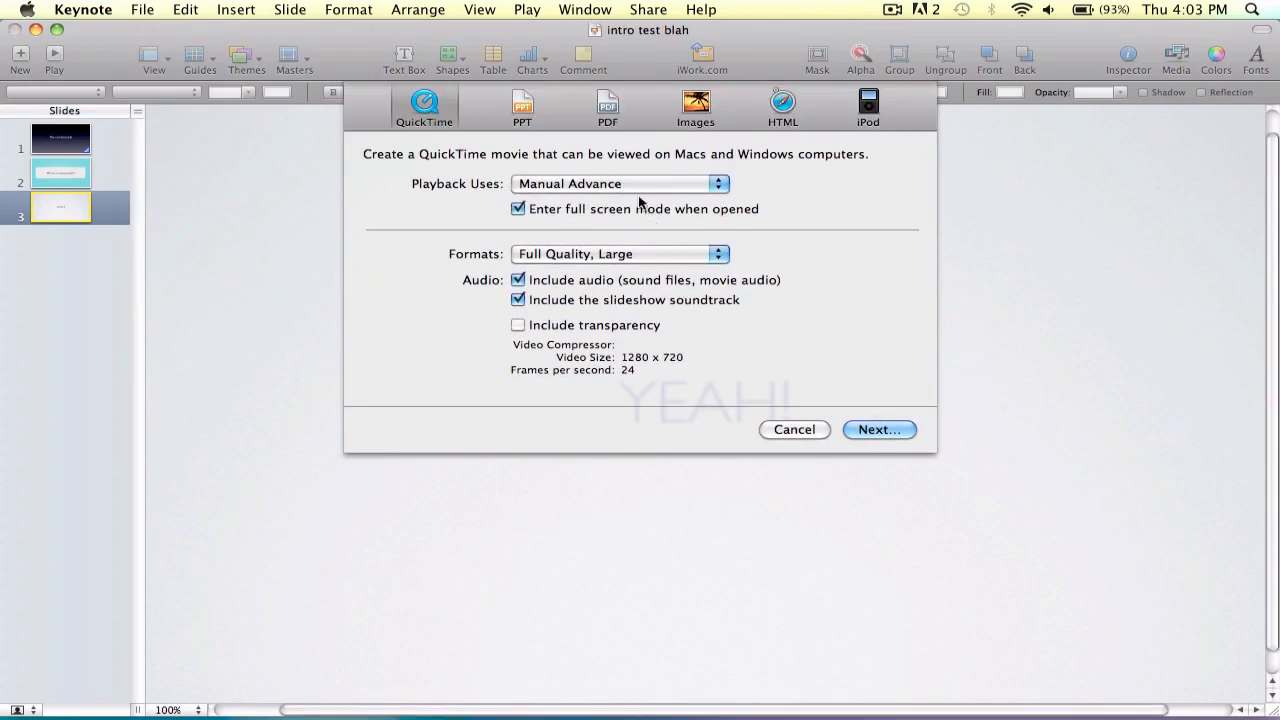
click(616, 184)
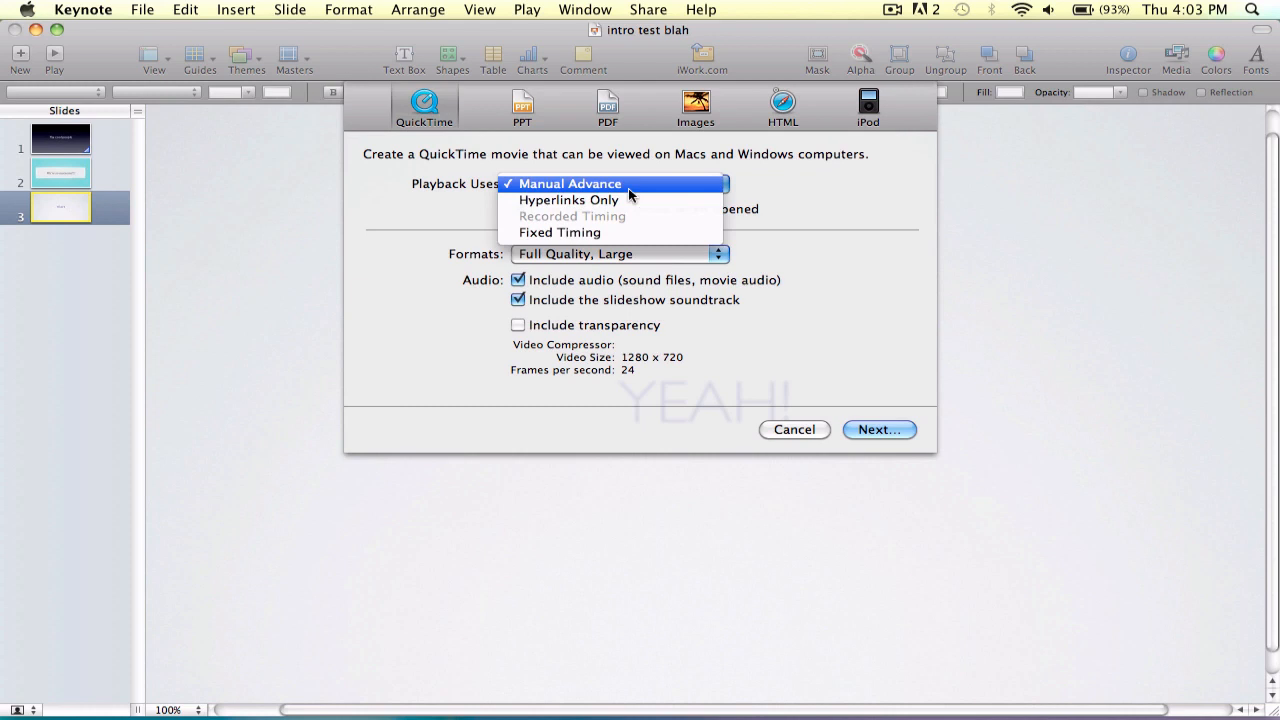
click(568, 184)
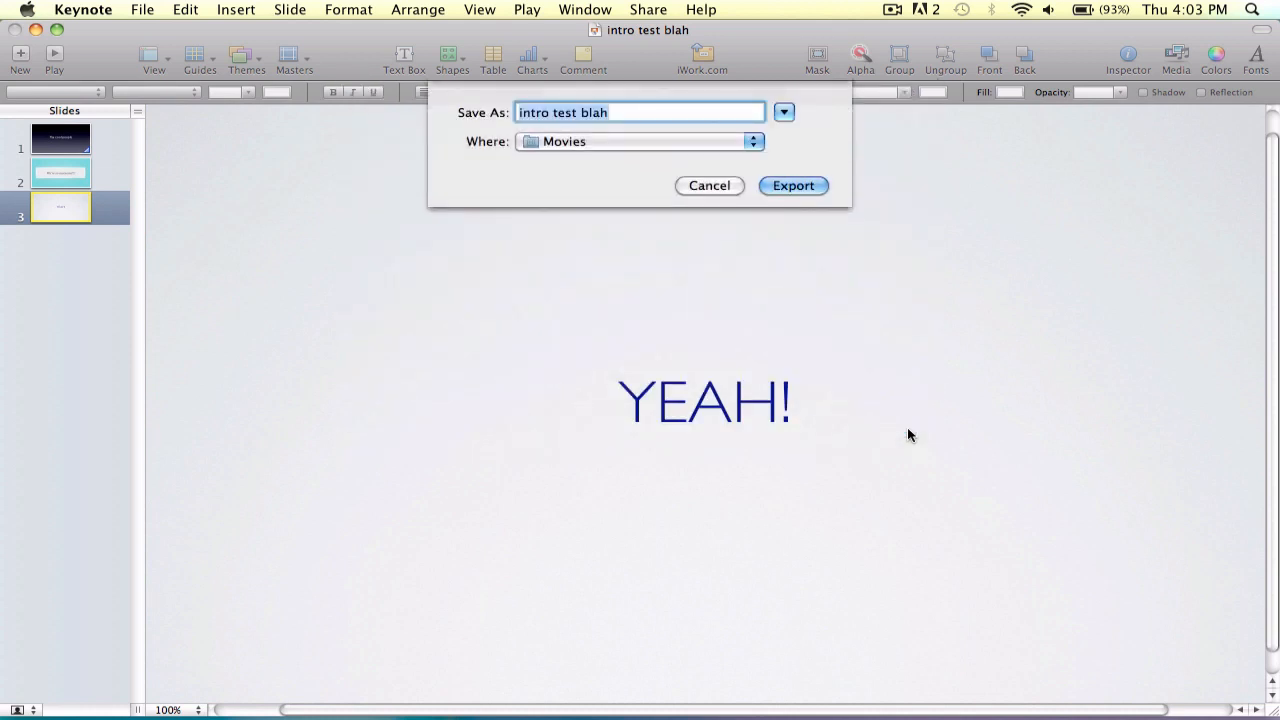
click(792, 184)
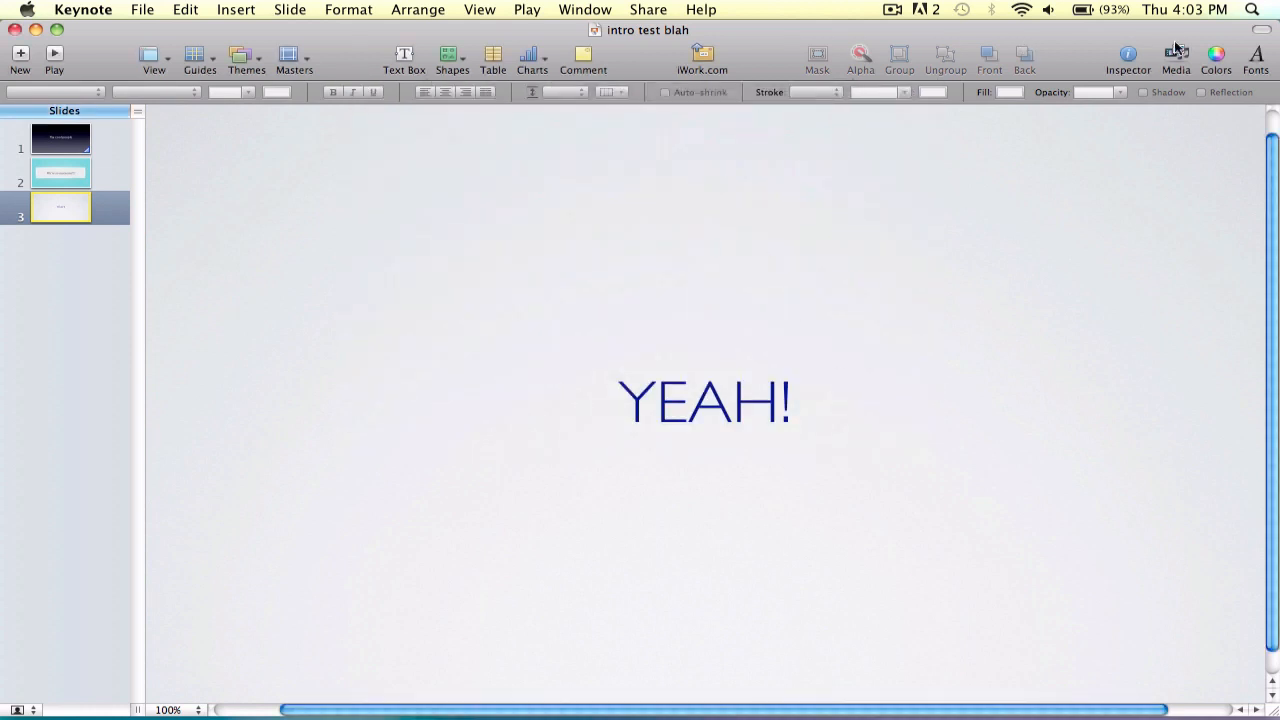
Step: Record a new slideshow timing across the three slides from the Audio settings, starting at slide 1
click(1128, 56)
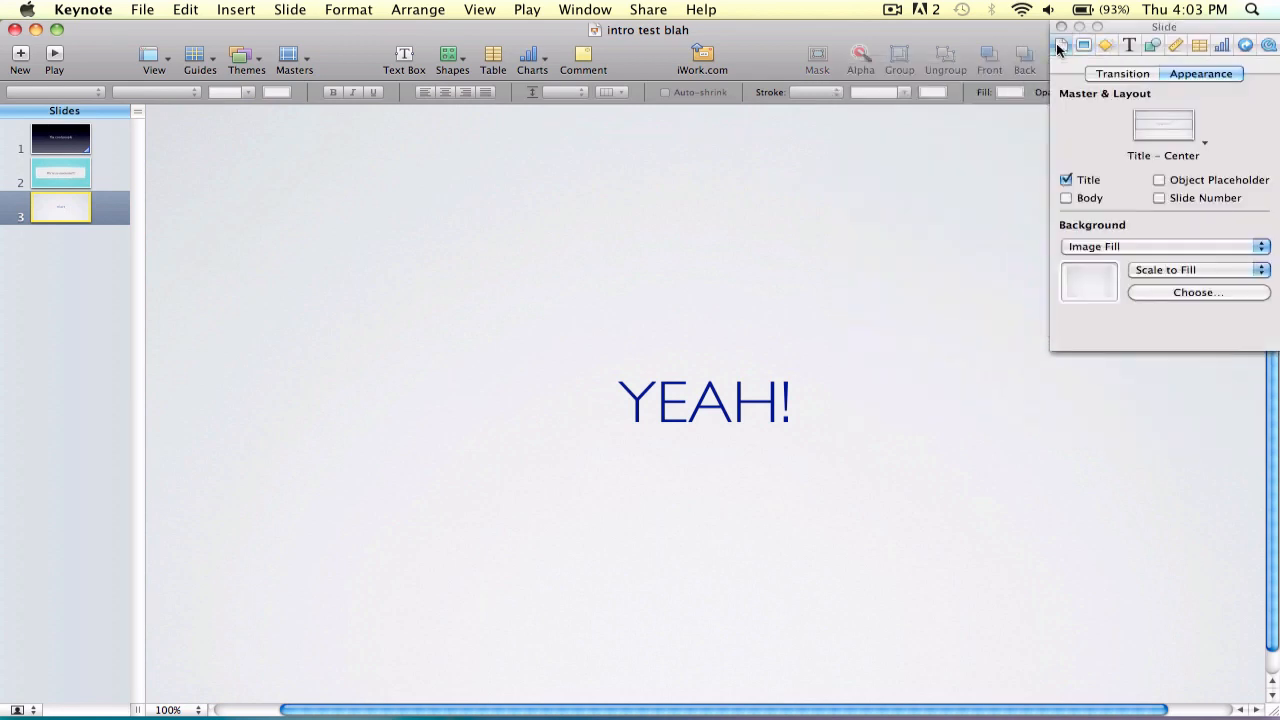
click(1060, 44)
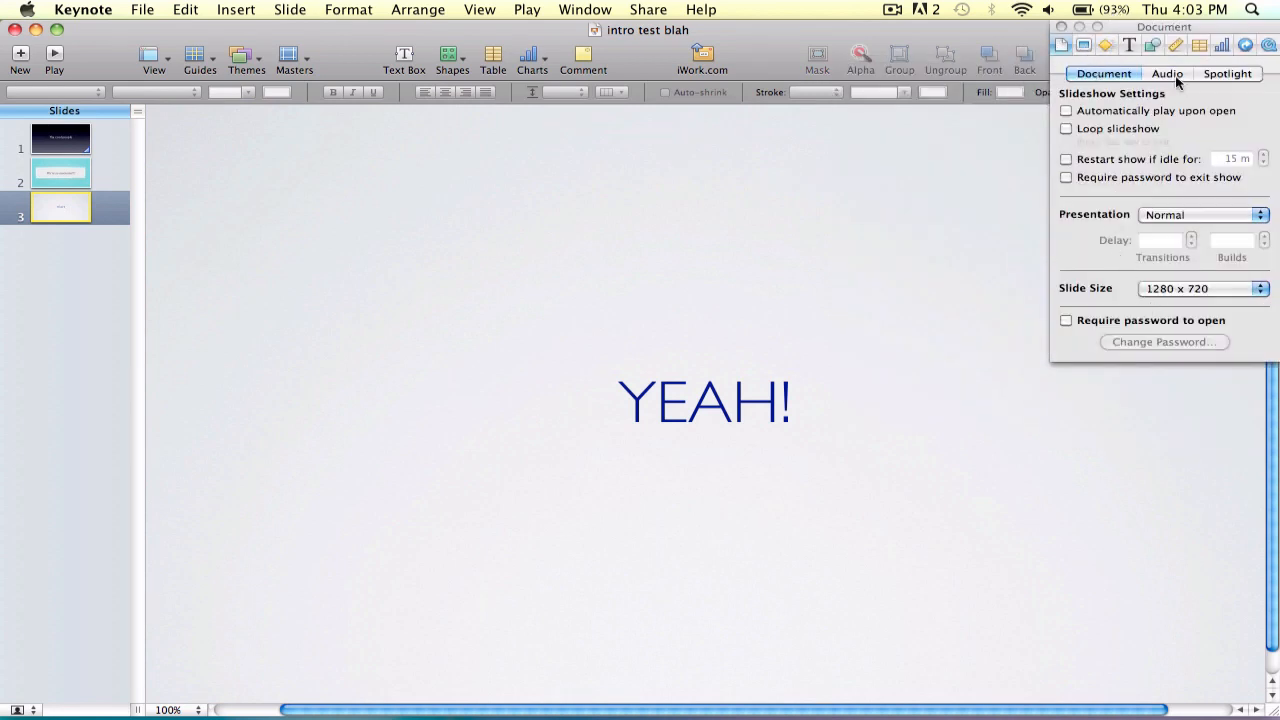
click(1168, 72)
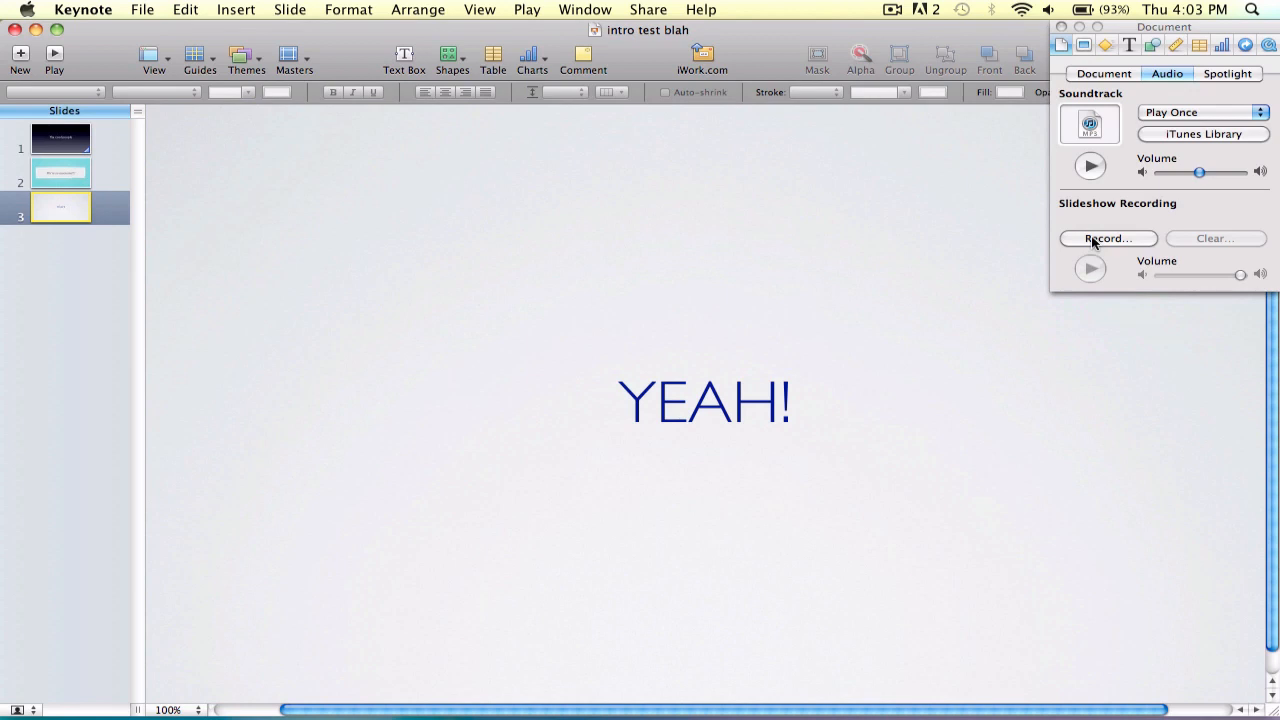
mouse_move(1108, 238)
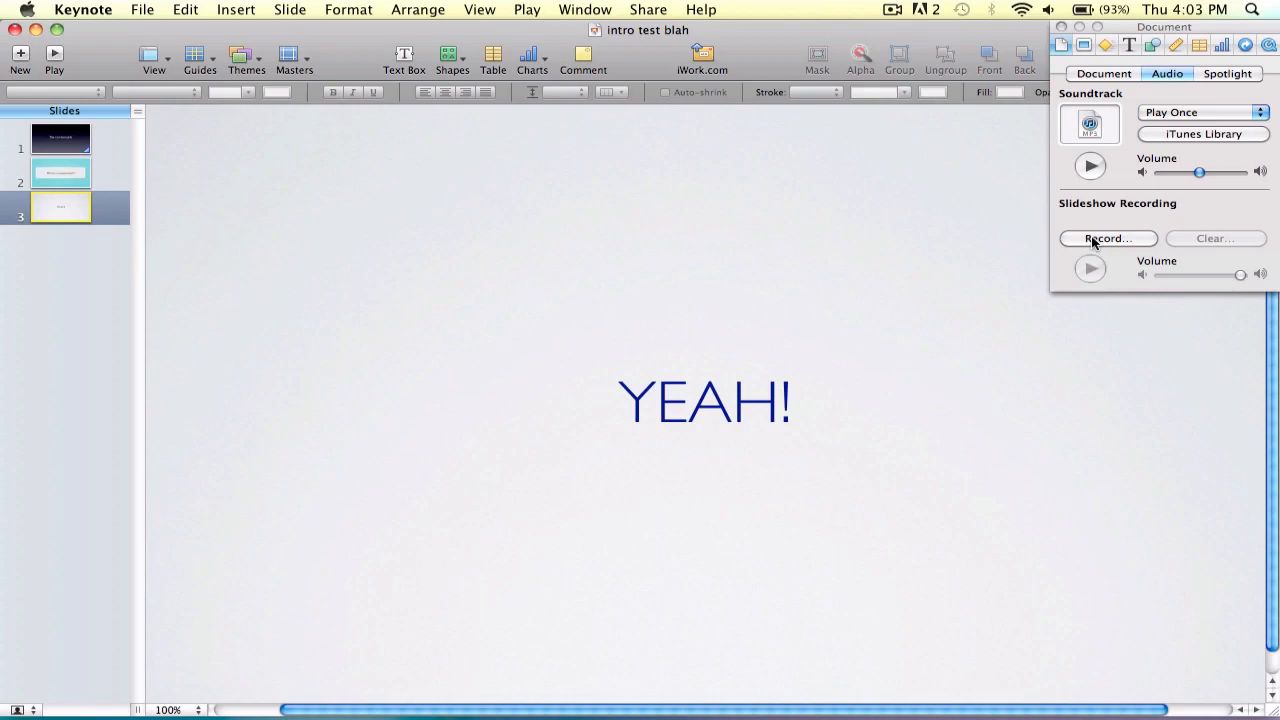
click(1108, 238)
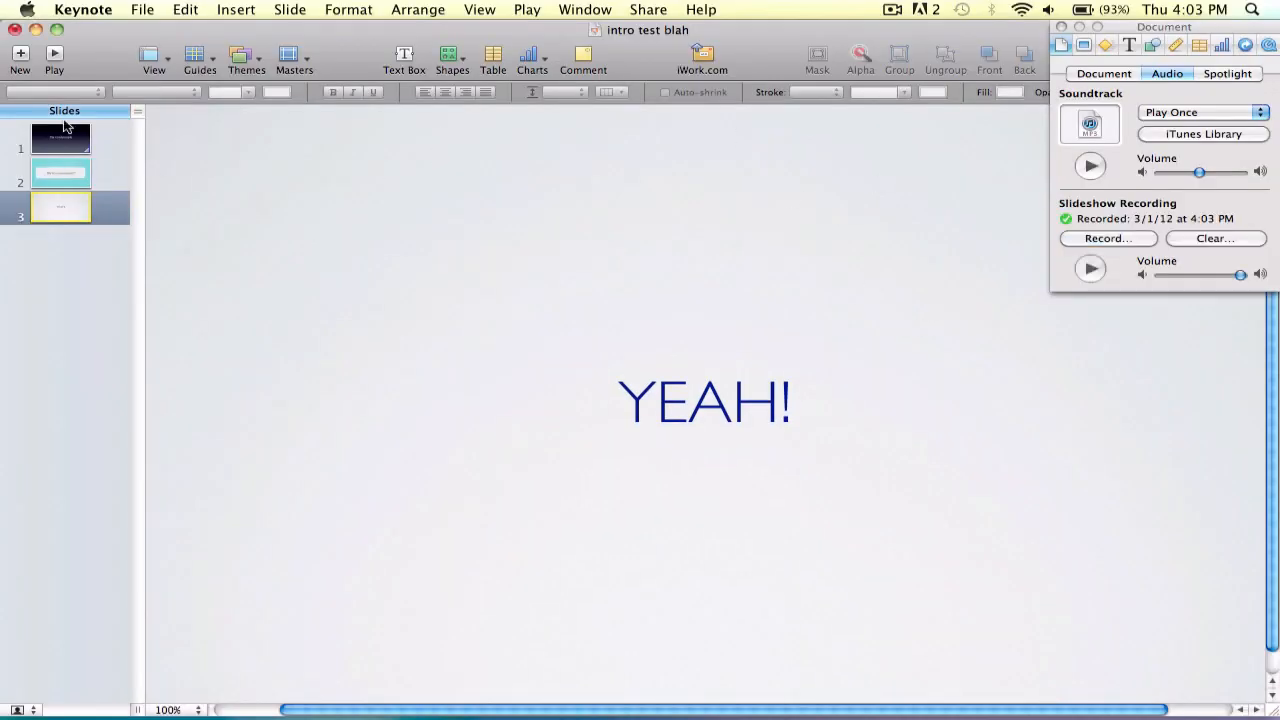
click(60, 138)
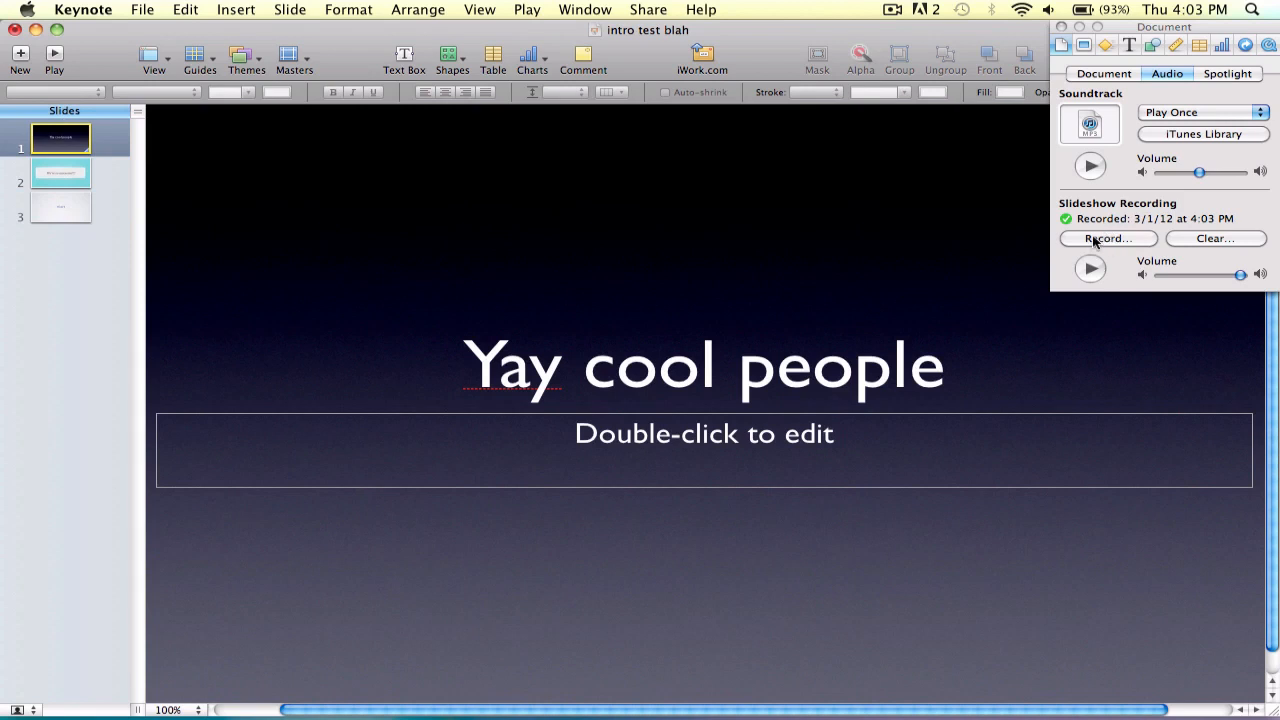
click(1108, 238)
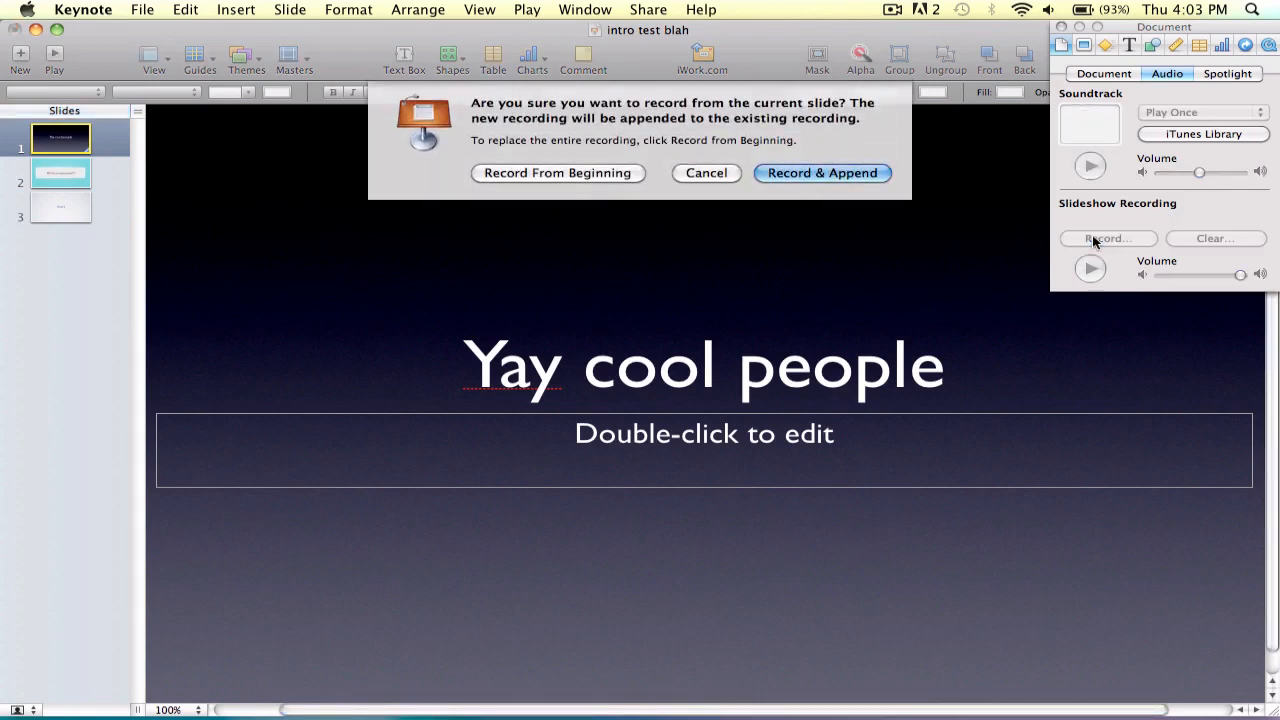
click(822, 172)
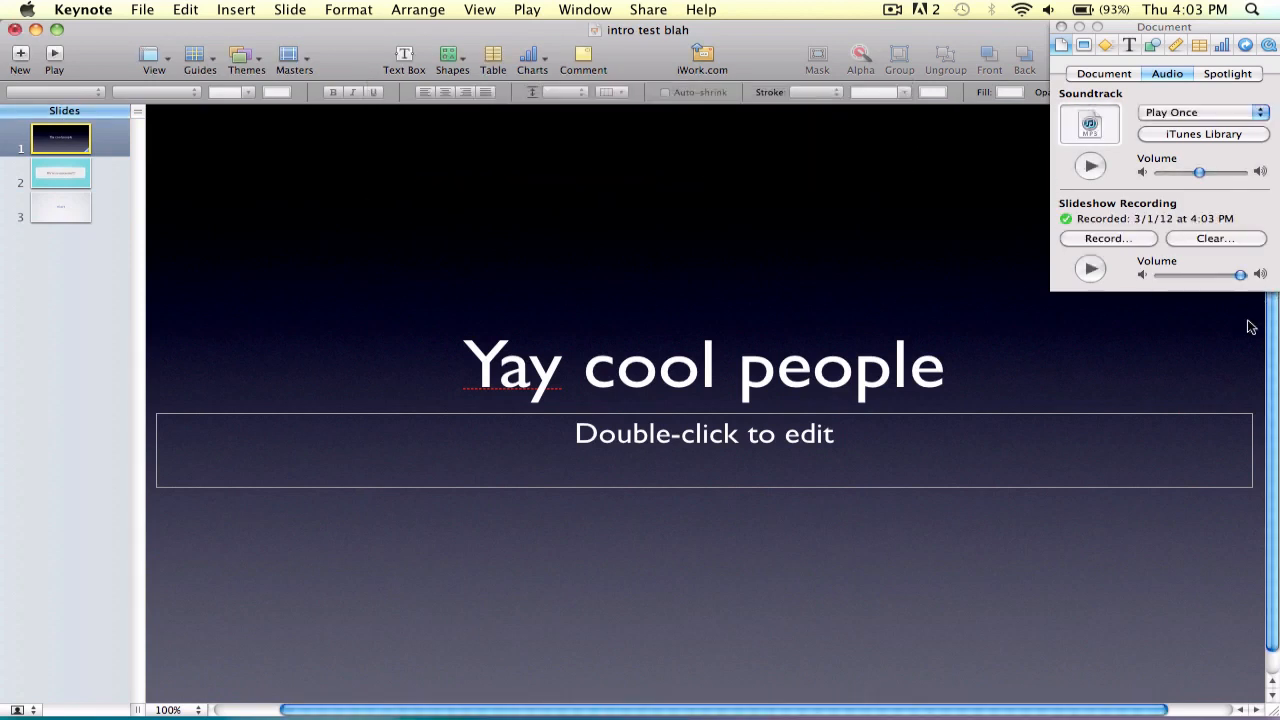
click(1216, 238)
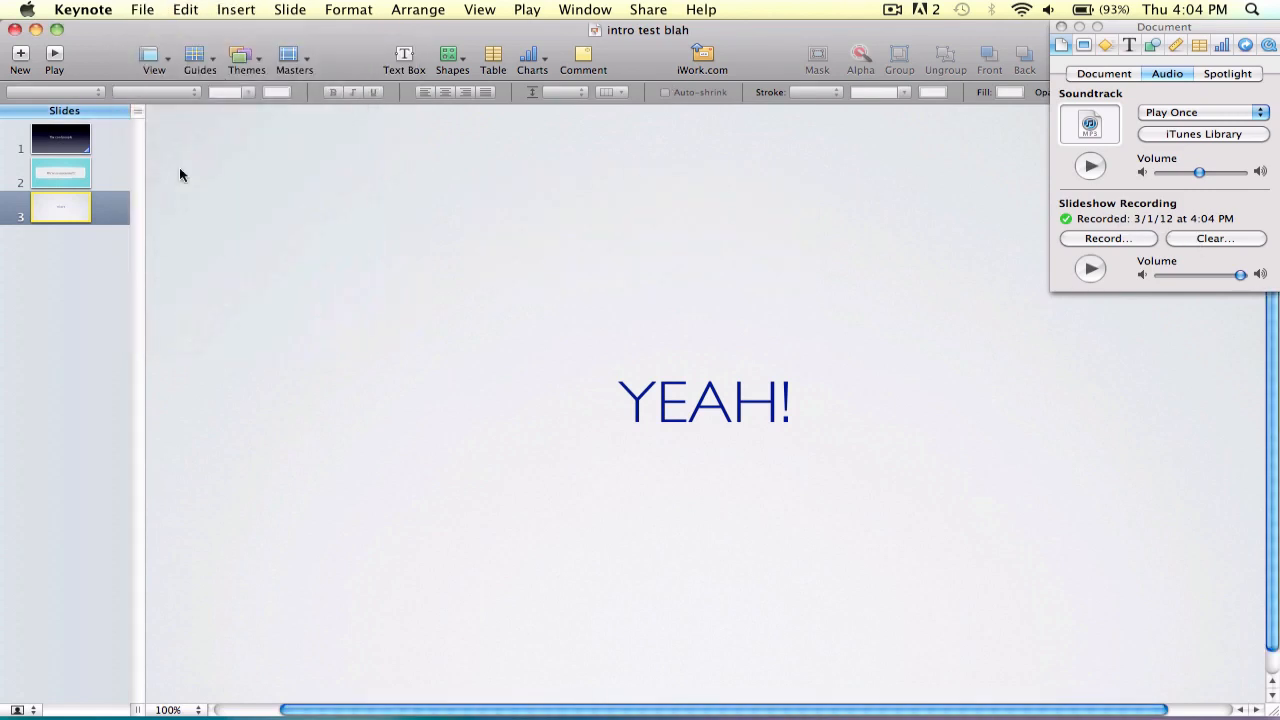
Step: Export the recorded deck to QuickTime as 'intro test blah.mov' in Movies, then go to the desktop
click(142, 8)
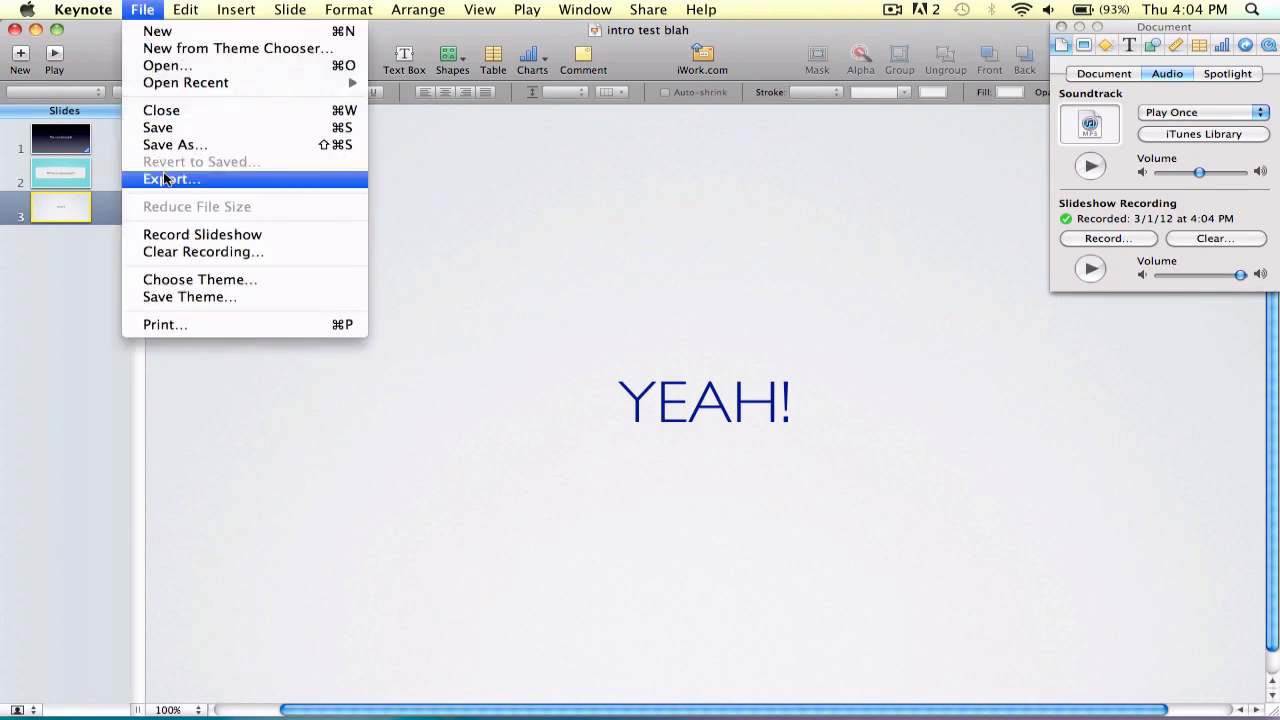
click(172, 178)
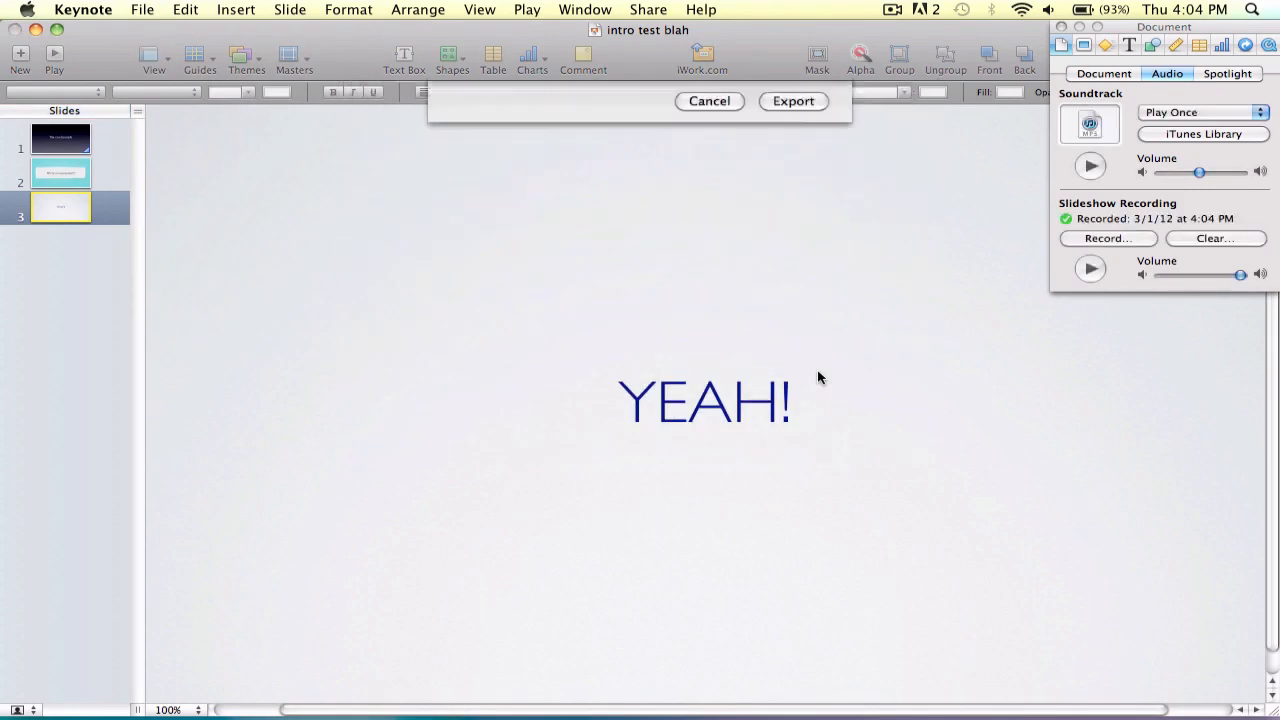
click(792, 100)
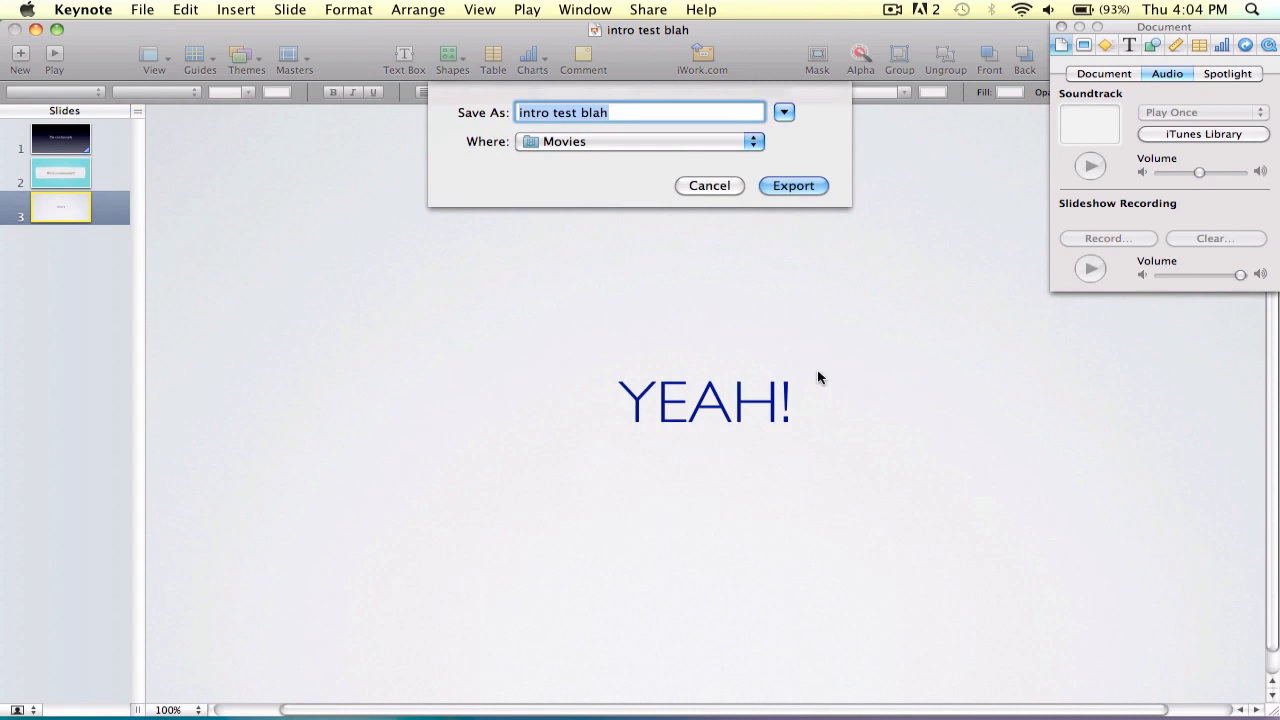
text(.mov)
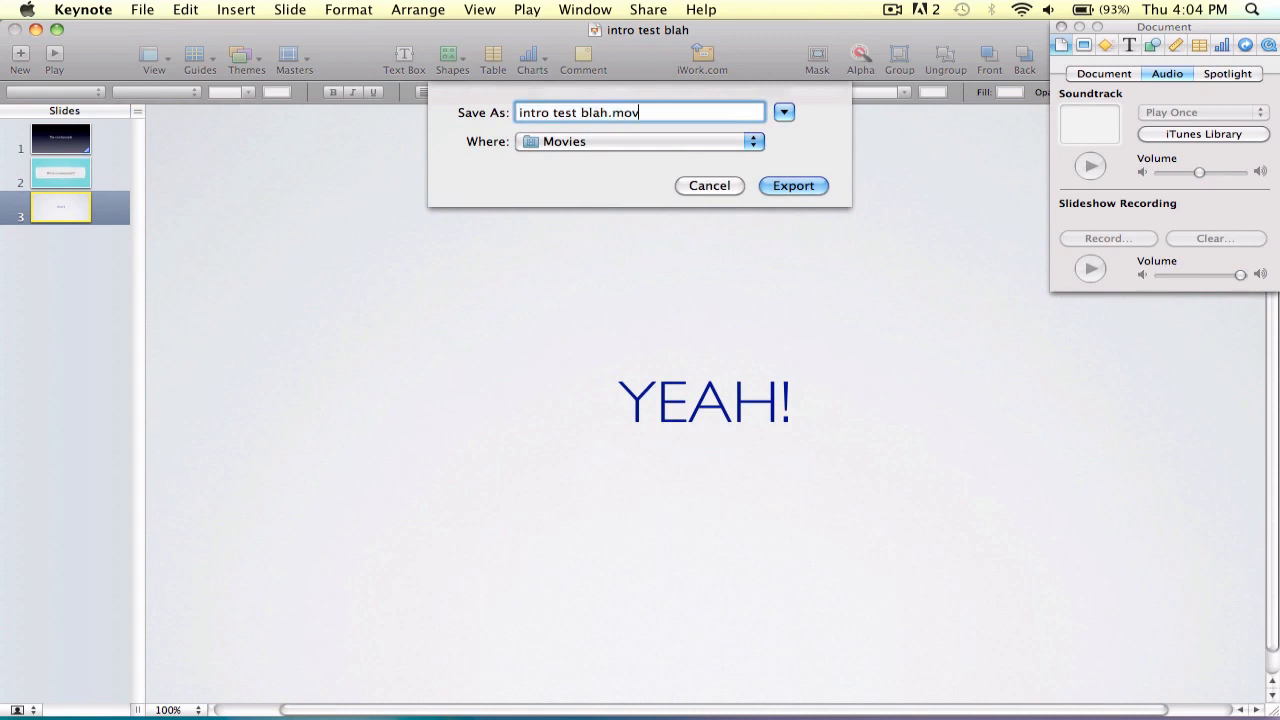
click(792, 184)
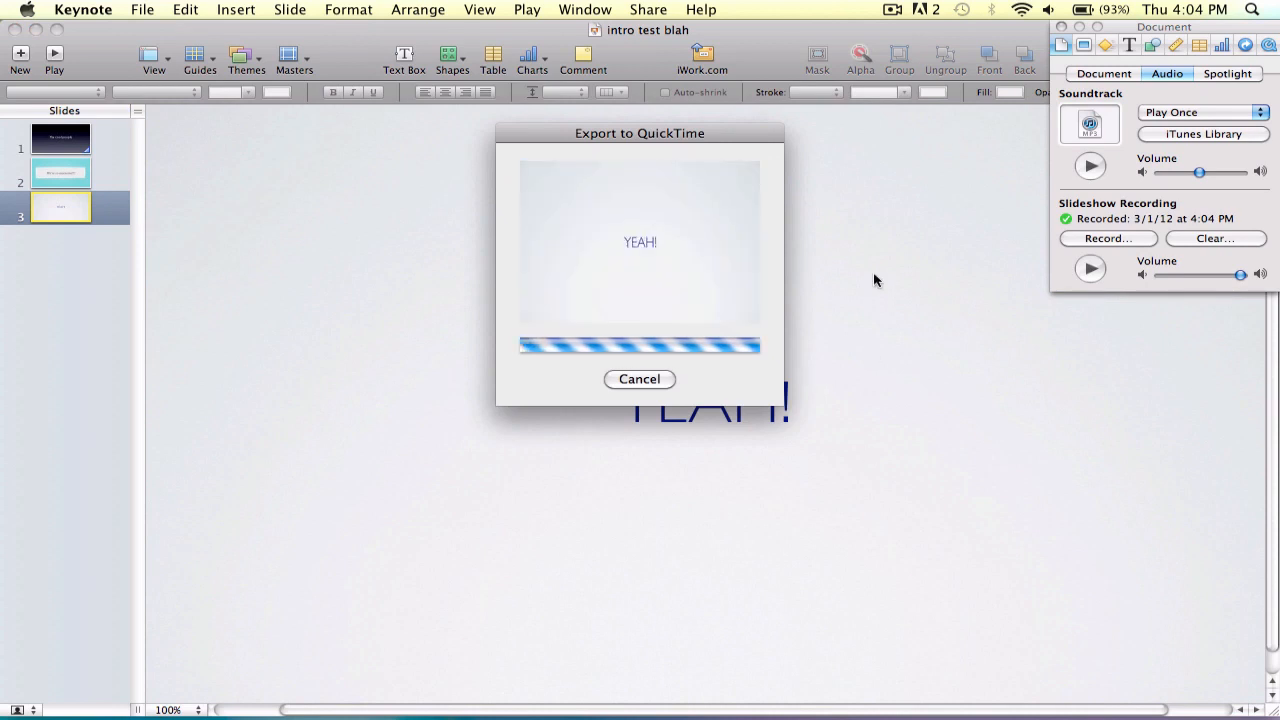
click(640, 380)
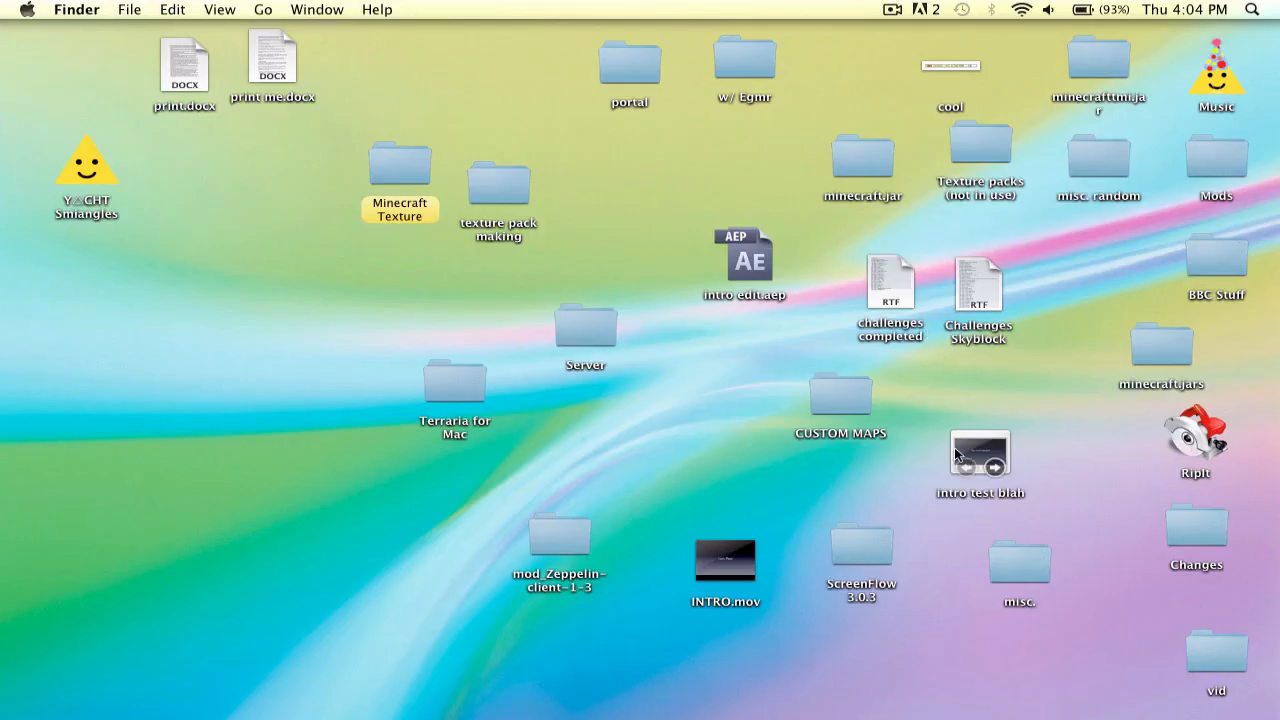
mouse_move(584, 318)
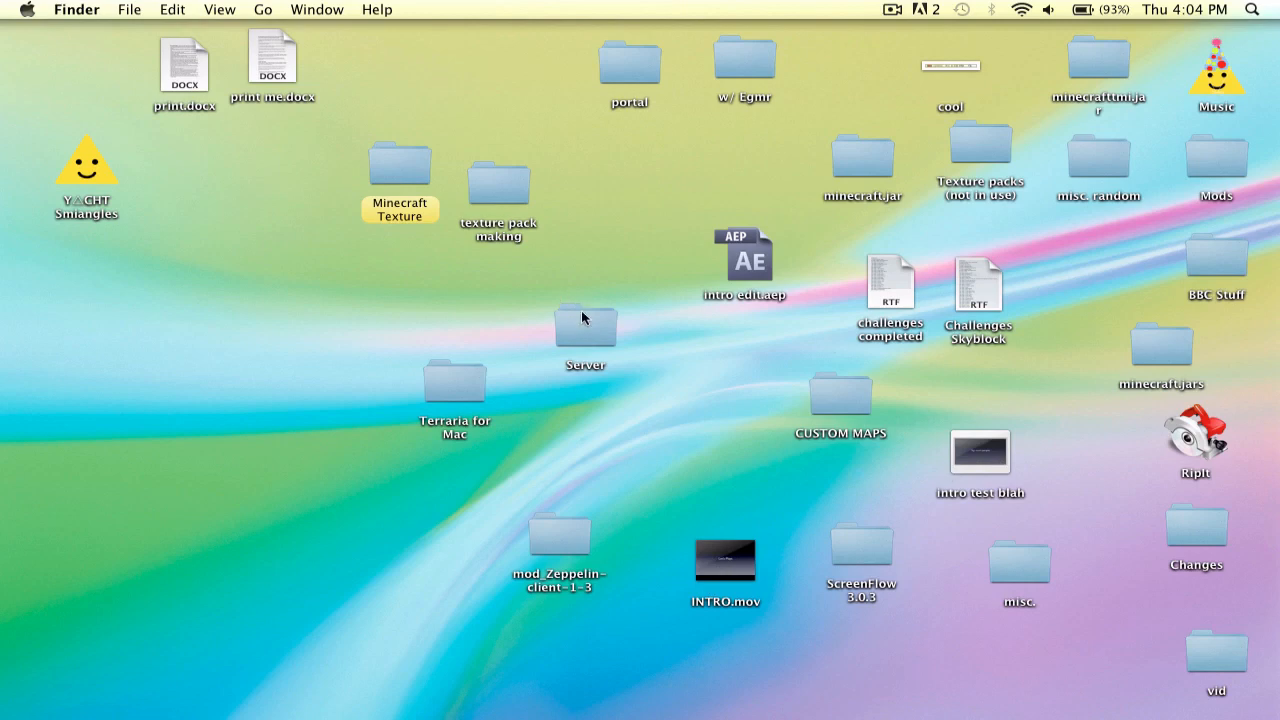
mouse_move(264, 8)
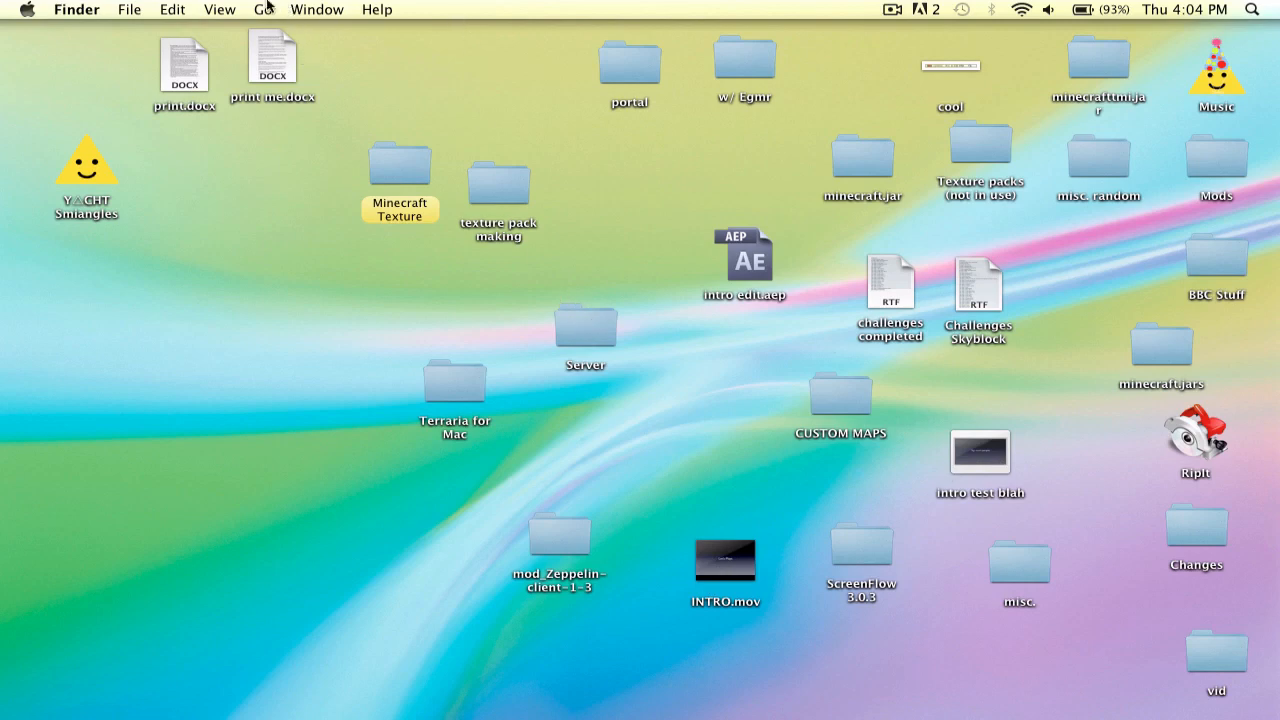
Step: Browse All Movies in a Finder window looking for the exported movie
click(262, 8)
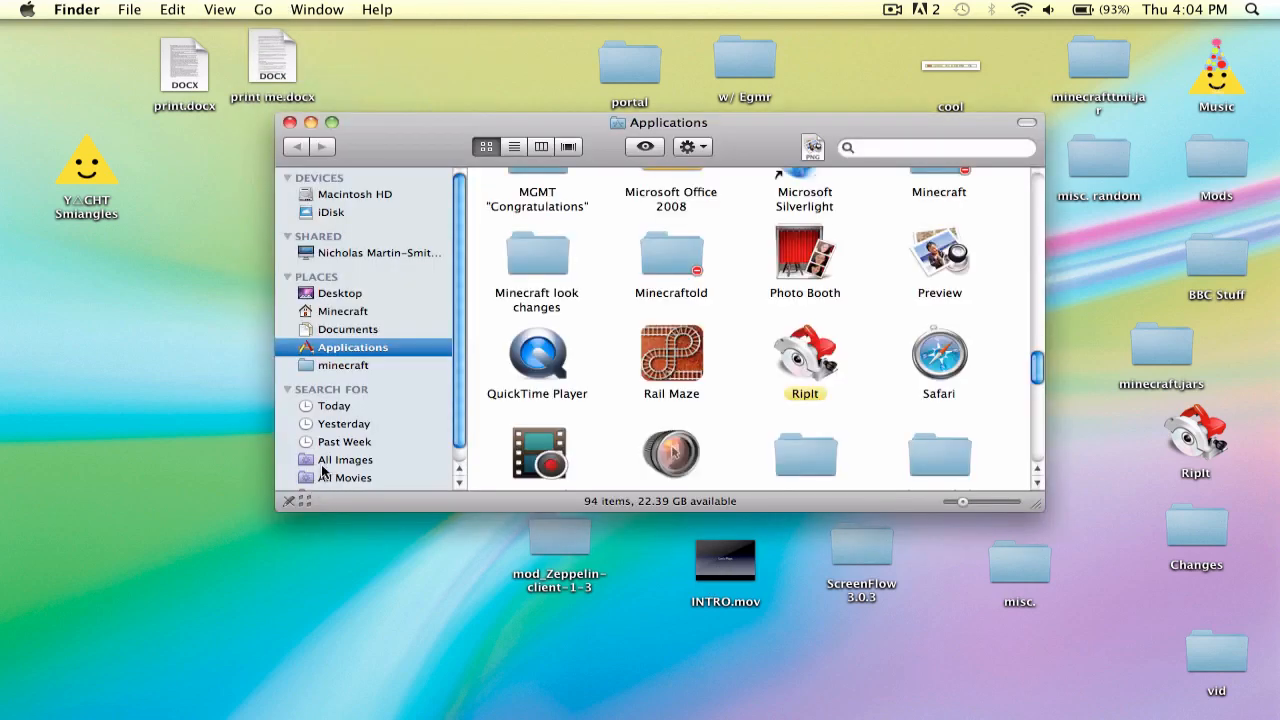
click(348, 476)
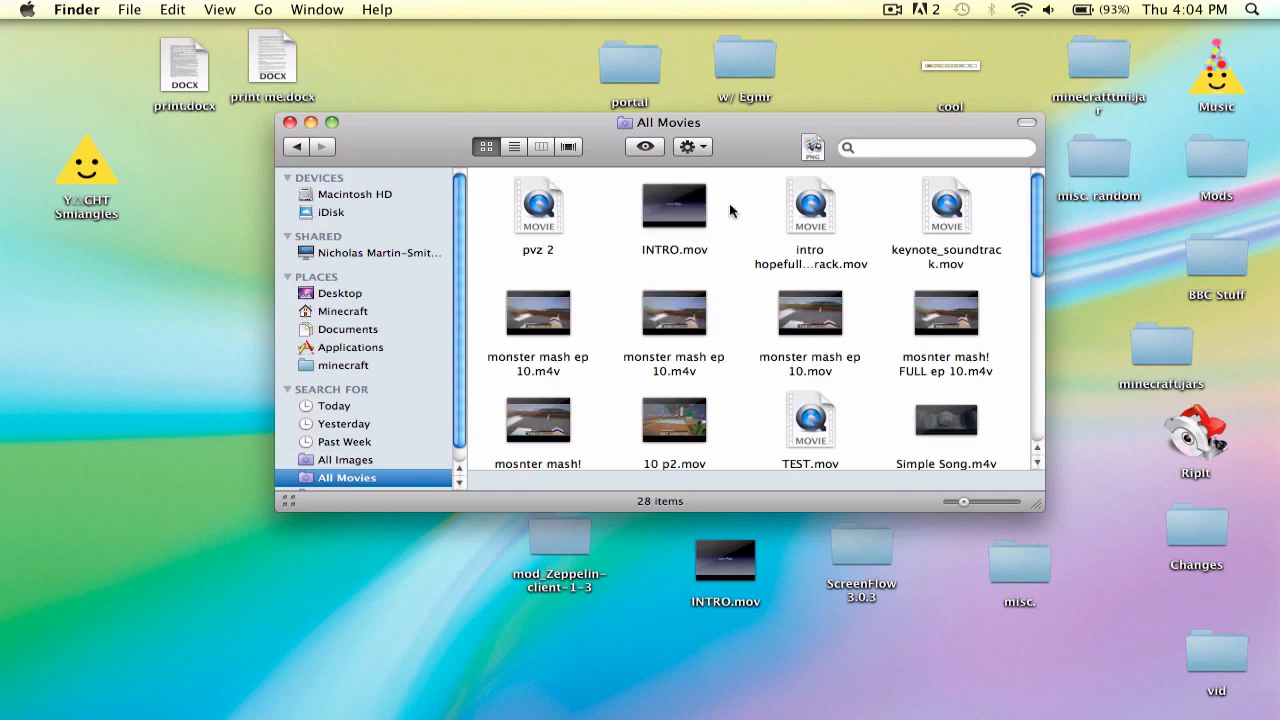
scroll(down, 3)
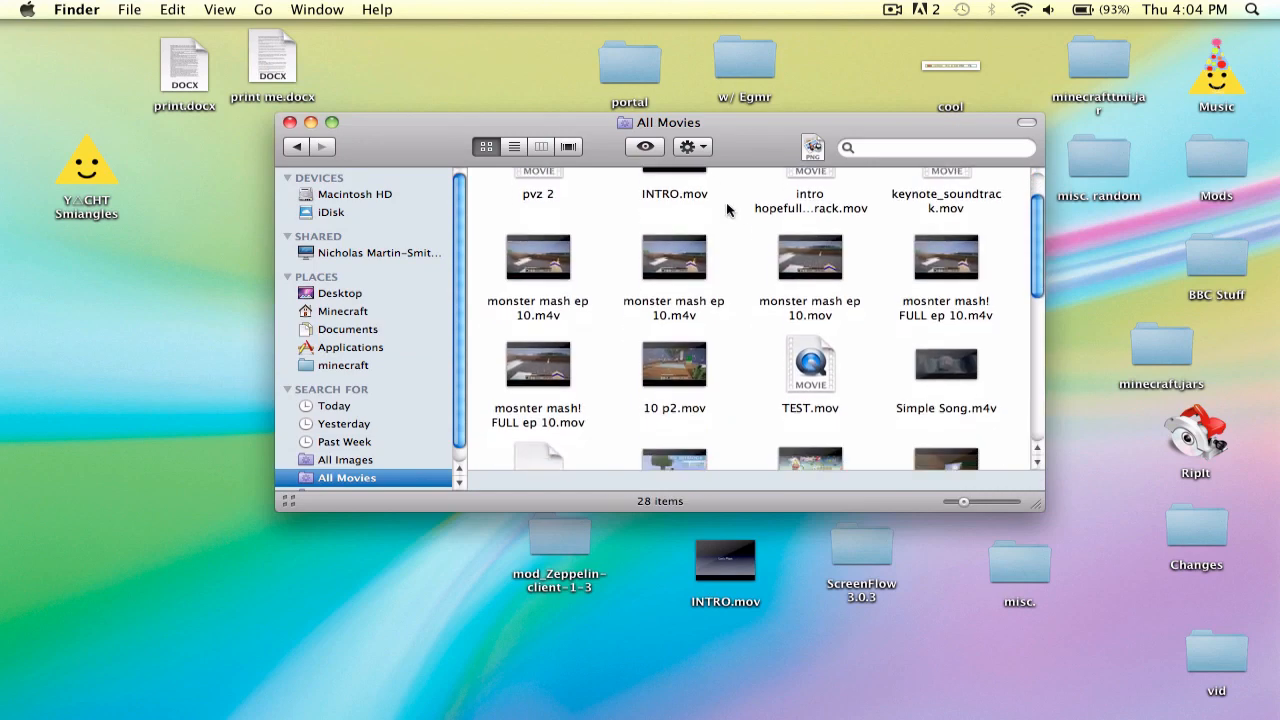
scroll(down, 3)
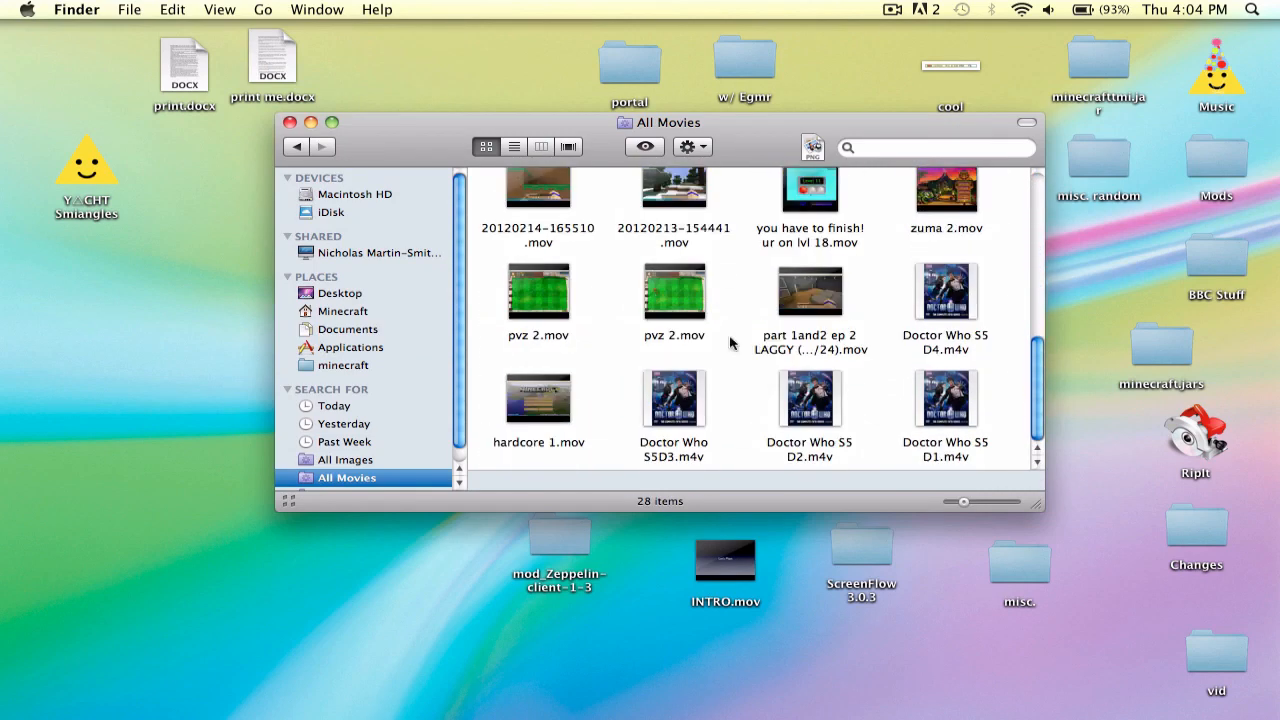
scroll(up, 3)
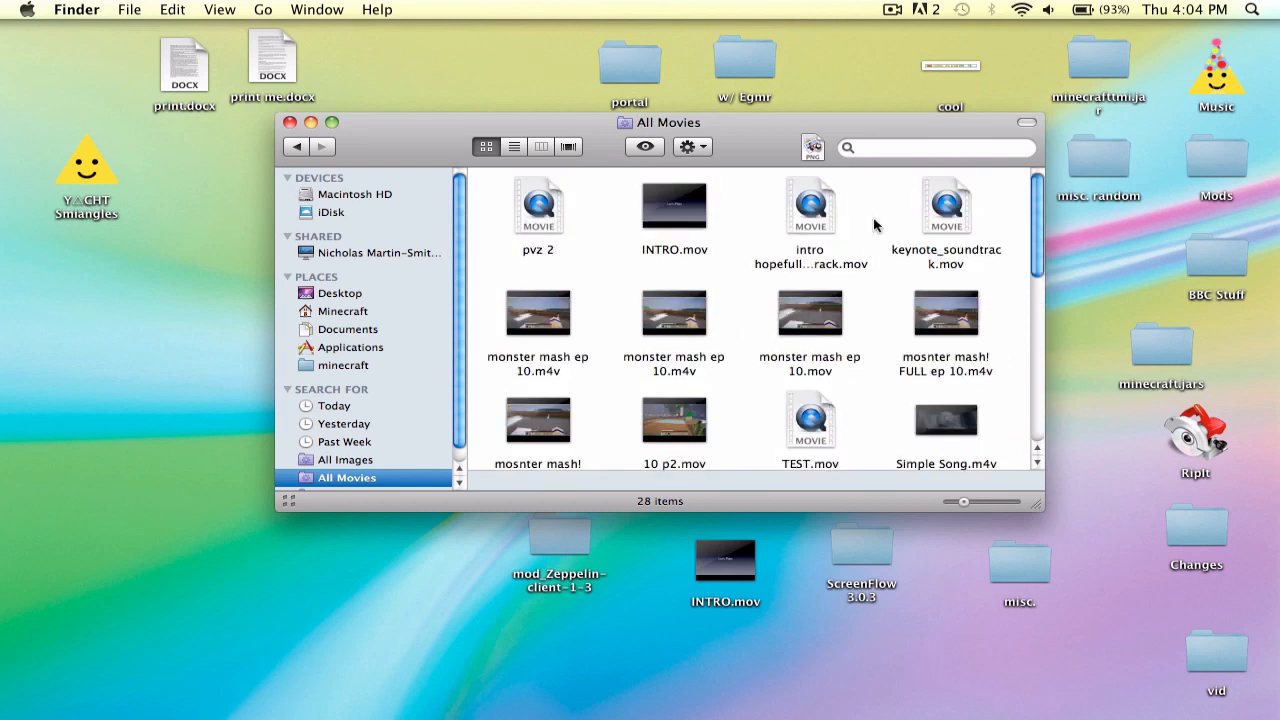
scroll(down, 3)
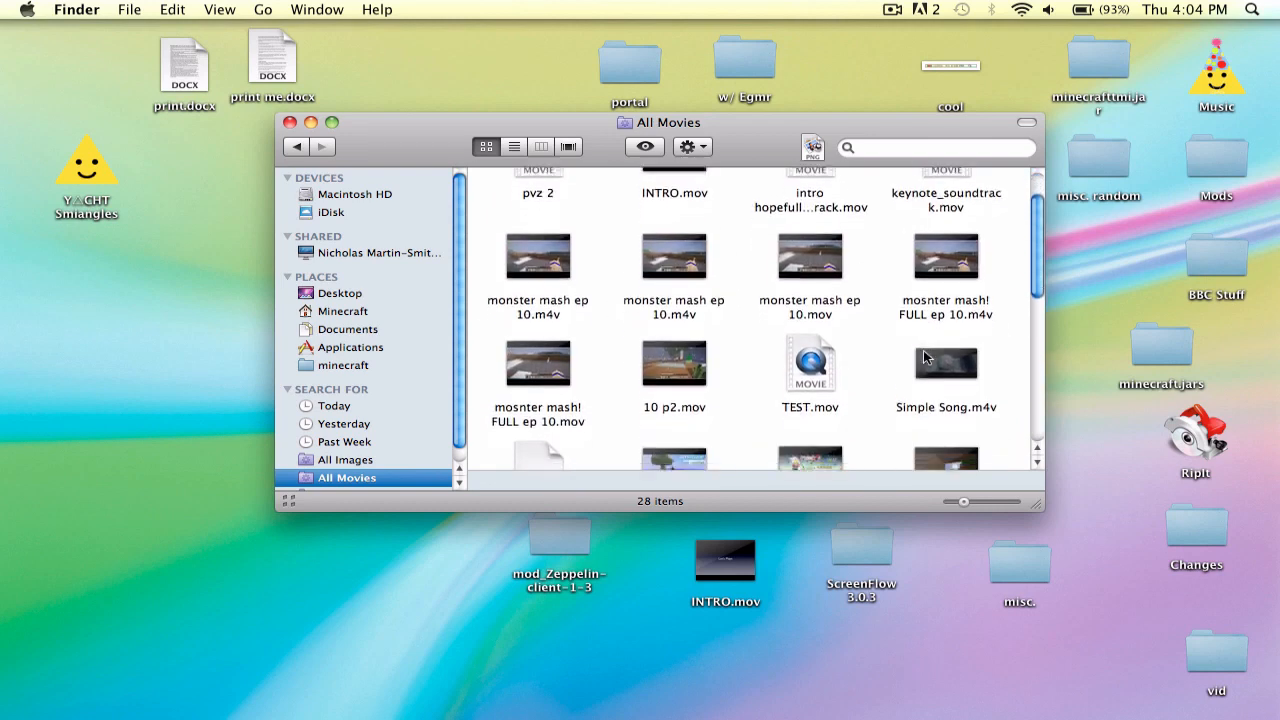
scroll(down, 3)
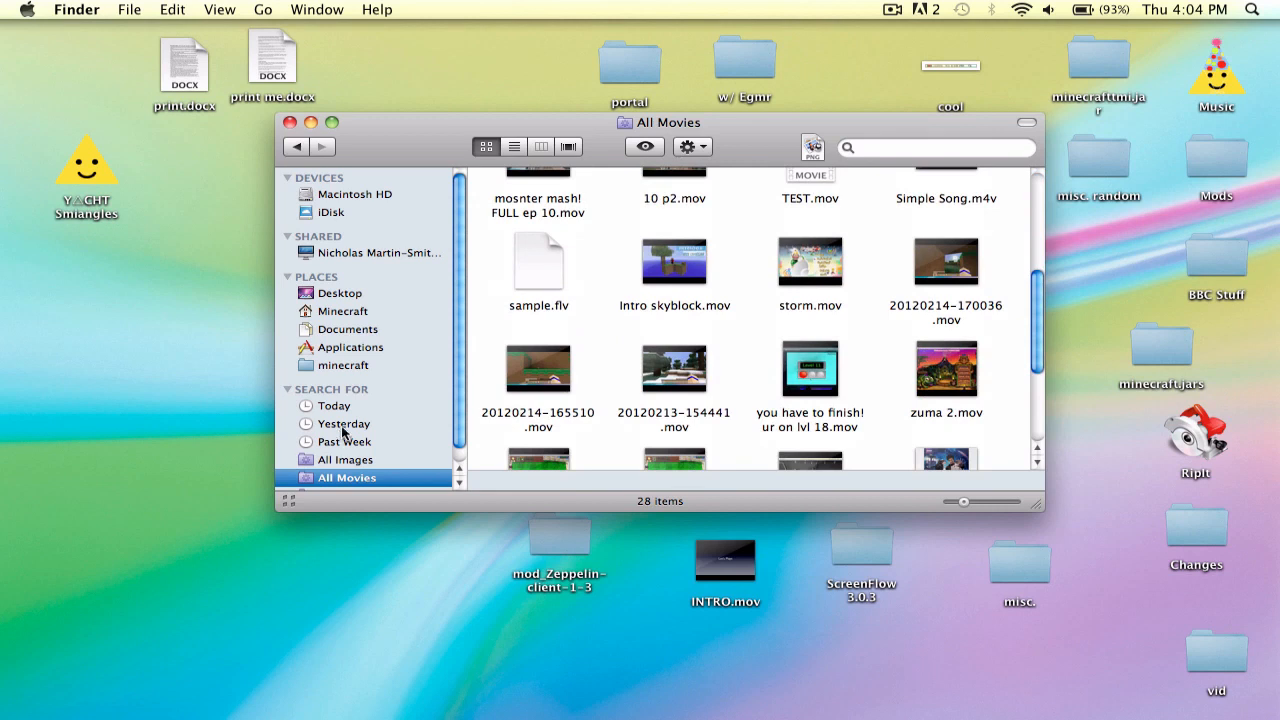
Step: Check the Documents folder and Yesterday's files for the exported movie
click(348, 328)
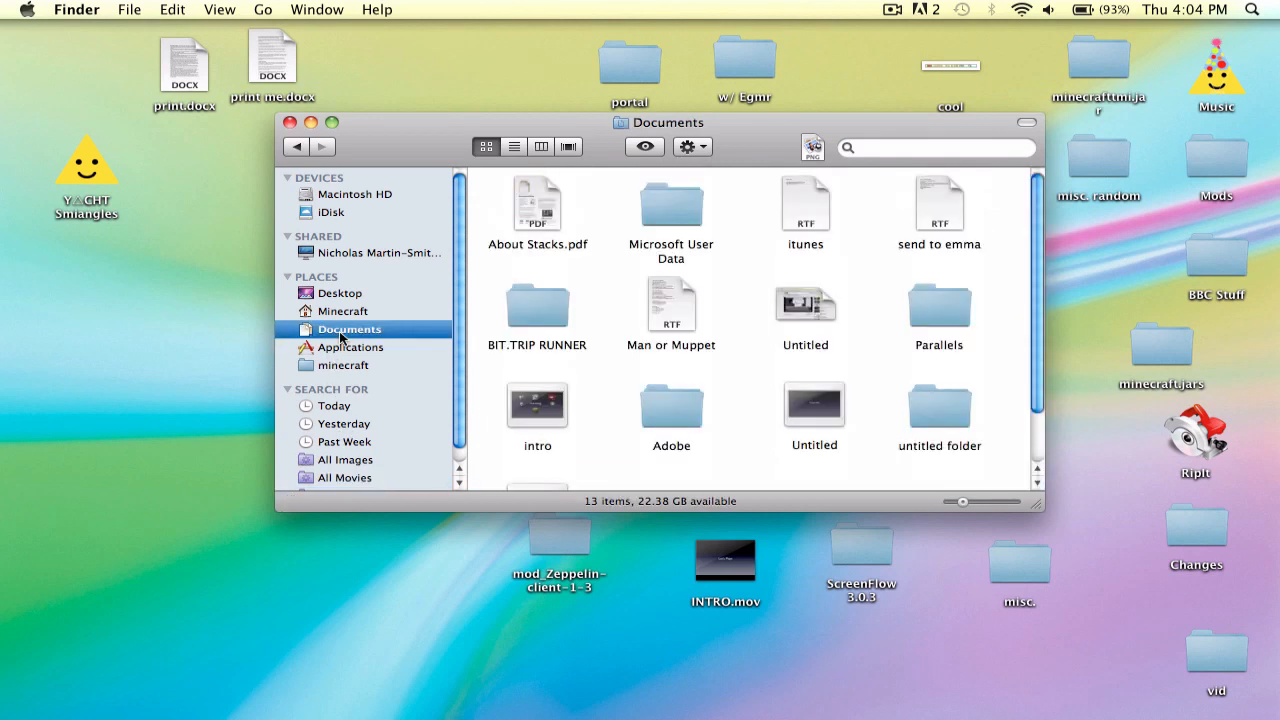
scroll(down, 3)
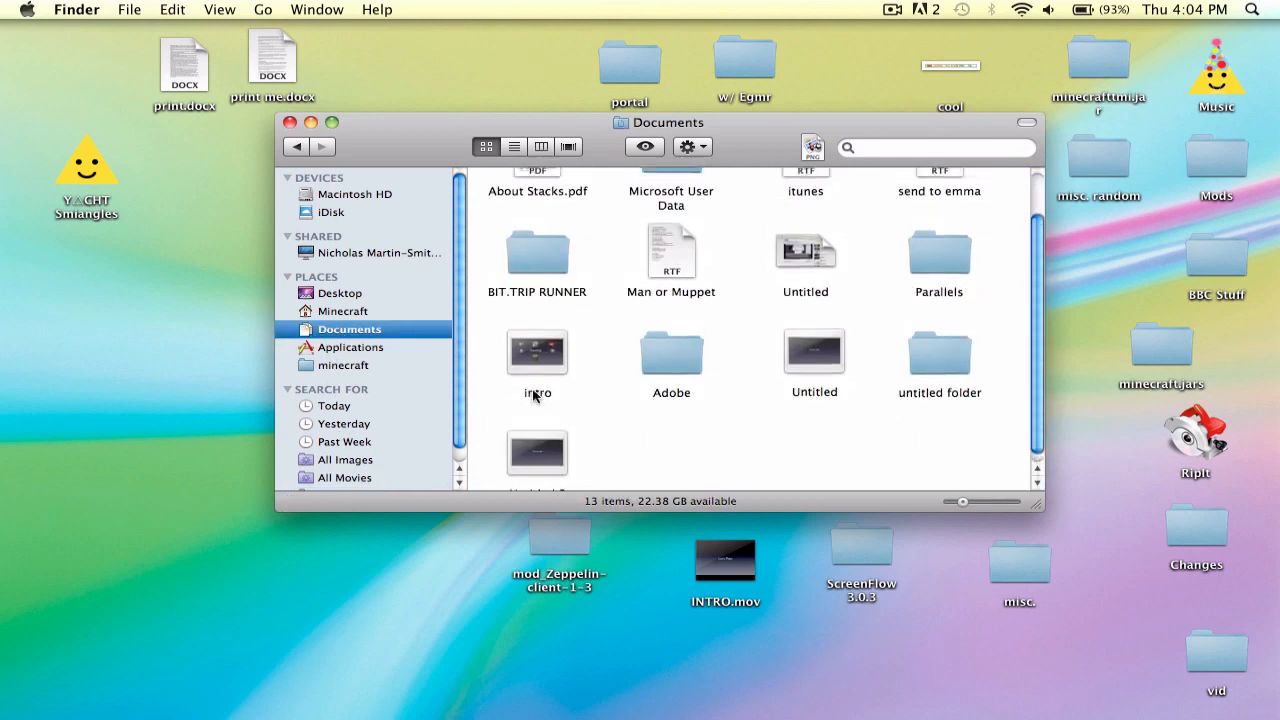
click(346, 424)
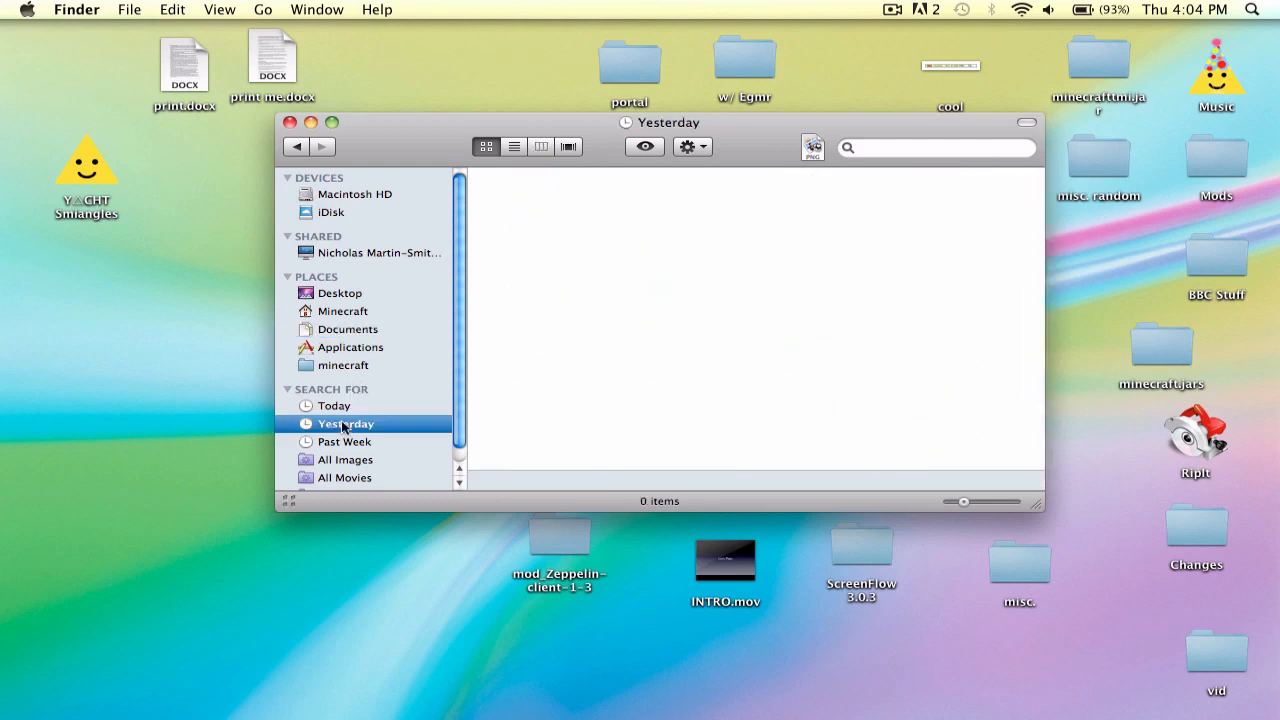
click(348, 476)
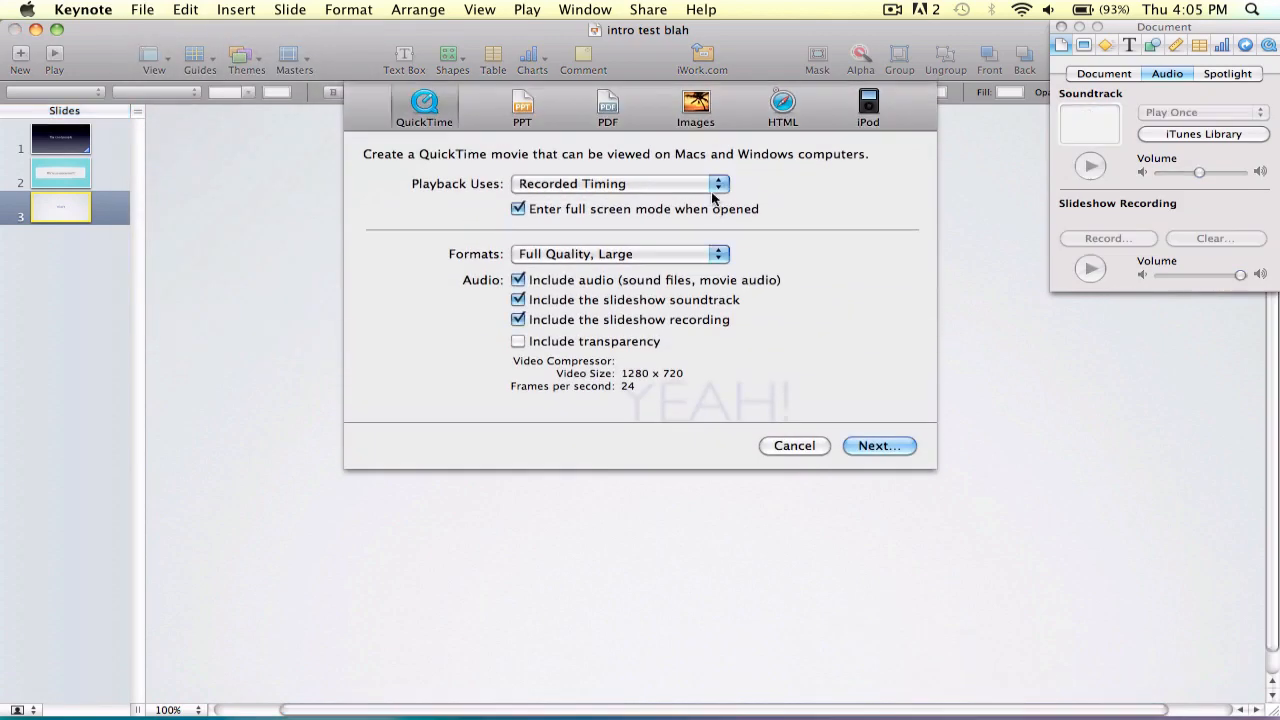
Step: Finish the QuickTime export, saving 'intro test blah' into the Movies folder
click(878, 444)
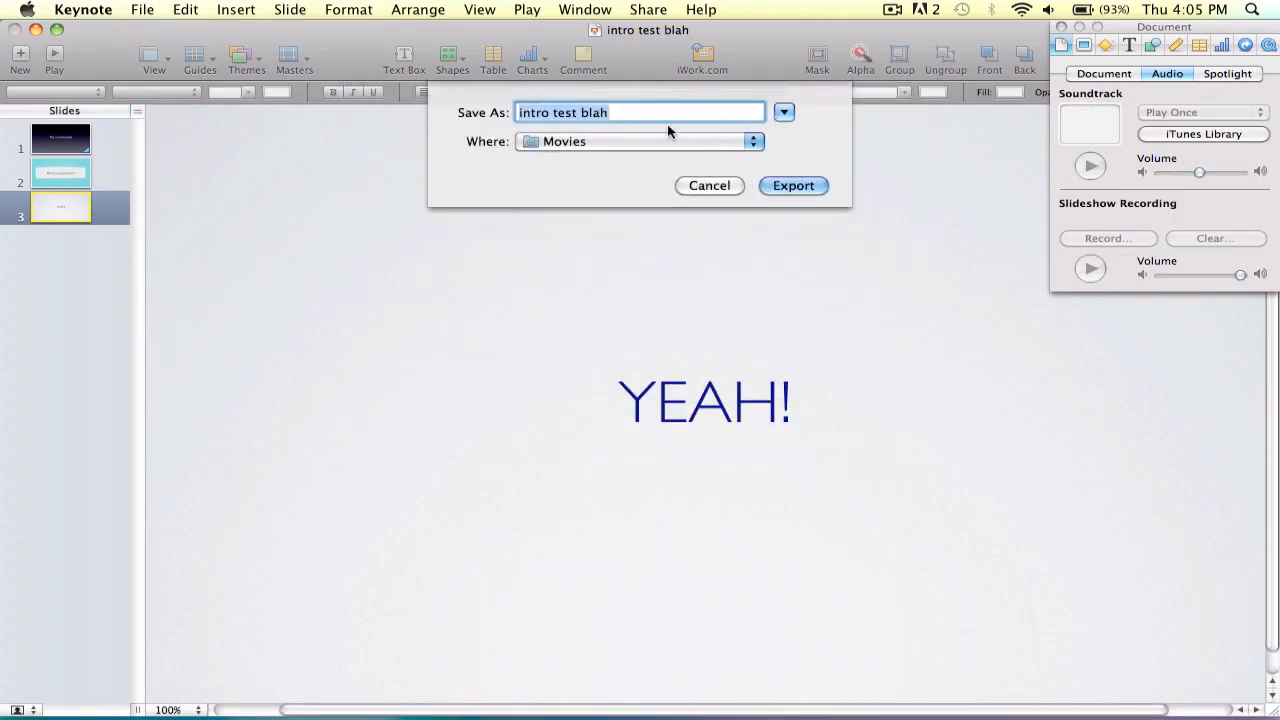
mouse_move(660, 156)
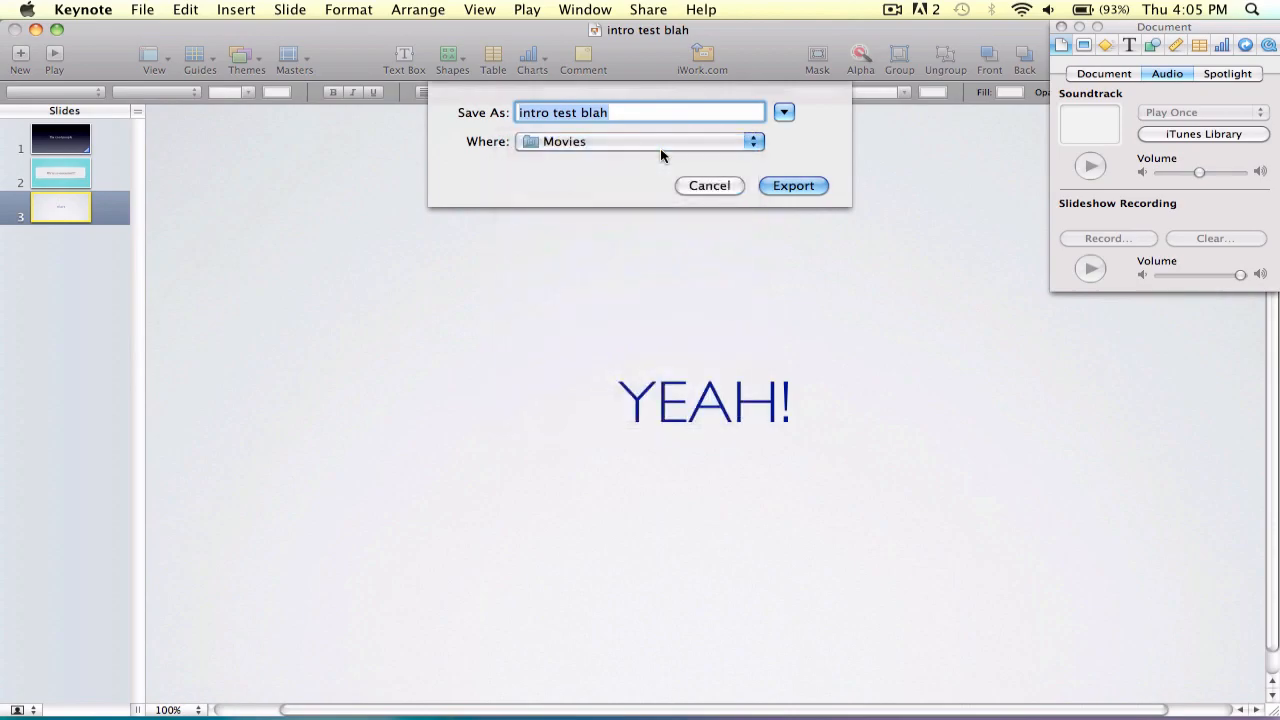
click(792, 184)
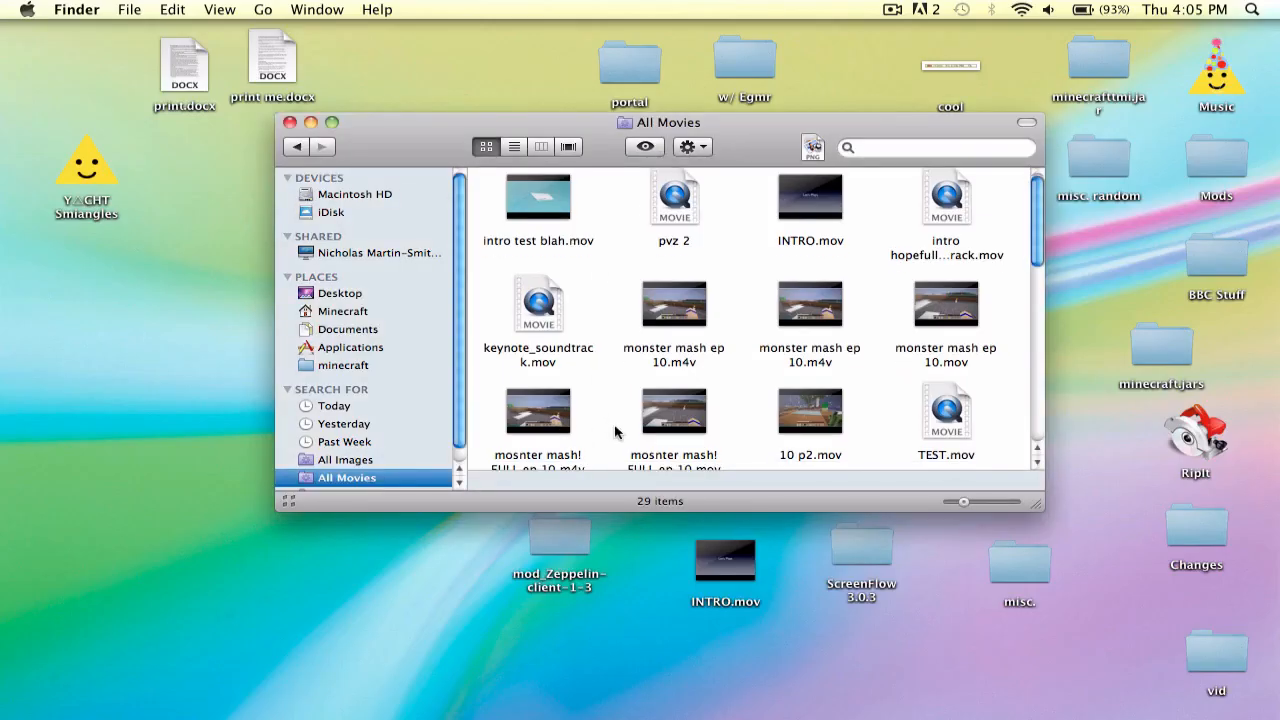
Step: View the exported intro test blah.mov in All Movies and close the Finder window
double_click(536, 198)
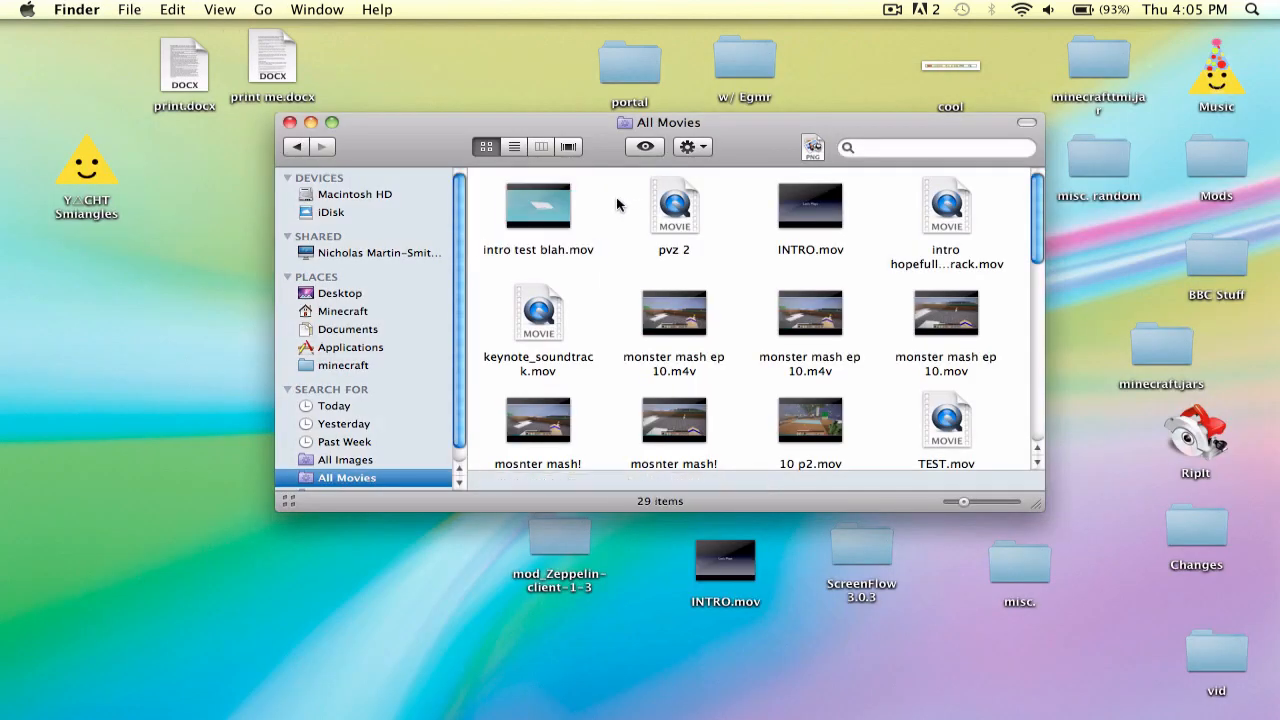
click(290, 122)
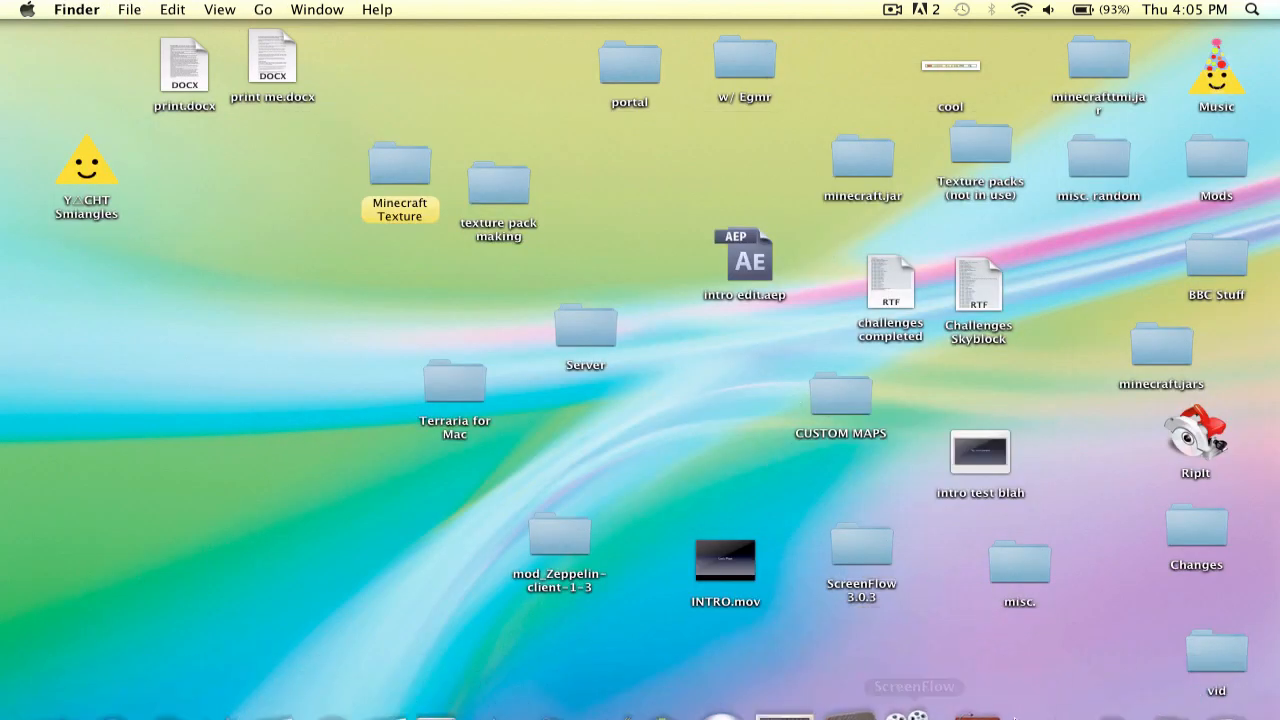
Step: Quit Keynote from its Dock icon, leaving the desktop in front
right_click(968, 640)
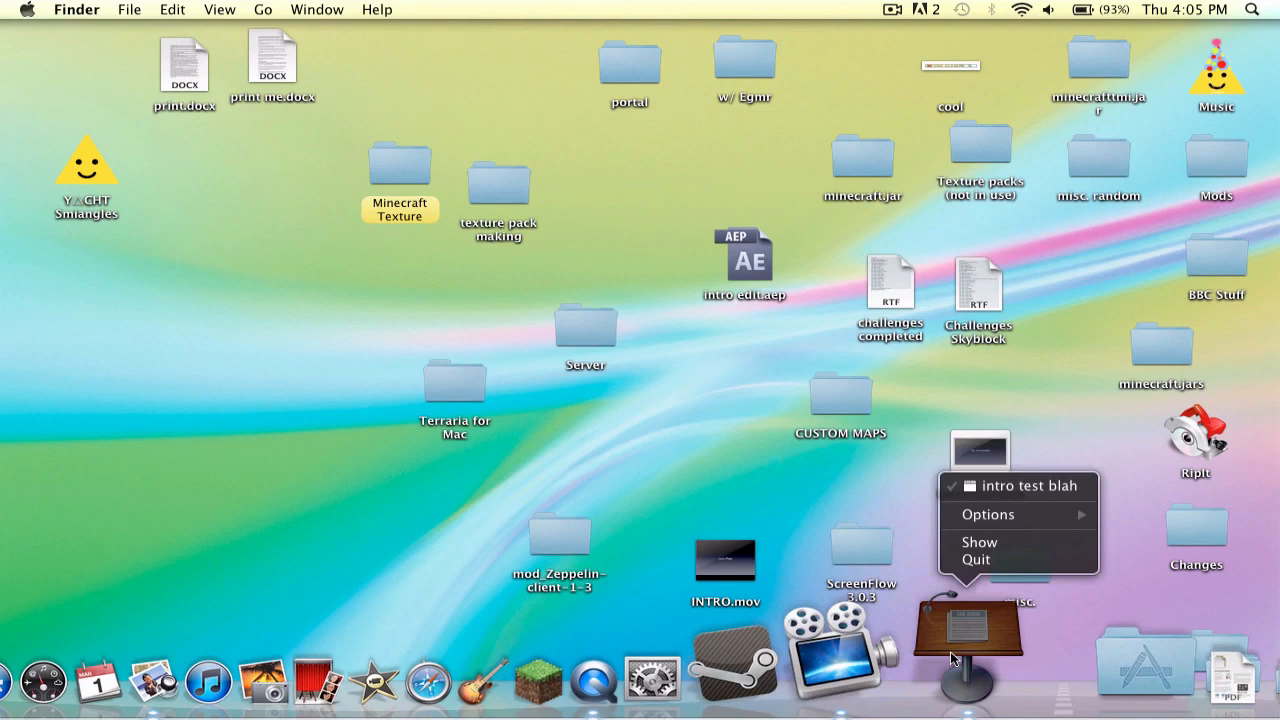
click(980, 540)
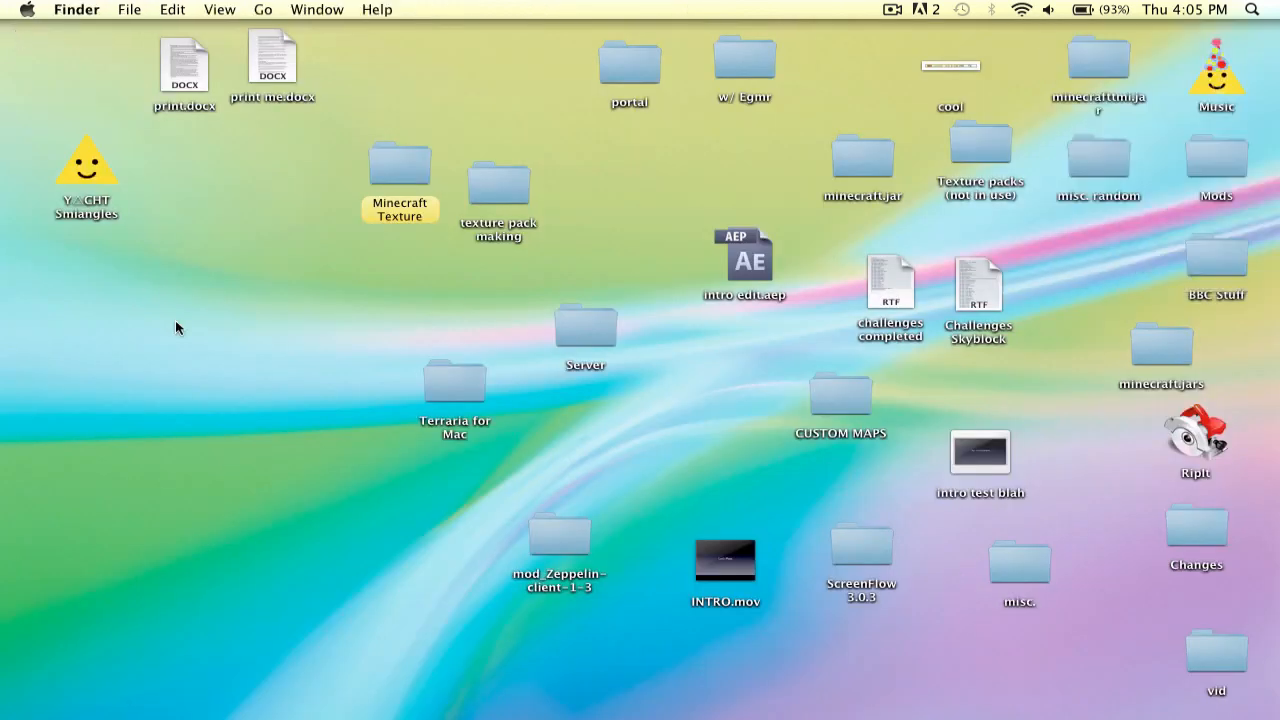
mouse_move(292, 390)
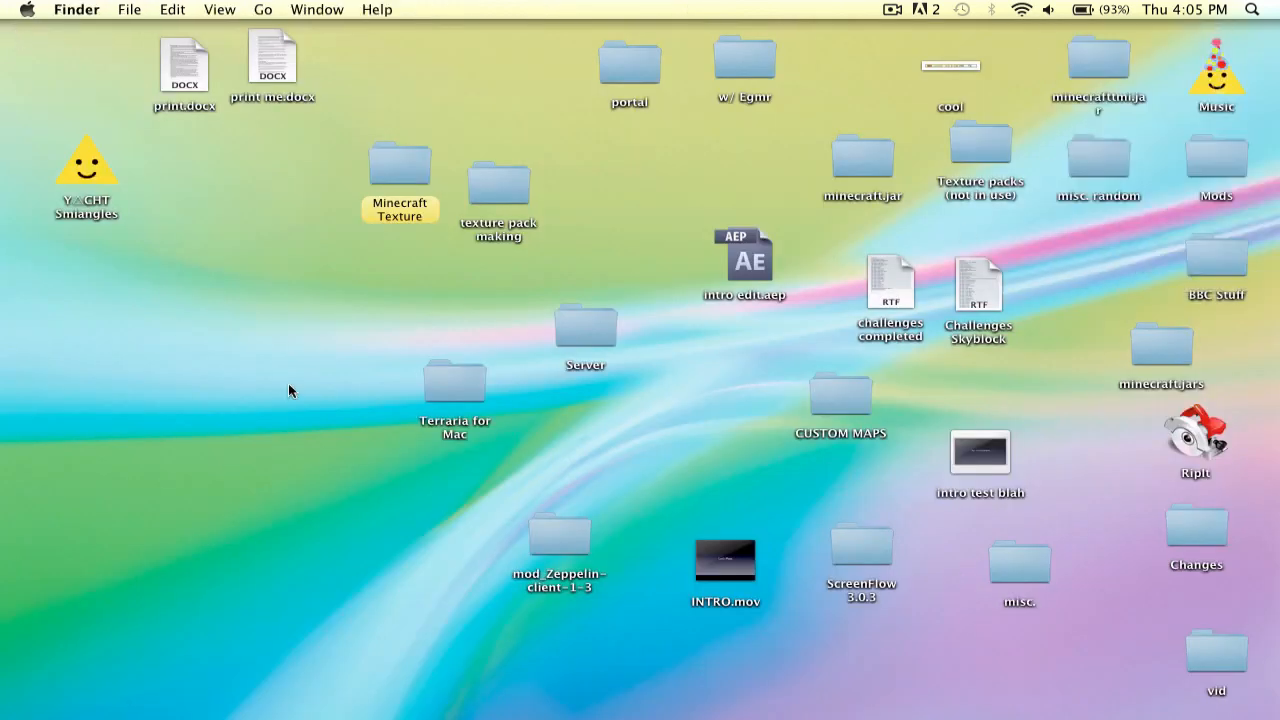
mouse_move(690, 8)
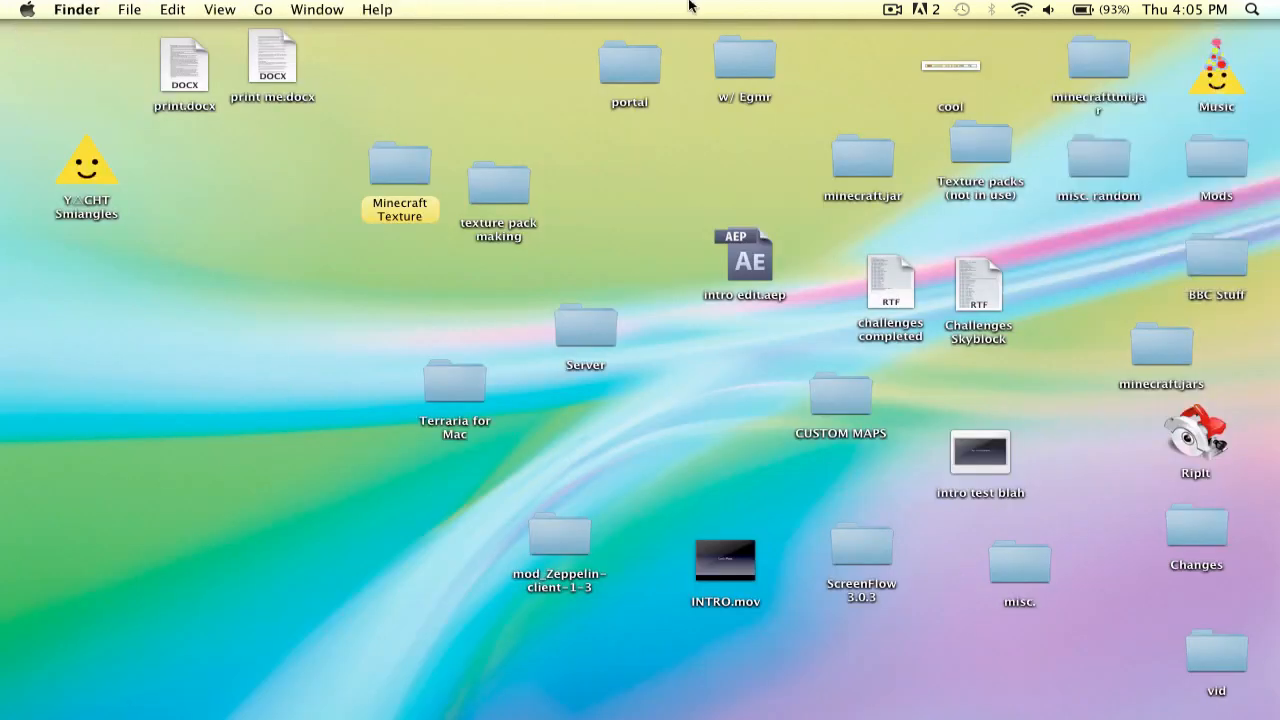